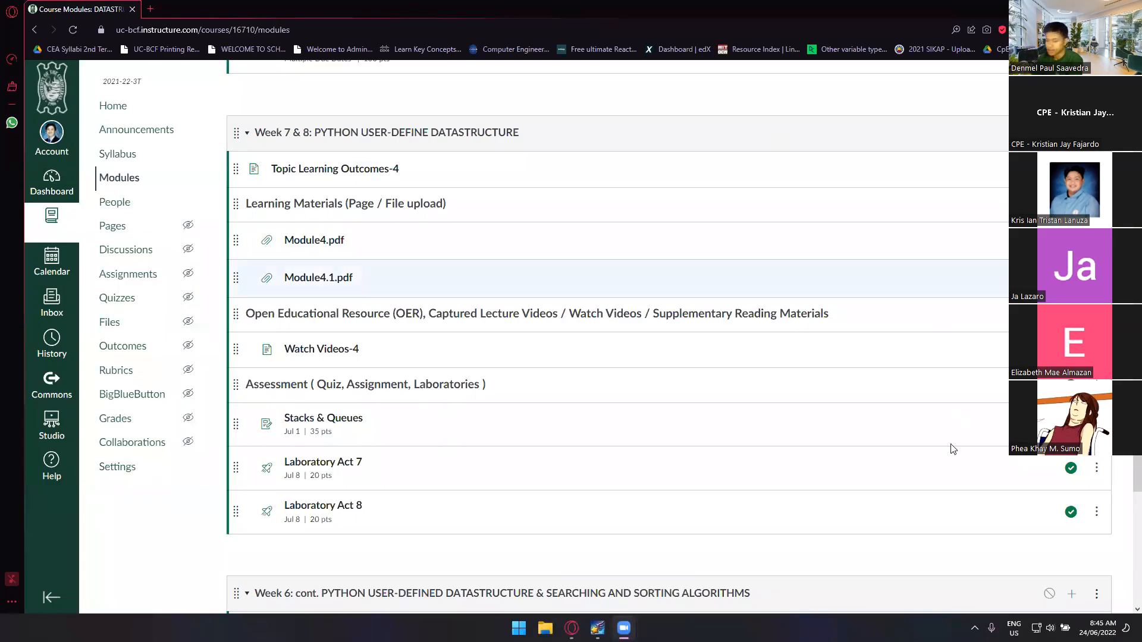
Scroll the Modules page to Week 7 & 8 and open Module4.pdf in a new tab
click(1051, 628)
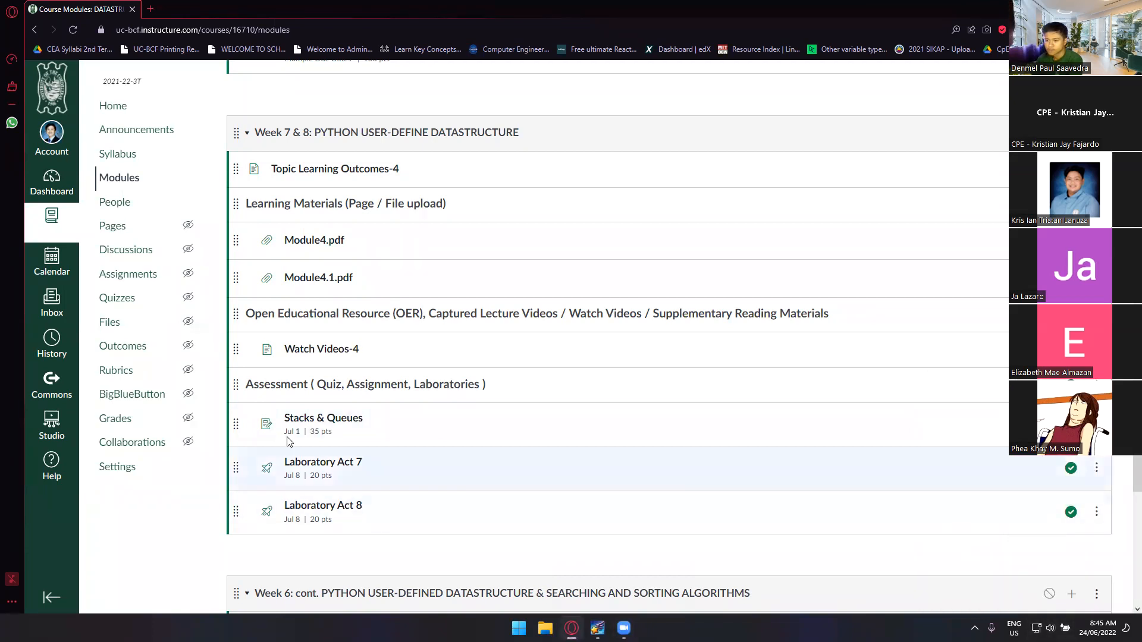
scroll(up, 3)
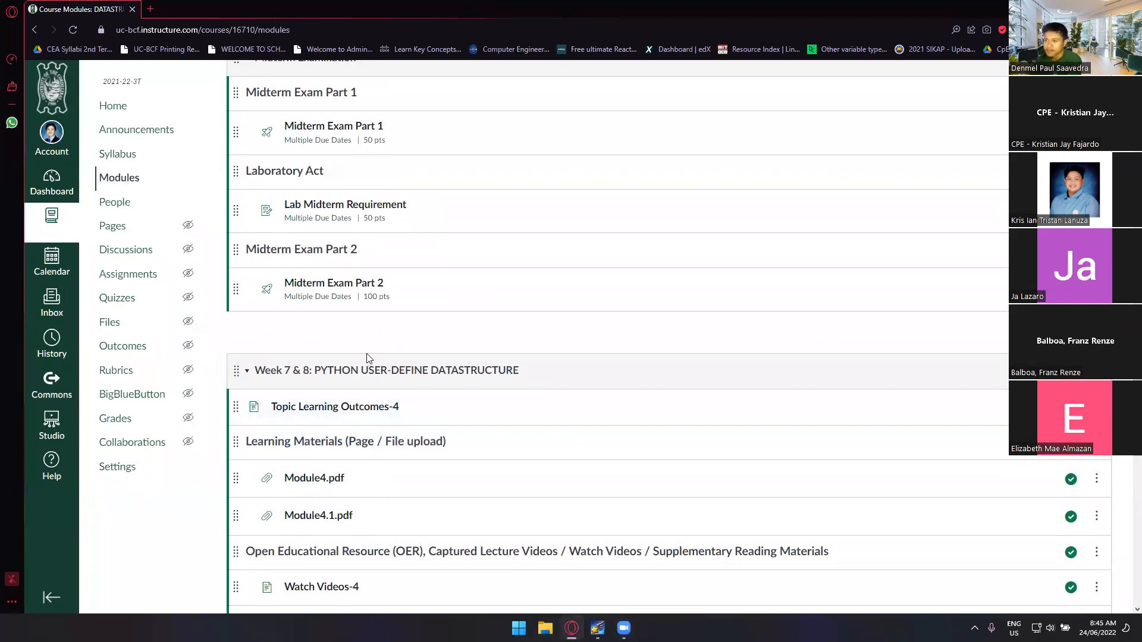
scroll(up, 3)
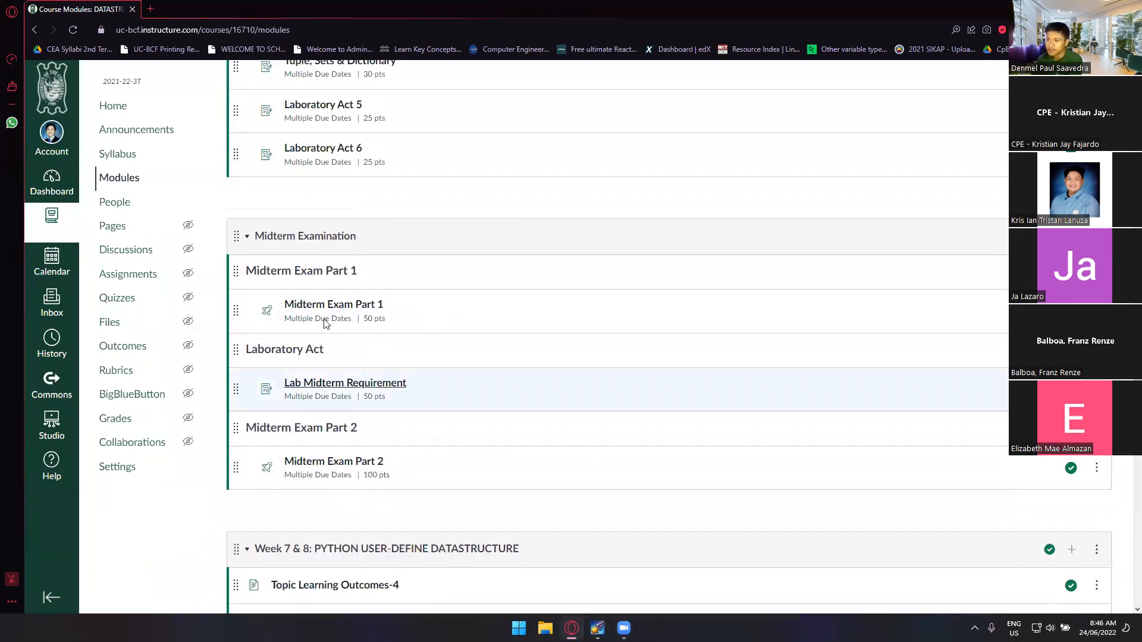
mouse_move(318, 318)
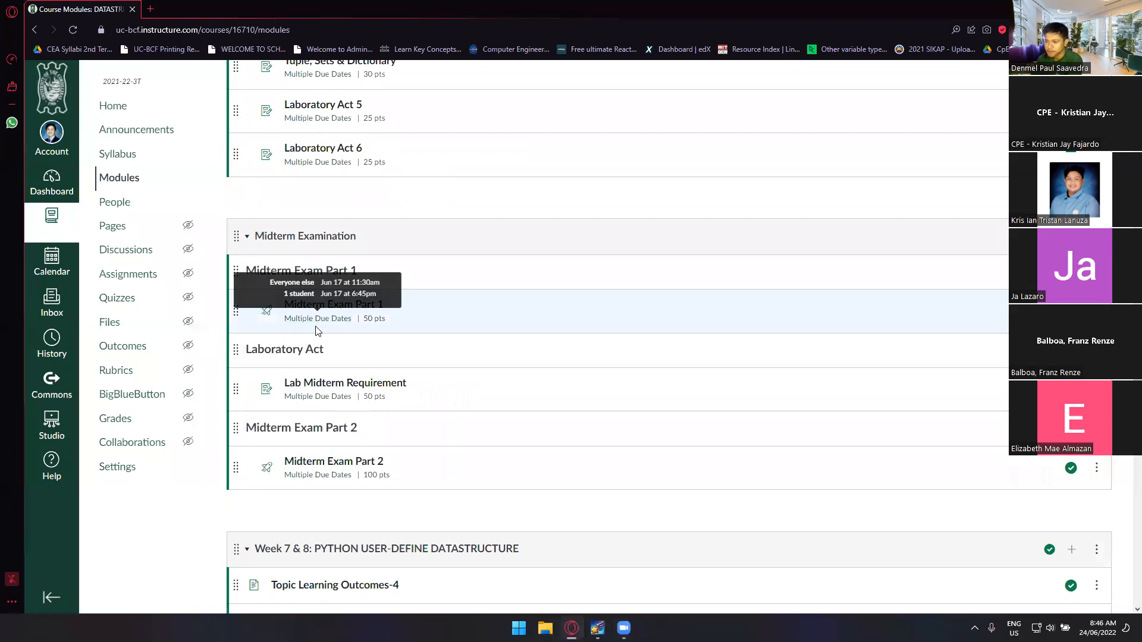
mouse_move(320, 342)
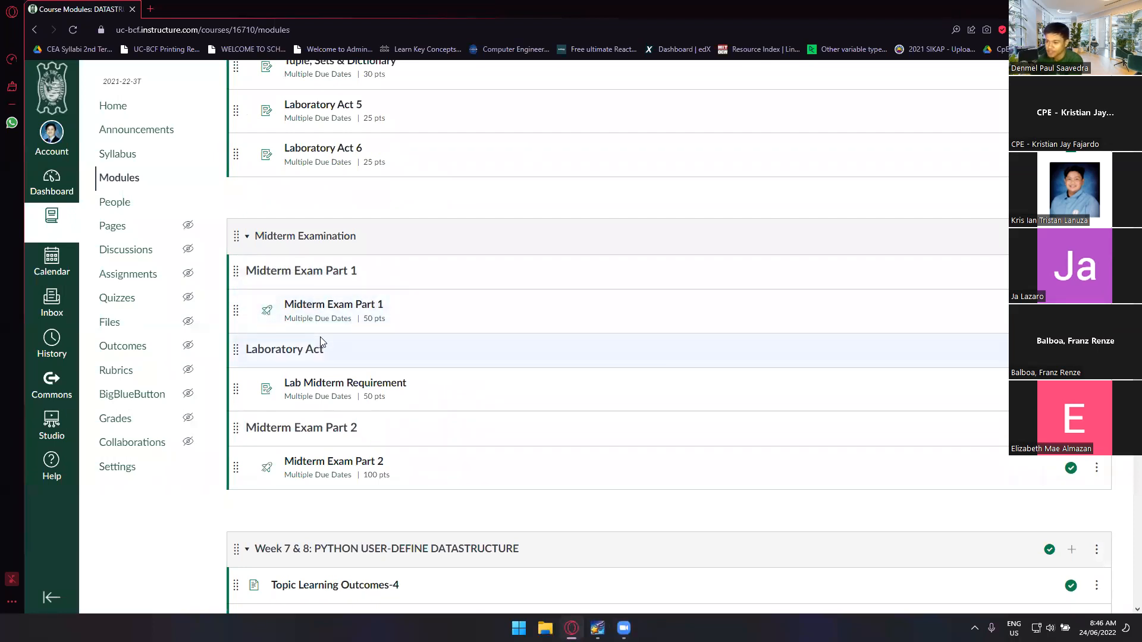
mouse_move(333, 304)
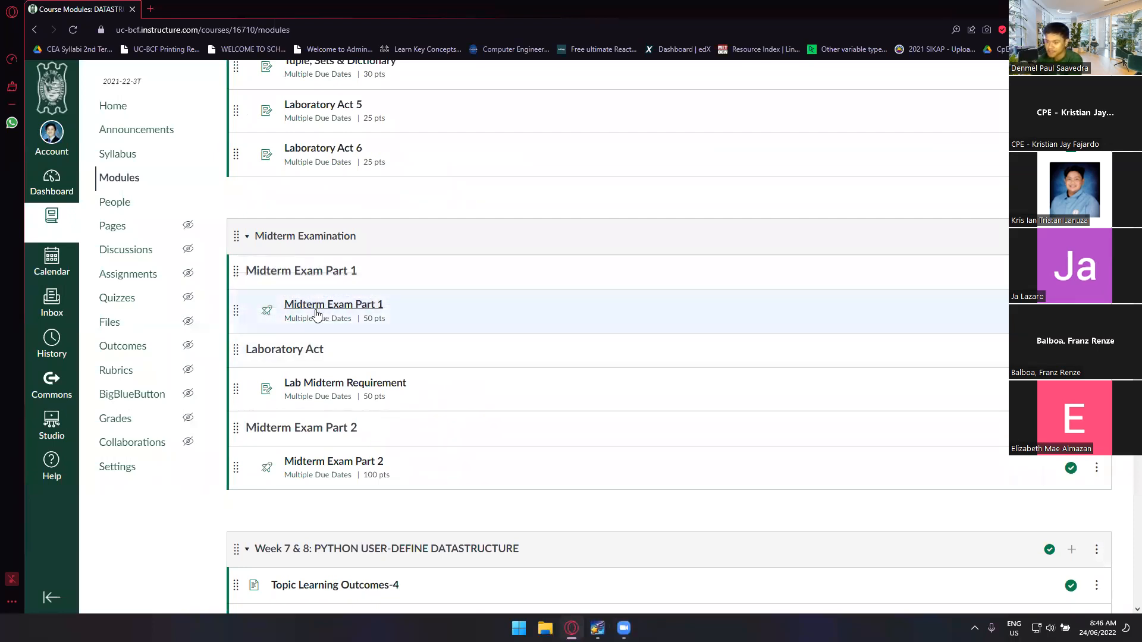
mouse_move(318, 396)
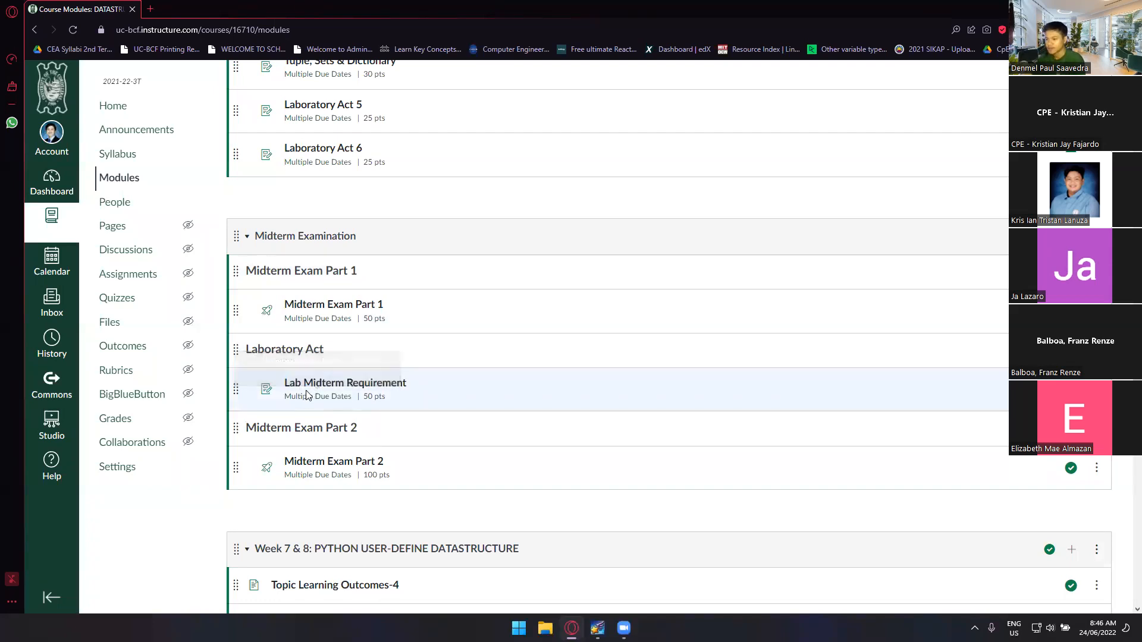
mouse_move(290, 423)
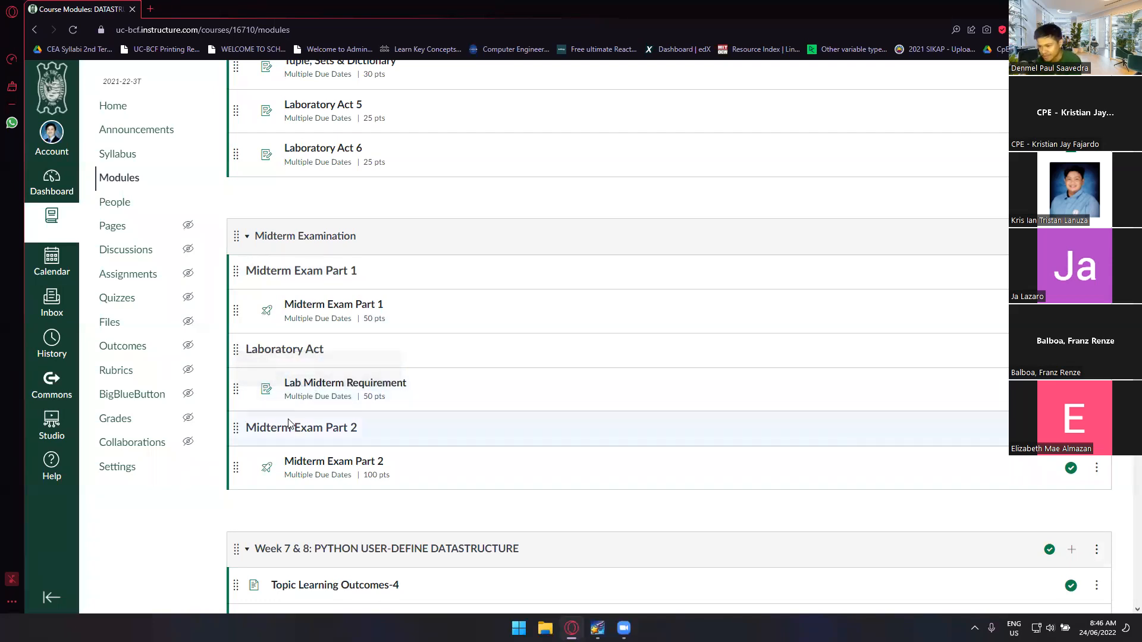
mouse_move(304, 406)
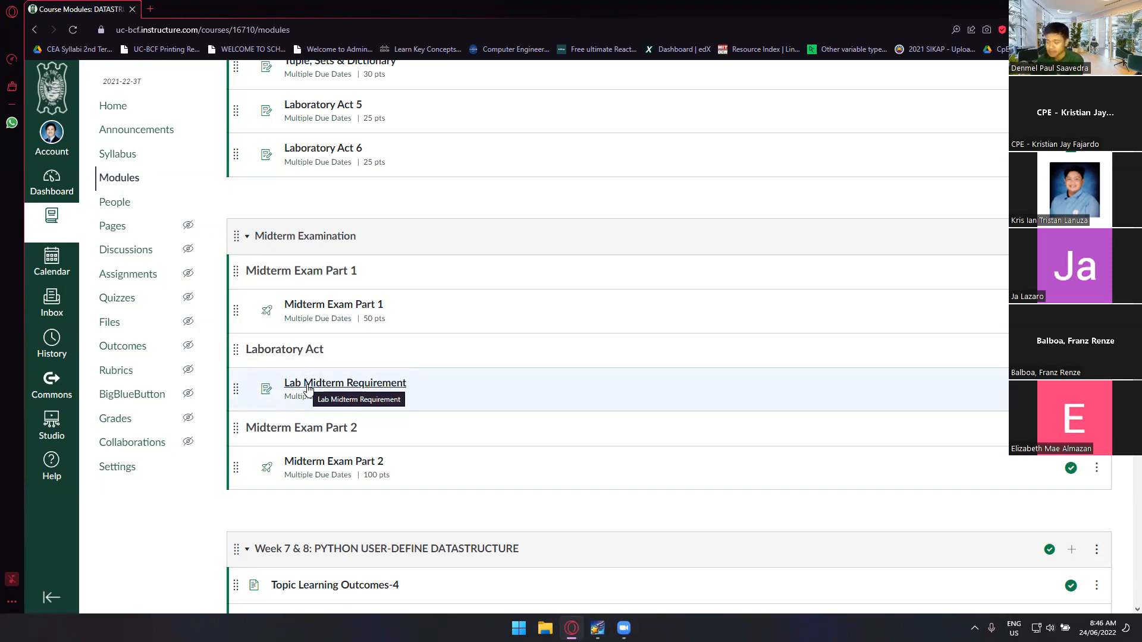
mouse_move(302, 396)
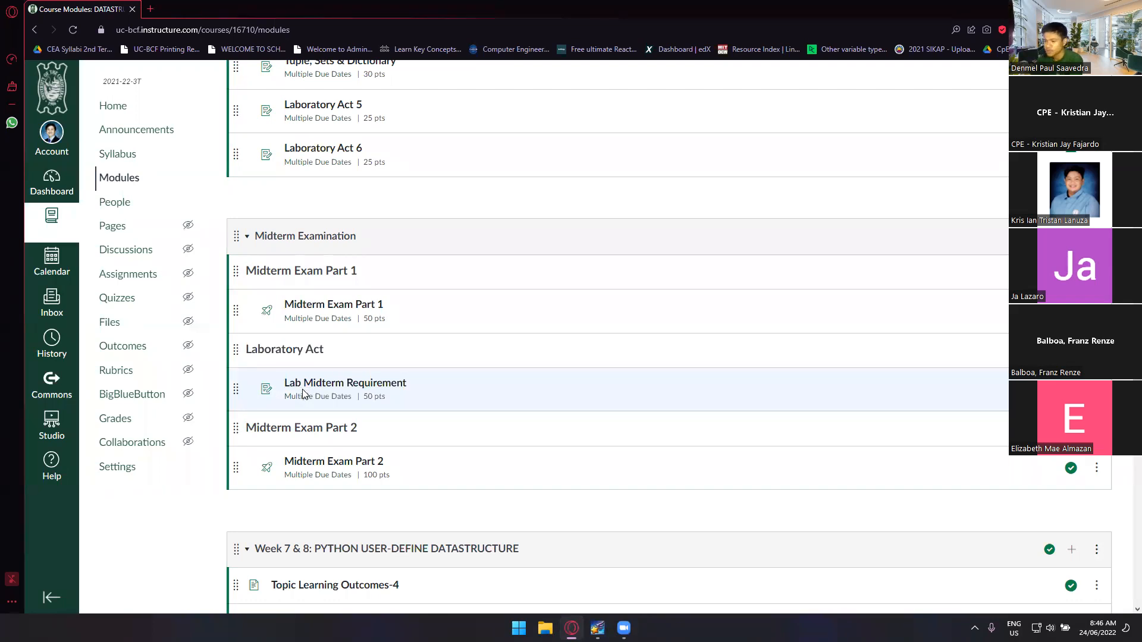
mouse_move(345, 383)
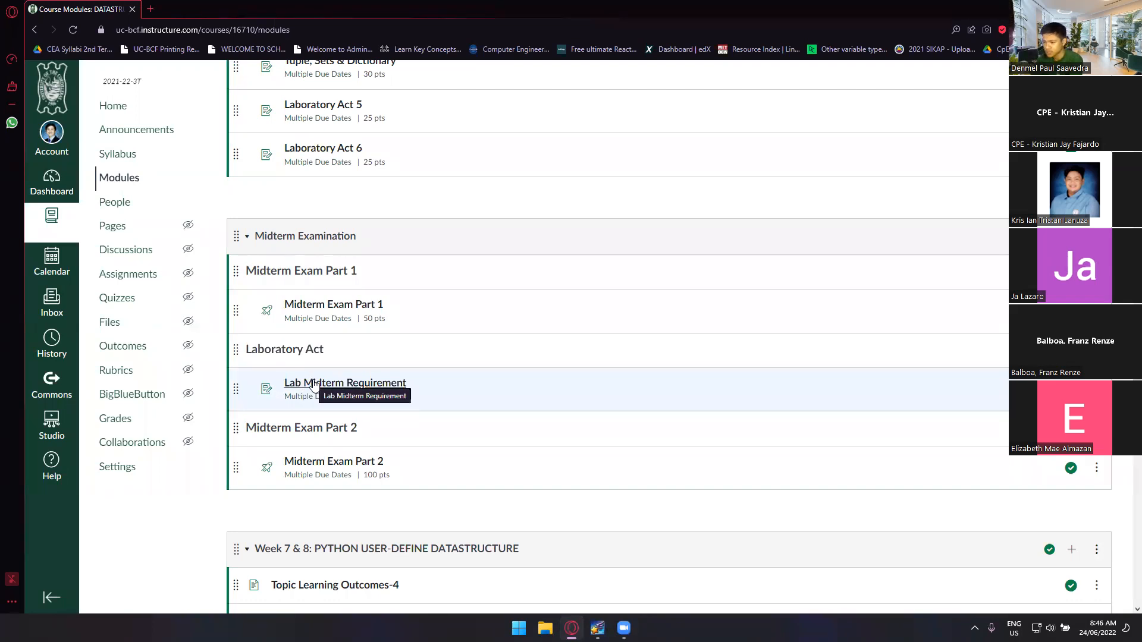
mouse_move(366, 398)
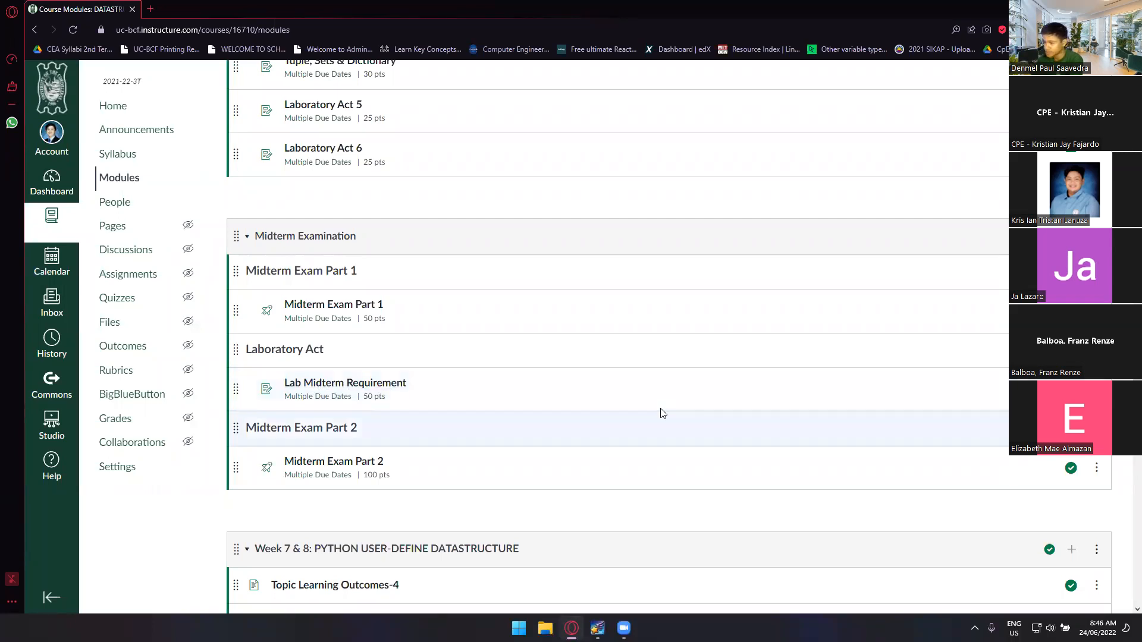
scroll(down, 3)
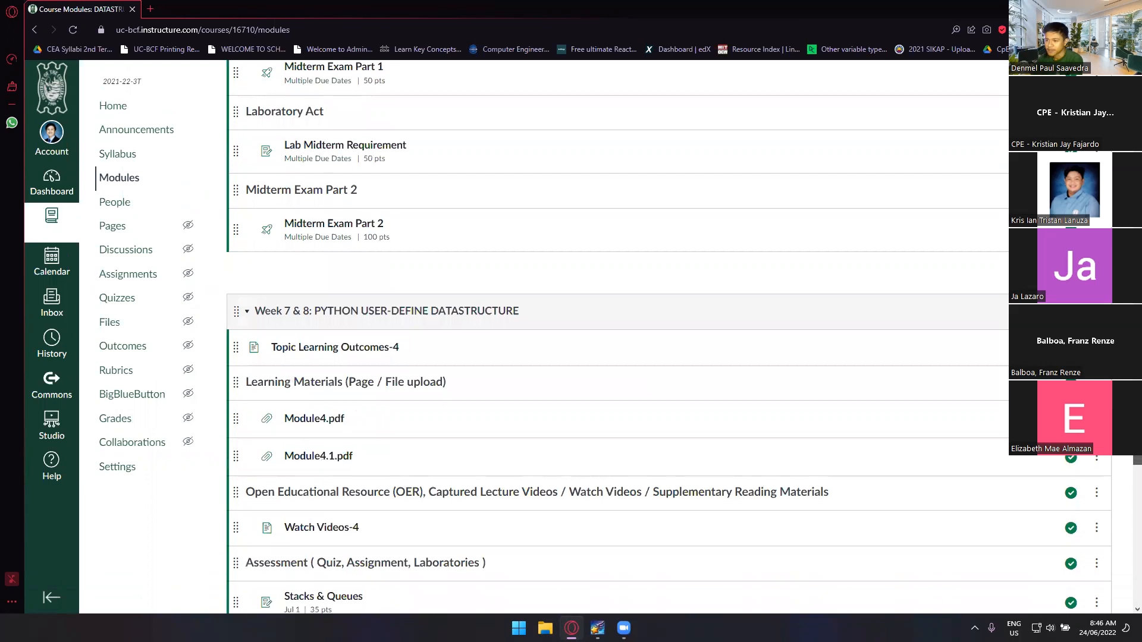
scroll(up, 3)
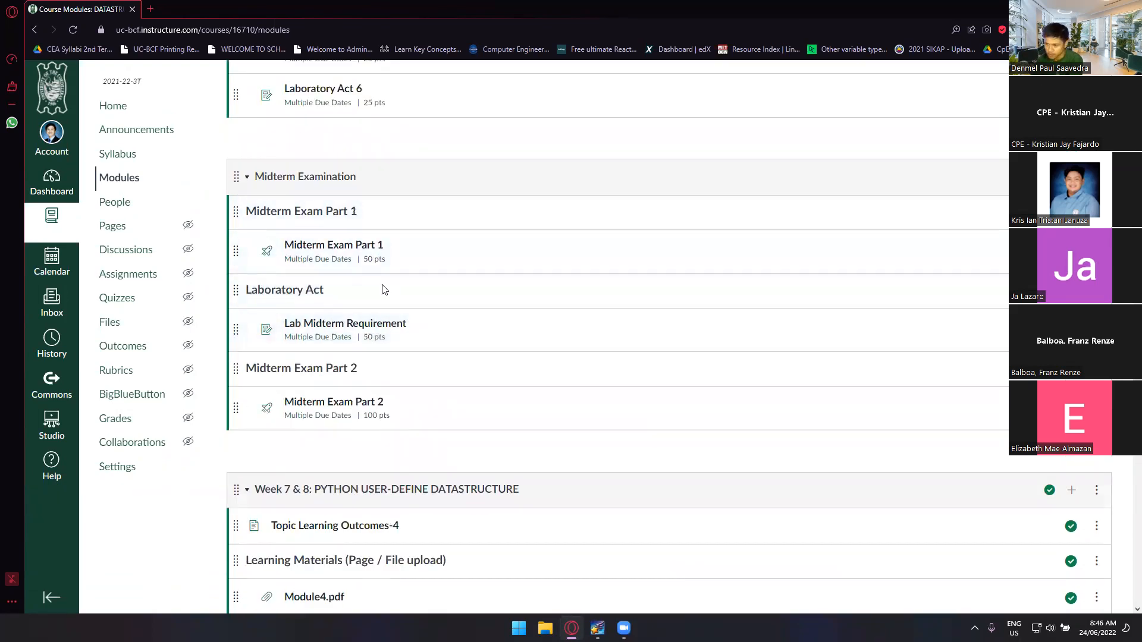
mouse_move(406, 382)
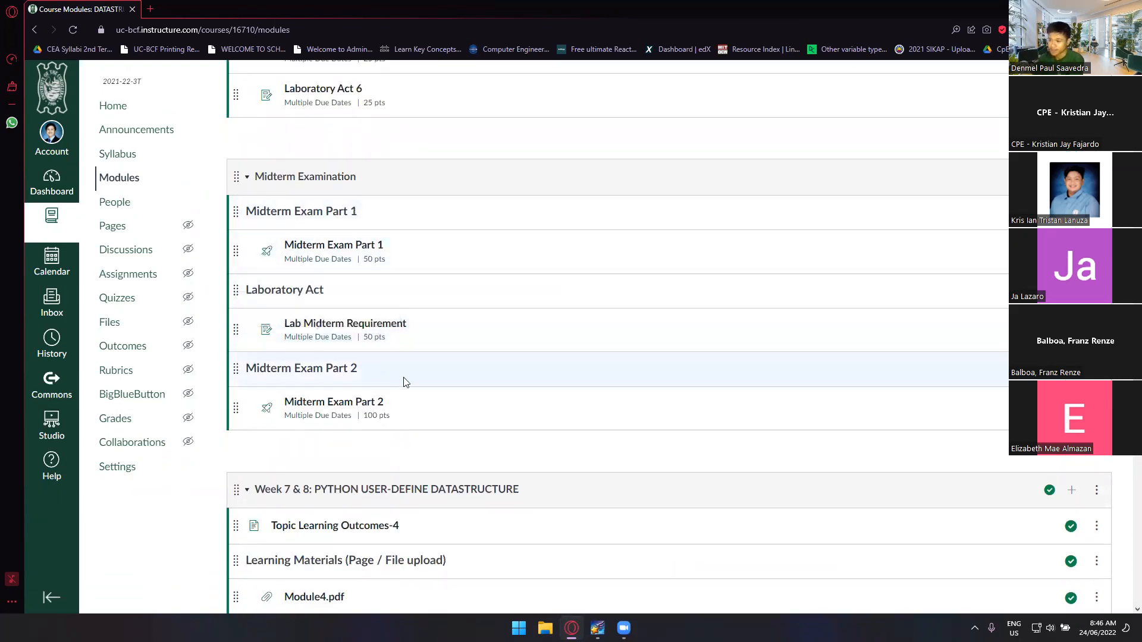
mouse_move(398, 387)
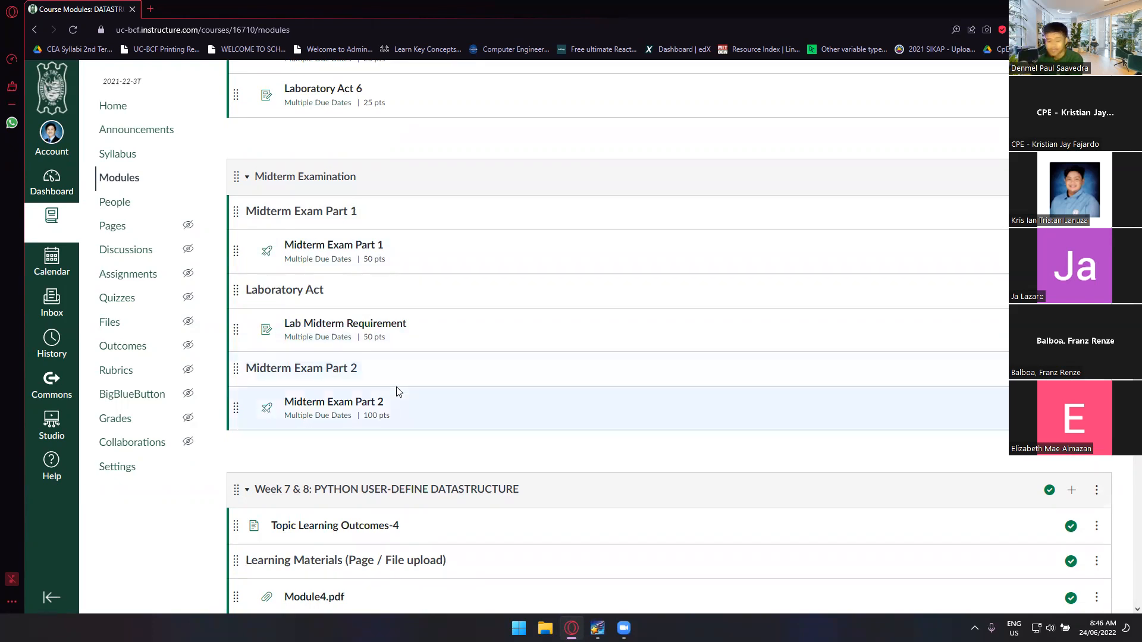
scroll(up, 3)
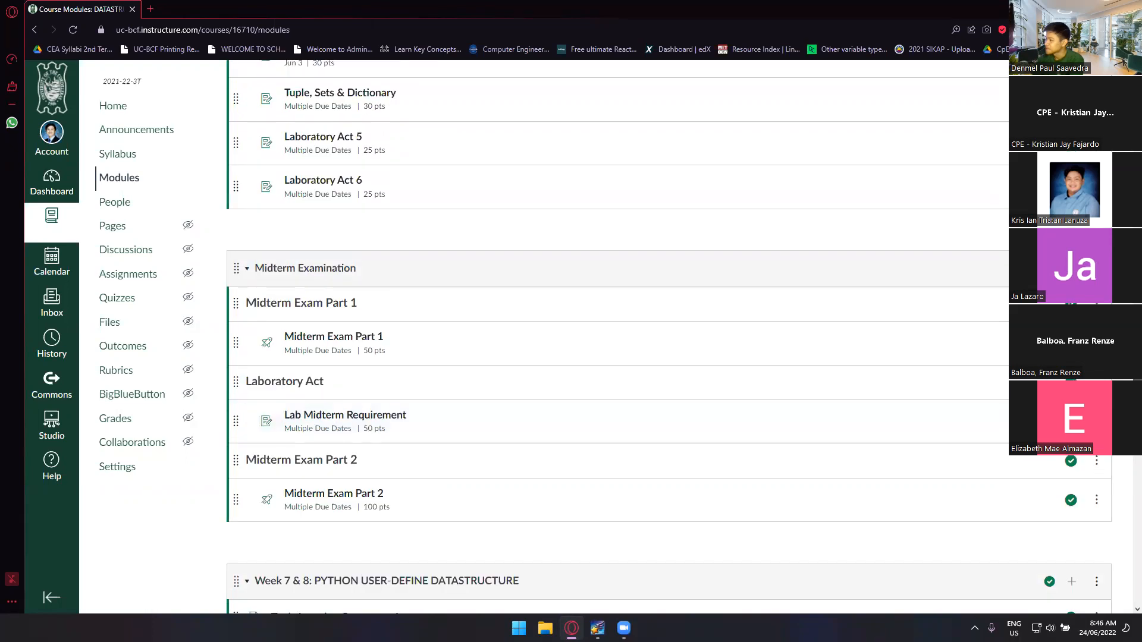
scroll(down, 3)
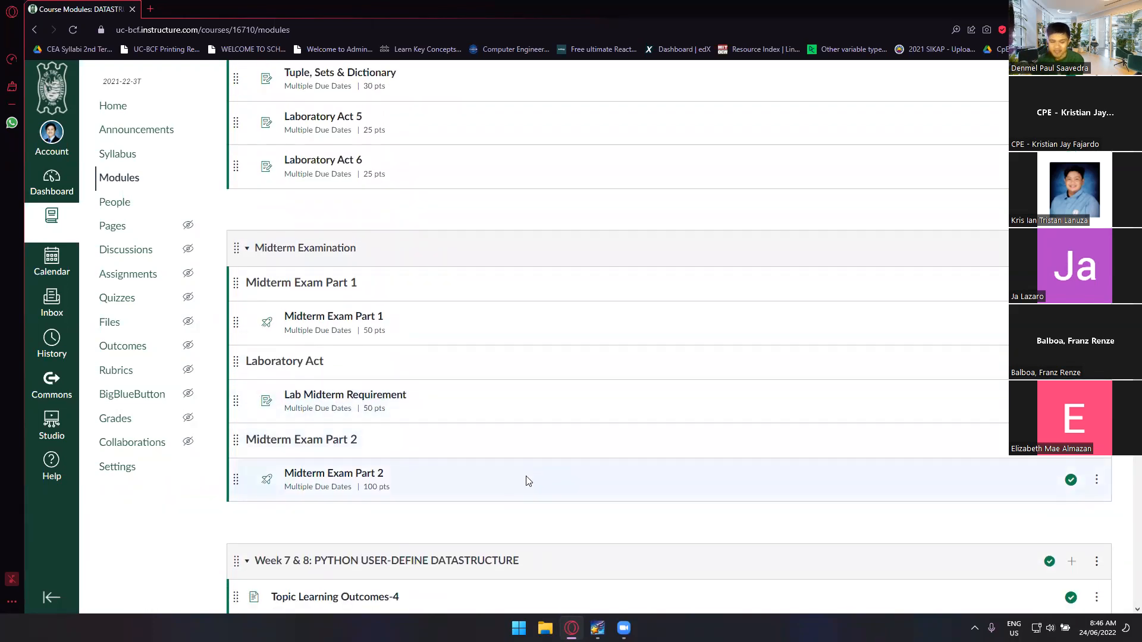
mouse_move(379, 521)
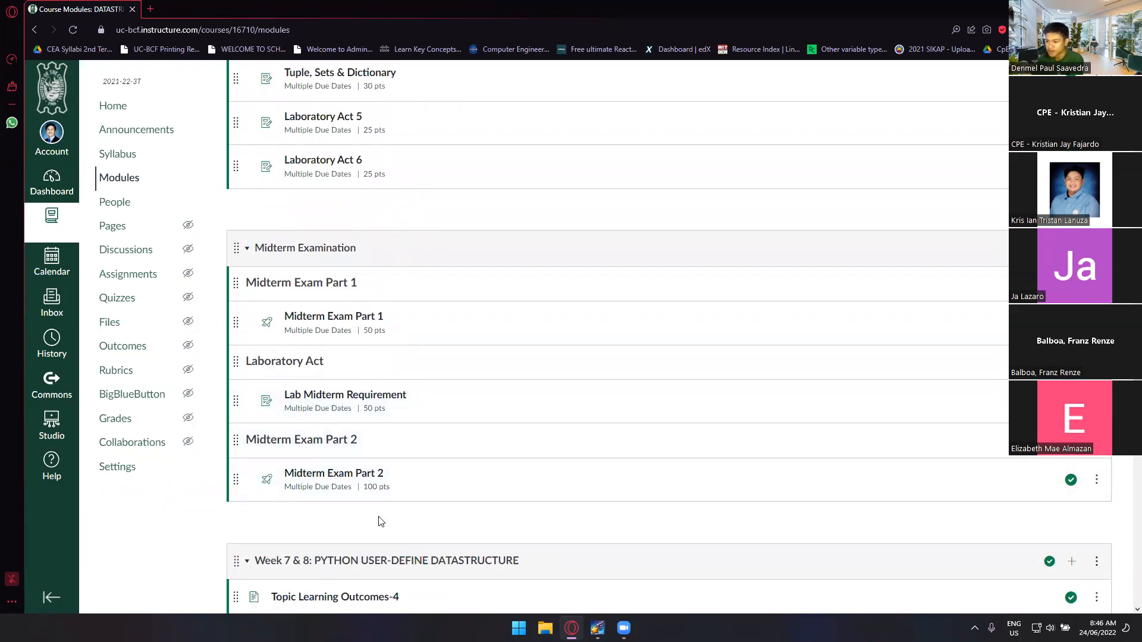
mouse_move(358, 516)
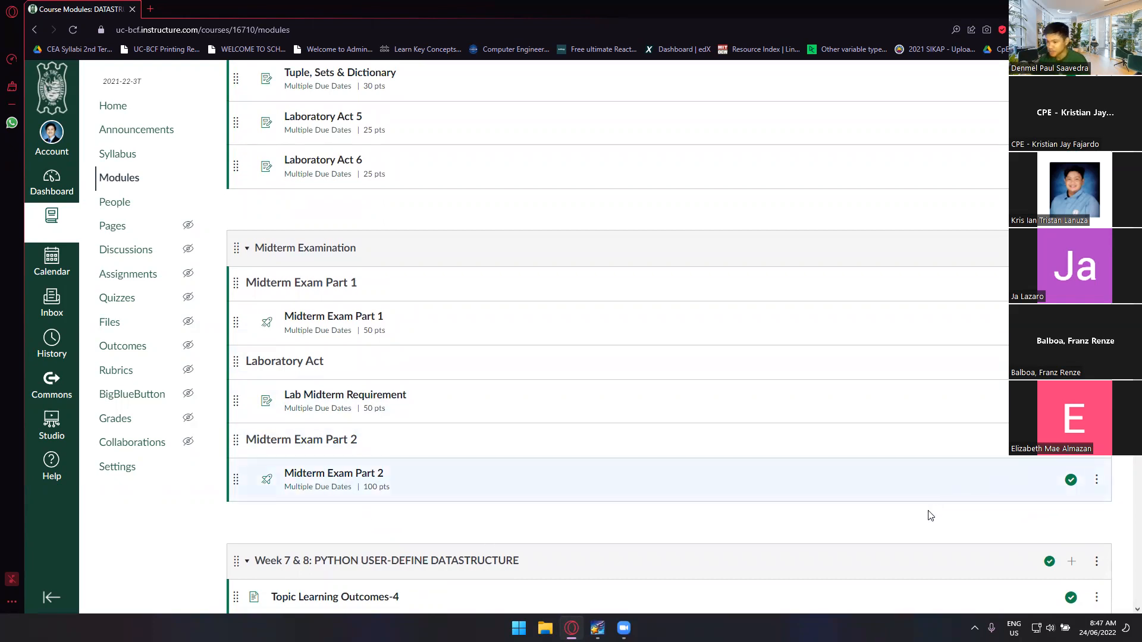
scroll(down, 3)
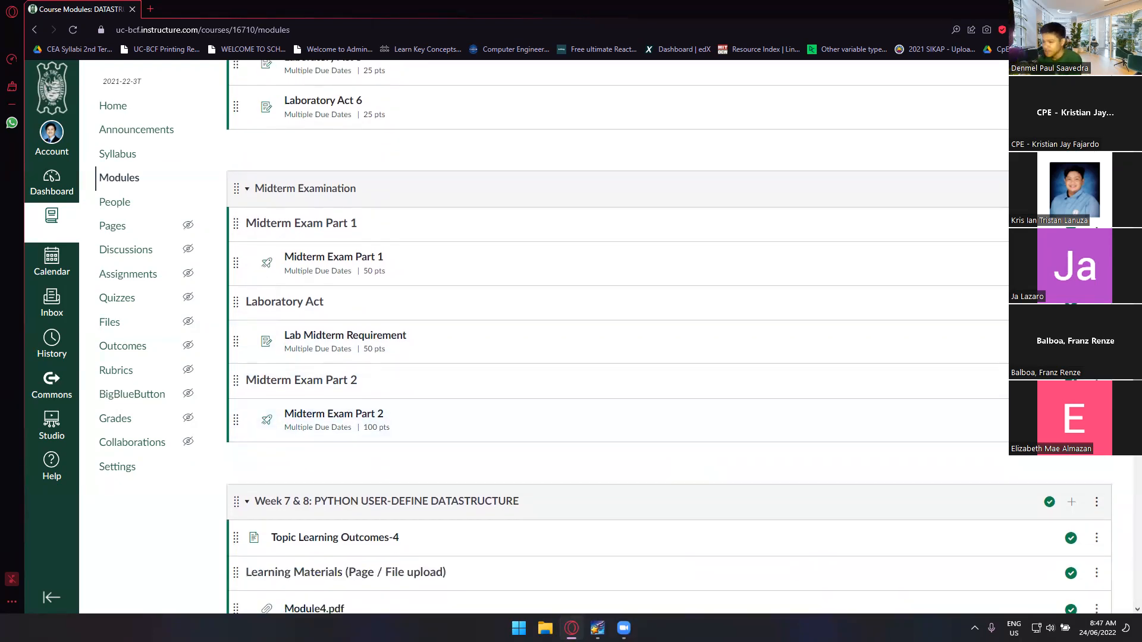
scroll(down, 3)
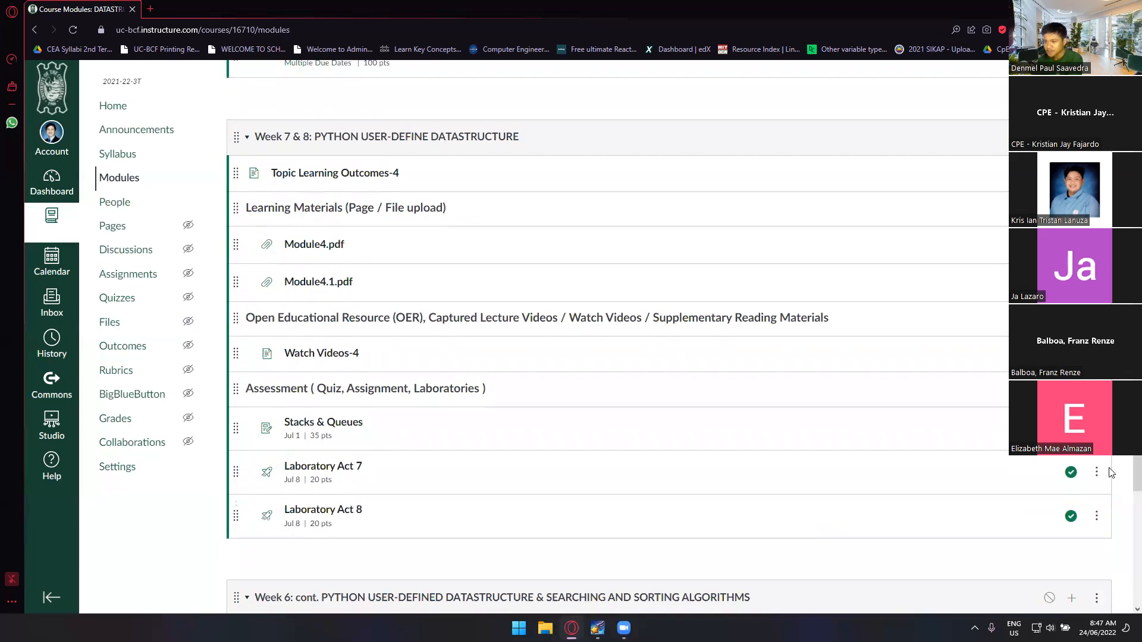
mouse_move(346, 541)
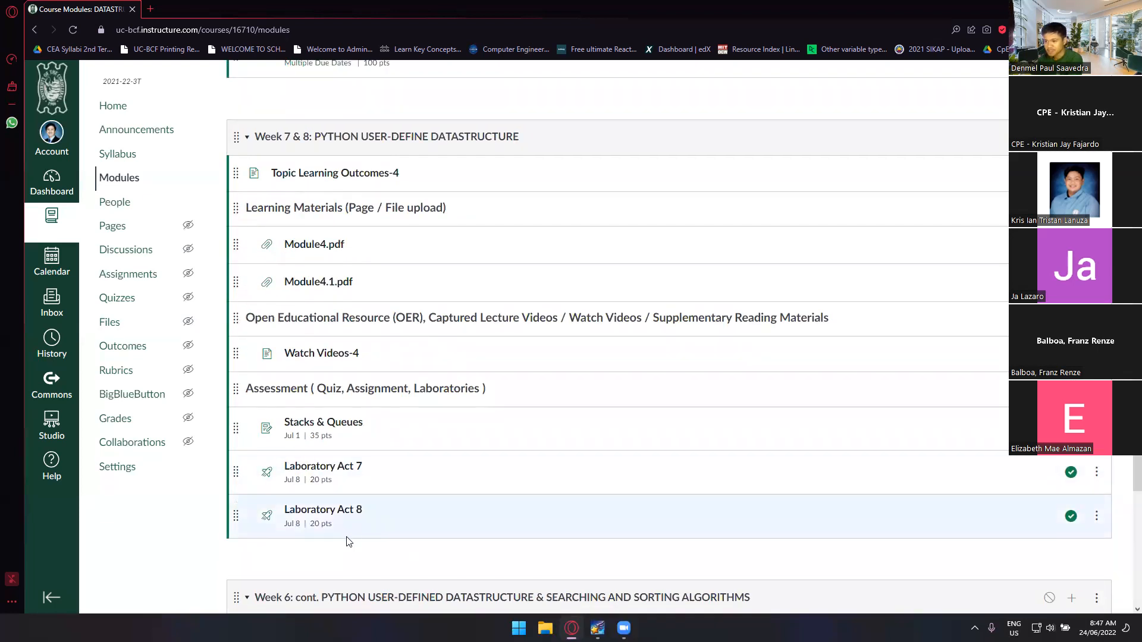
mouse_move(344, 260)
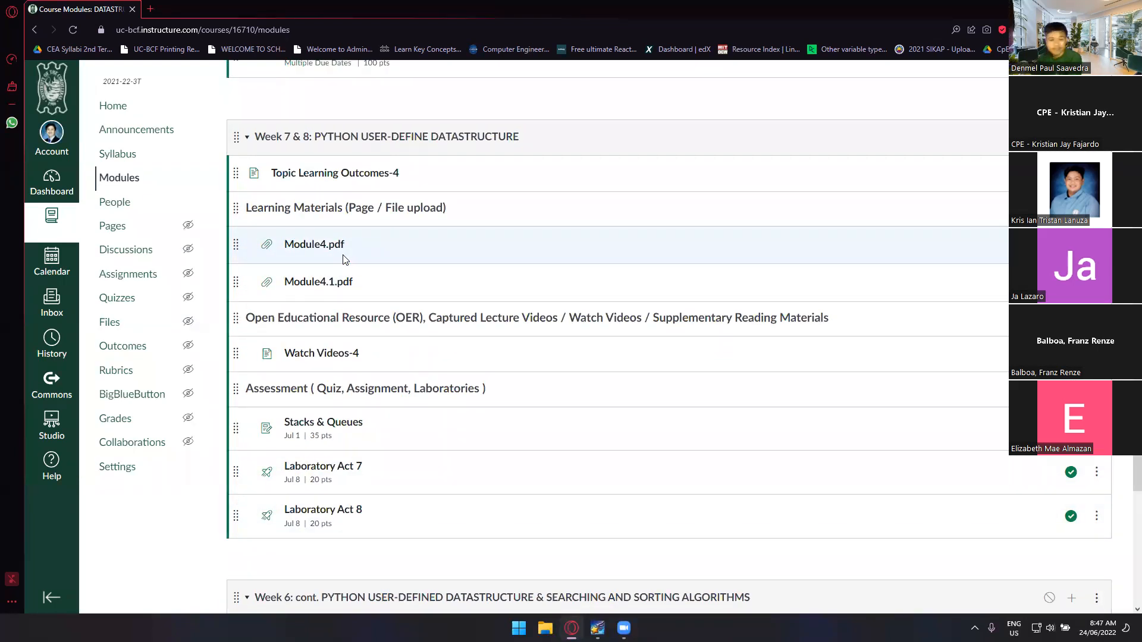
mouse_move(389, 269)
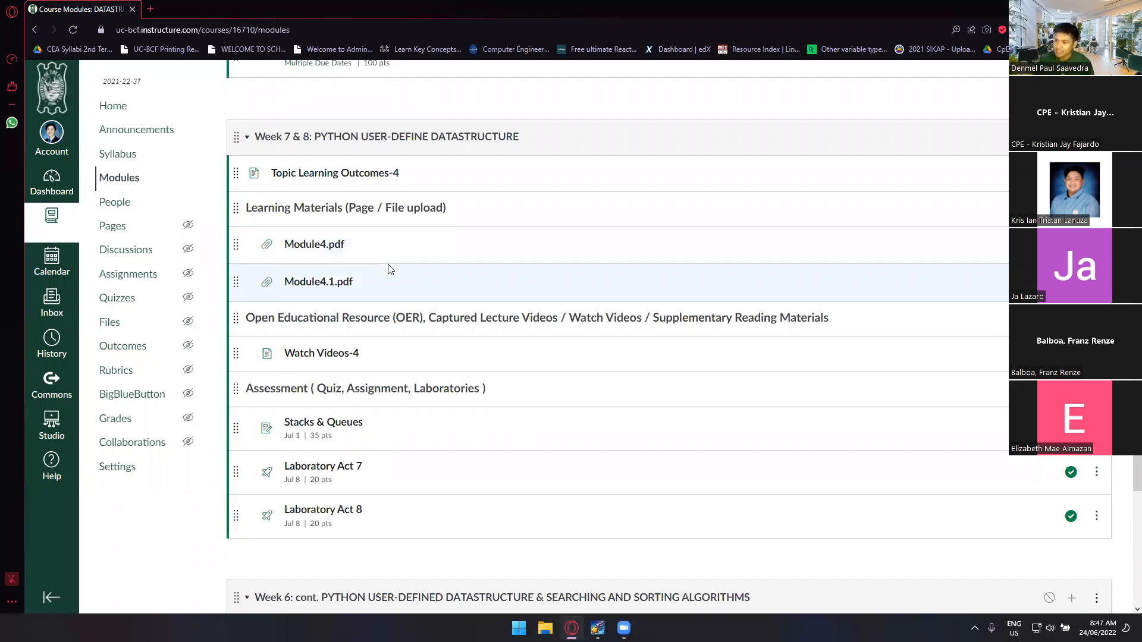
scroll(down, 3)
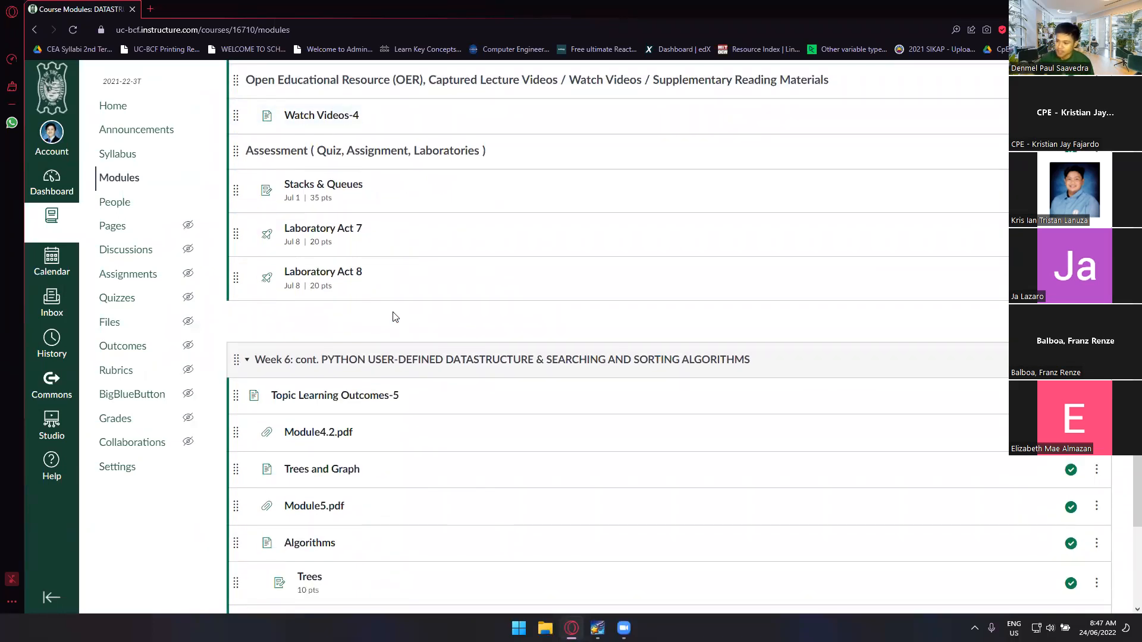
scroll(down, 3)
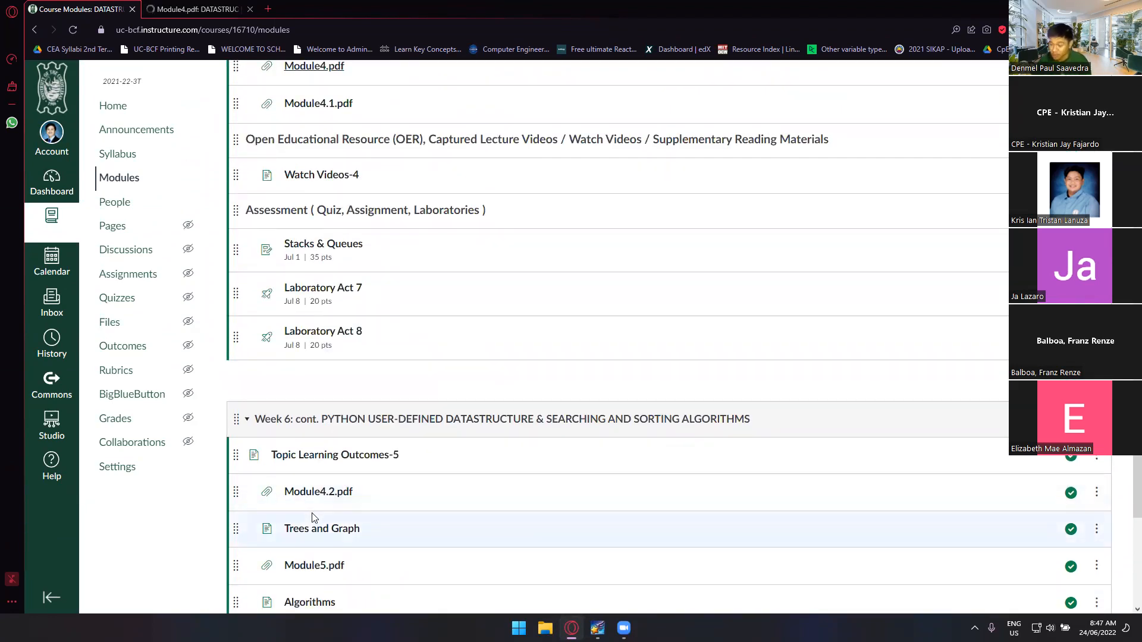
scroll(down, 3)
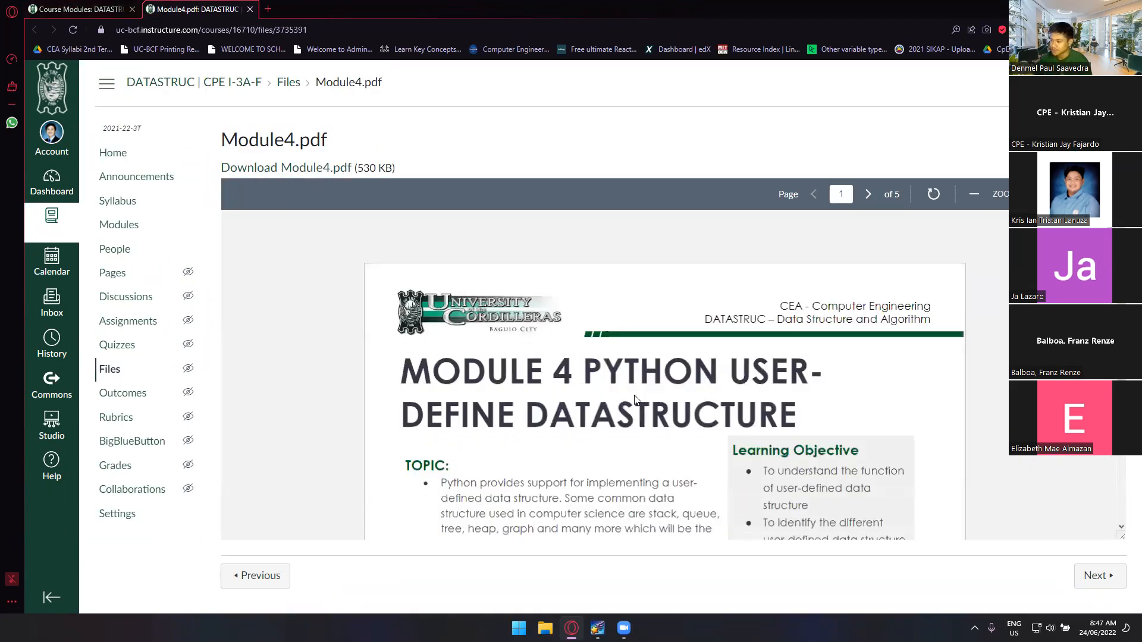
scroll(down, 3)
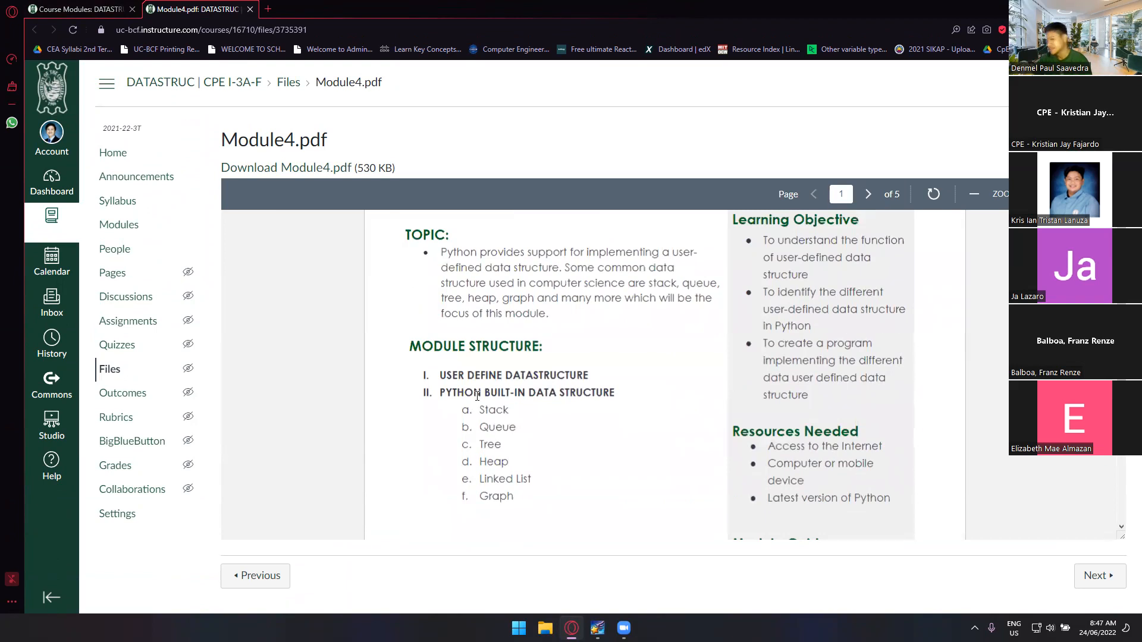
mouse_move(561, 411)
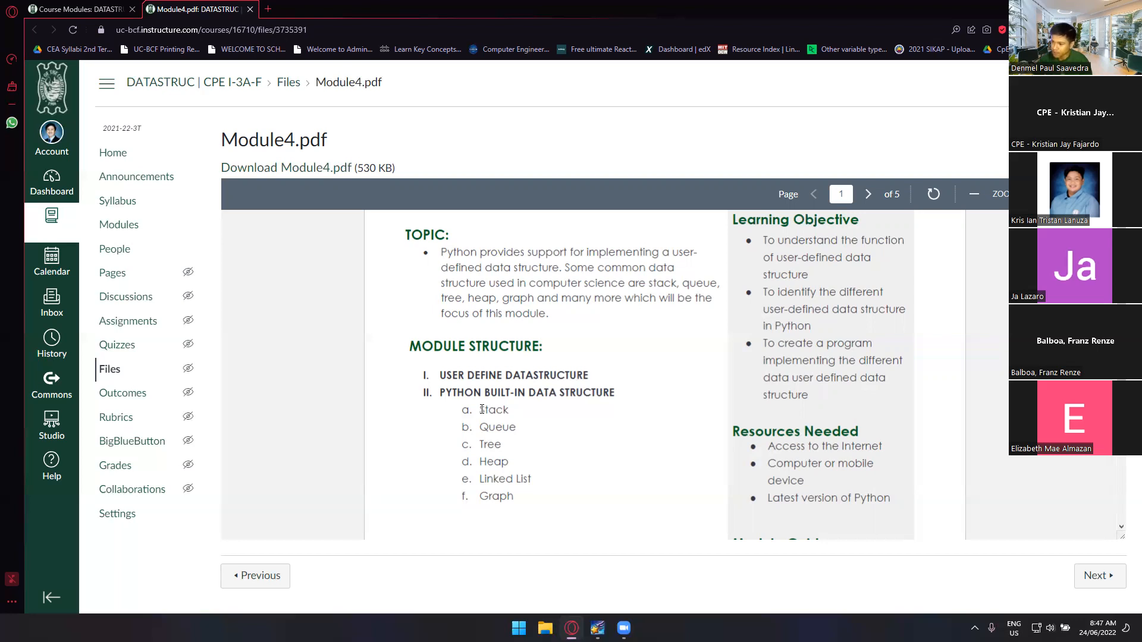
double_click(497, 428)
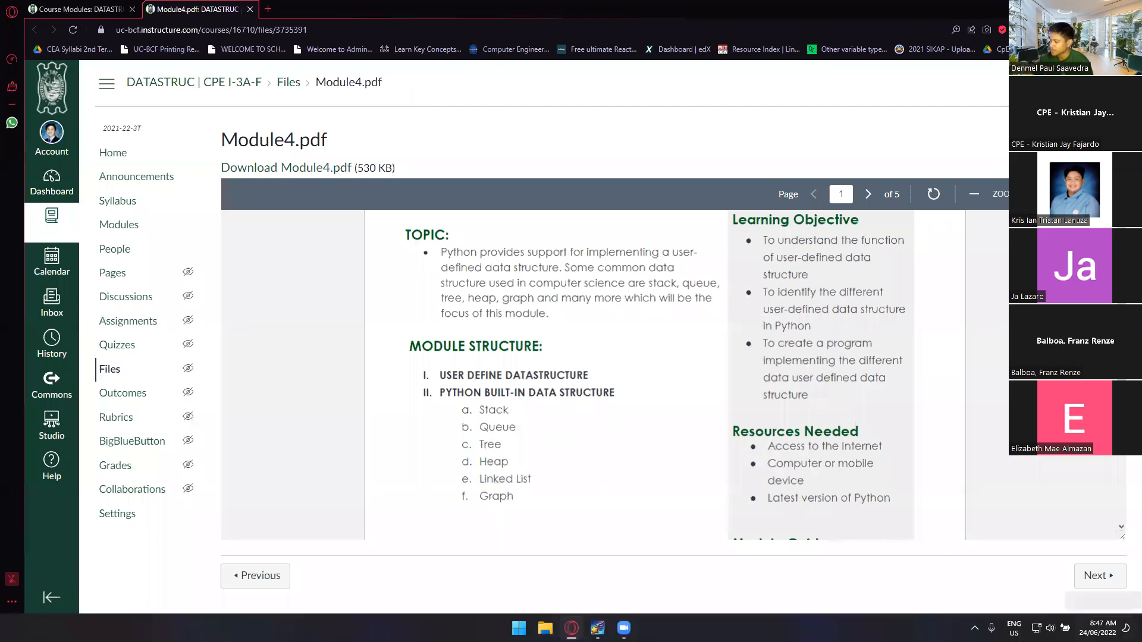
mouse_move(1103, 628)
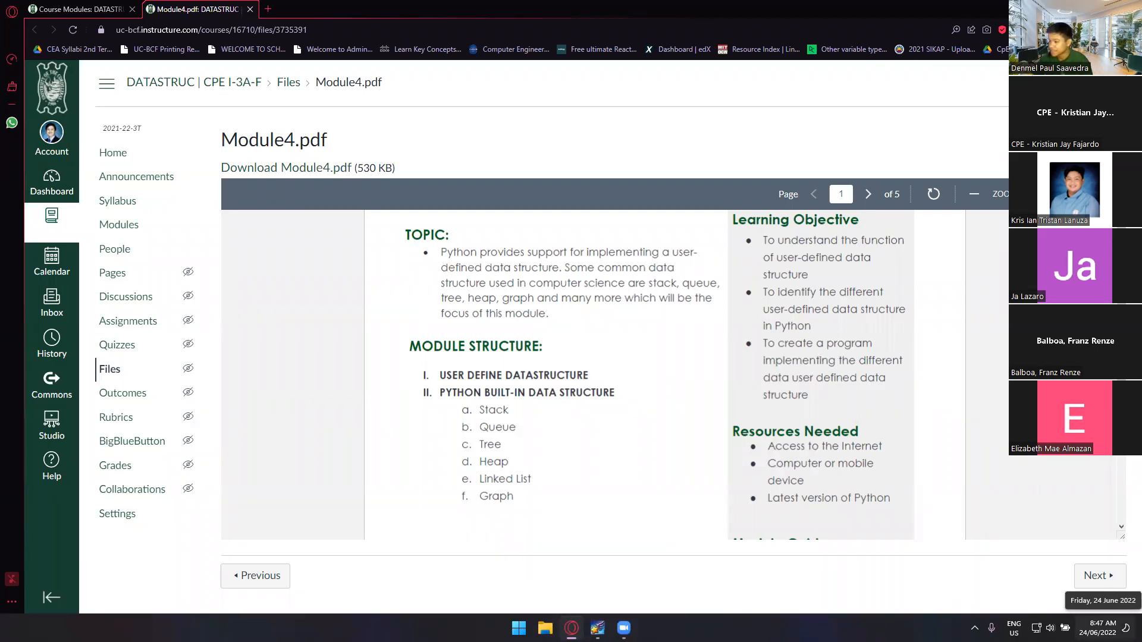
Open the Windows taskbar calendar and scroll through the July 2022 dates
click(1102, 628)
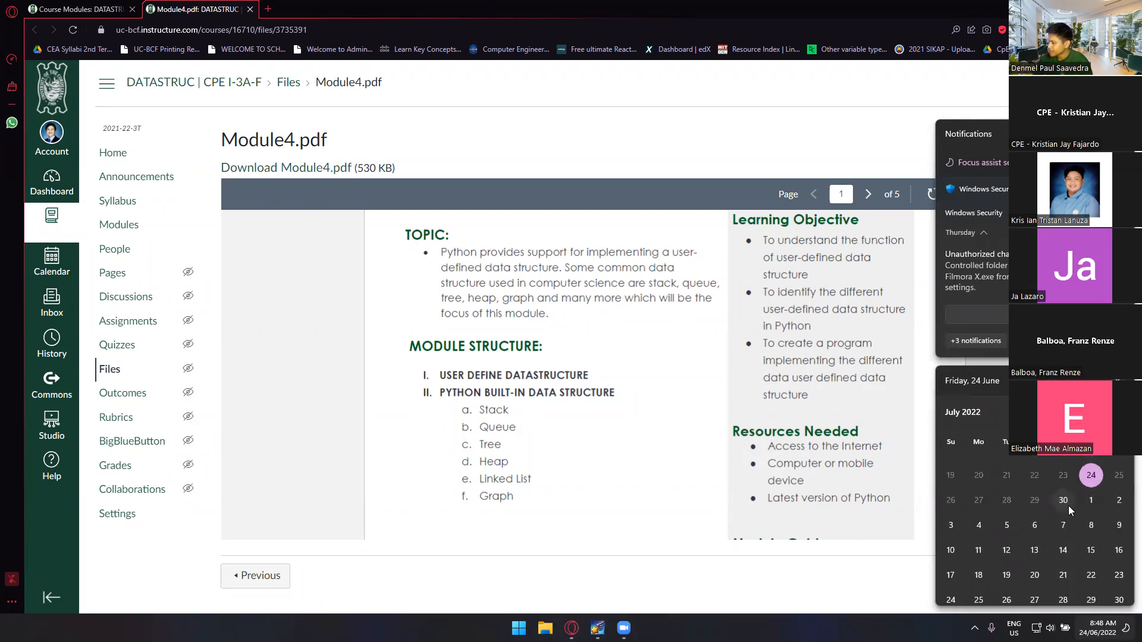
scroll(down, 3)
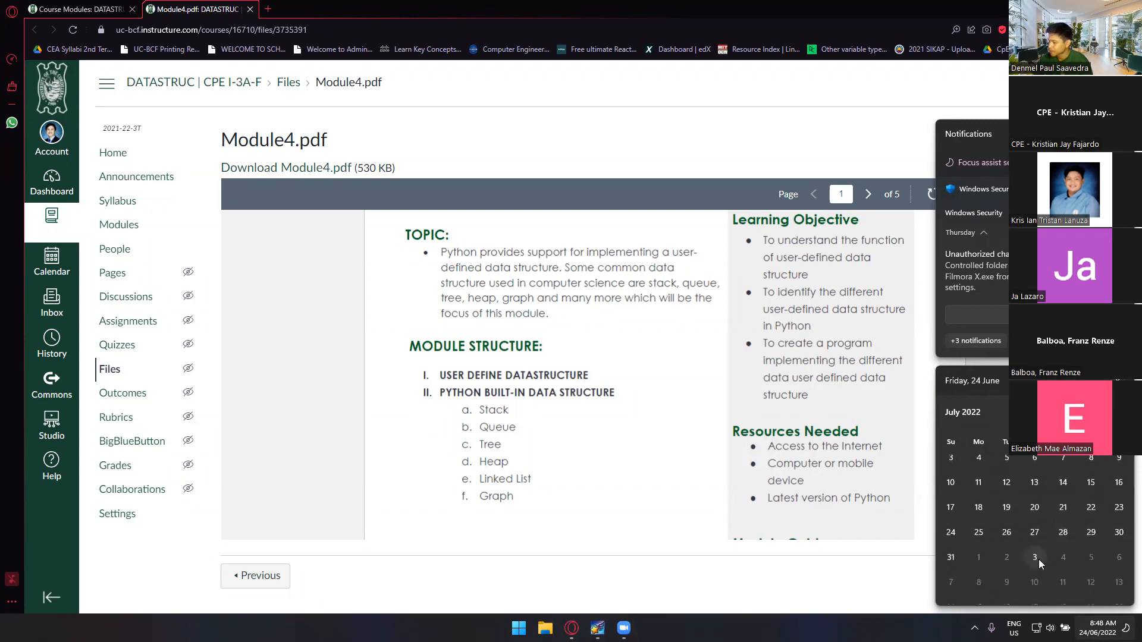
mouse_move(1090, 568)
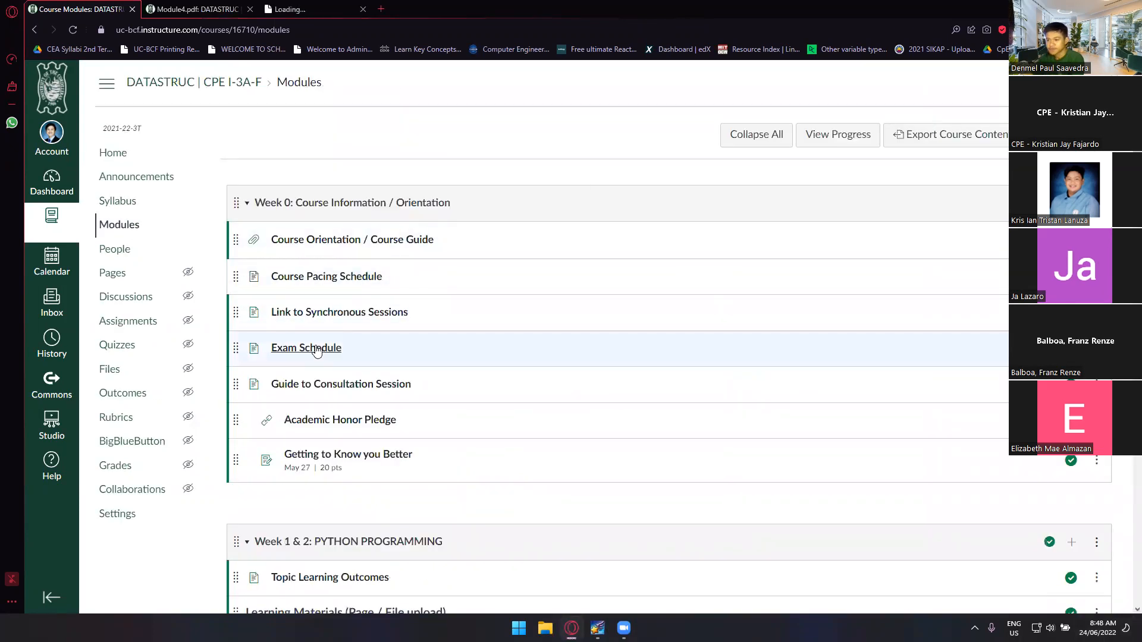
View the Exam Schedule page, then return to the course Modules list
click(306, 347)
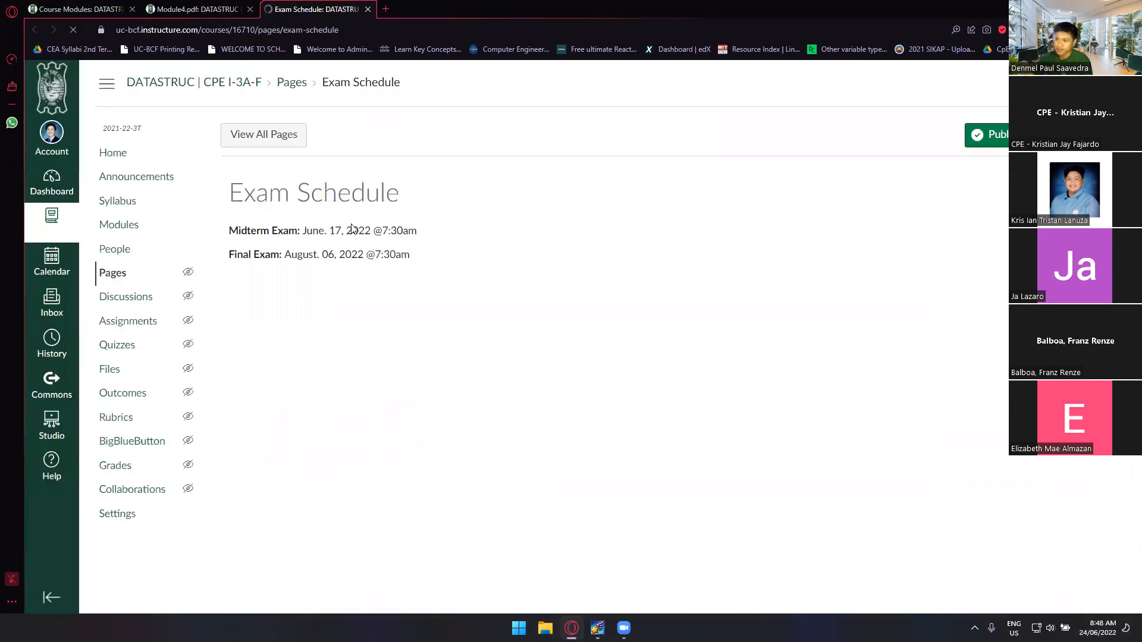
click(1101, 623)
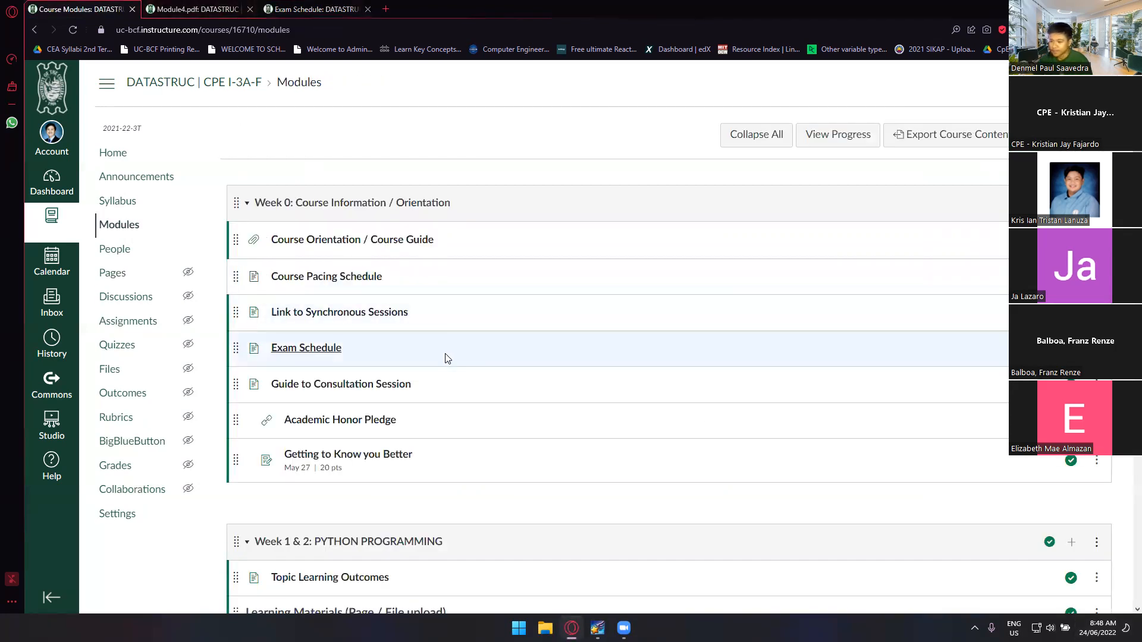
scroll(down, 3)
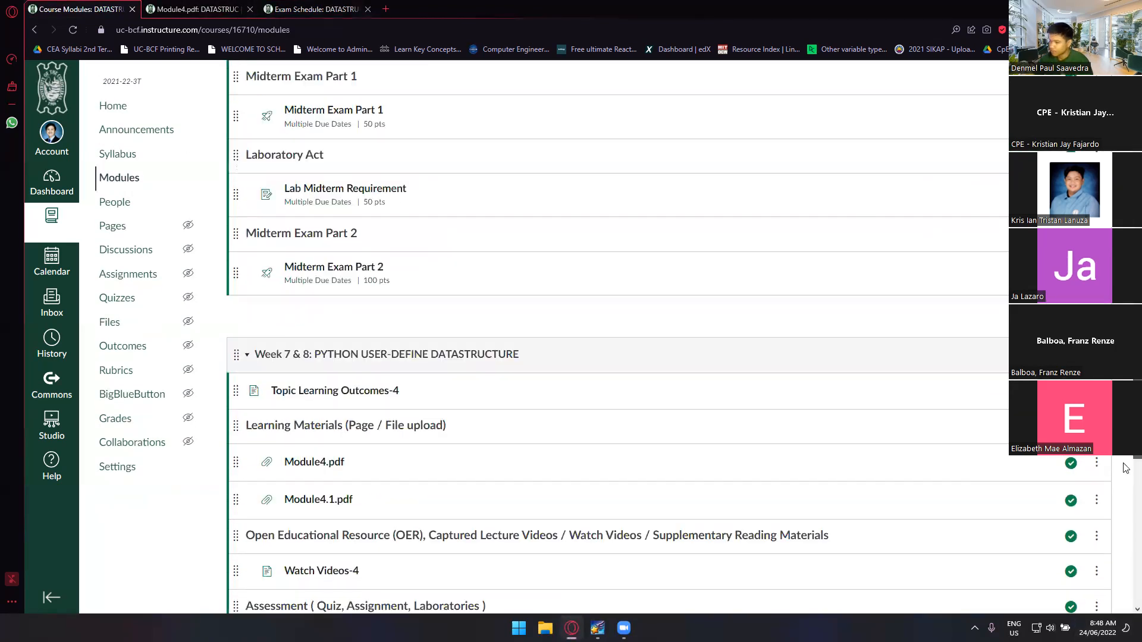
scroll(down, 3)
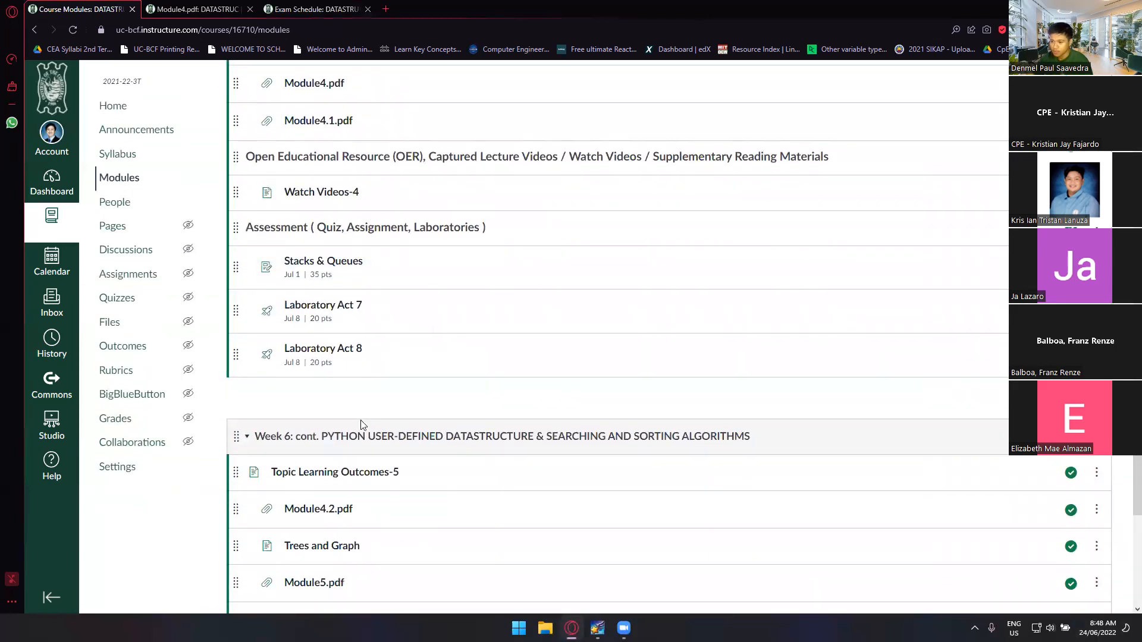
scroll(down, 3)
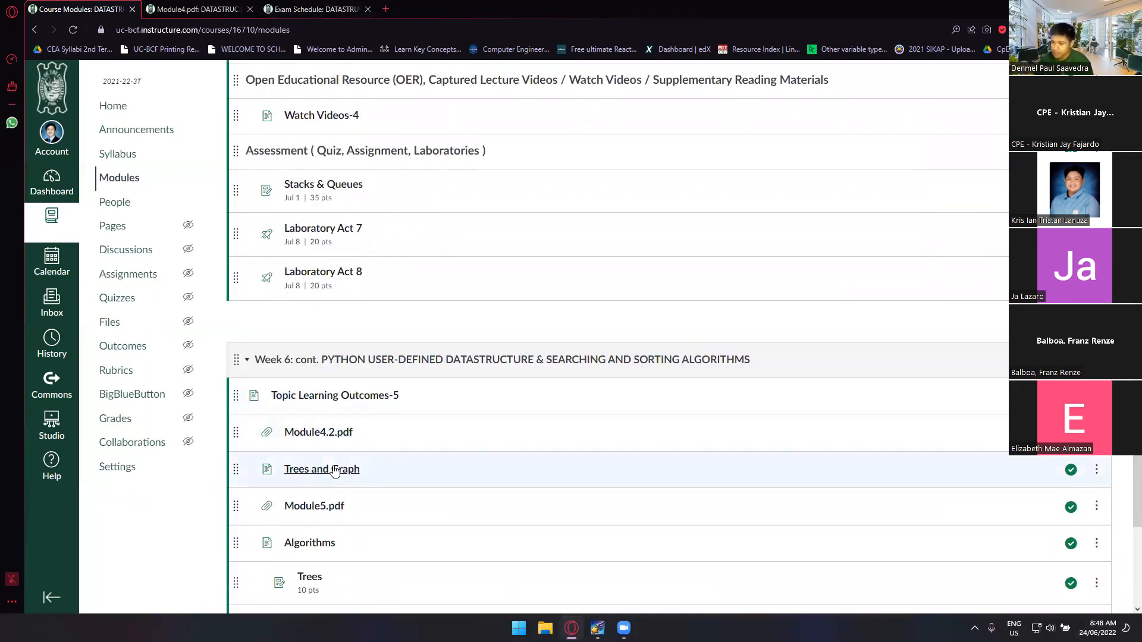
mouse_move(321, 468)
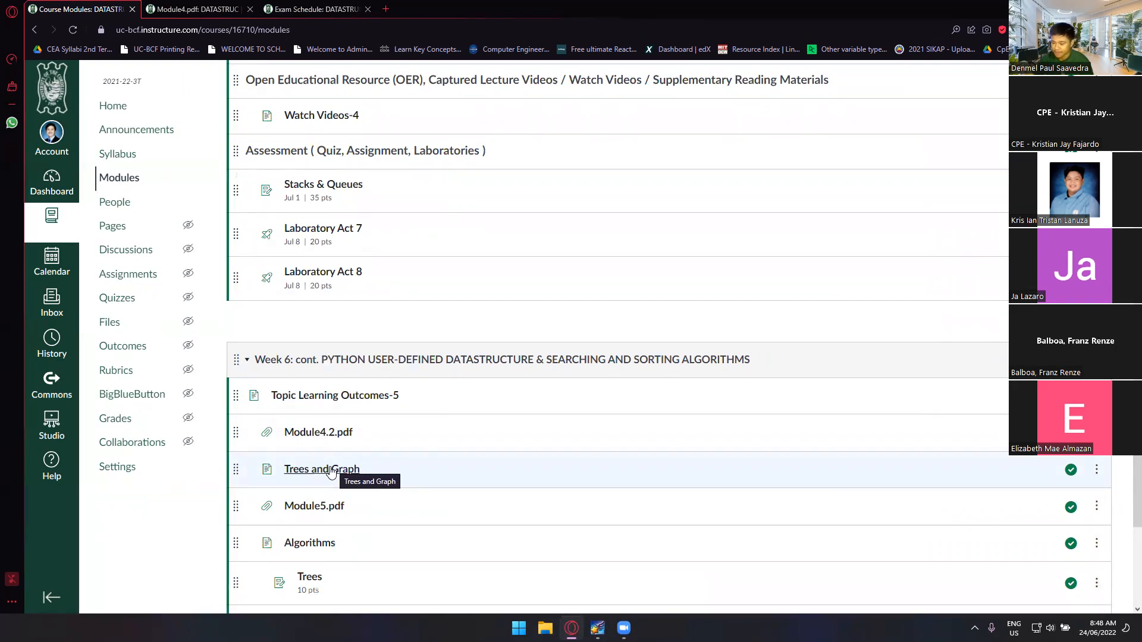
mouse_move(383, 485)
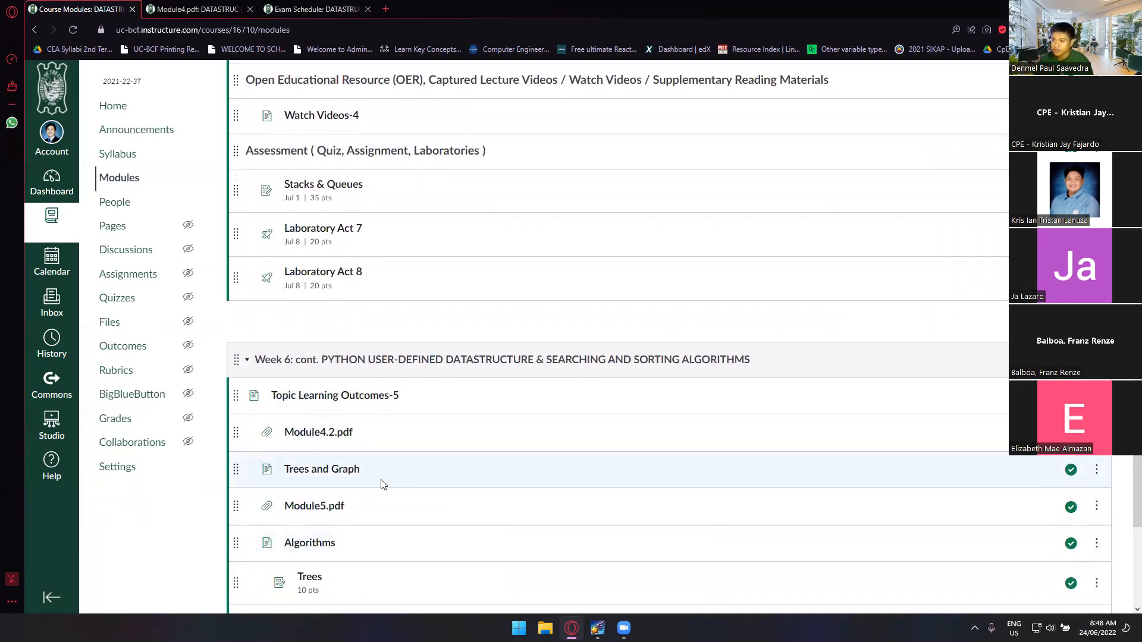
mouse_move(318, 432)
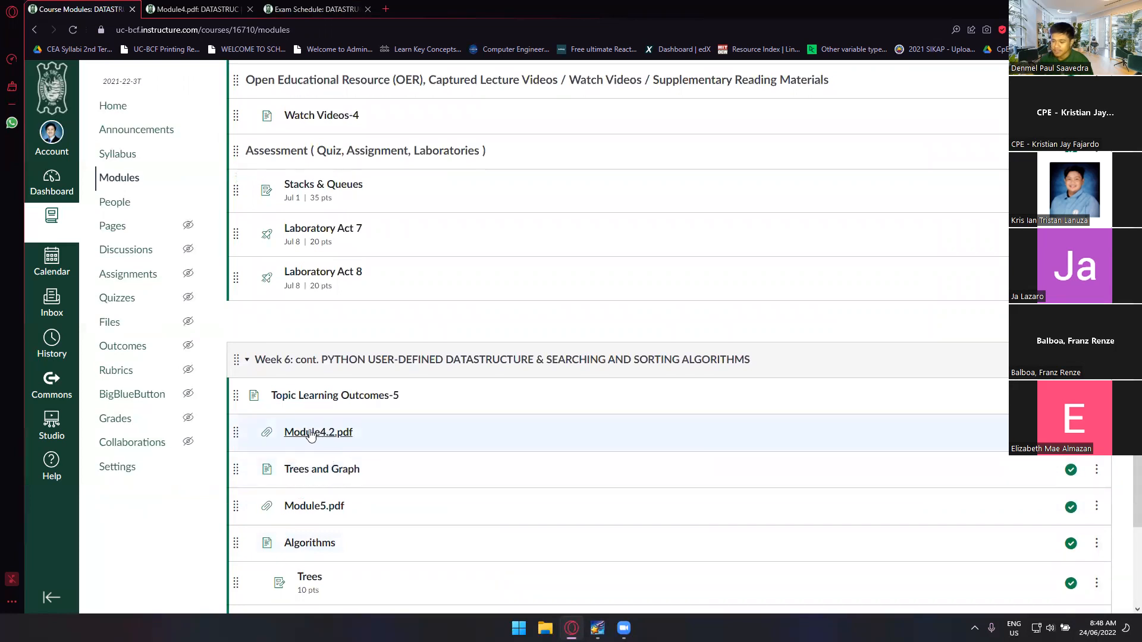
mouse_move(318, 432)
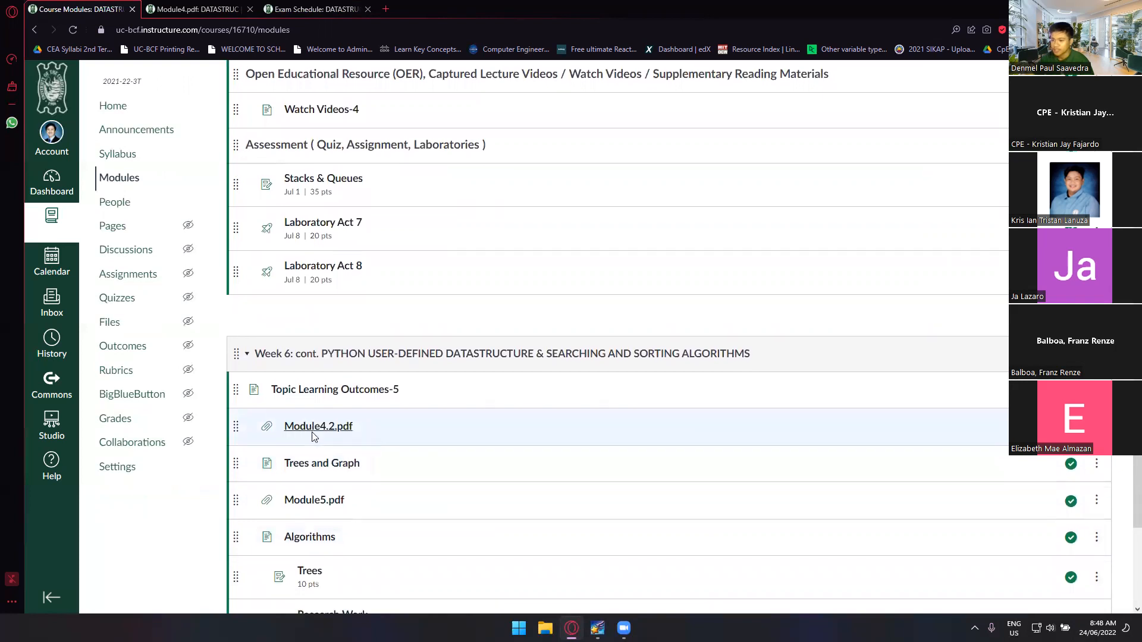
Open Week 6's Module5.pdf and Module4.2.pdf in separate new tabs
scroll(down, 3)
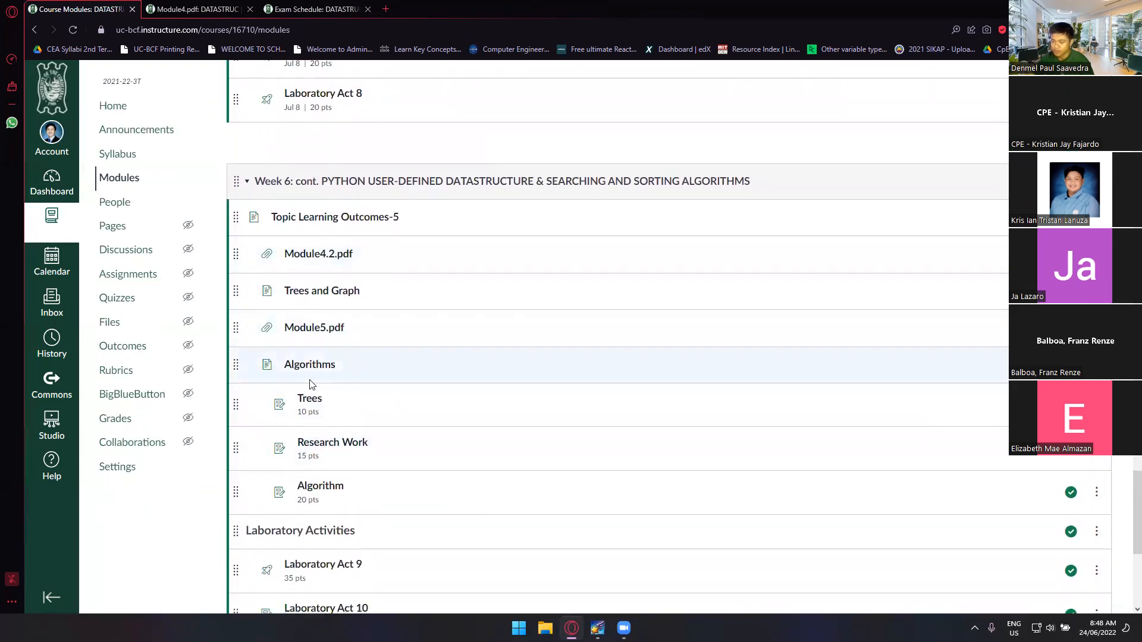
scroll(down, 3)
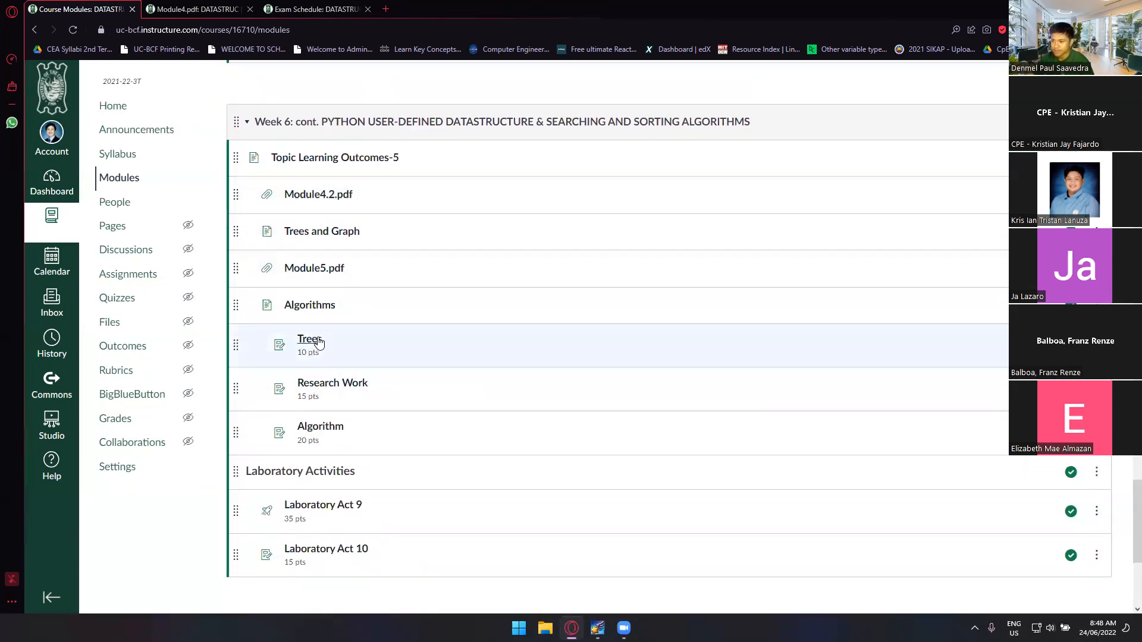
mouse_move(314, 275)
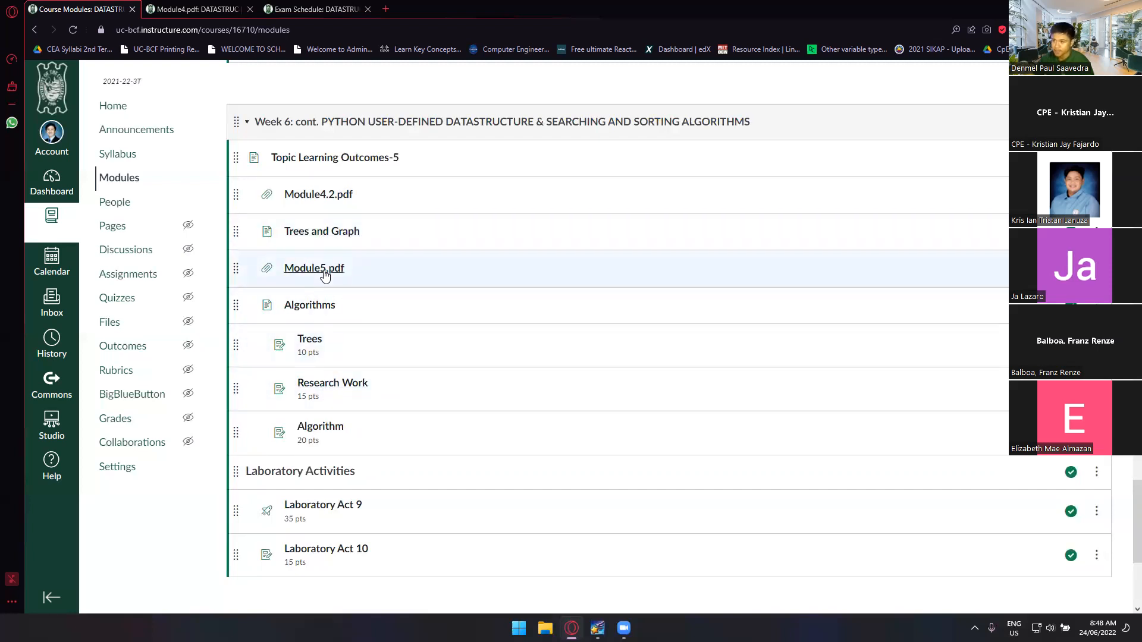
click(314, 269)
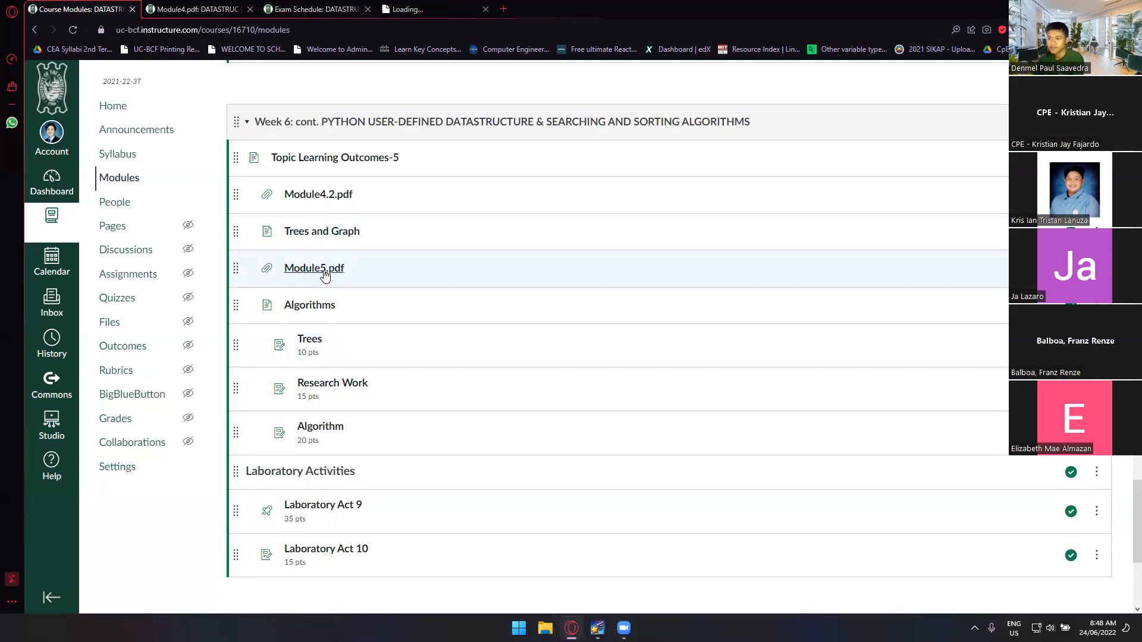
click(314, 268)
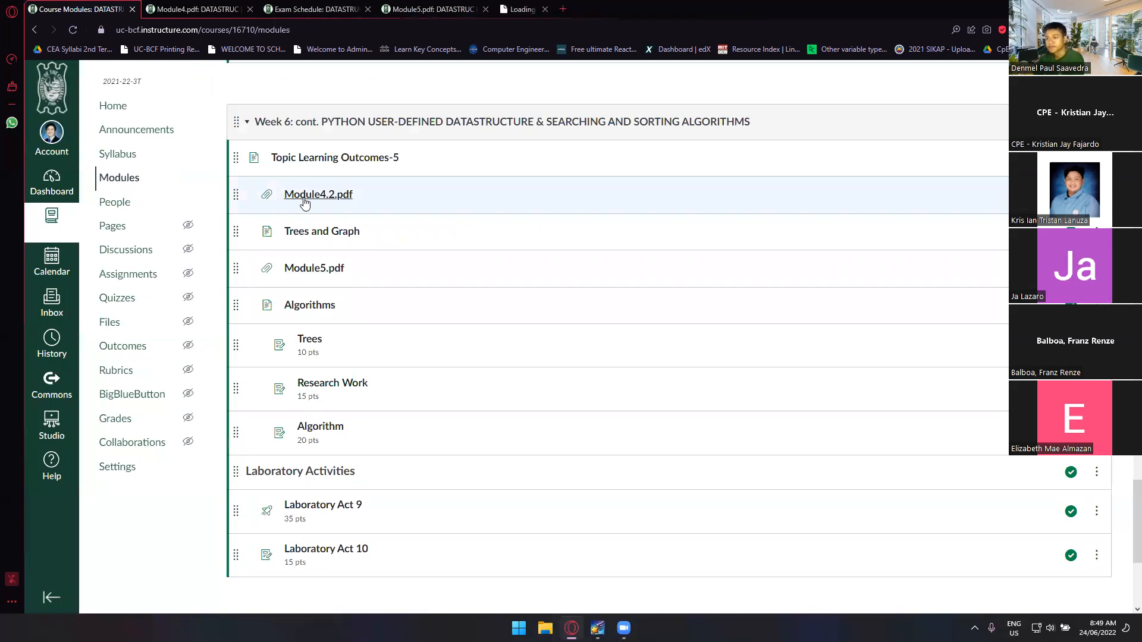
Page through Module4.2.pdf's graph section, open Module5.pdf, then return to Module4.pdf
click(319, 194)
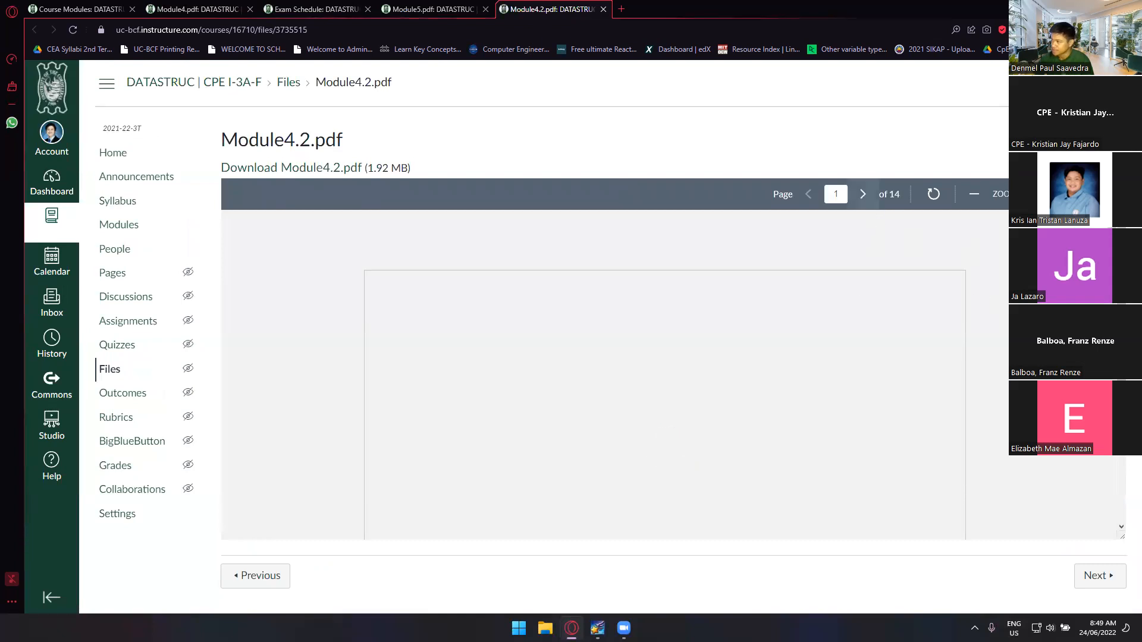
click(863, 194)
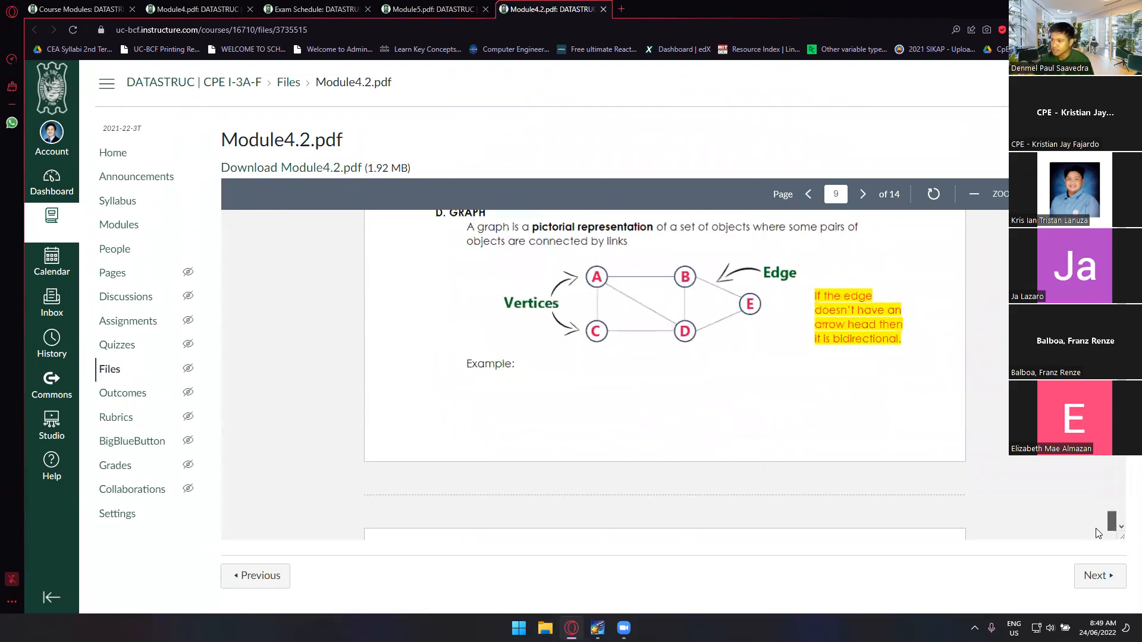
click(863, 194)
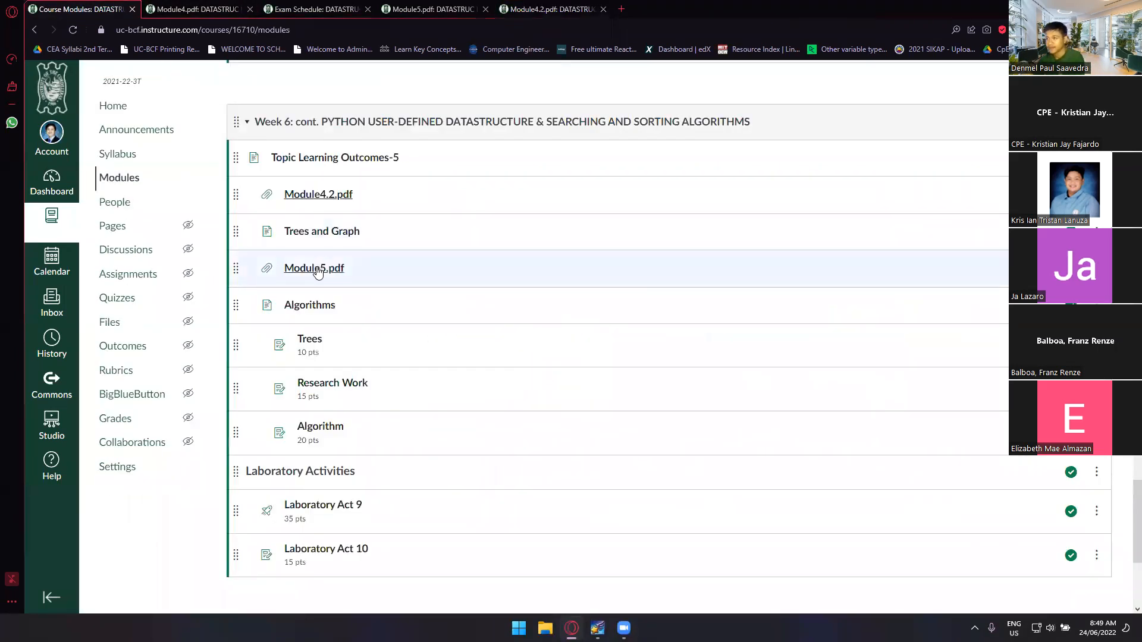
click(314, 267)
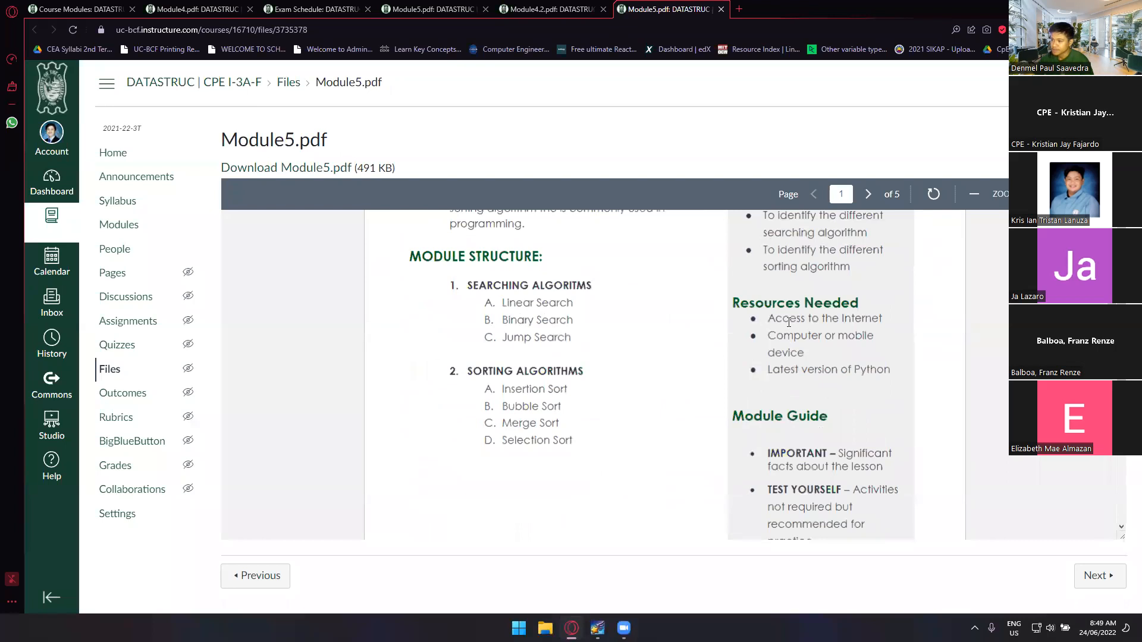
mouse_move(532, 316)
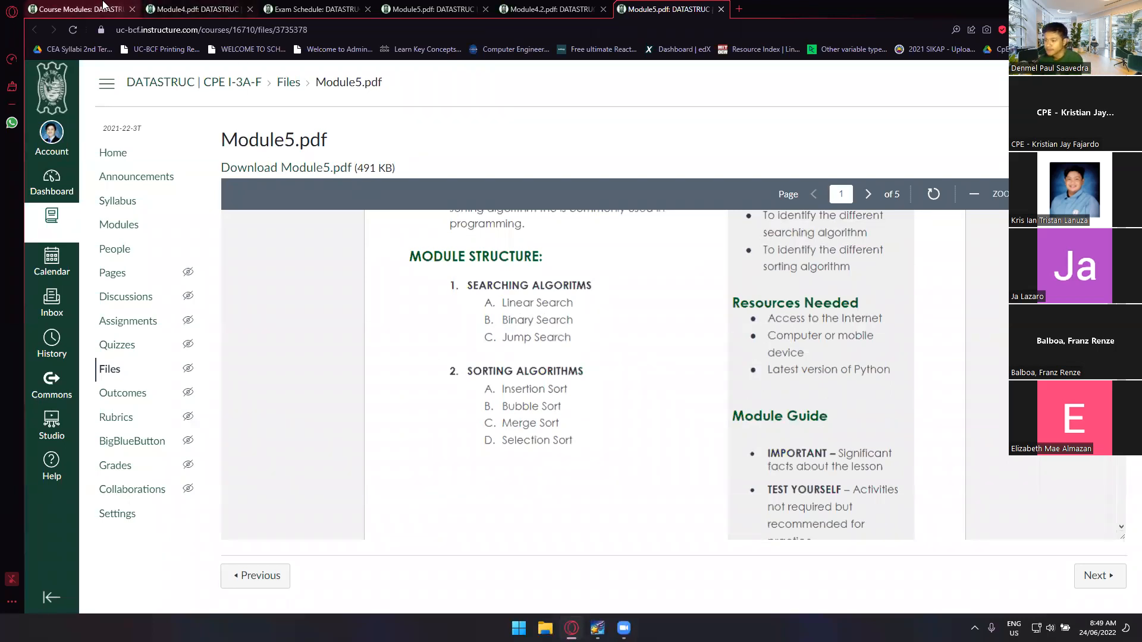
click(193, 9)
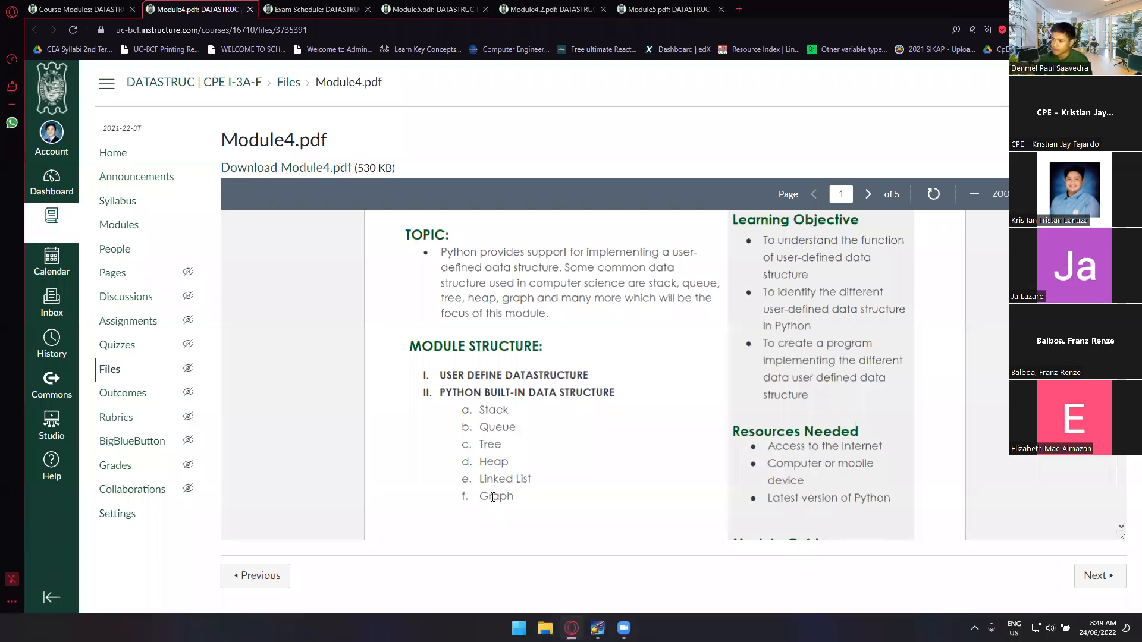
Advance to the next page of Module4.2.pdf
click(550, 9)
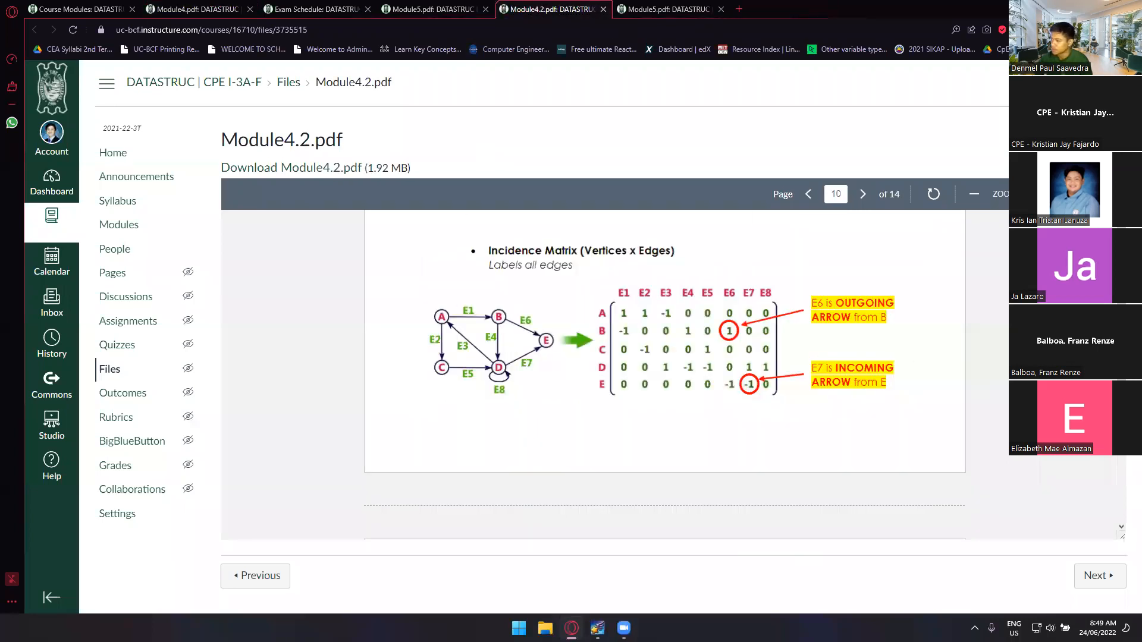
click(863, 194)
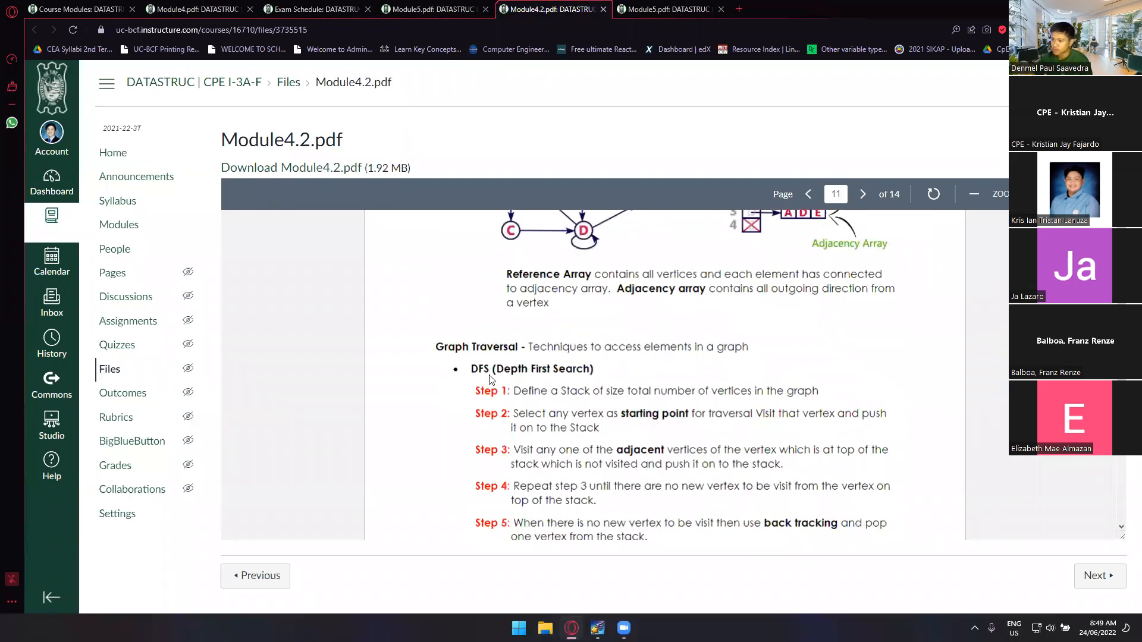
scroll(down, 3)
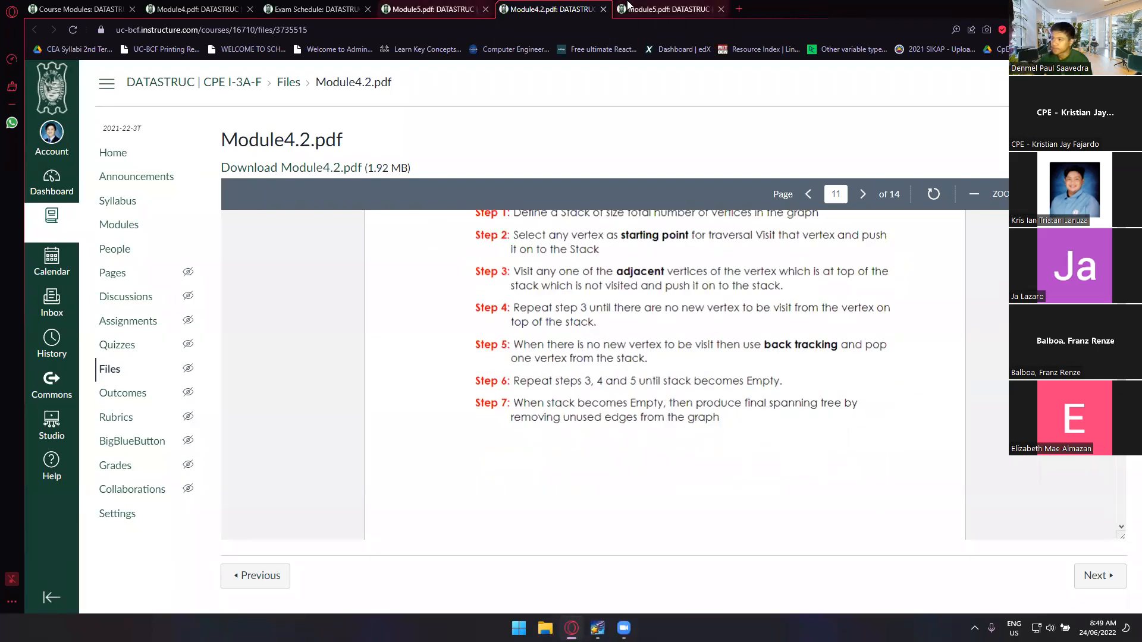
Scroll through Module5.pdf's searching and sorting outline, then close the extra PDF views
click(663, 9)
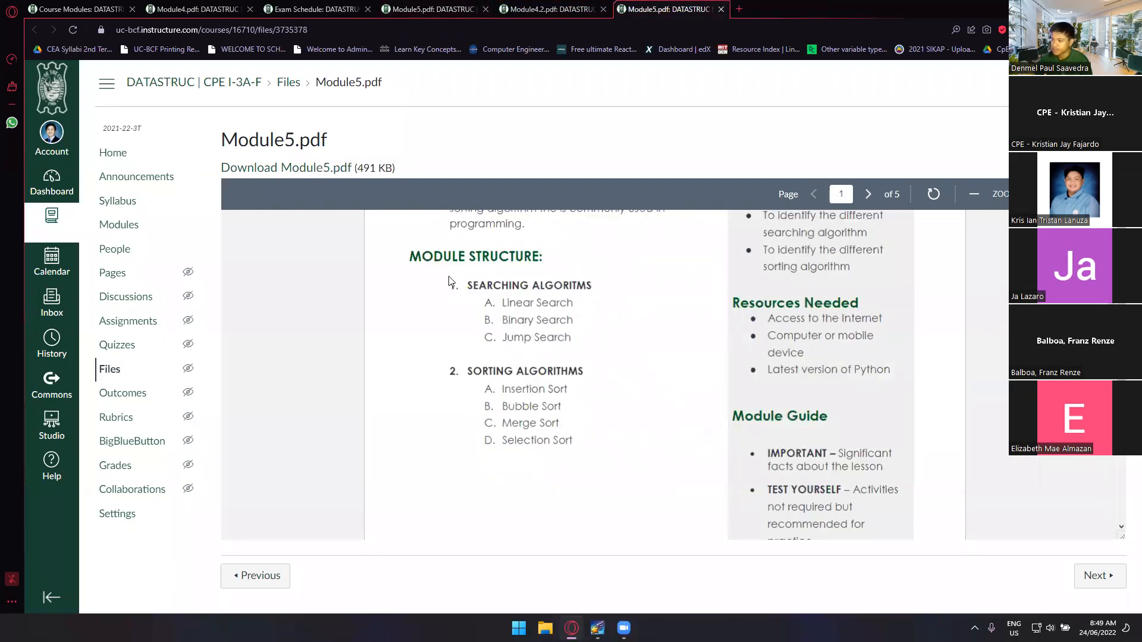
scroll(up, 3)
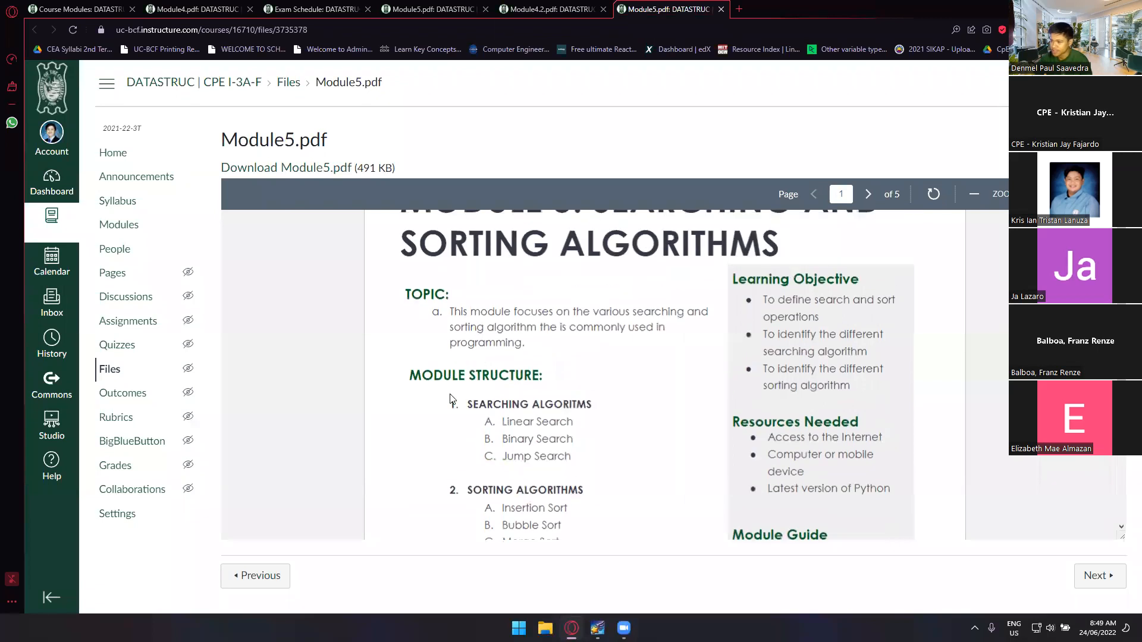
scroll(down, 3)
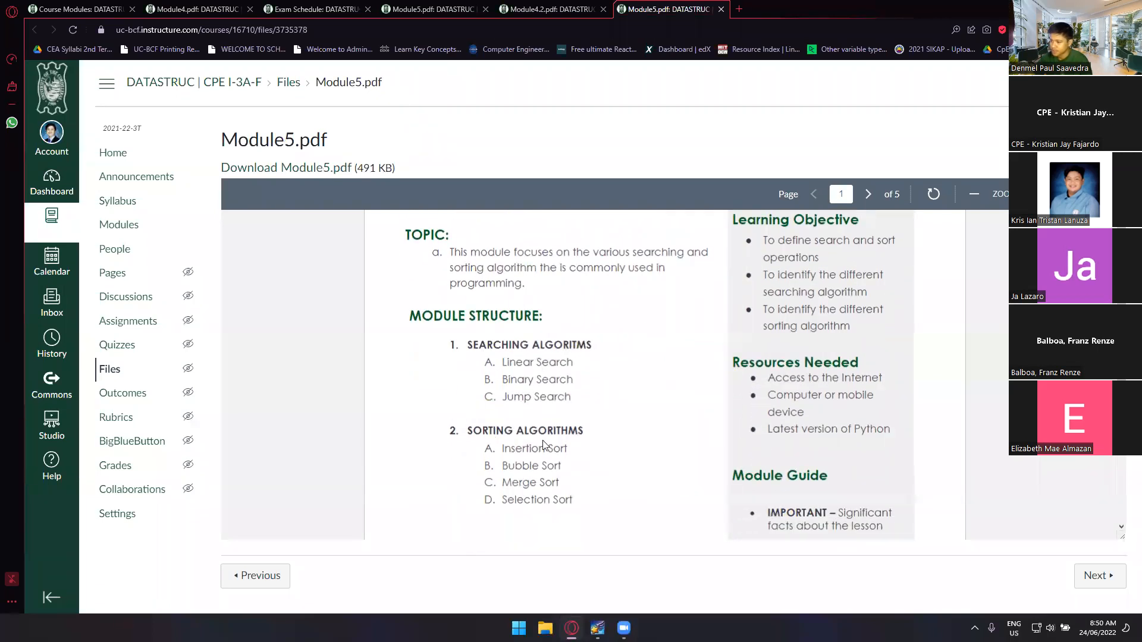
click(867, 194)
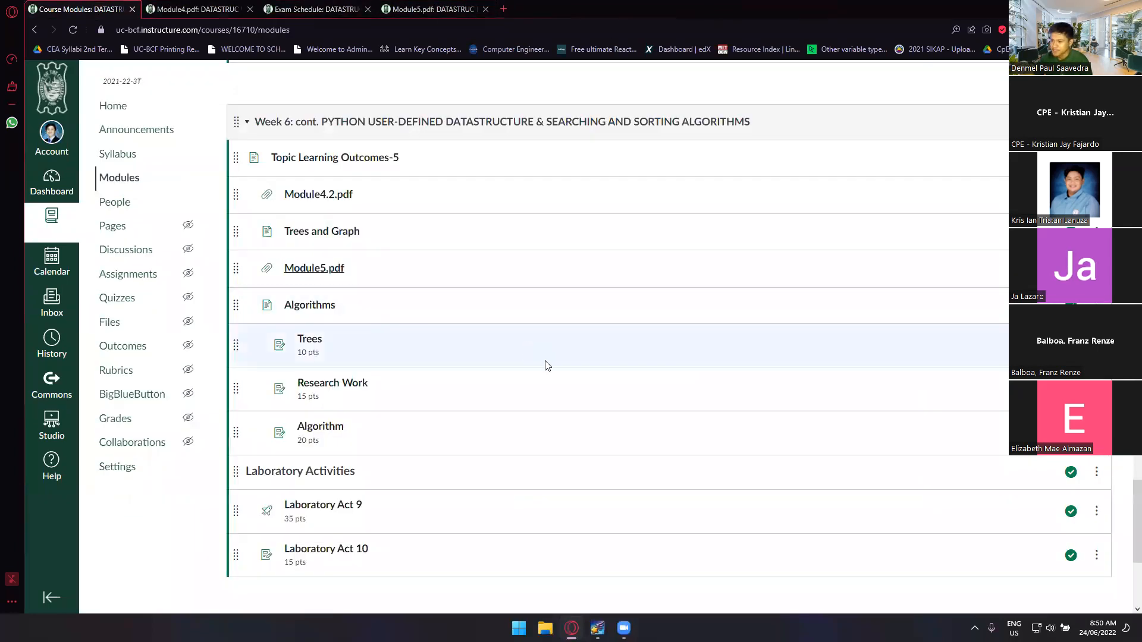
Find the Week 7 & 8 module and open Watch Videos-4 in a separate tab
scroll(up, 3)
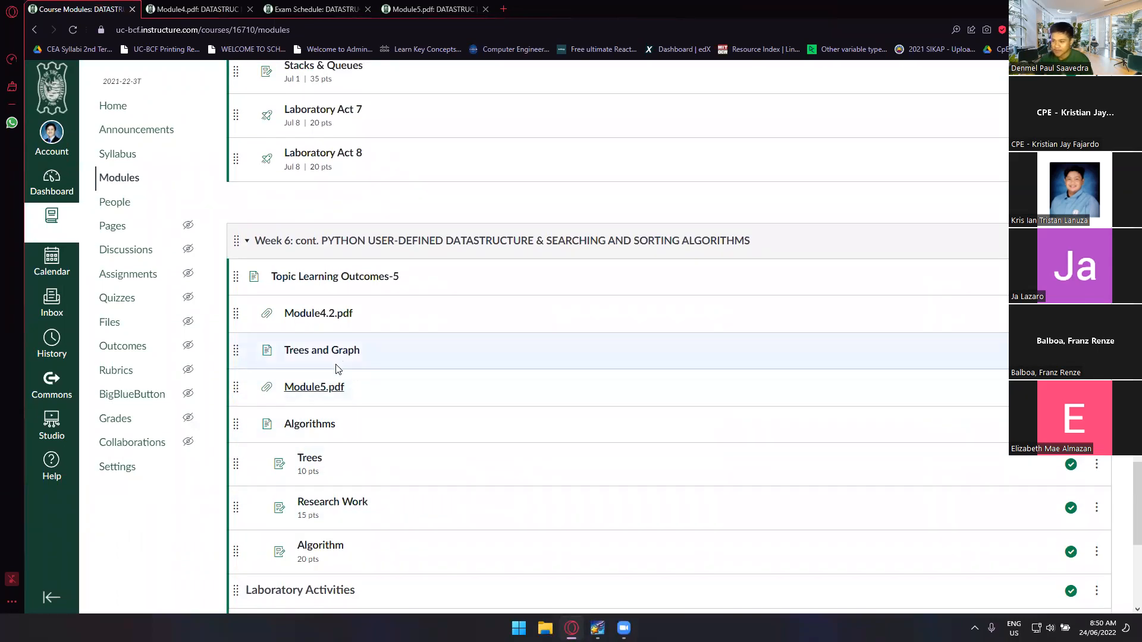
mouse_move(408, 396)
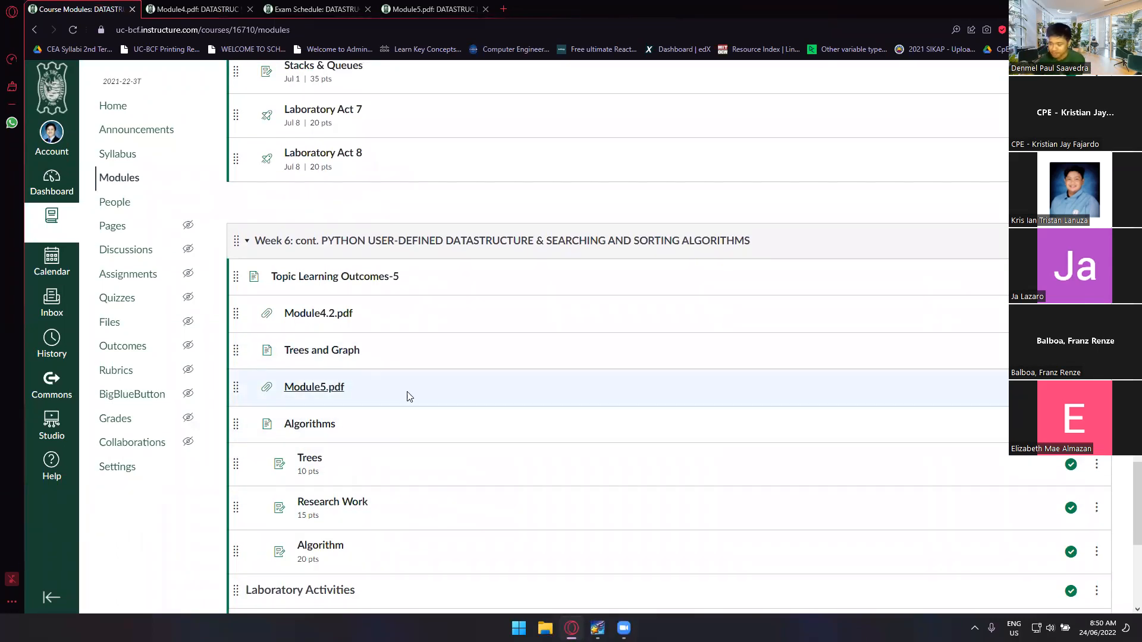
scroll(down, 3)
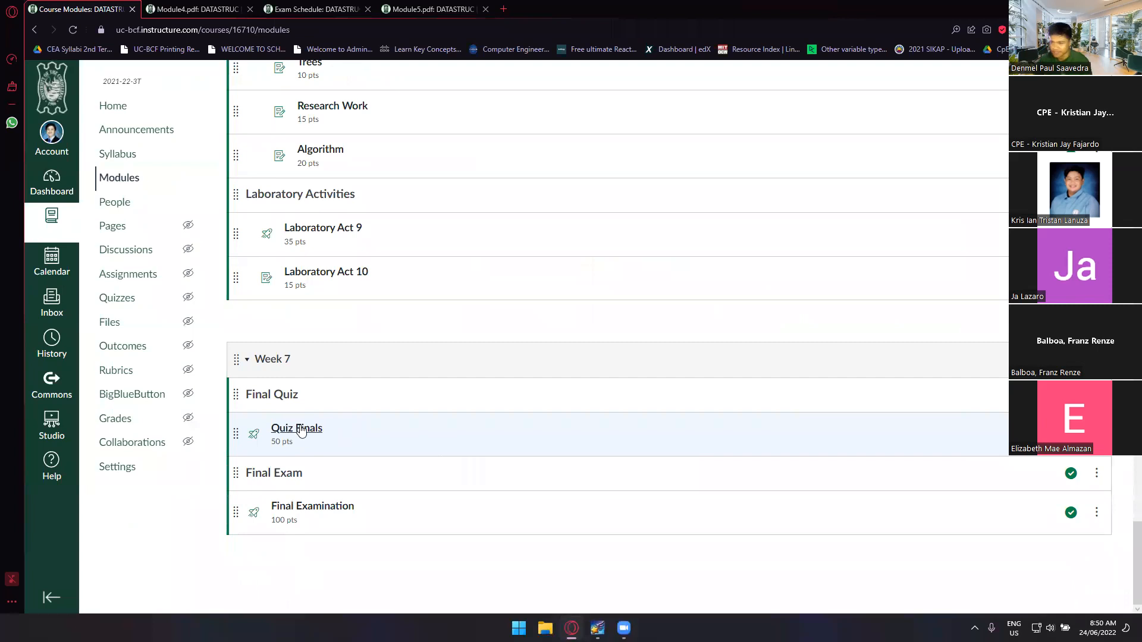
scroll(up, 3)
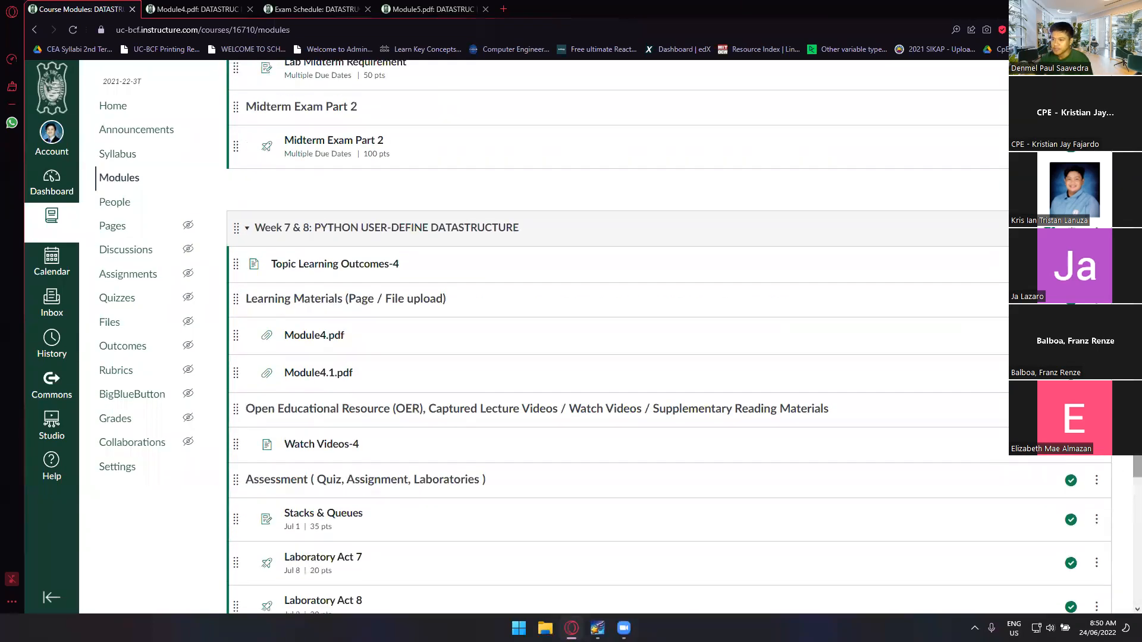
scroll(down, 3)
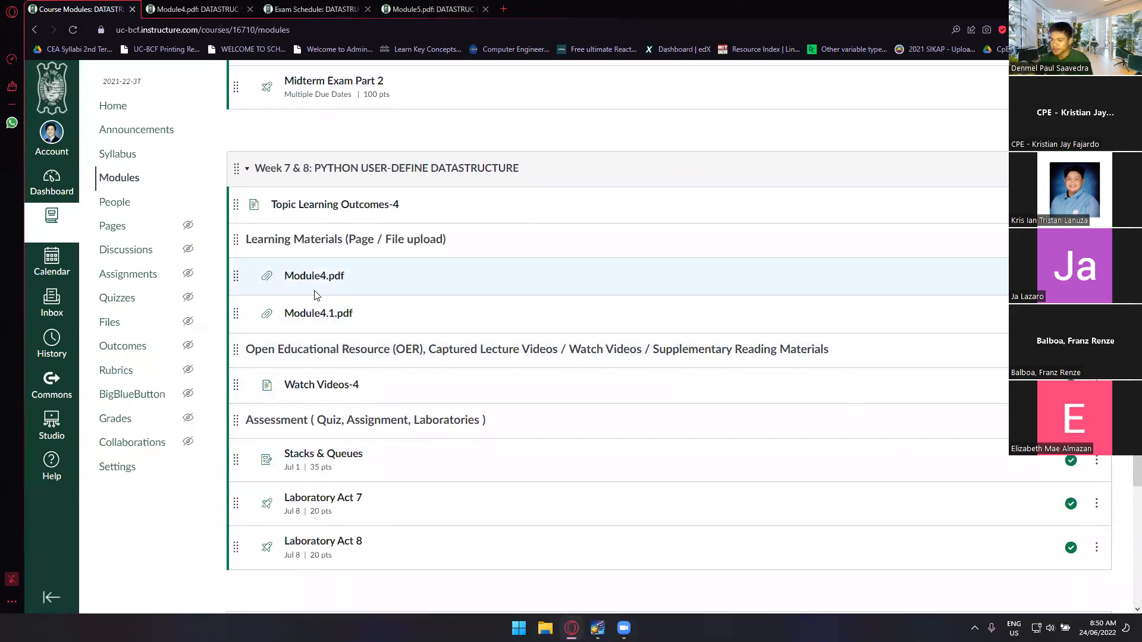
mouse_move(320, 385)
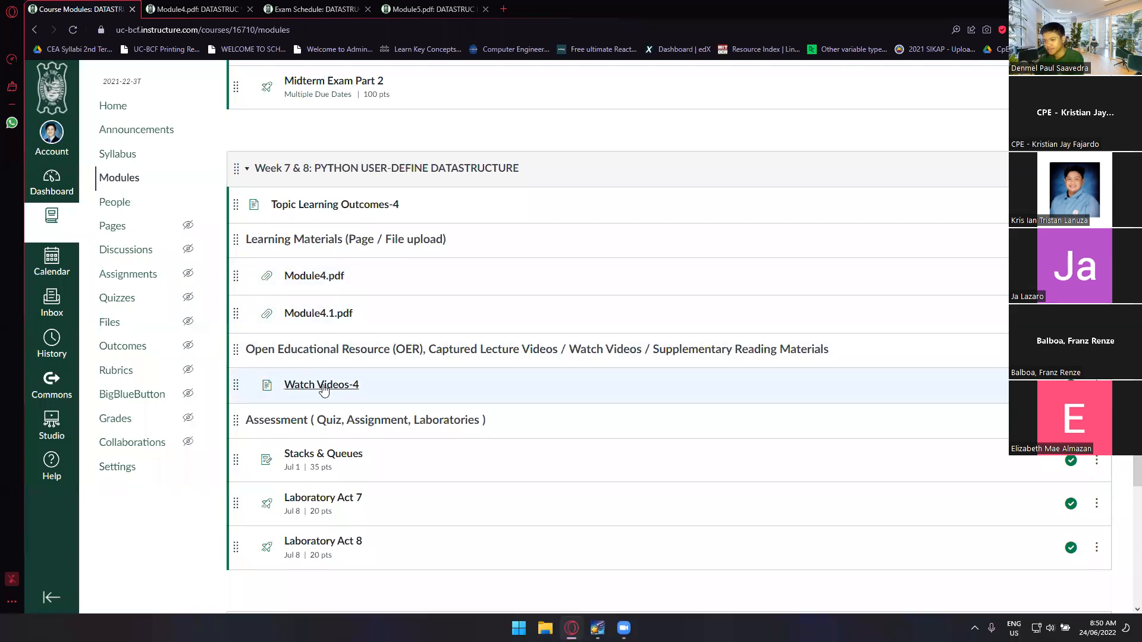
click(321, 385)
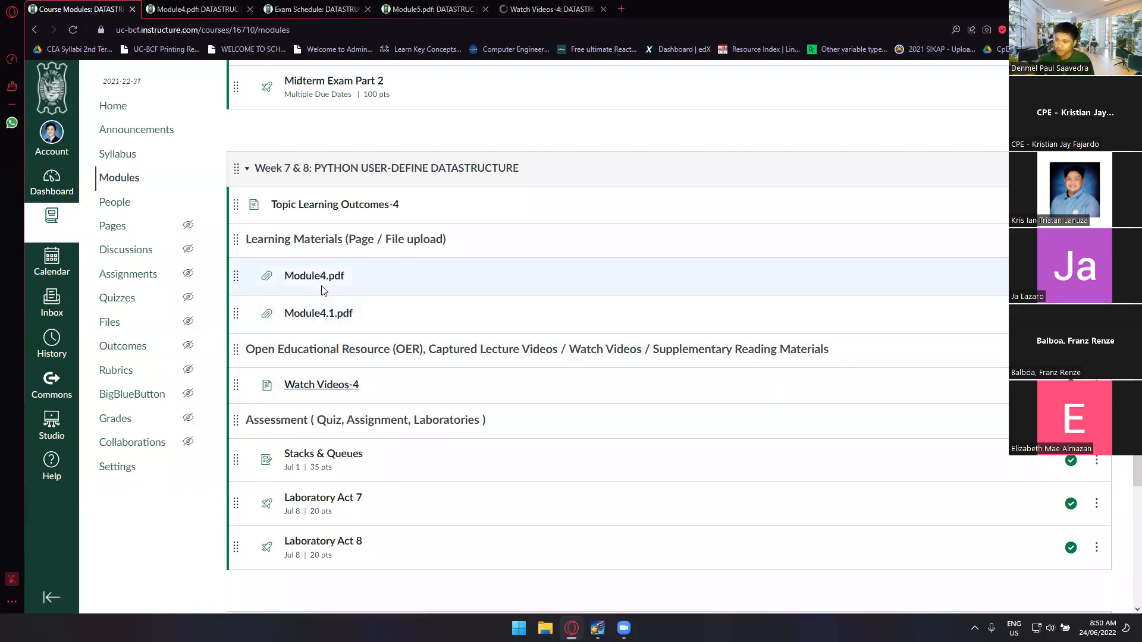
mouse_move(322, 302)
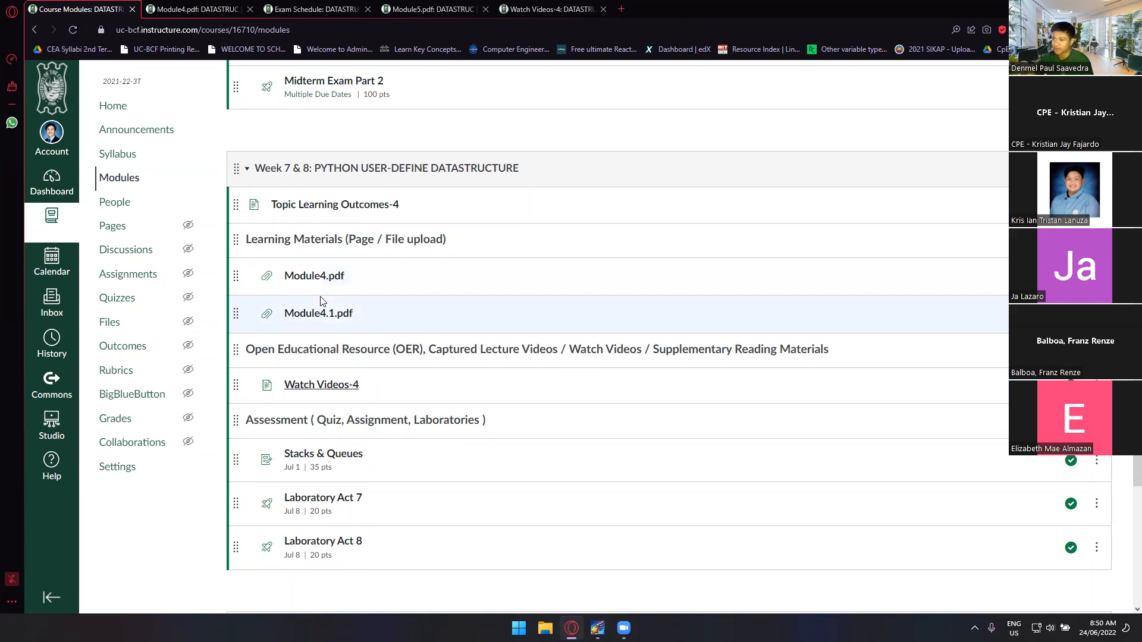
Open the DataStruc - Module 4 & 4.1 video from Watch Videos-4, then return to Course Modules
click(321, 385)
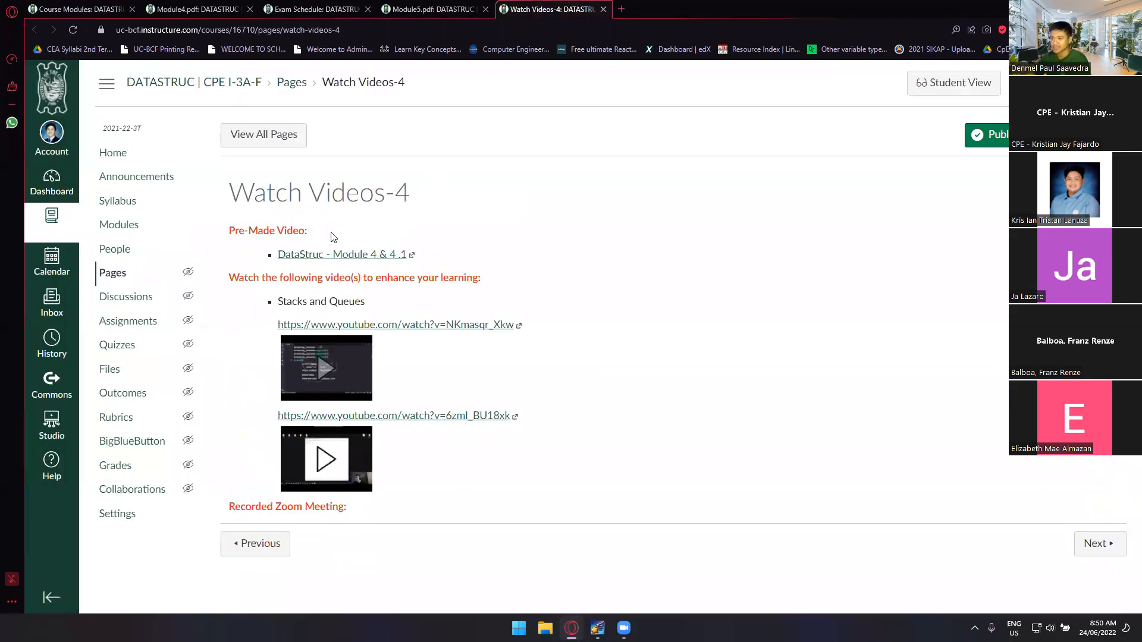
click(340, 254)
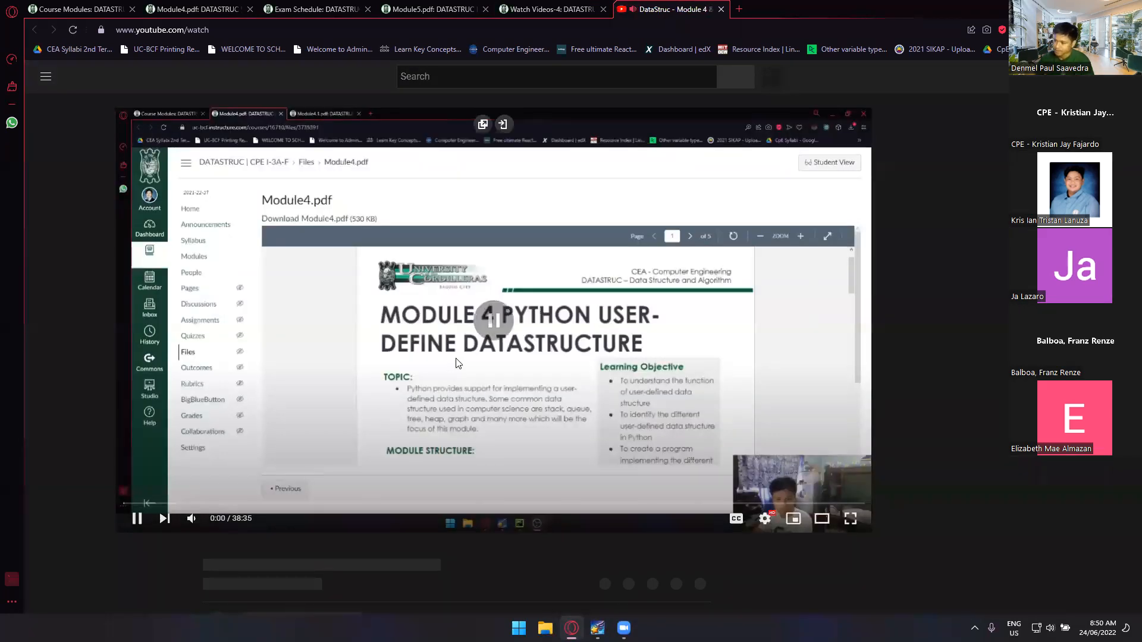
click(434, 9)
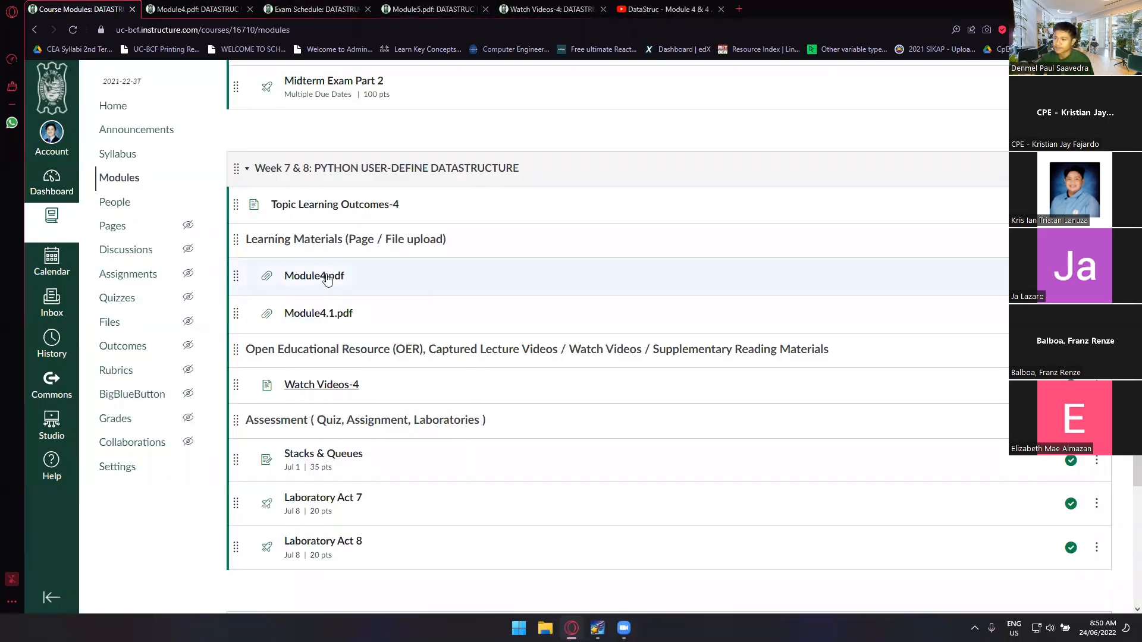
mouse_move(325, 287)
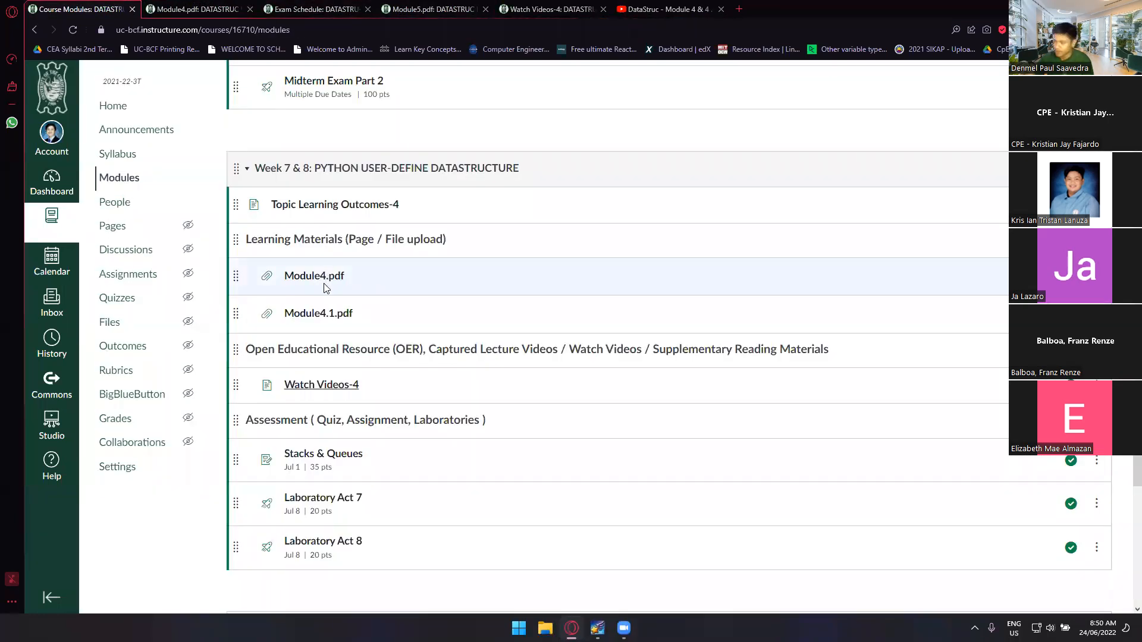
mouse_move(325, 326)
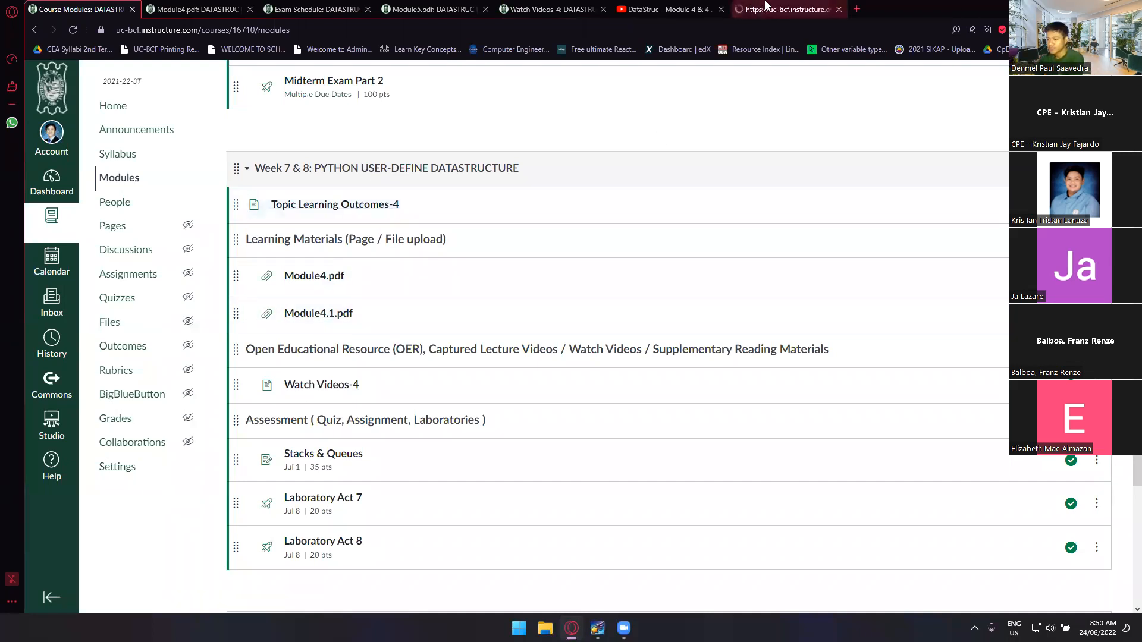
Review Topic Learning Outcomes-4, switching between it, the Module 4 & 4.1 video, and Modules
click(335, 204)
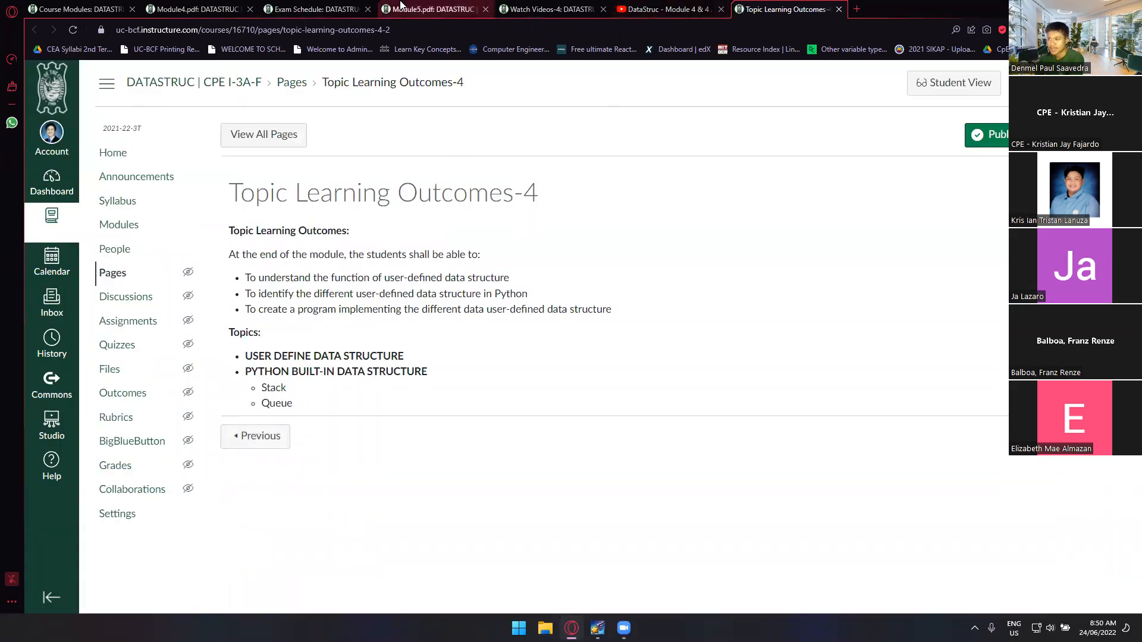
click(432, 9)
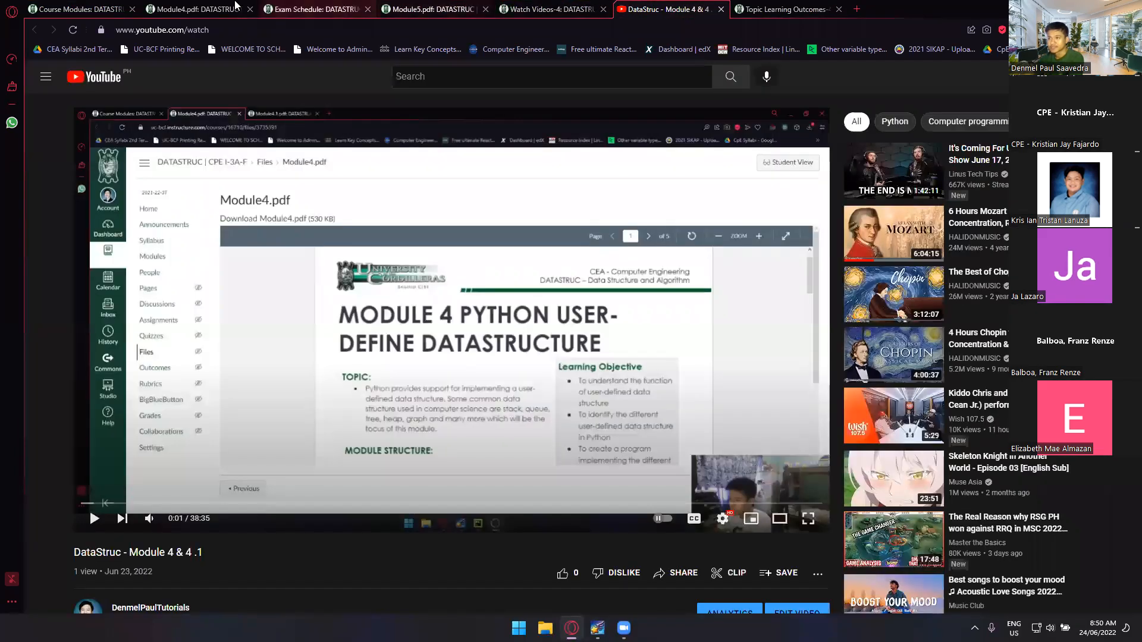
click(192, 9)
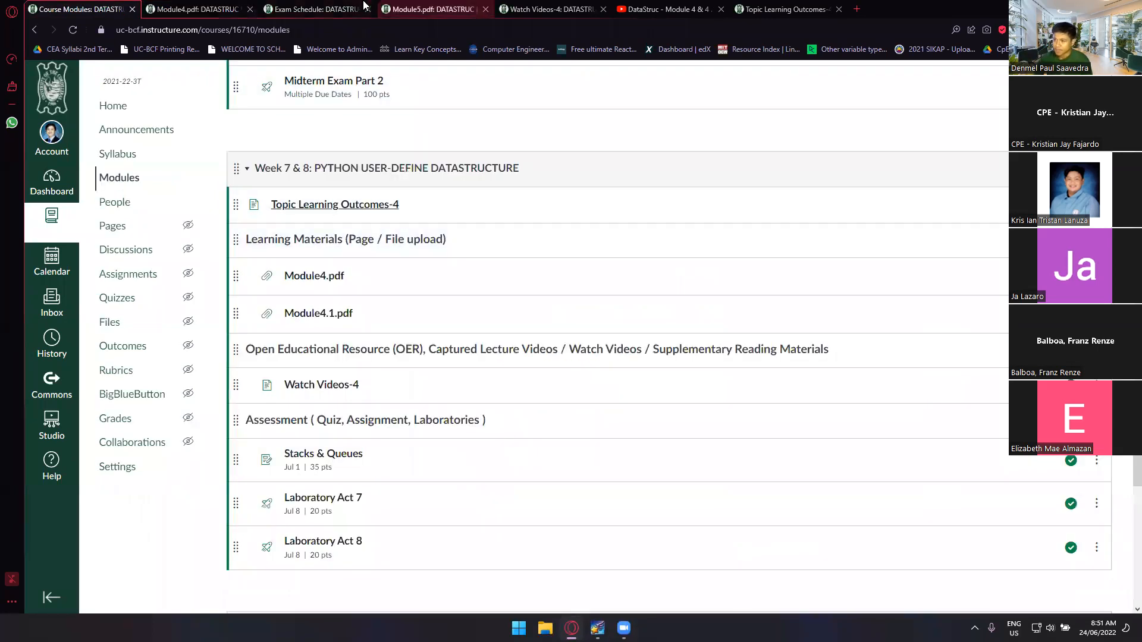
click(666, 9)
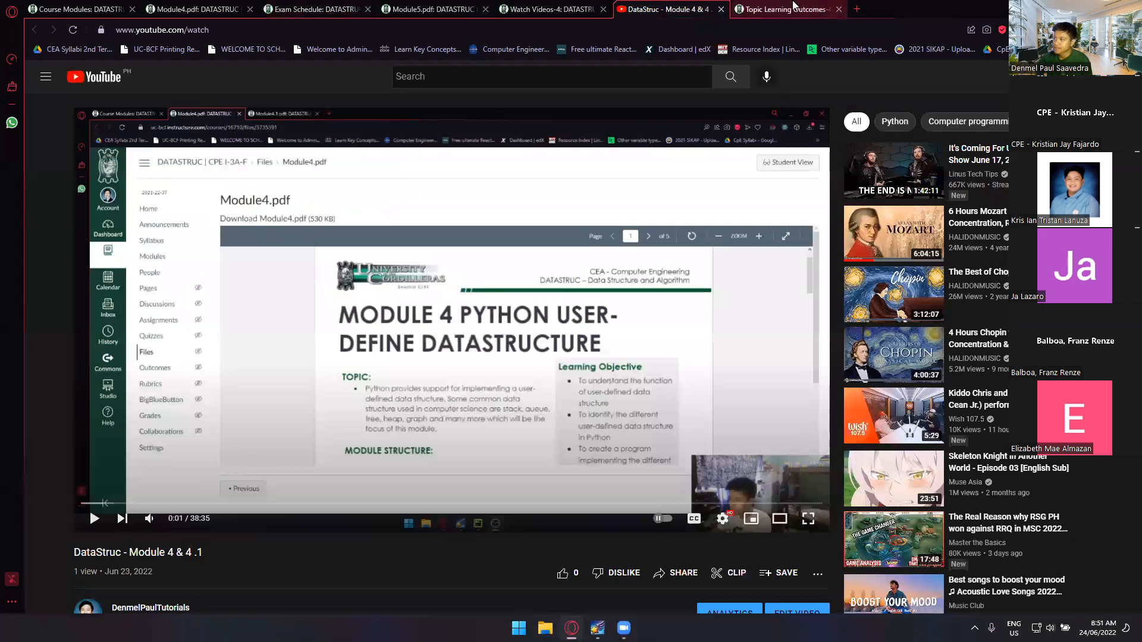
click(786, 9)
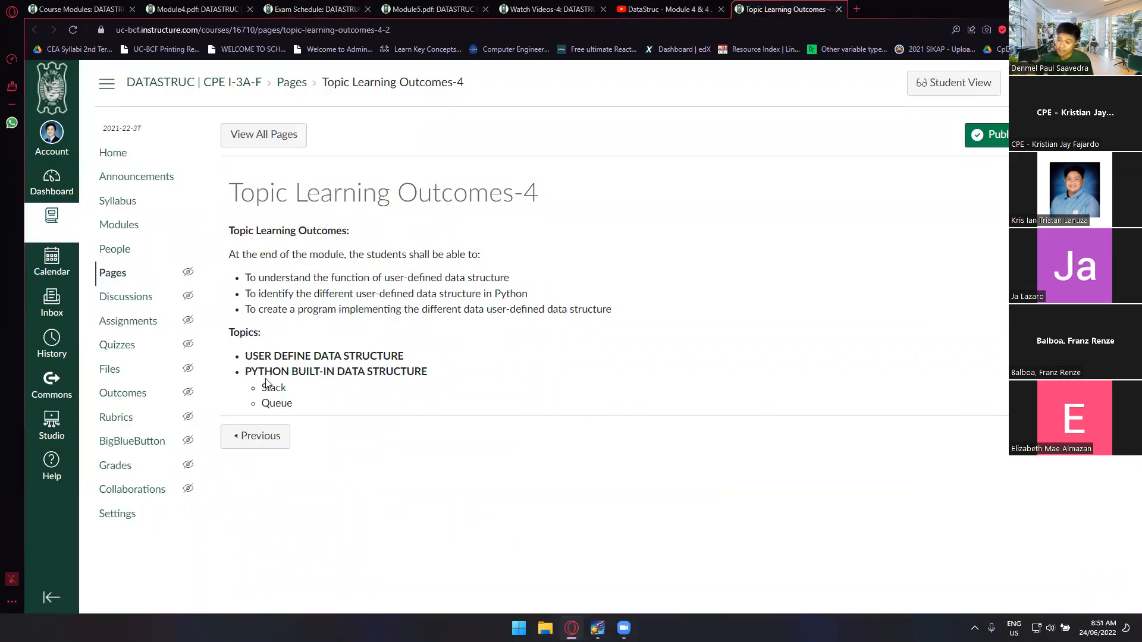
mouse_move(329, 393)
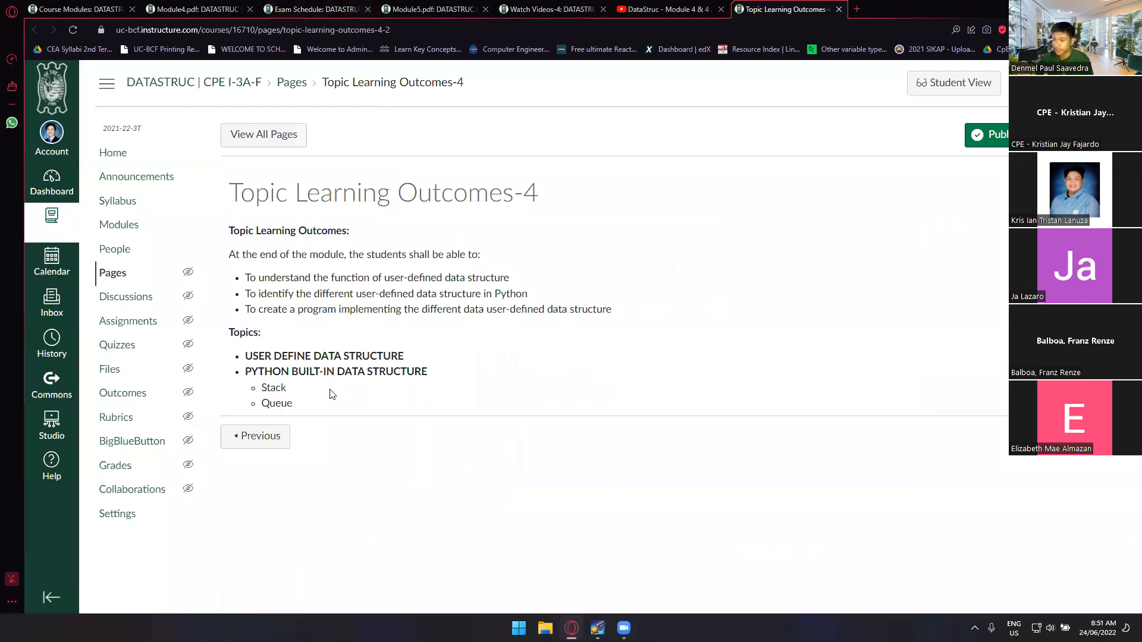
mouse_move(275, 392)
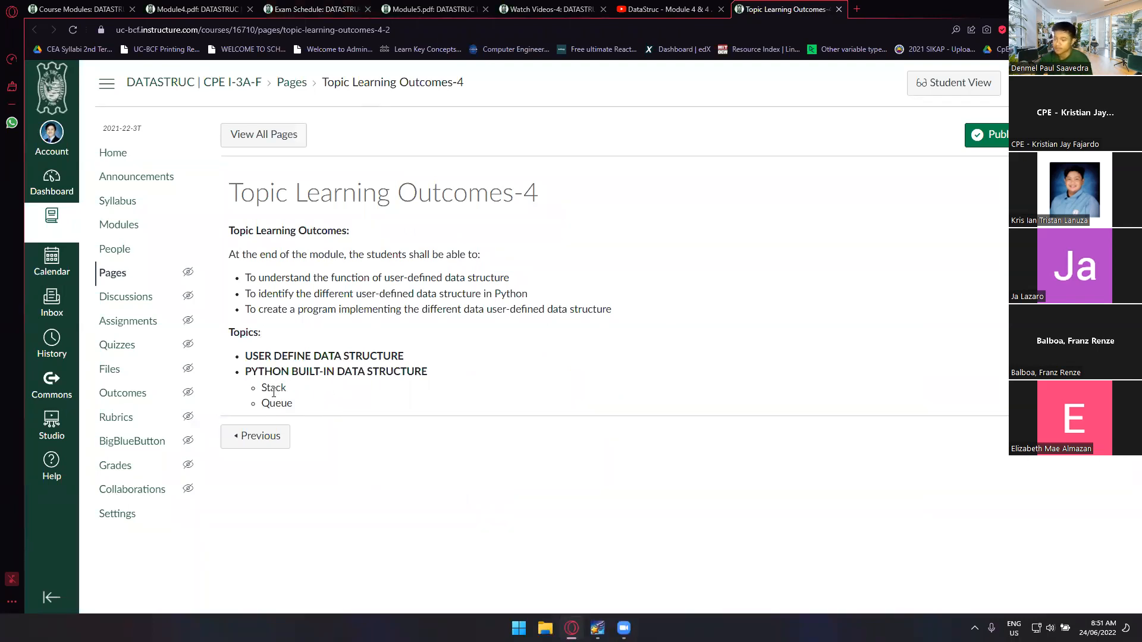
mouse_move(288, 388)
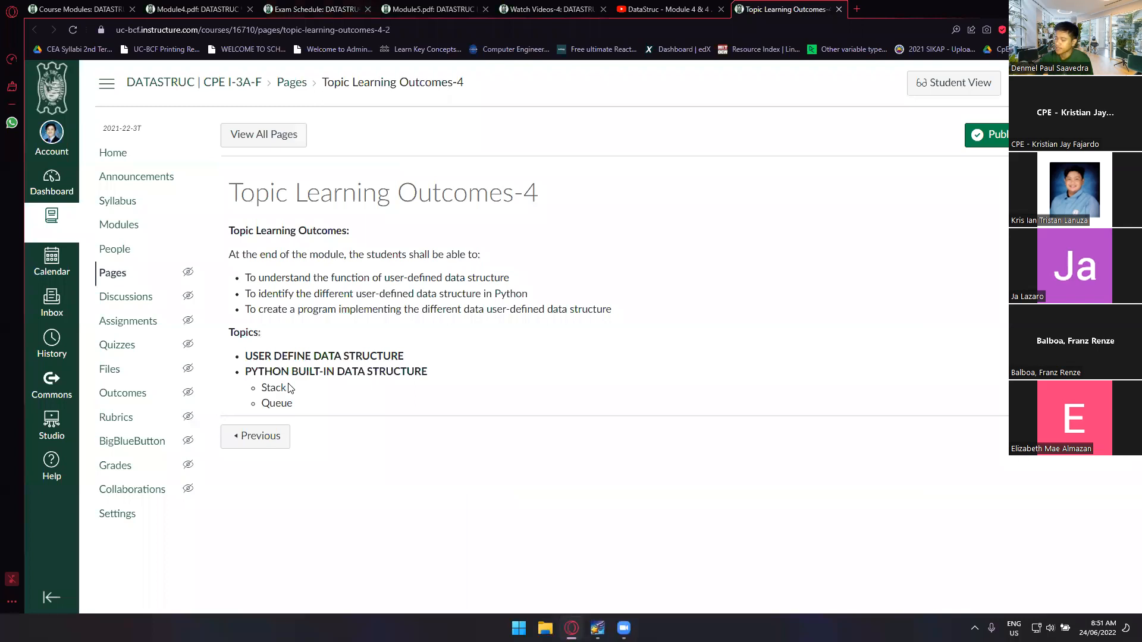
double_click(275, 387)
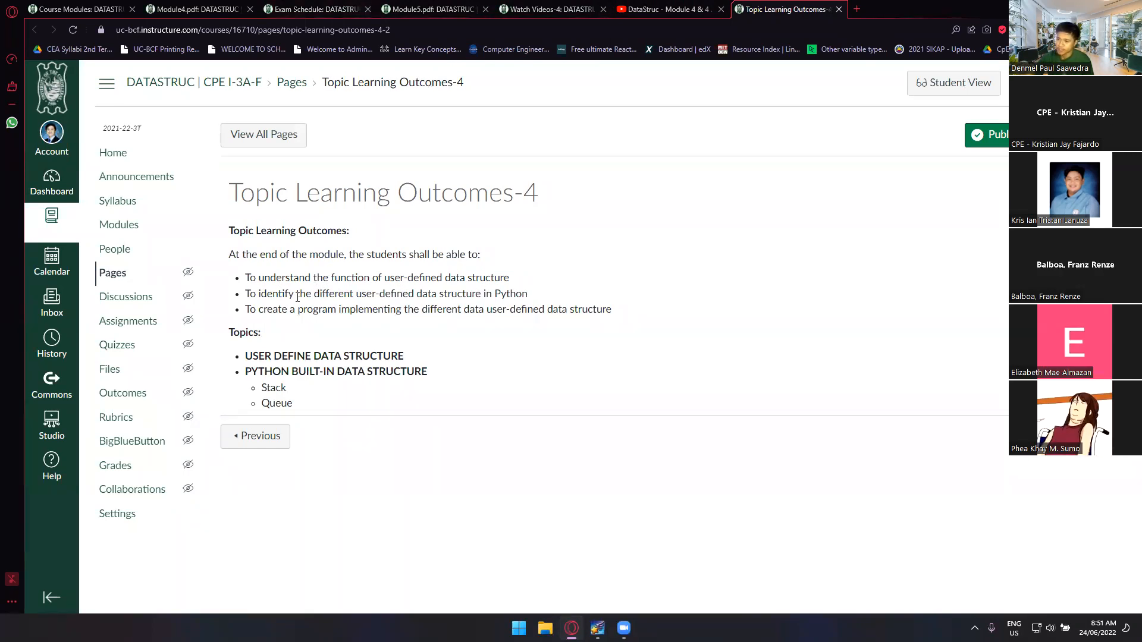
mouse_move(364, 319)
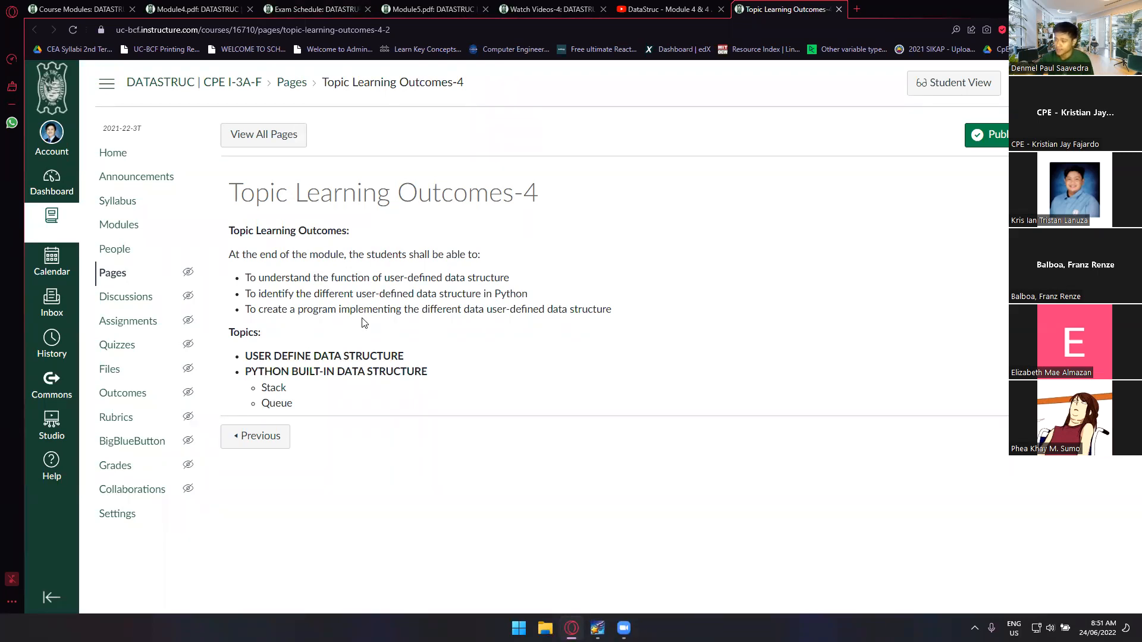
mouse_move(599, 191)
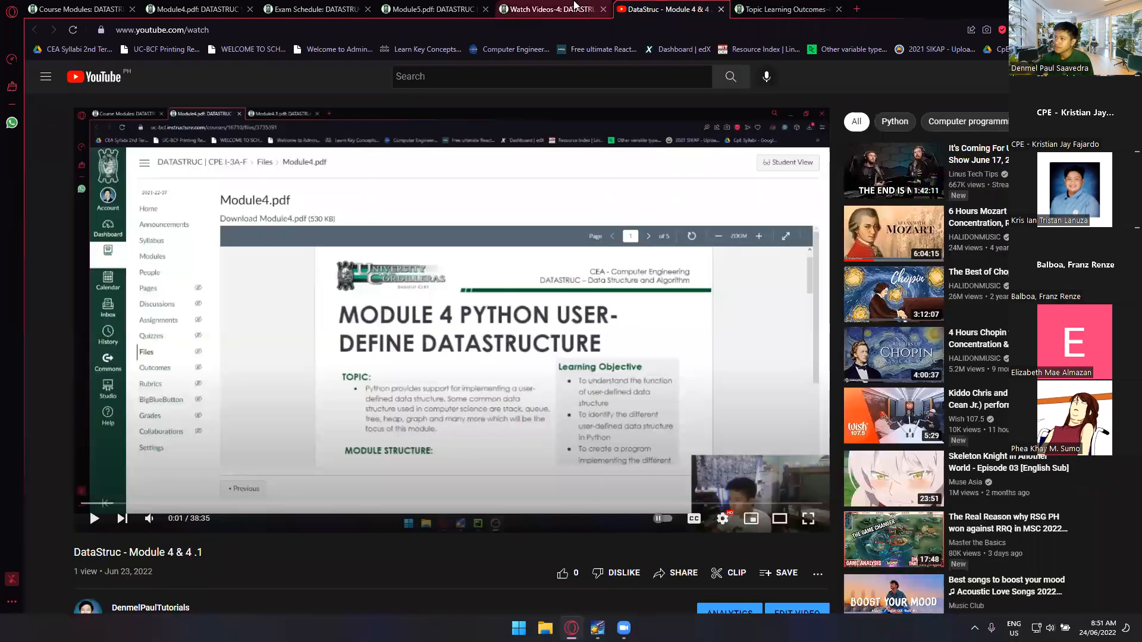
Return to Modules and open the Week 7 & 8 Watch Videos-4 page
click(77, 9)
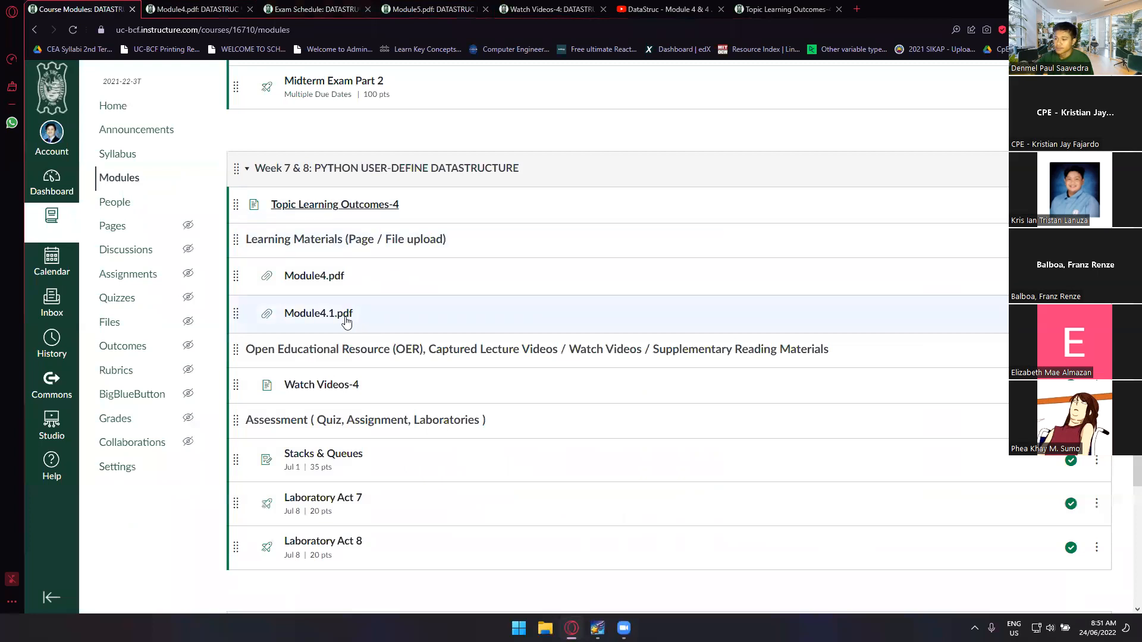
mouse_move(314, 276)
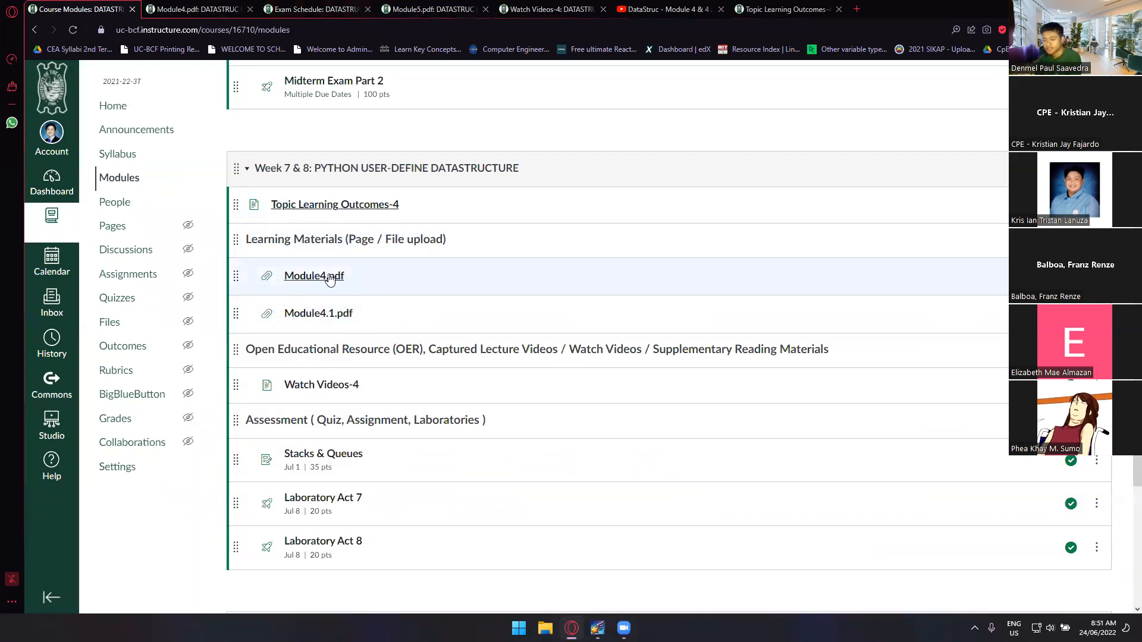
mouse_move(318, 314)
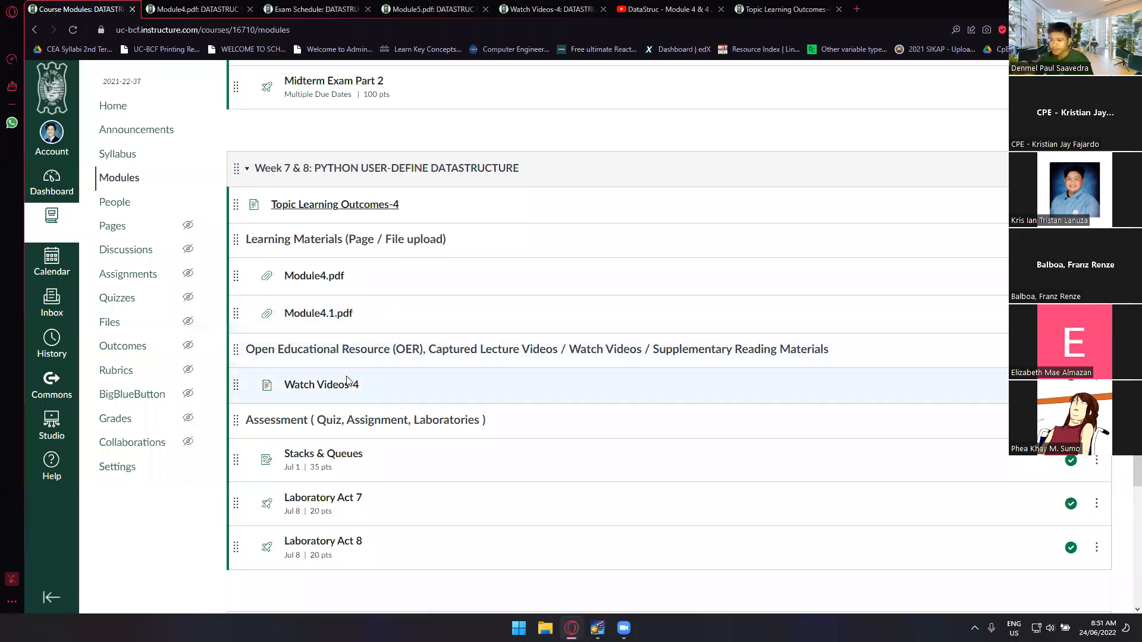
click(321, 383)
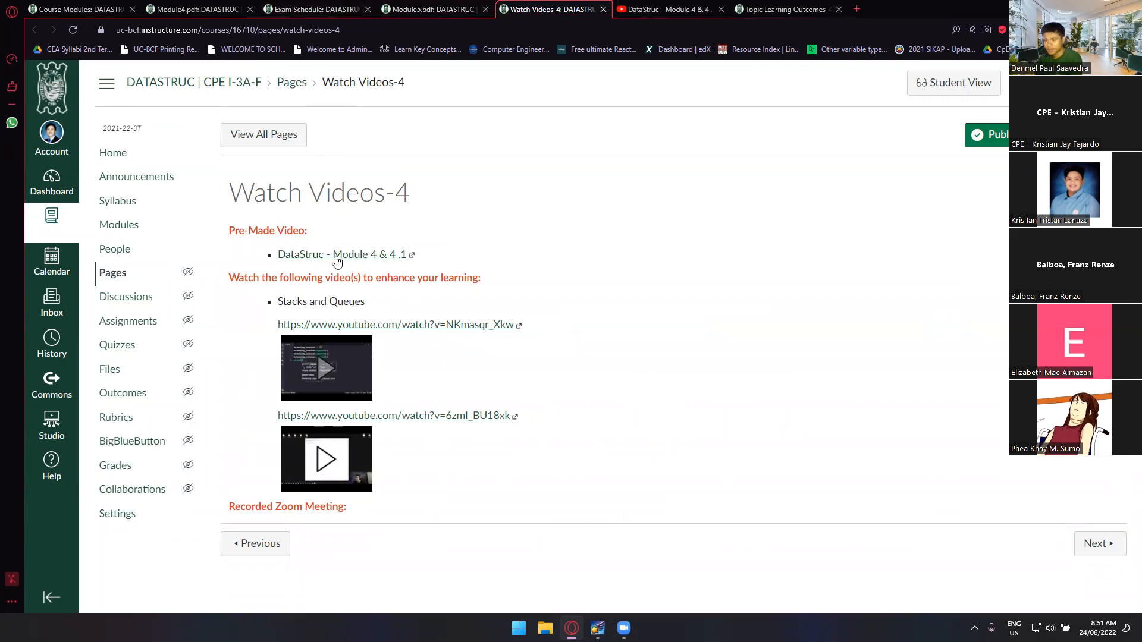
mouse_move(327, 260)
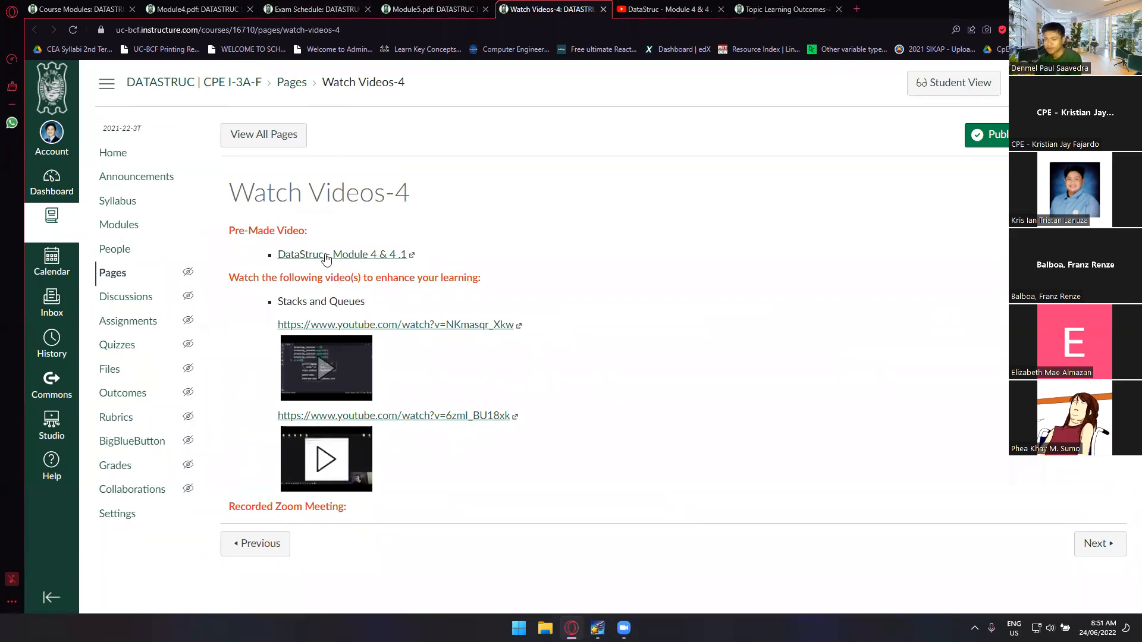
mouse_move(341, 376)
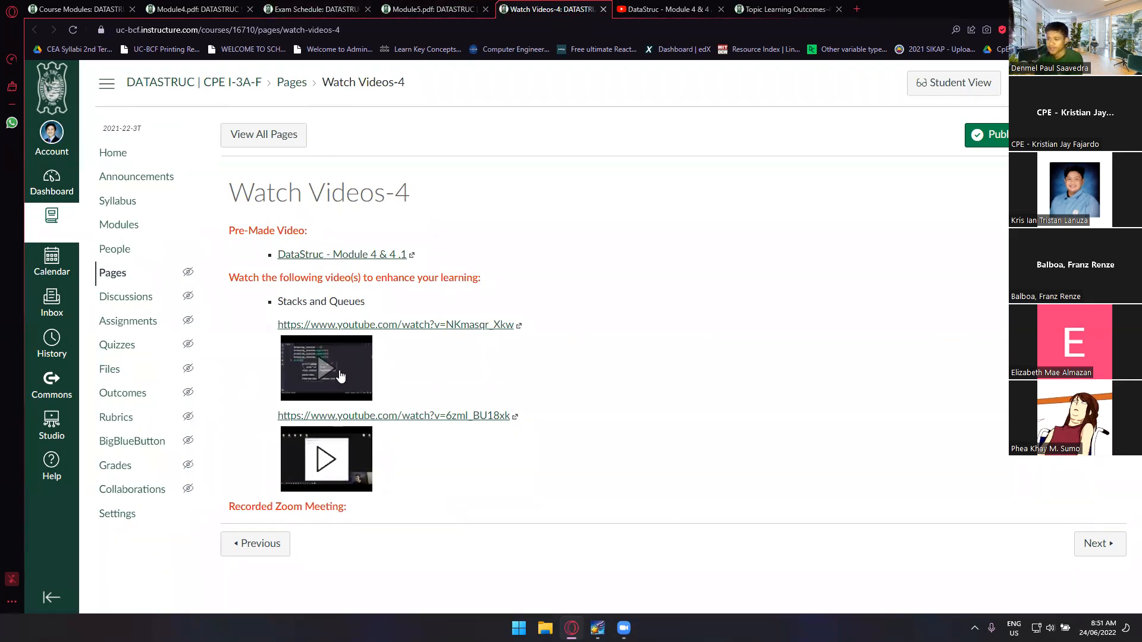
mouse_move(331, 370)
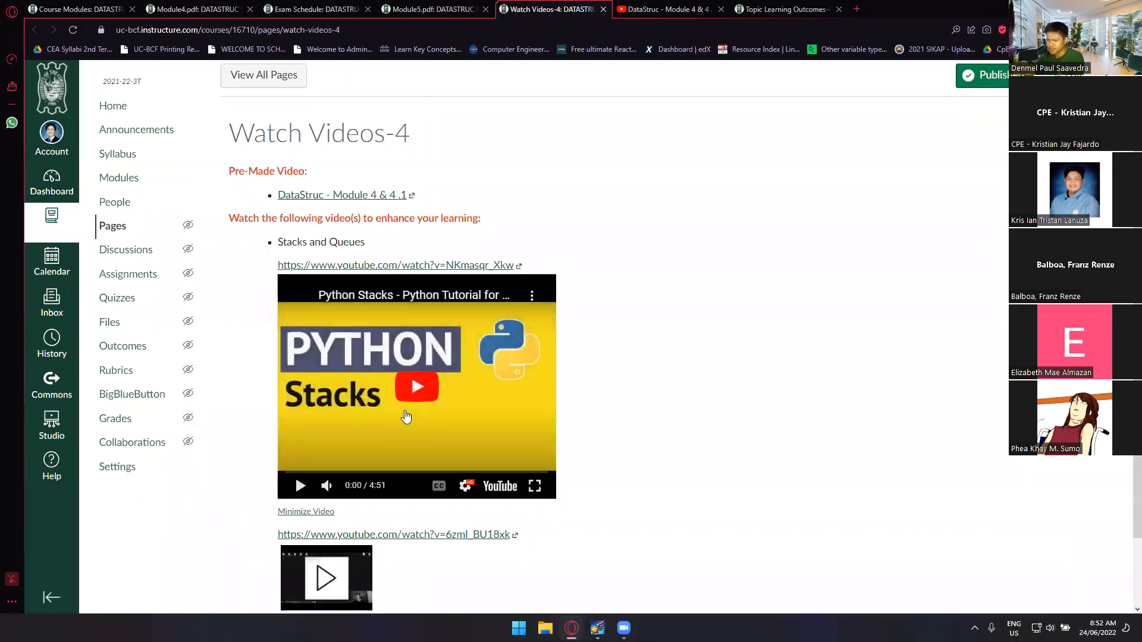
Play the Python Stacks tutorial and scroll down to the queues video
click(417, 387)
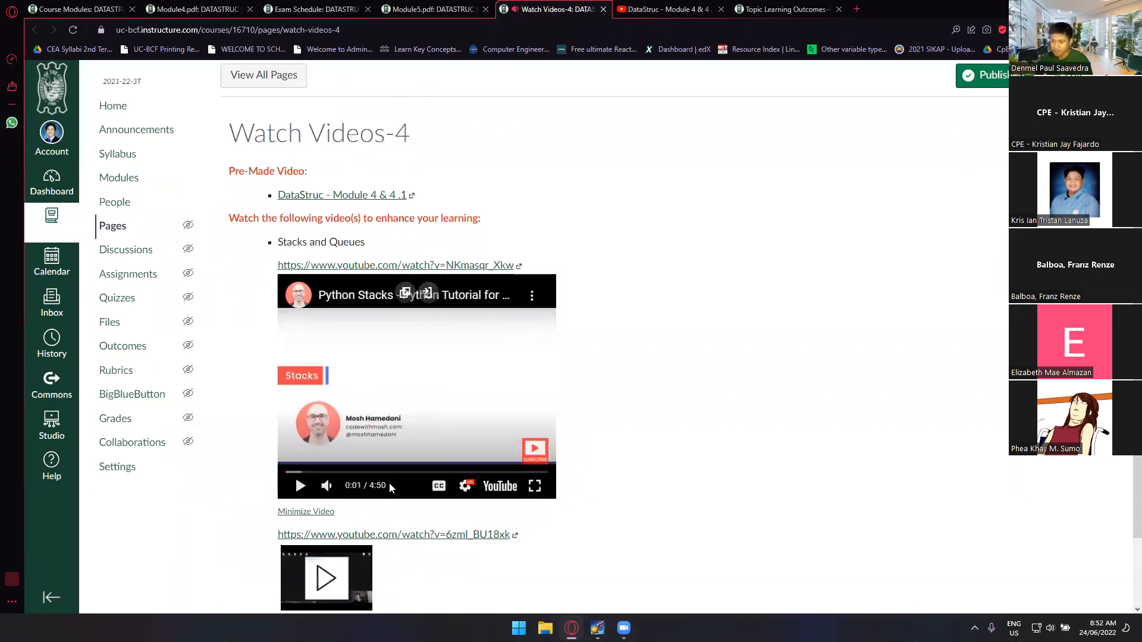
scroll(down, 3)
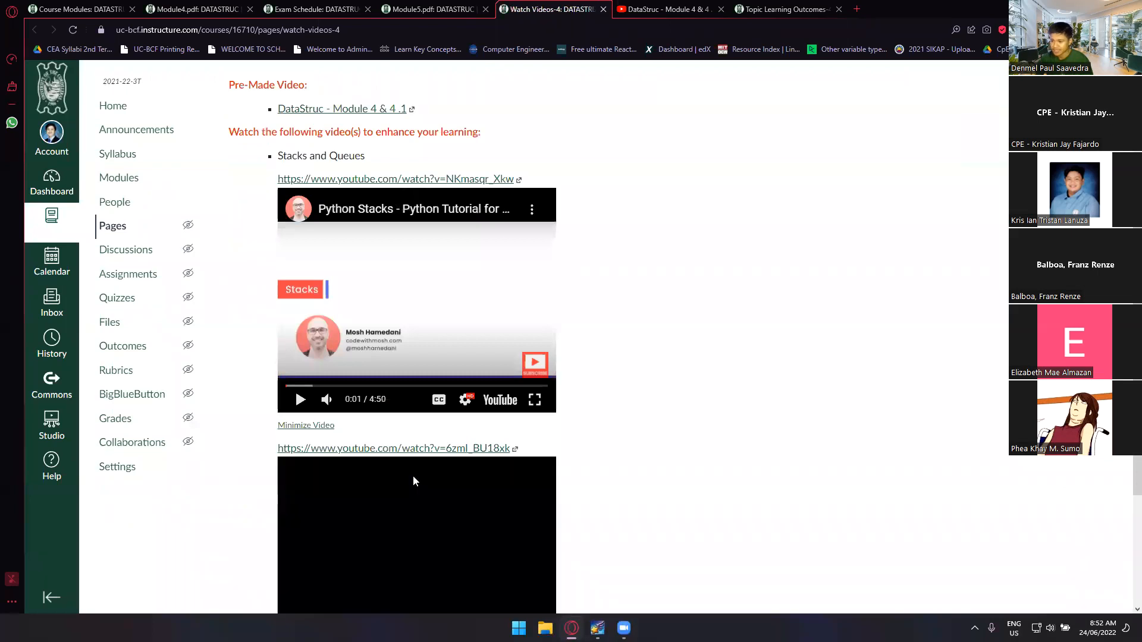
scroll(down, 3)
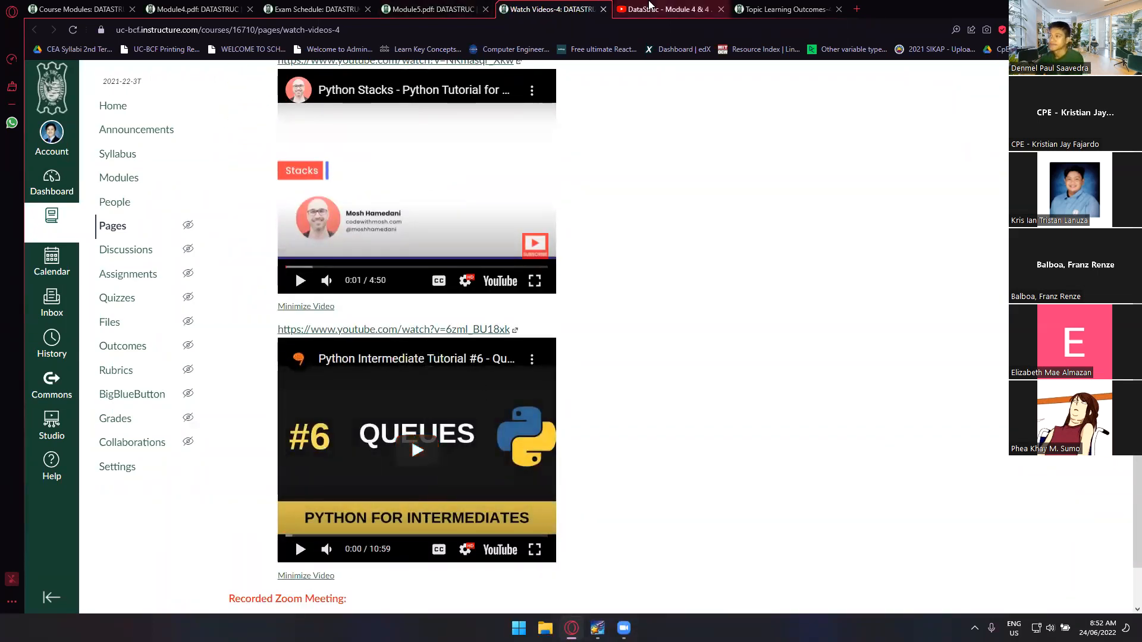
Switch between the Module 4 & 4.1 lecture and Watch Videos-4, then return to Modules
click(667, 9)
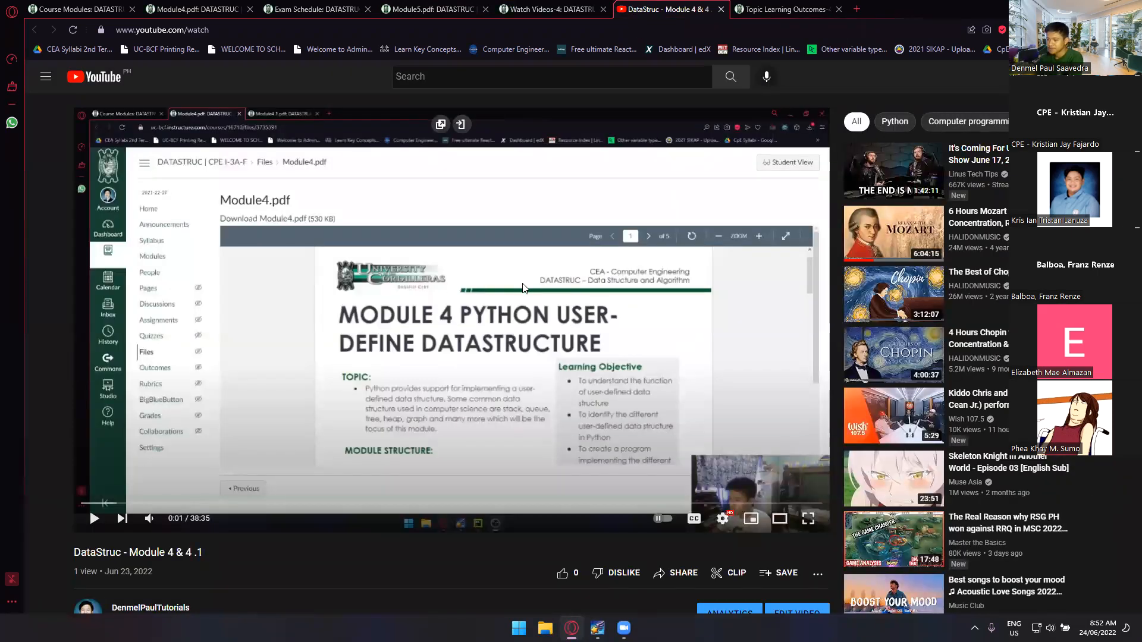
click(549, 9)
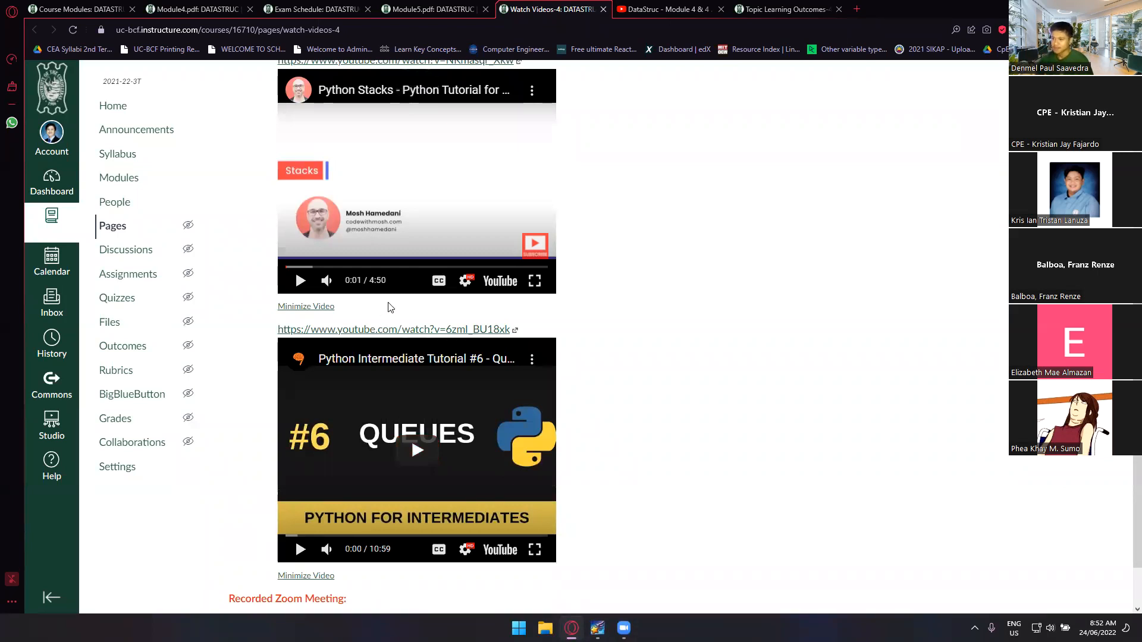
click(667, 9)
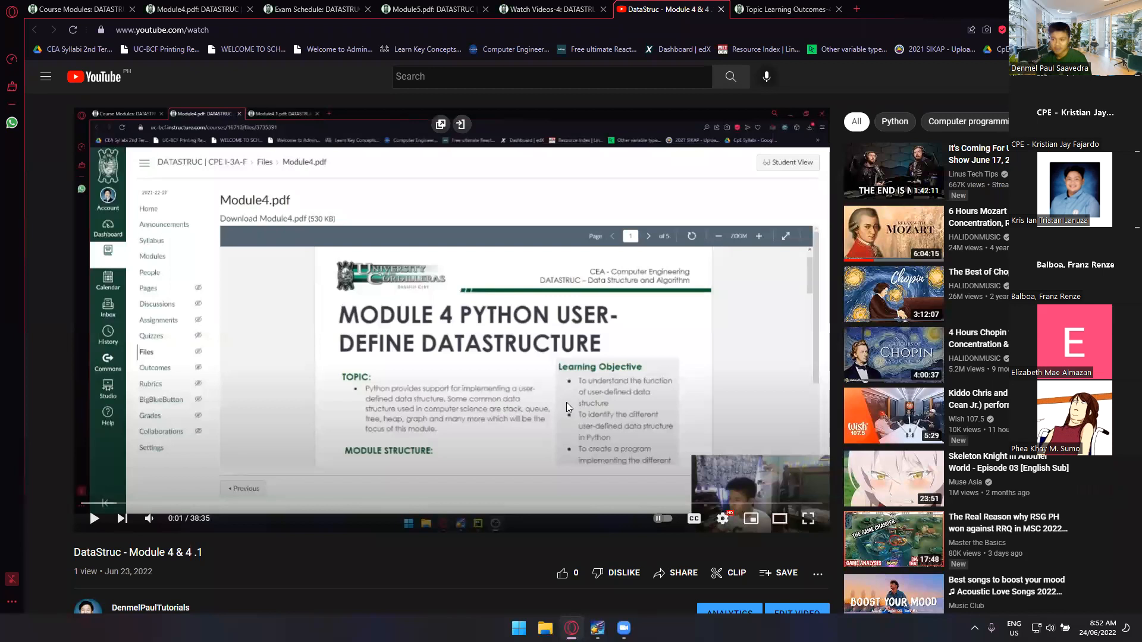
mouse_move(556, 394)
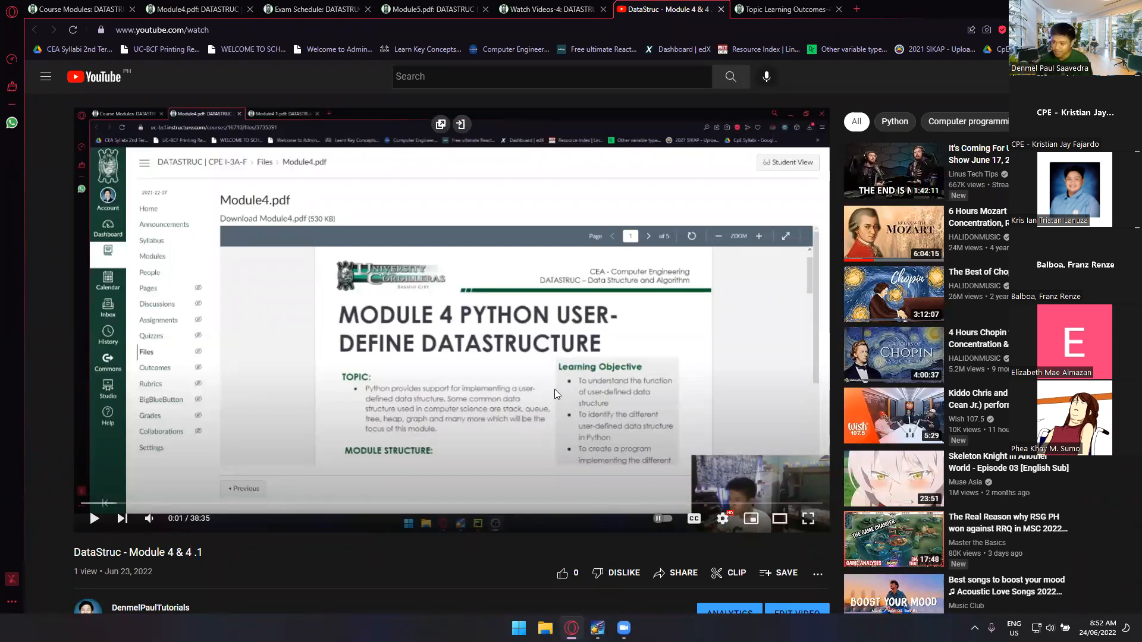
mouse_move(495, 291)
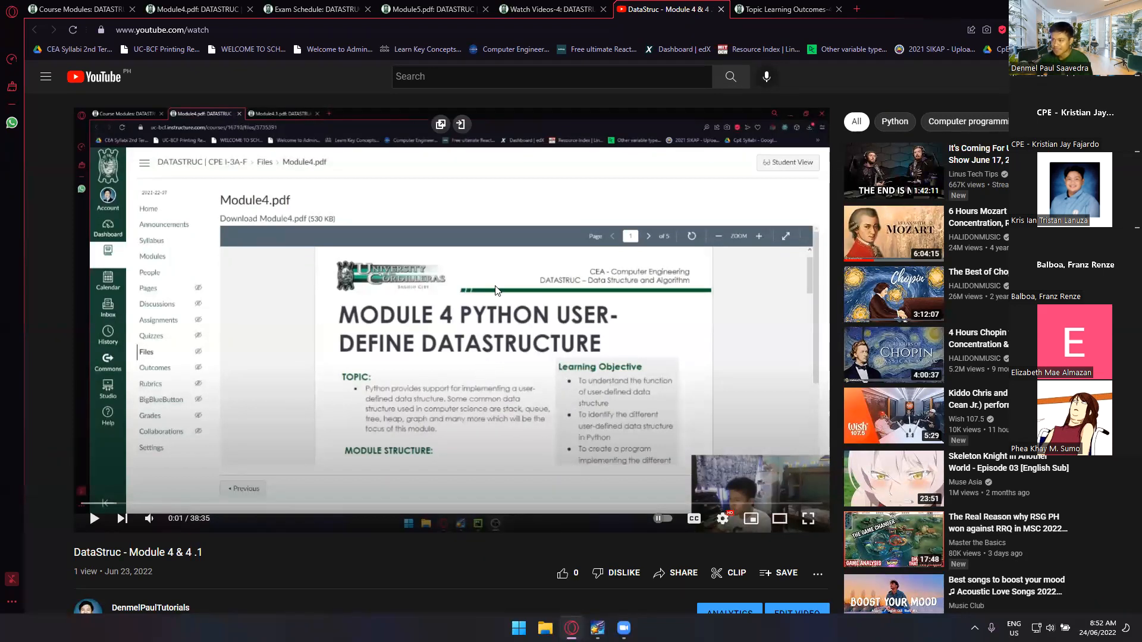
click(317, 8)
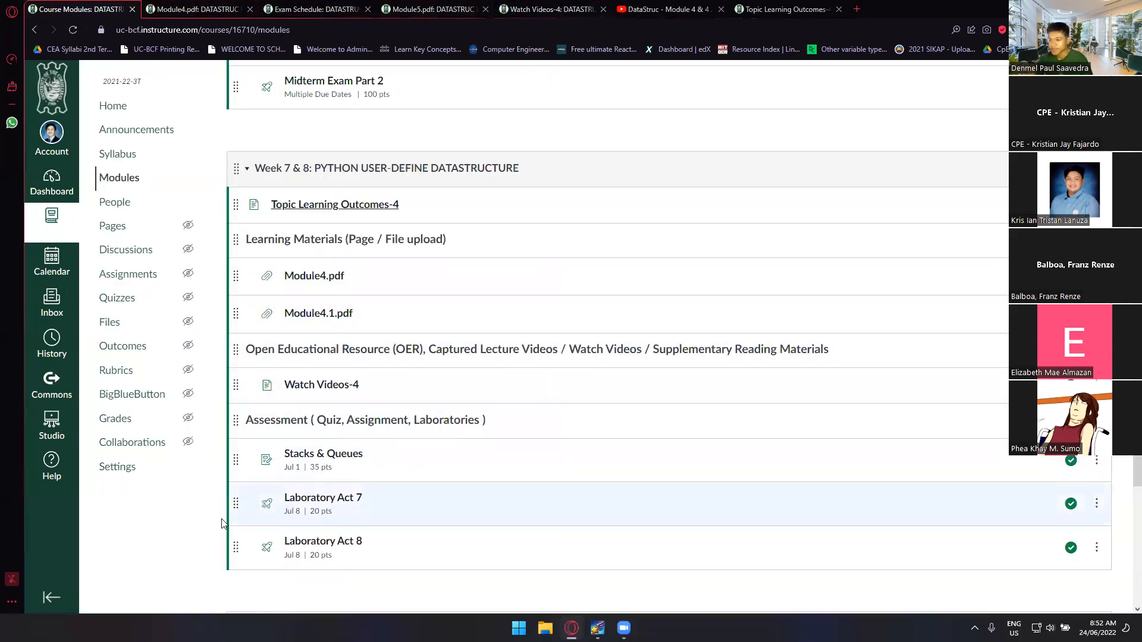
Scroll down the Week 7 & 8 module list and open a lab activity in a new tab
scroll(down, 3)
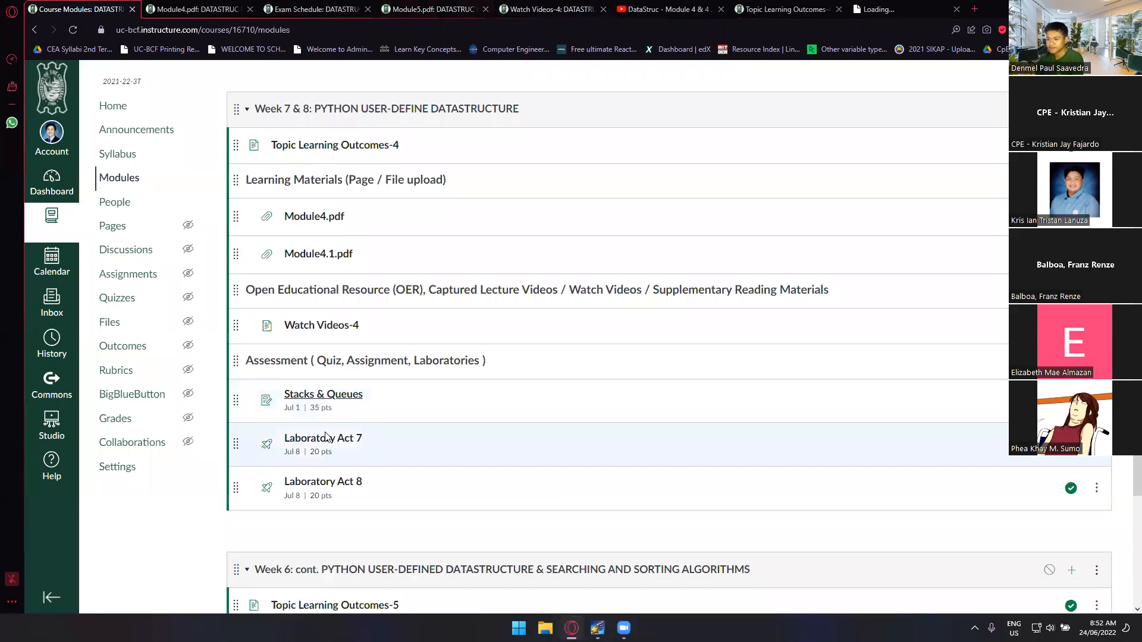
click(322, 393)
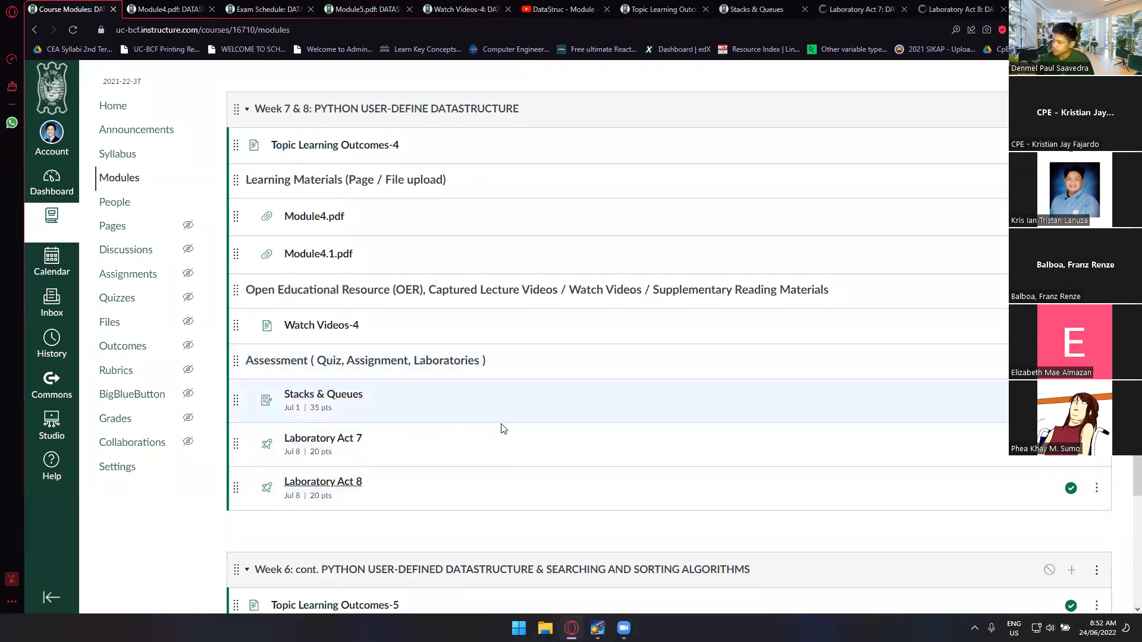
mouse_move(372, 453)
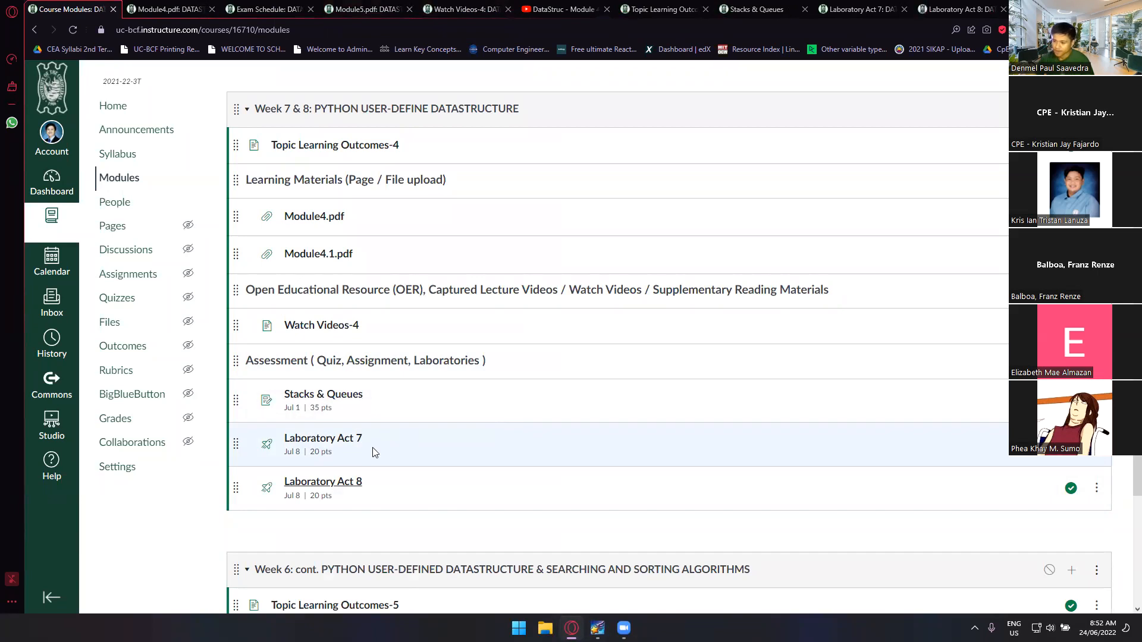
mouse_move(369, 456)
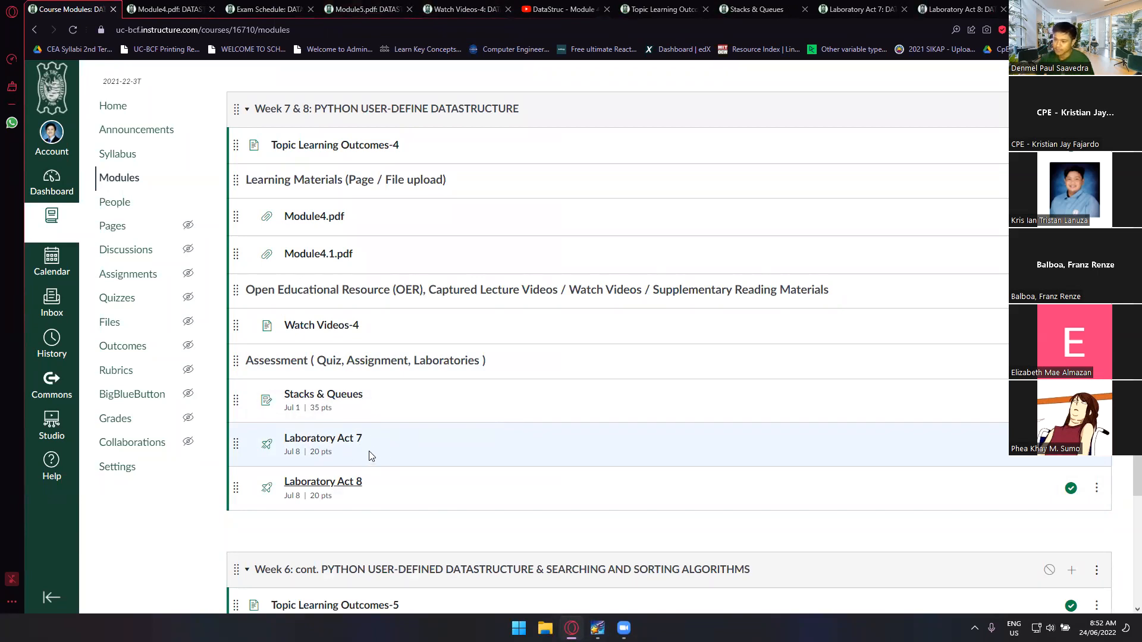
mouse_move(365, 480)
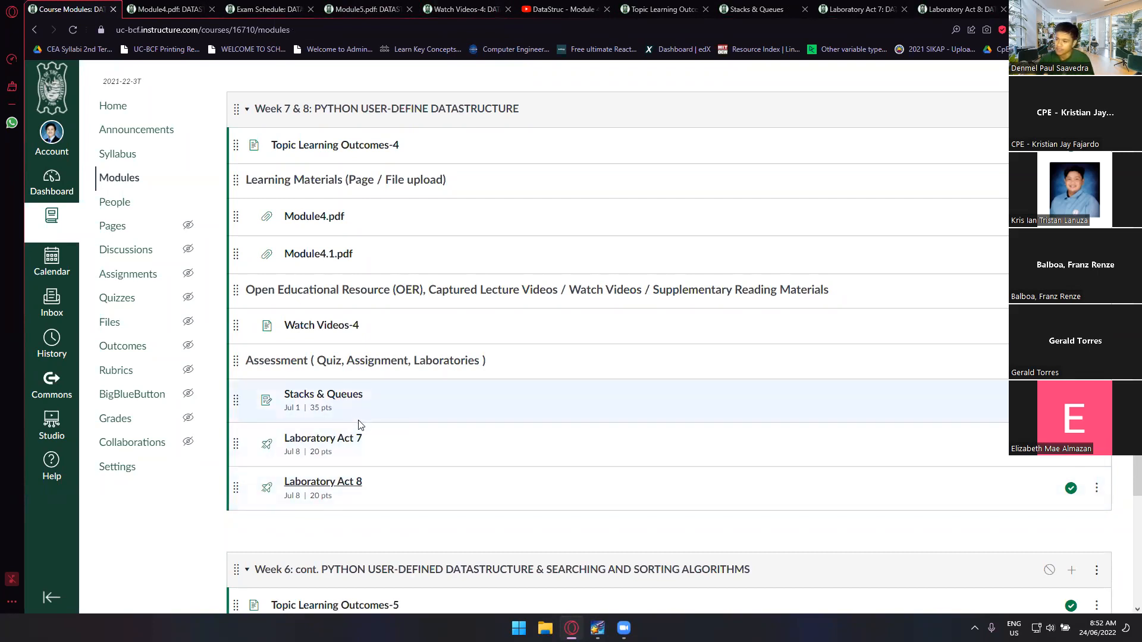
mouse_move(386, 408)
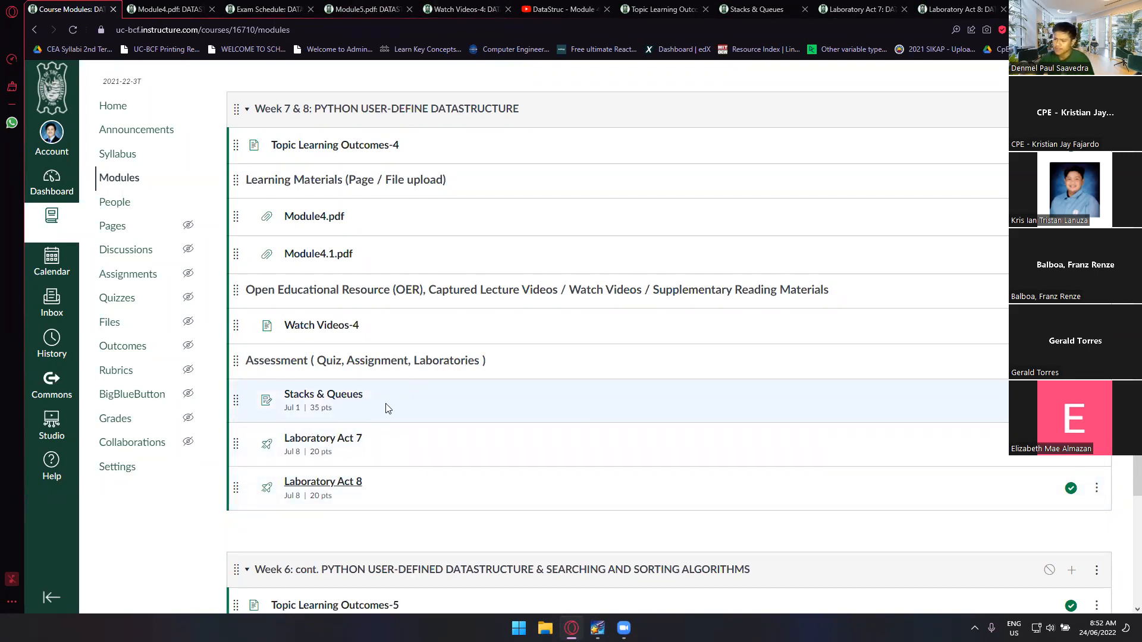
mouse_move(334, 405)
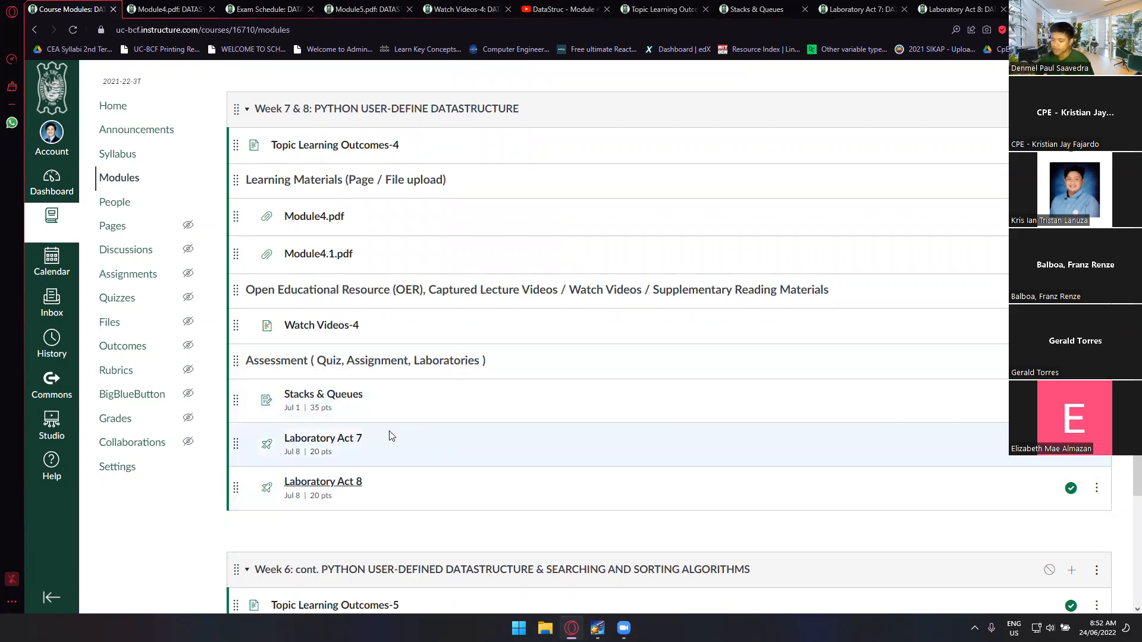
mouse_move(338, 402)
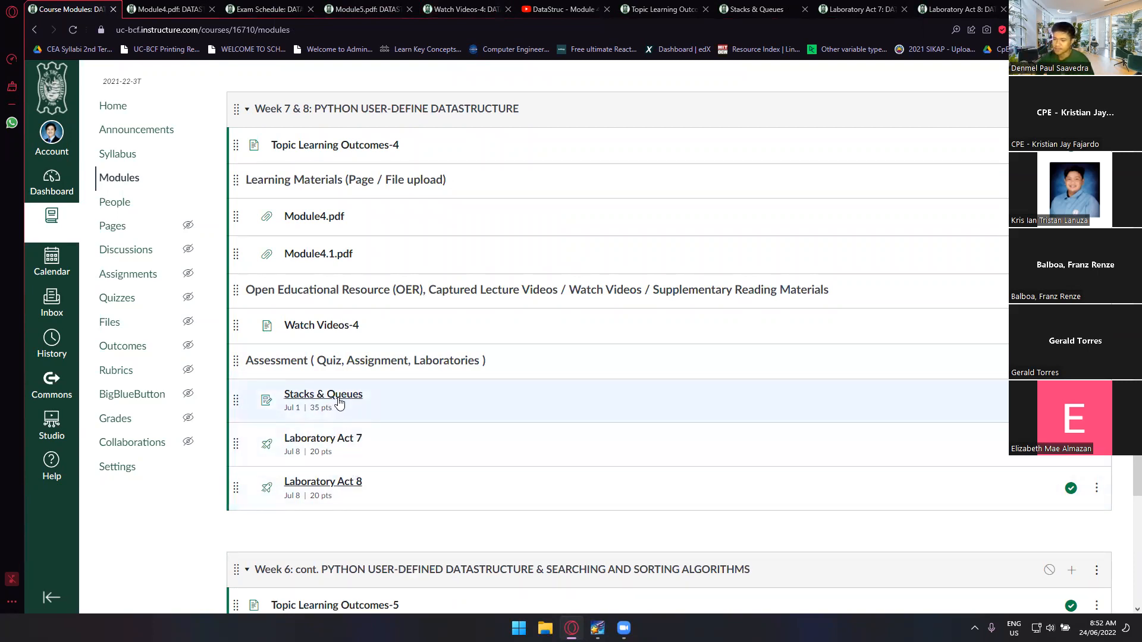
mouse_move(338, 406)
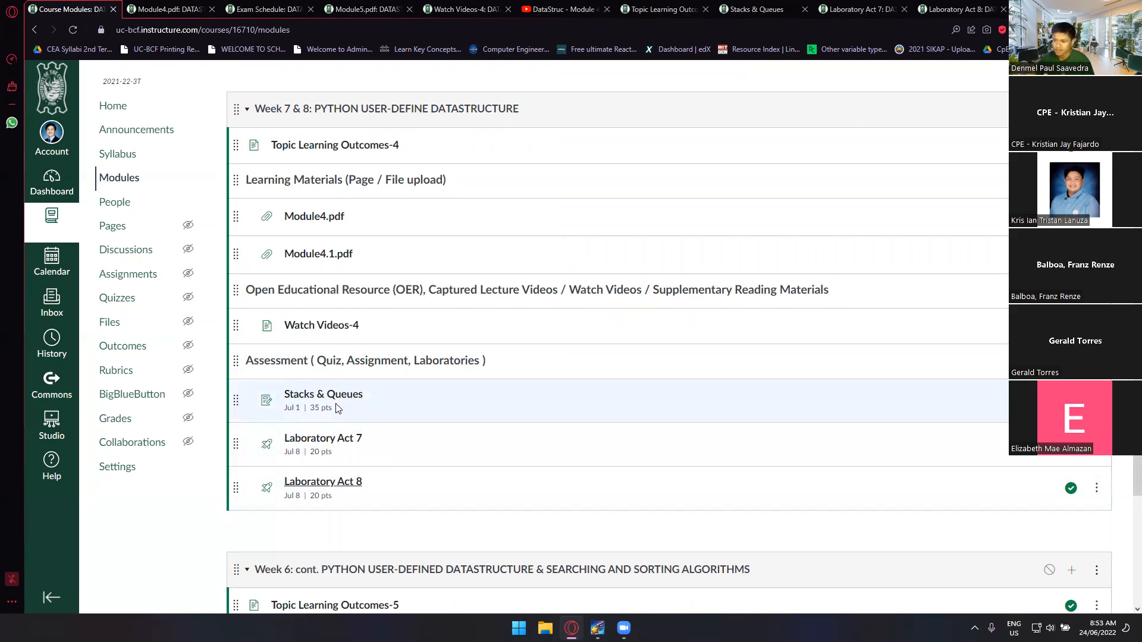
mouse_move(322, 325)
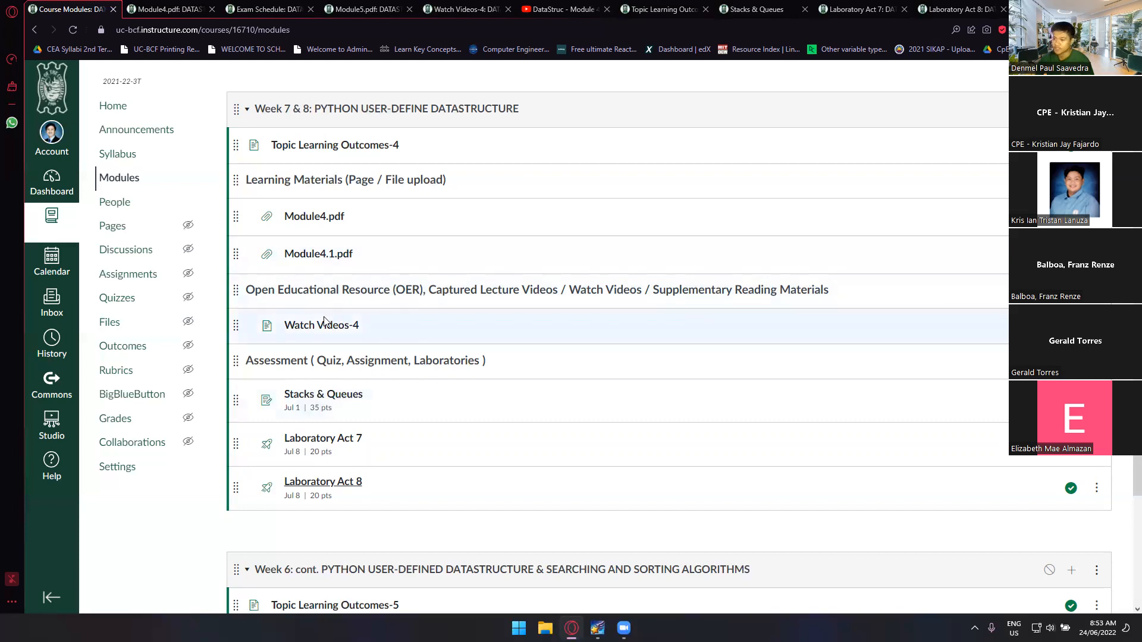
mouse_move(314, 216)
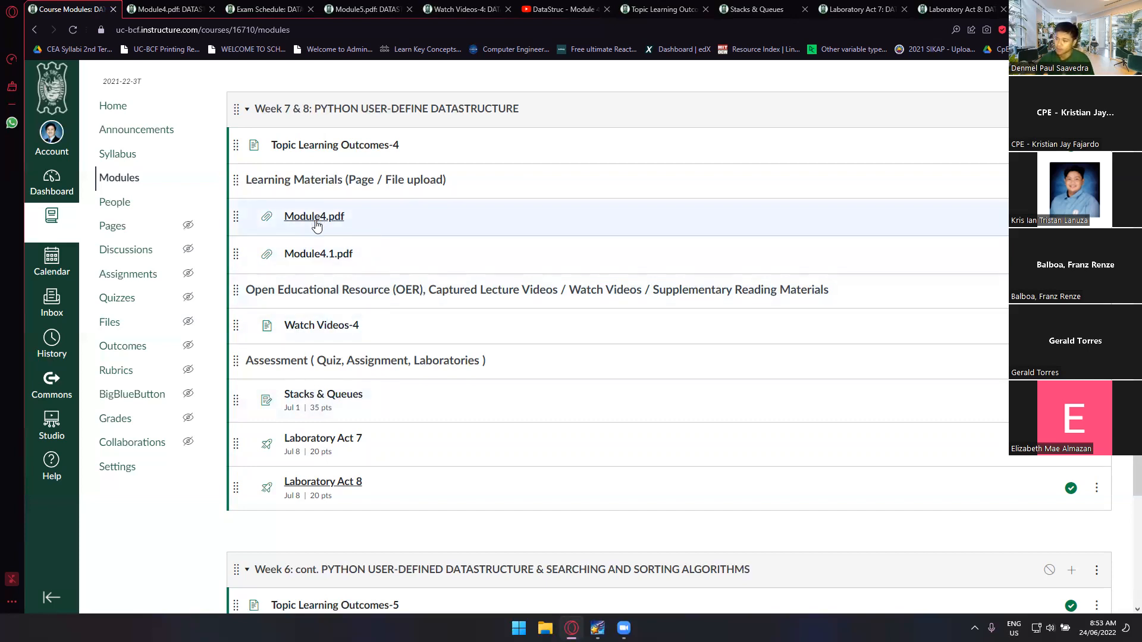
mouse_move(342, 394)
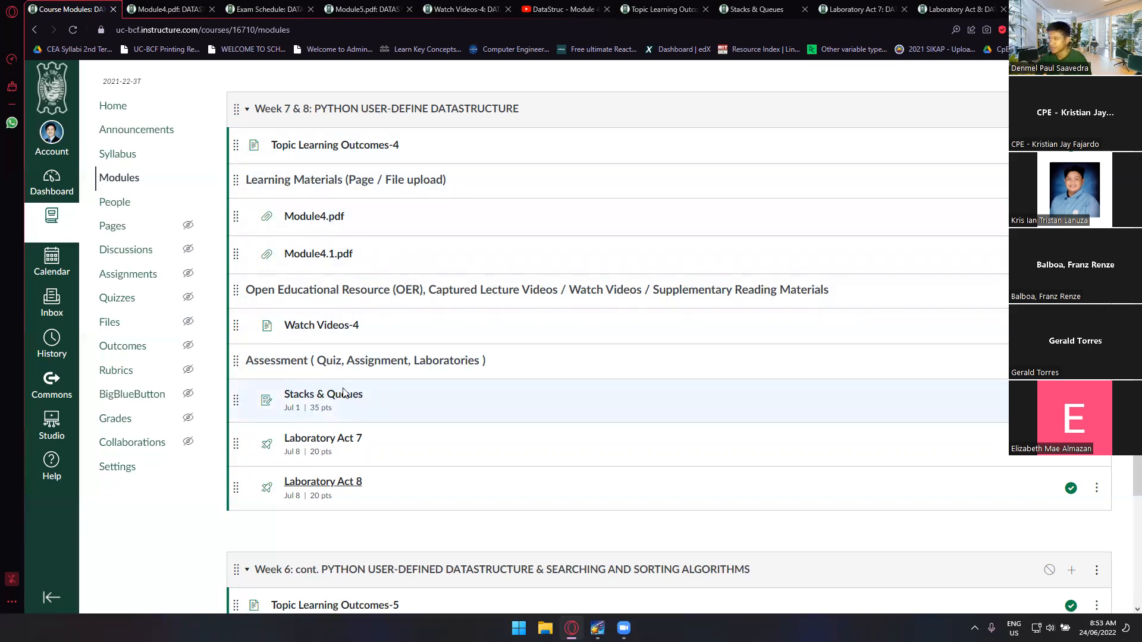
click(323, 393)
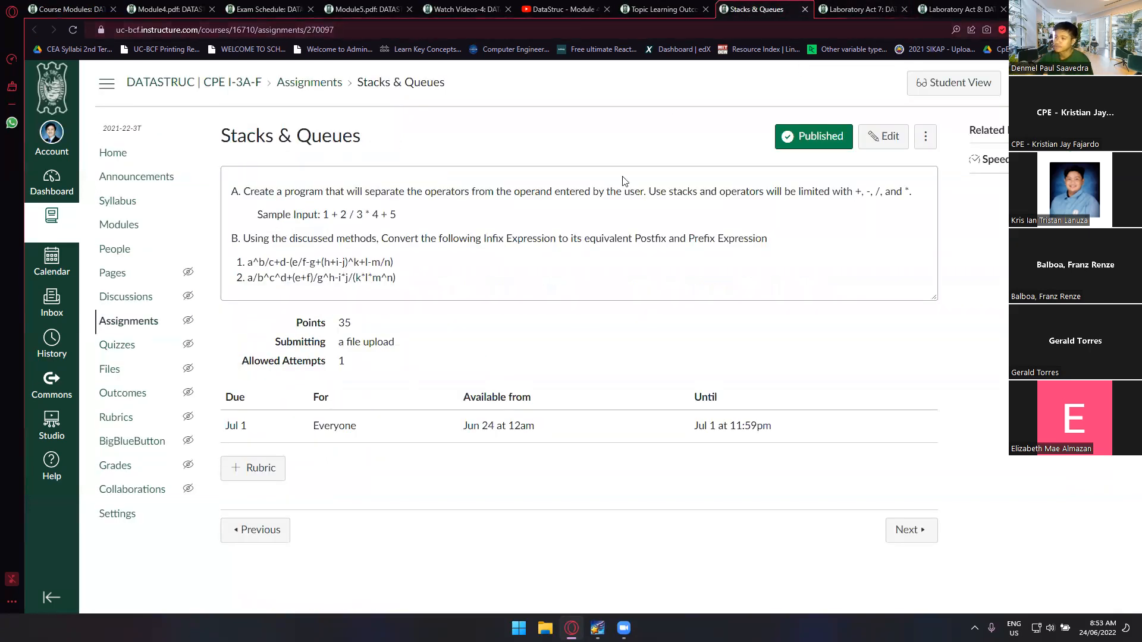
mouse_move(350, 202)
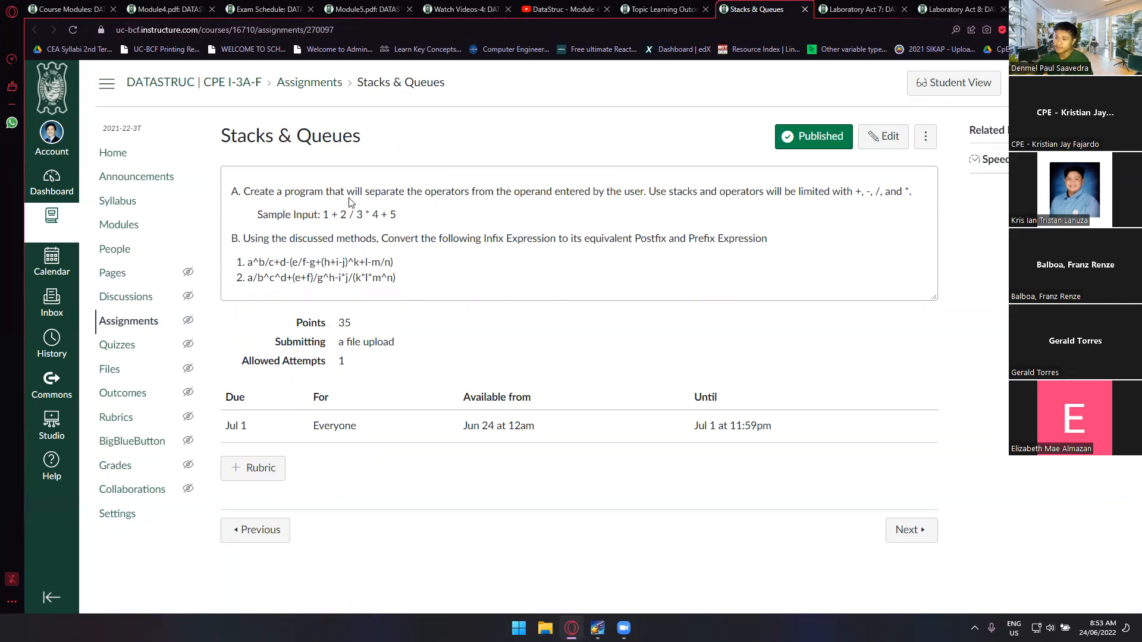
mouse_move(549, 202)
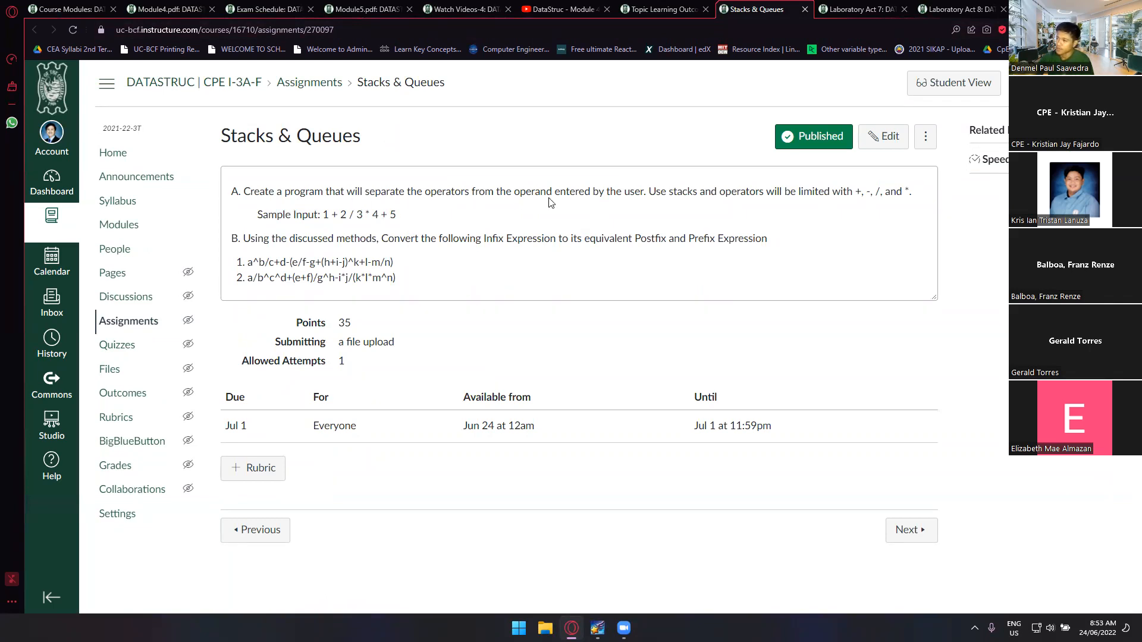
mouse_move(665, 206)
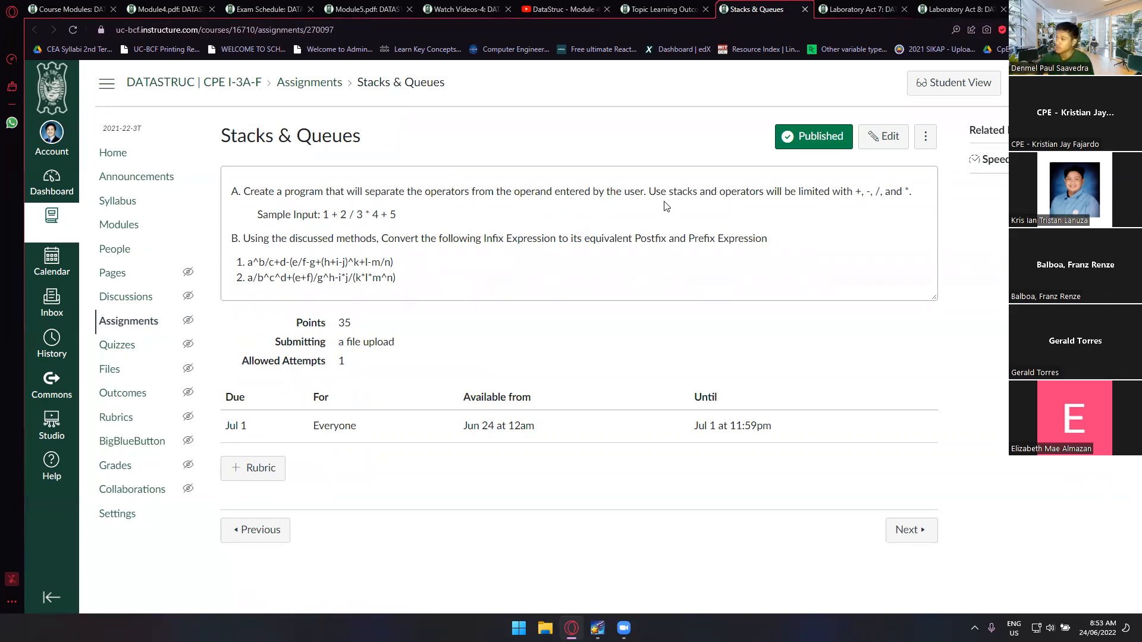
mouse_move(752, 210)
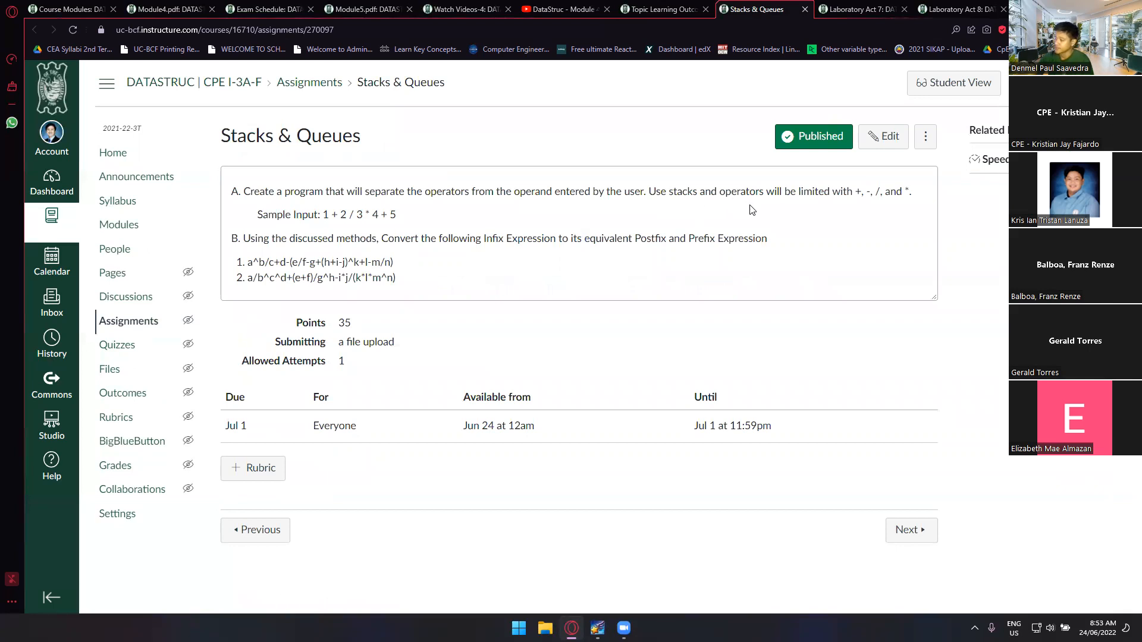
mouse_move(903, 204)
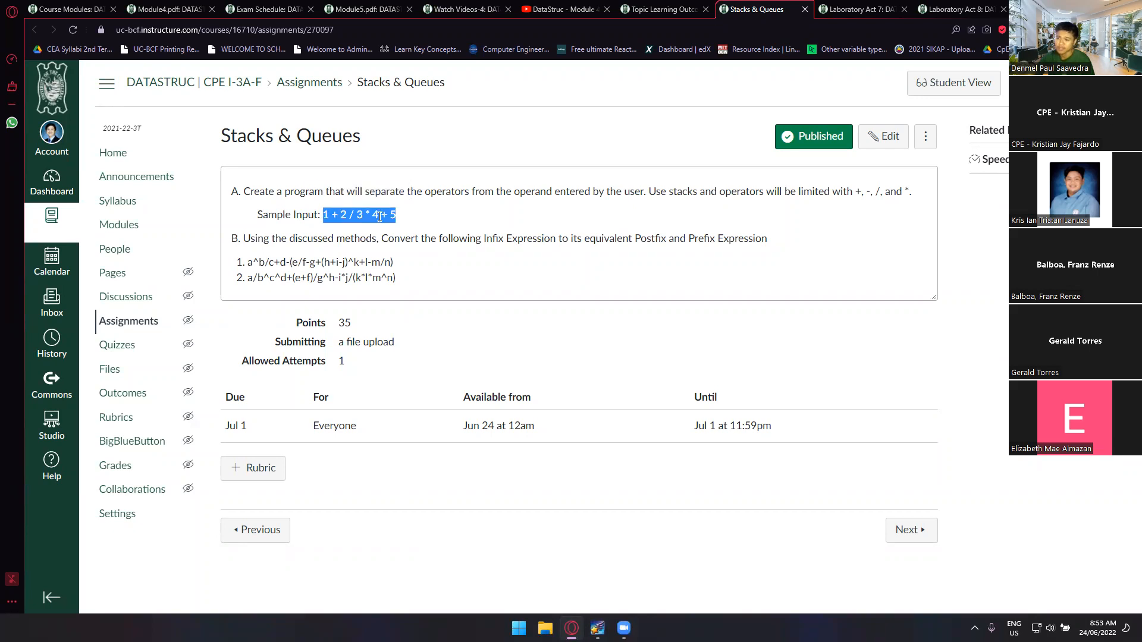
click(374, 215)
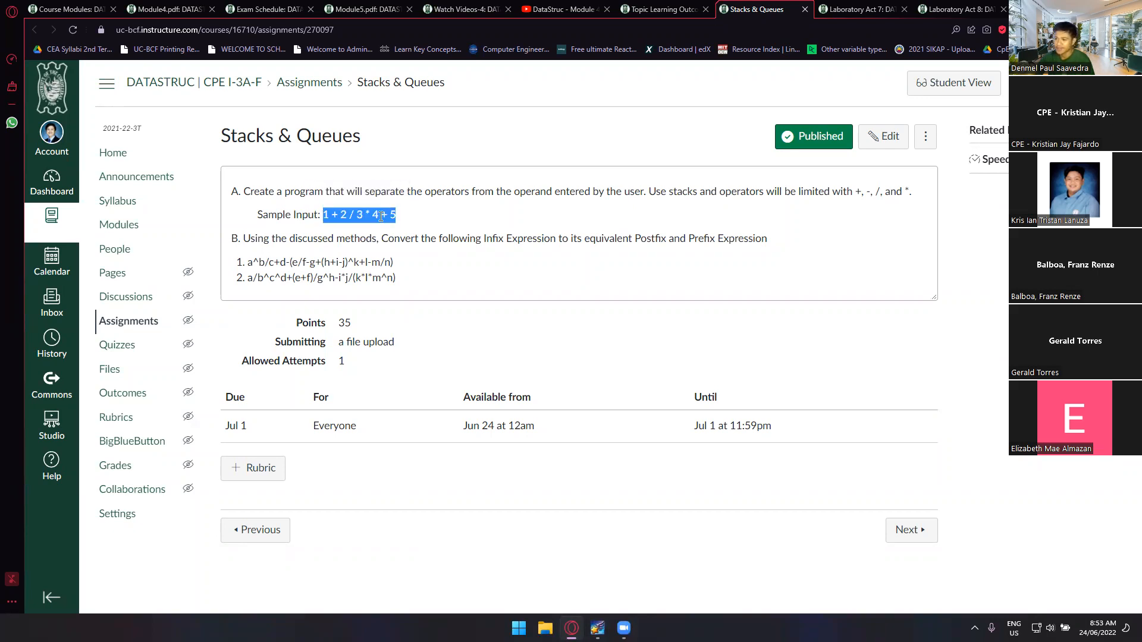
click(379, 211)
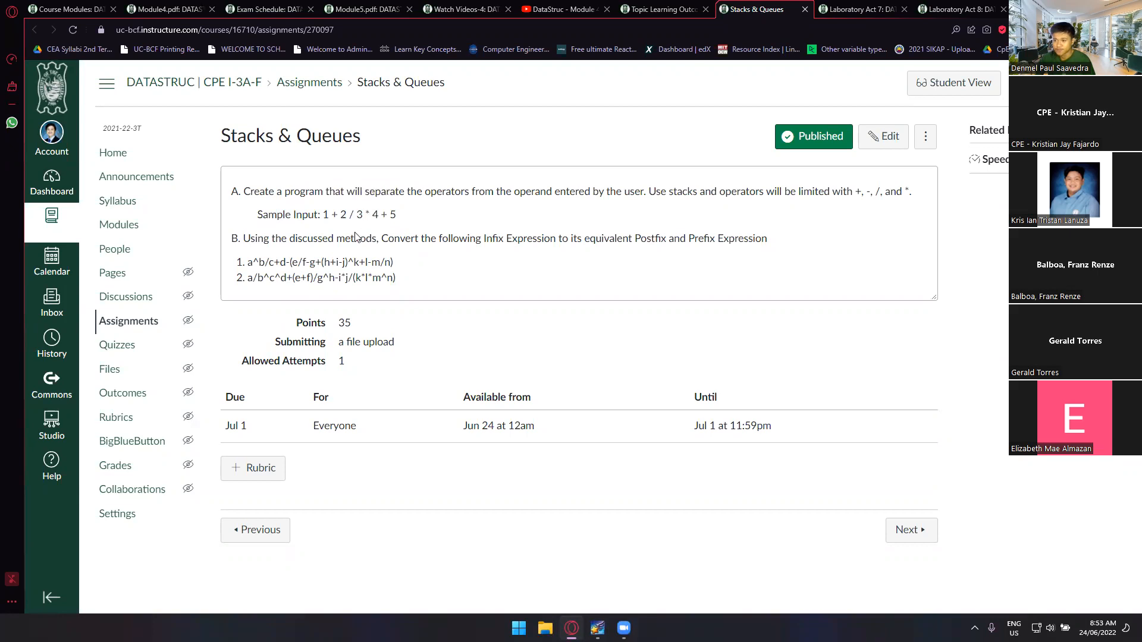
mouse_move(306, 243)
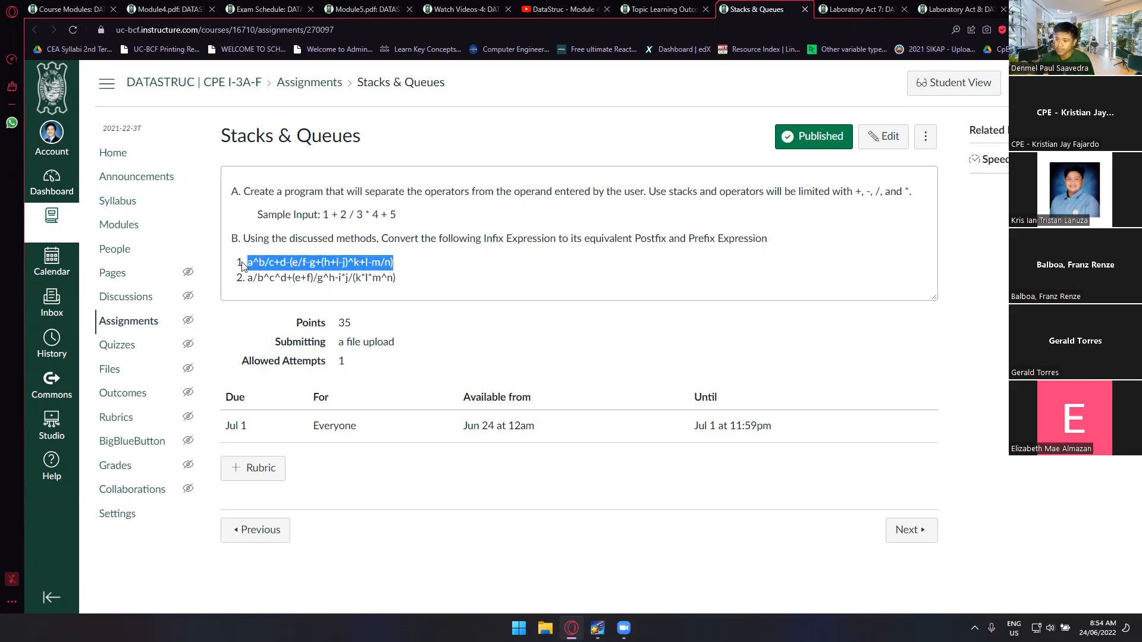
click(321, 263)
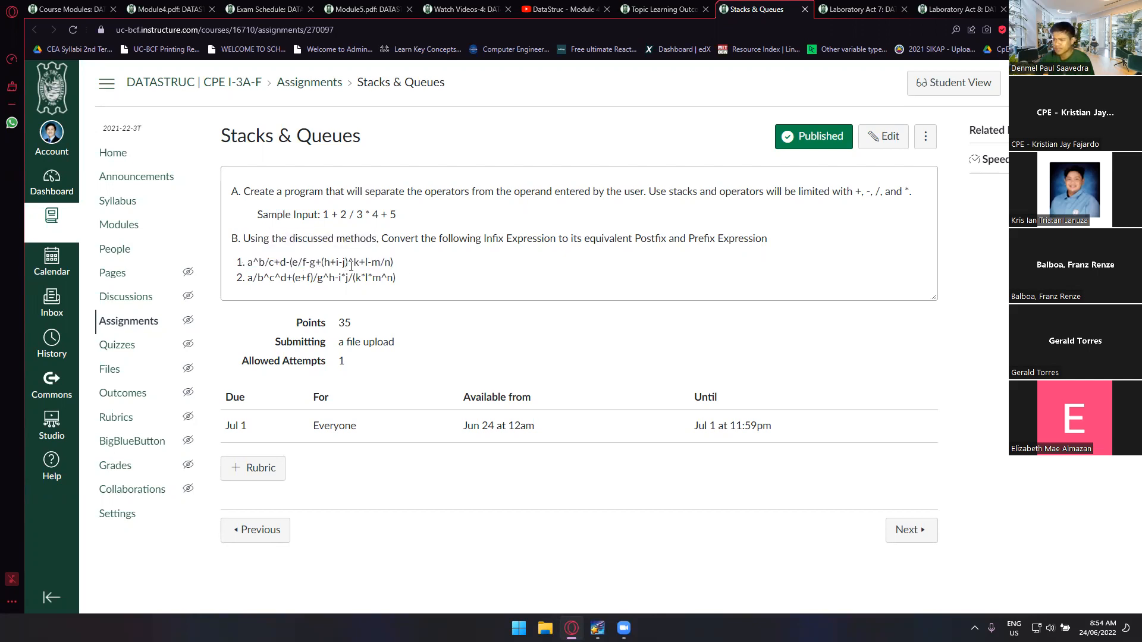
drag(279, 262, 393, 262)
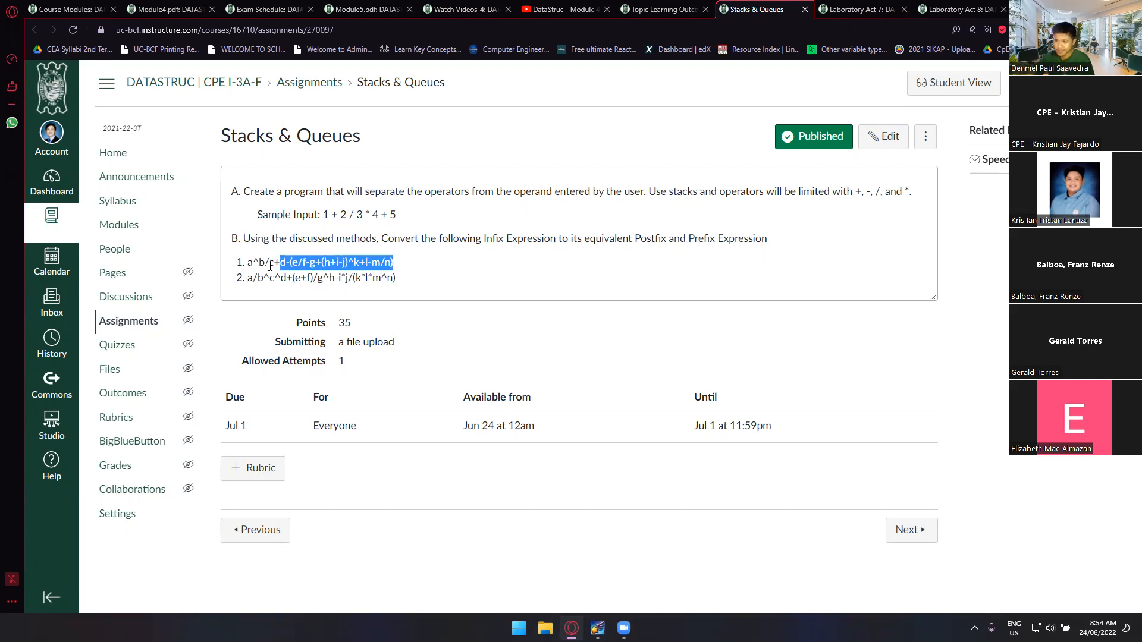
click(372, 262)
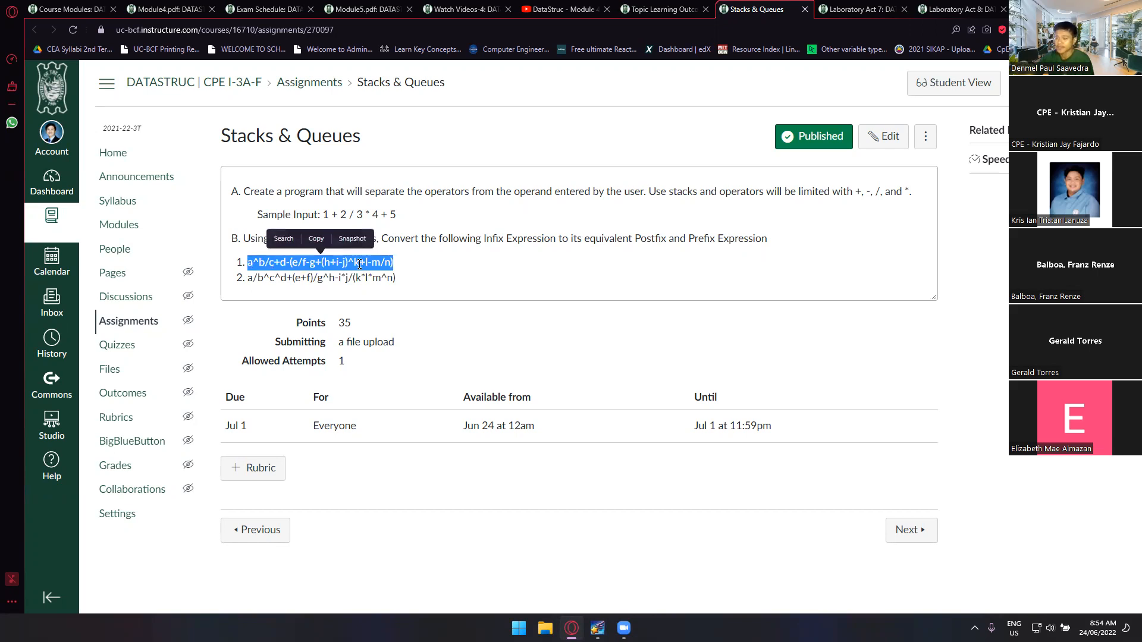
mouse_move(589, 273)
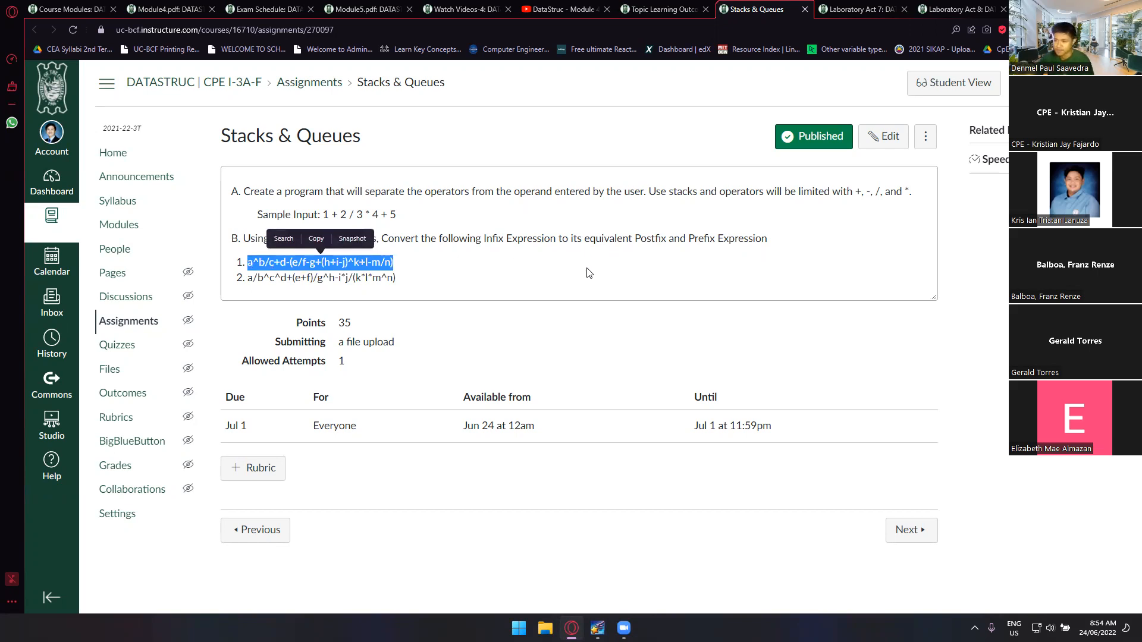
mouse_move(501, 288)
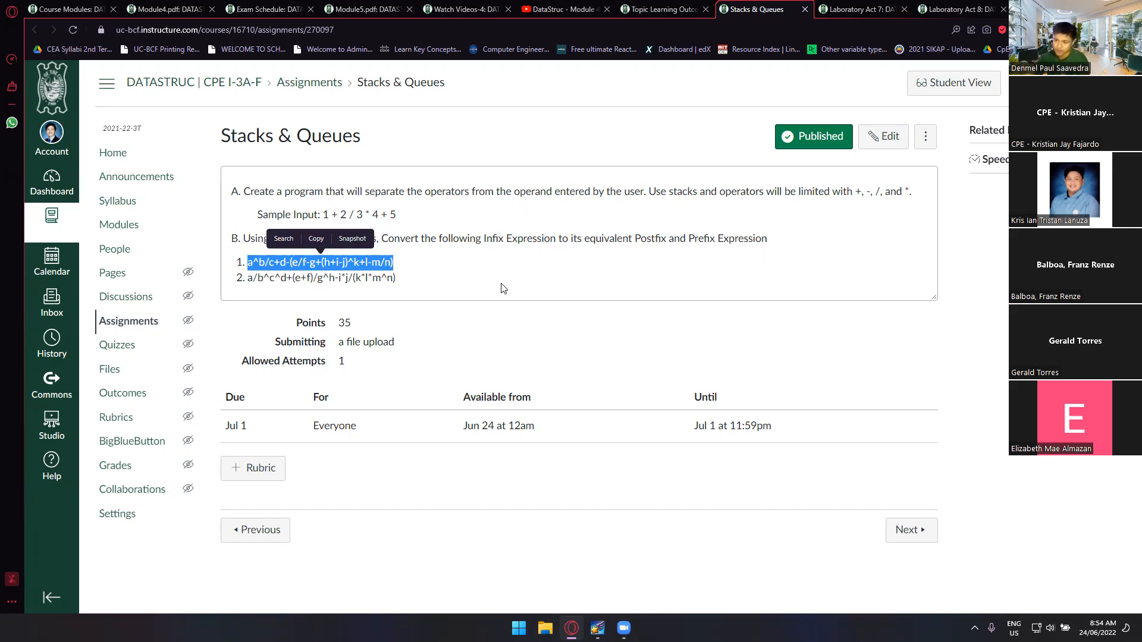
mouse_move(474, 321)
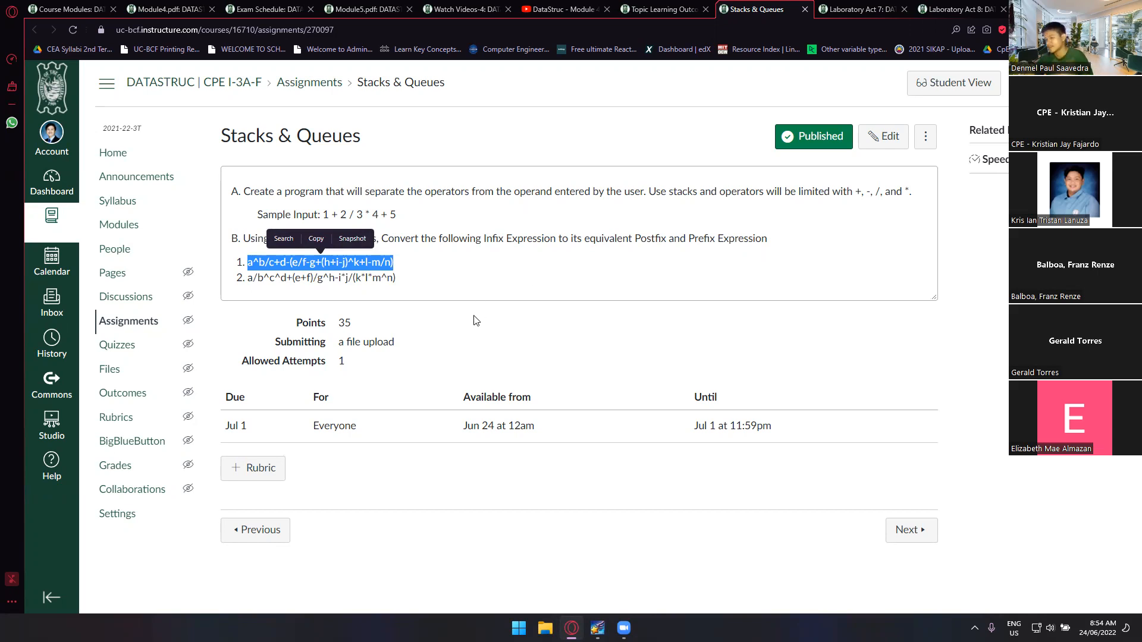
click(406, 280)
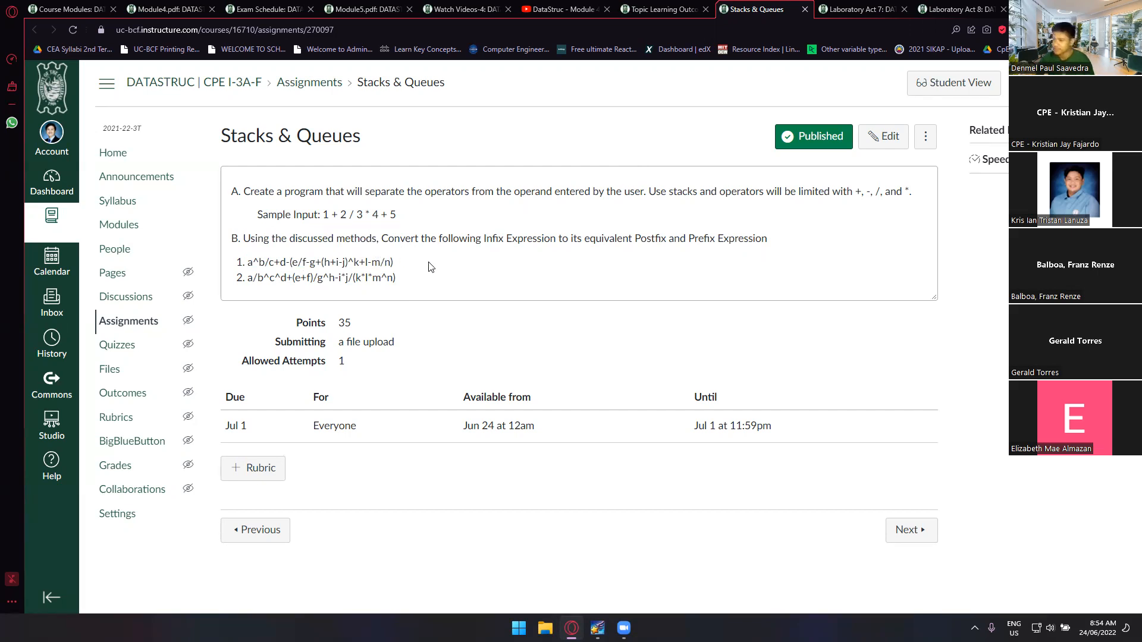
mouse_move(820, 19)
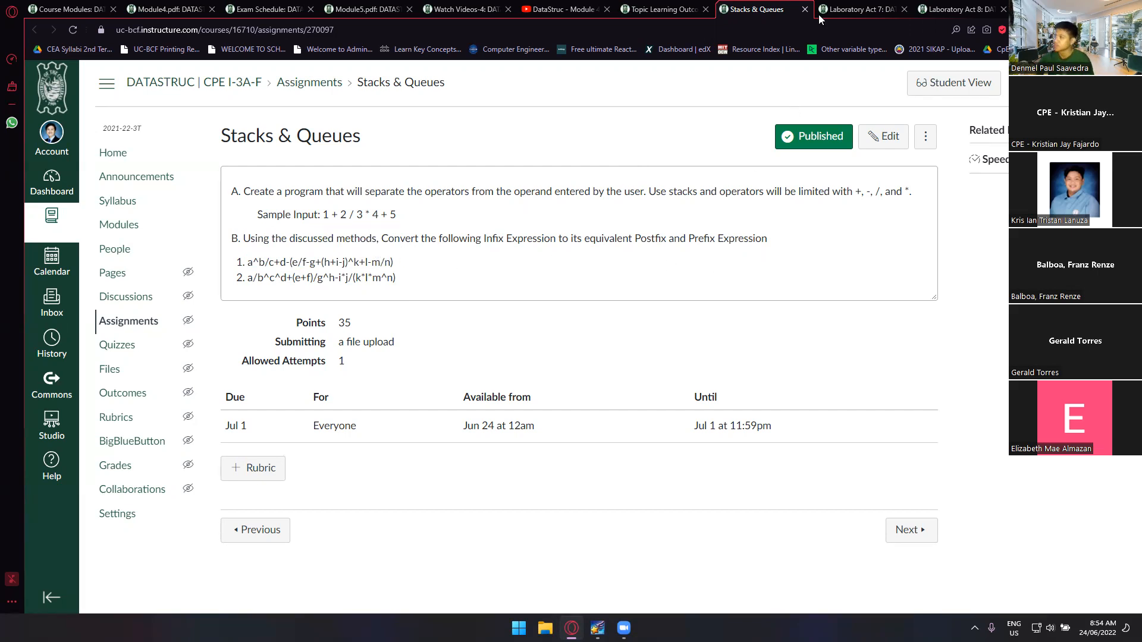
Switch to Module4.pdf and page forward to the stack applications on page 4
click(368, 9)
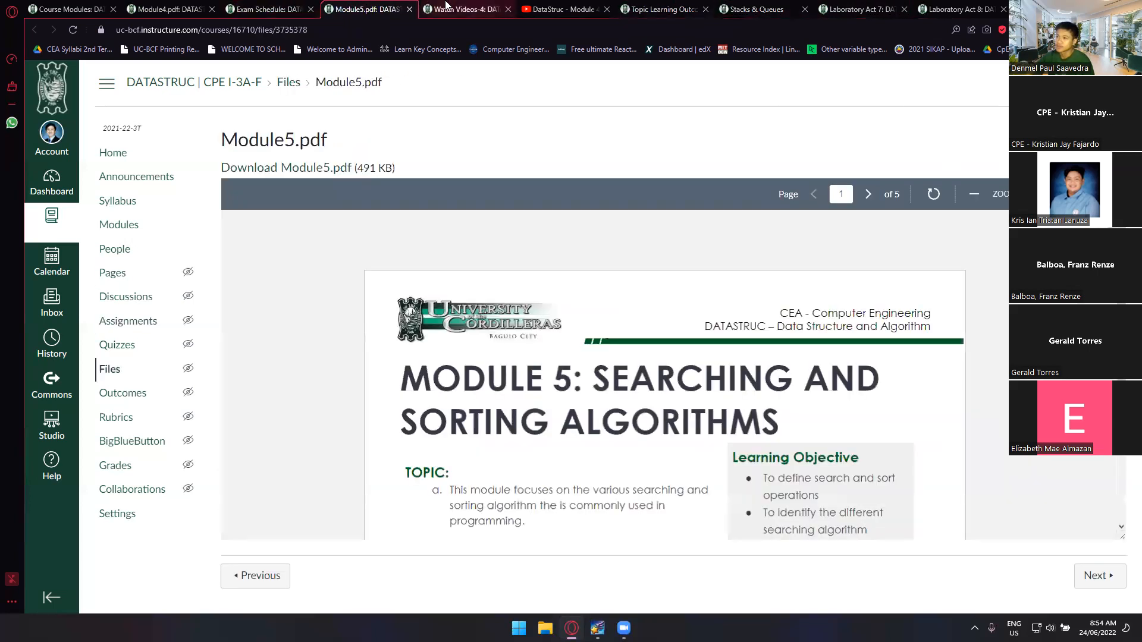
click(157, 9)
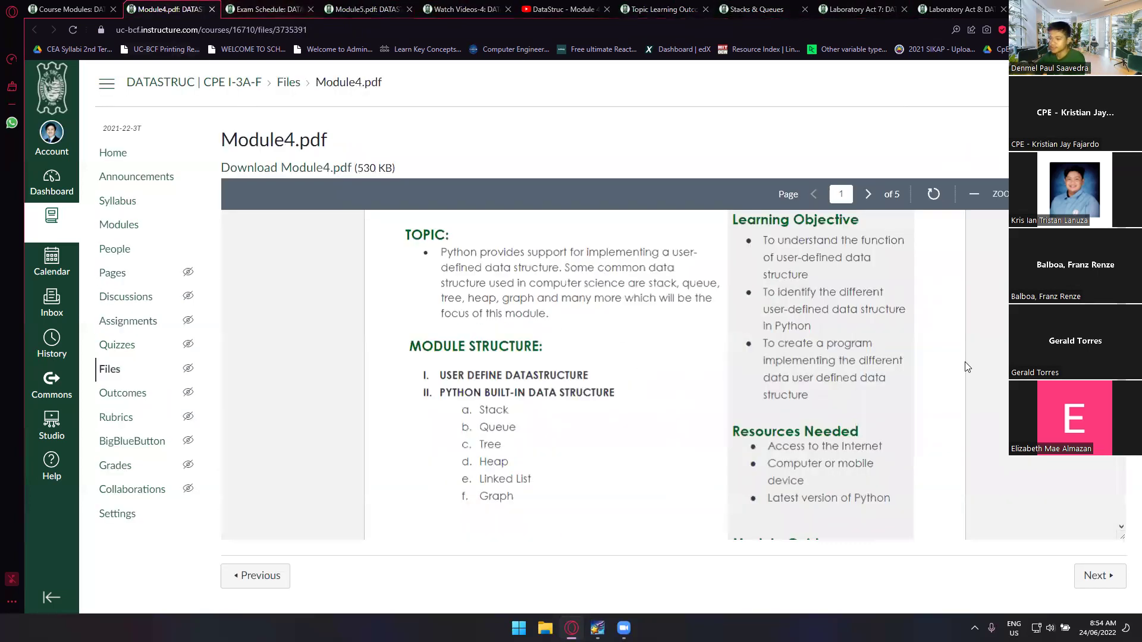
click(867, 194)
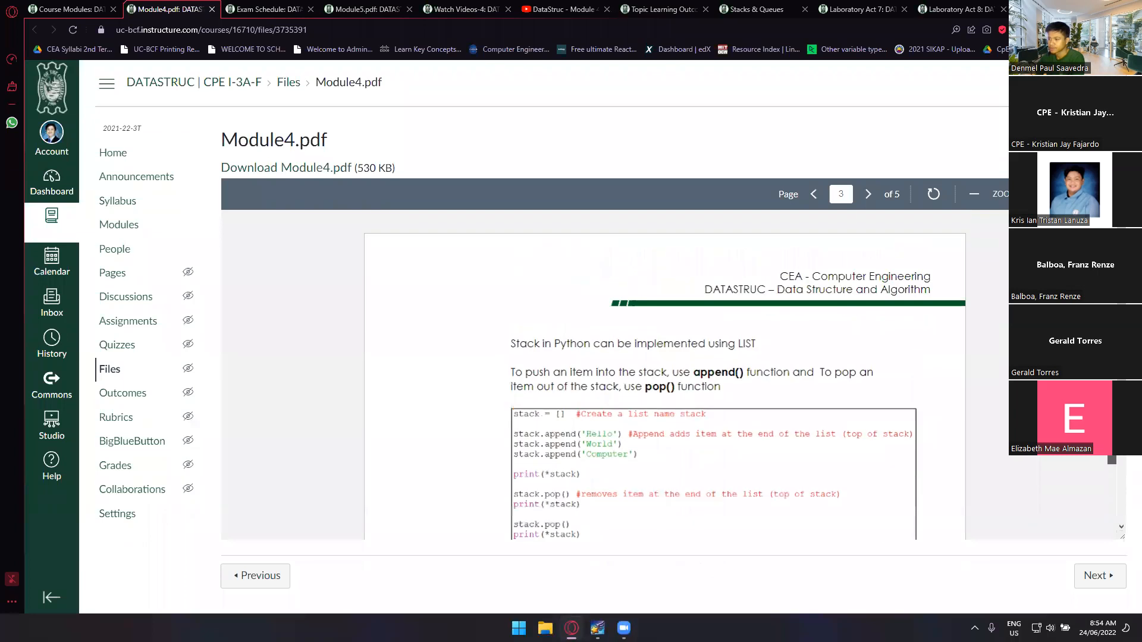
click(867, 194)
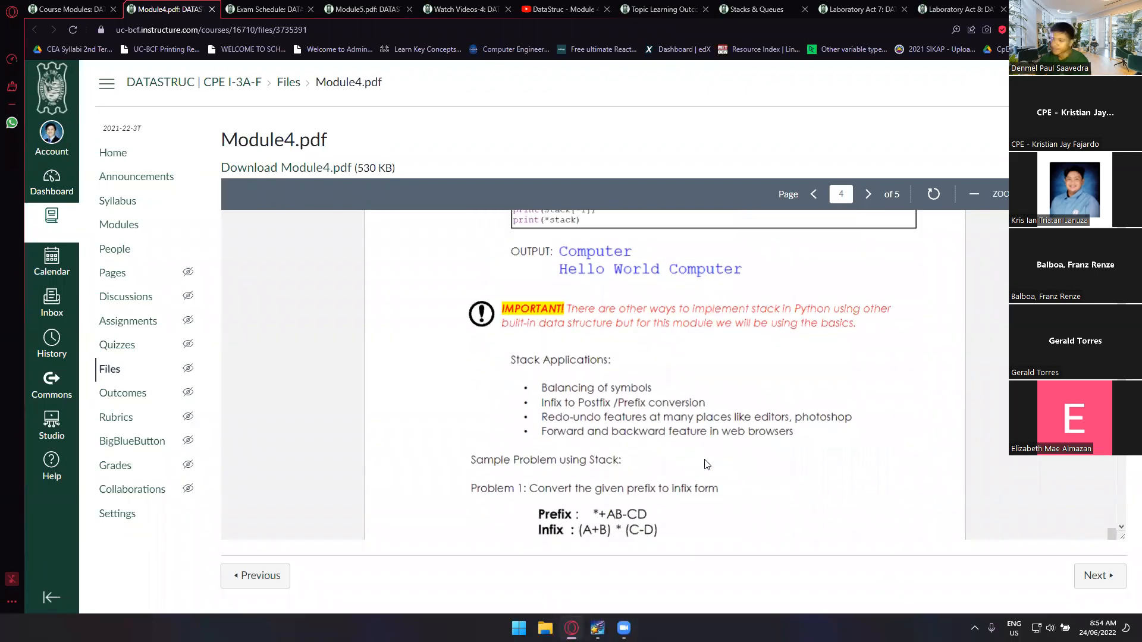
scroll(down, 3)
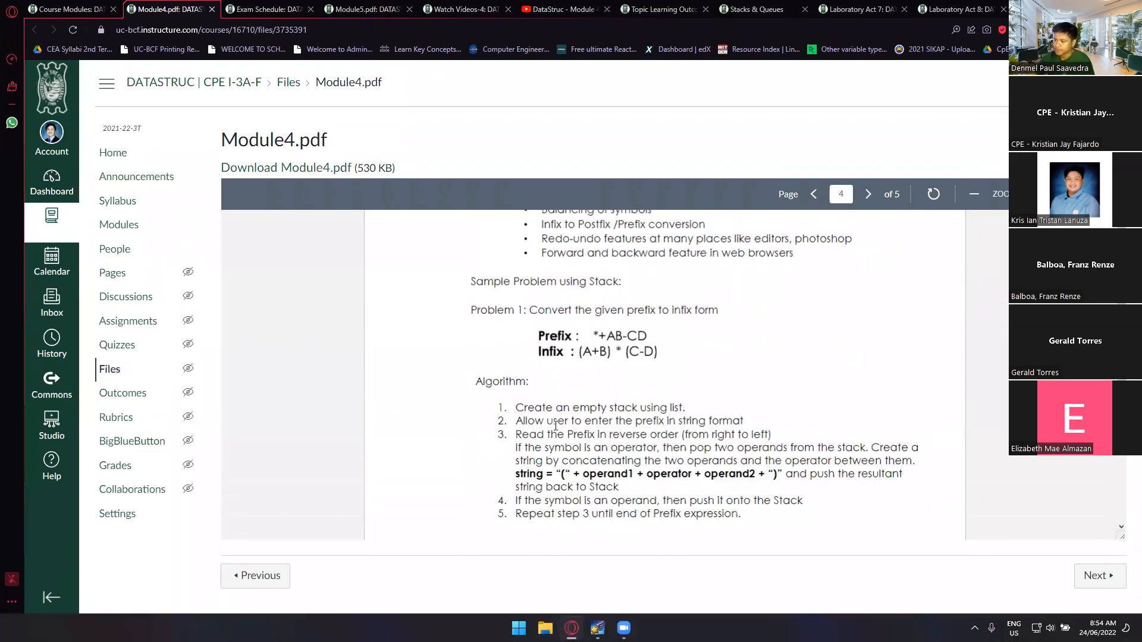
Compare the page 5 solution code with the page 4 algorithm, then view the Laboratory Act 7 quiz
click(868, 194)
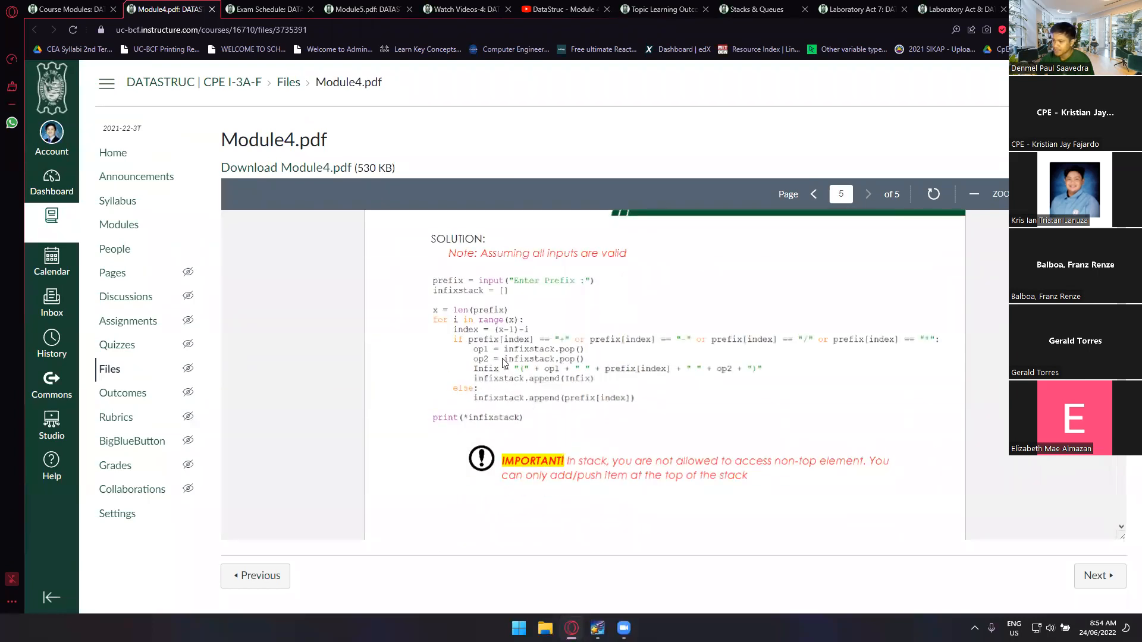
click(814, 194)
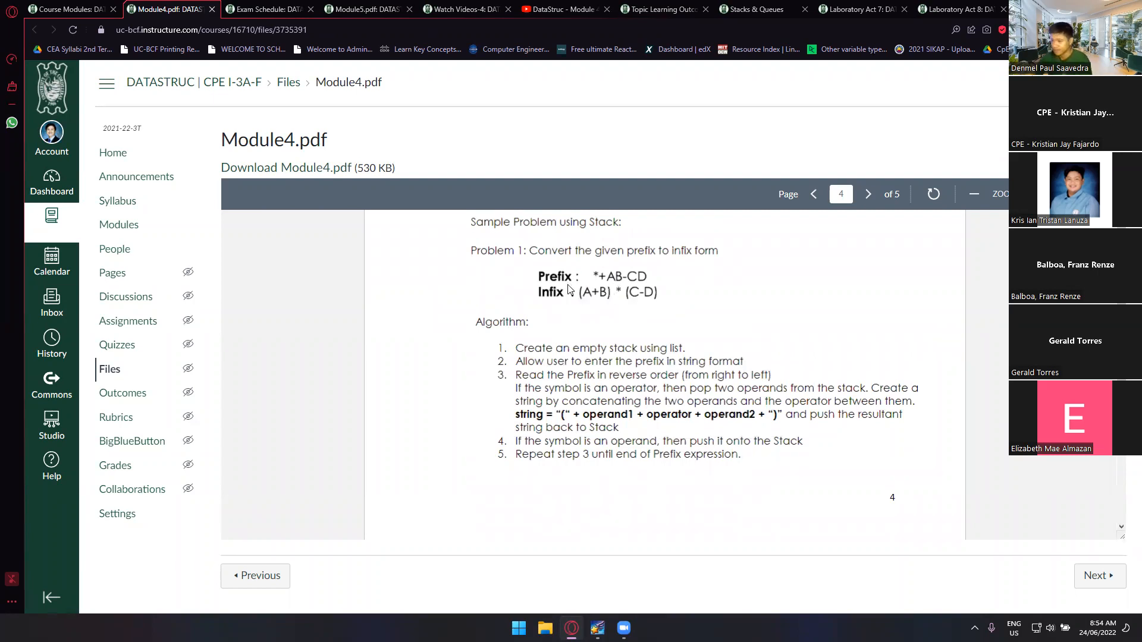
click(866, 194)
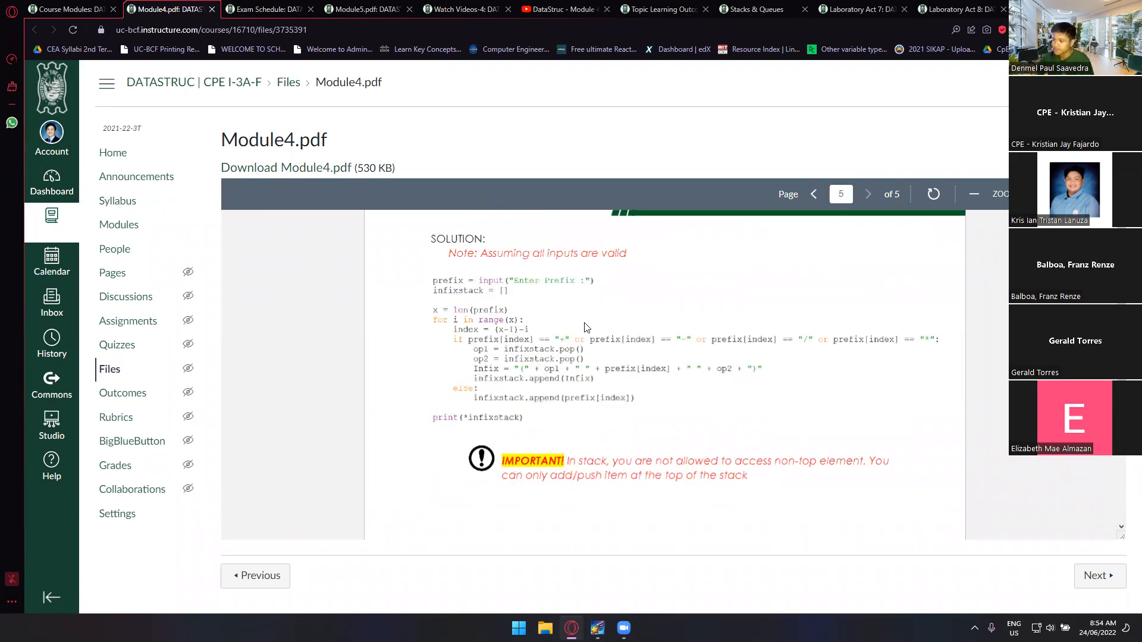
mouse_move(547, 368)
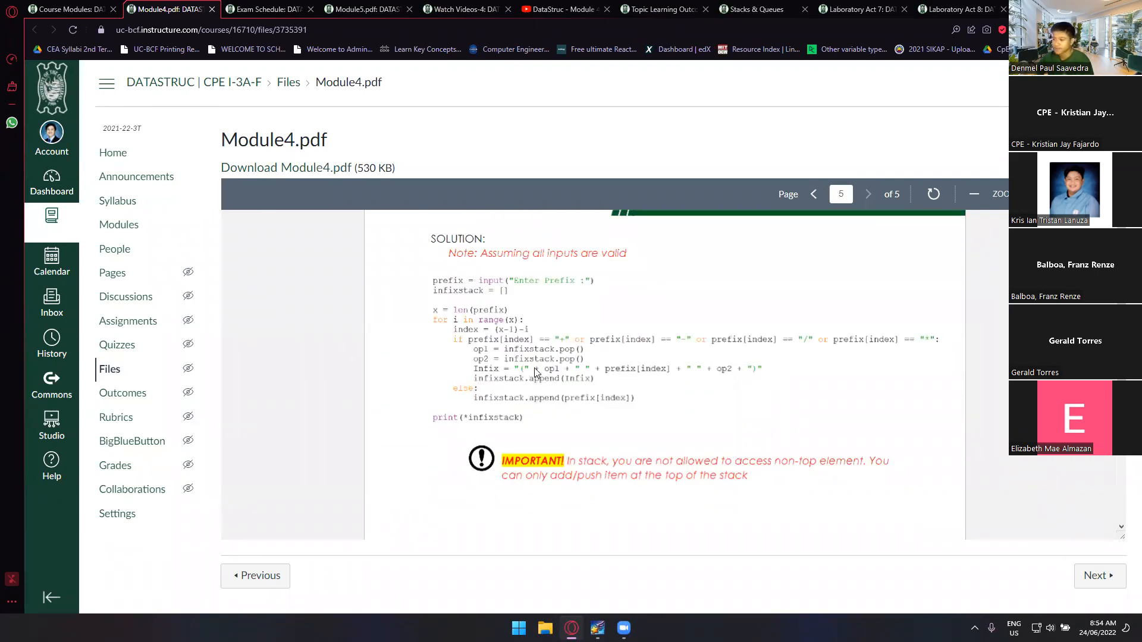
mouse_move(517, 393)
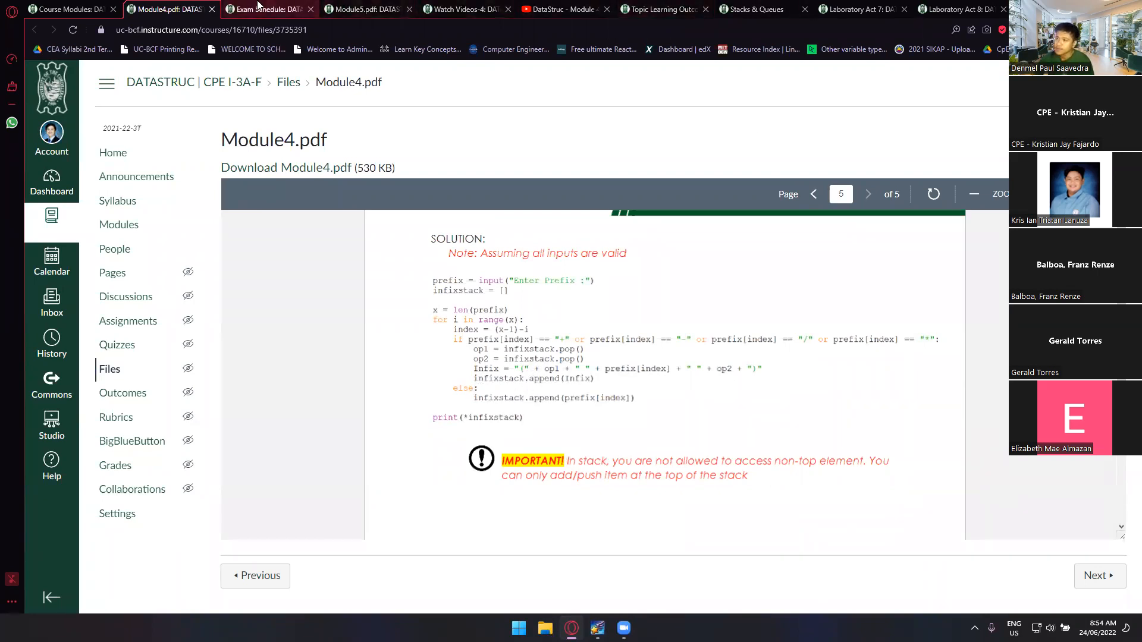
click(864, 8)
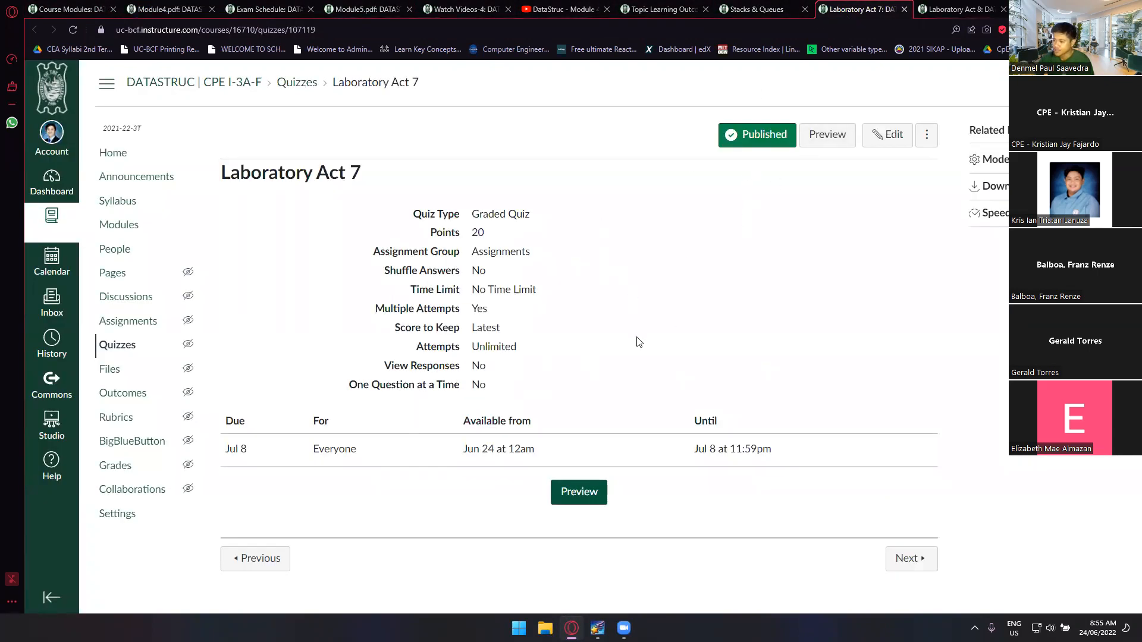
click(961, 9)
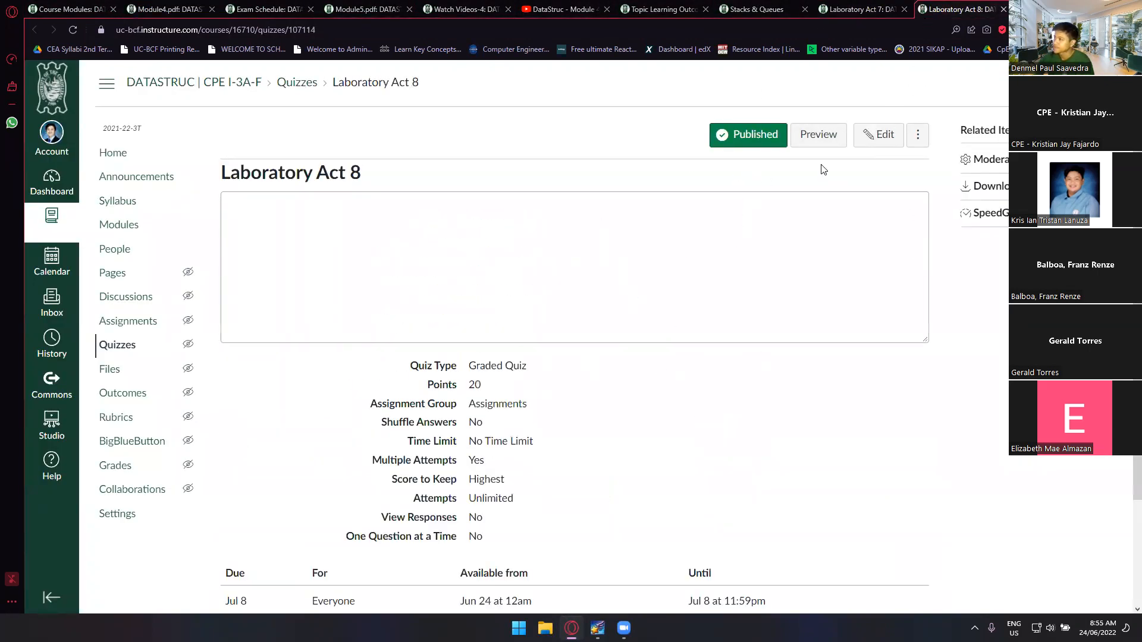
scroll(down, 3)
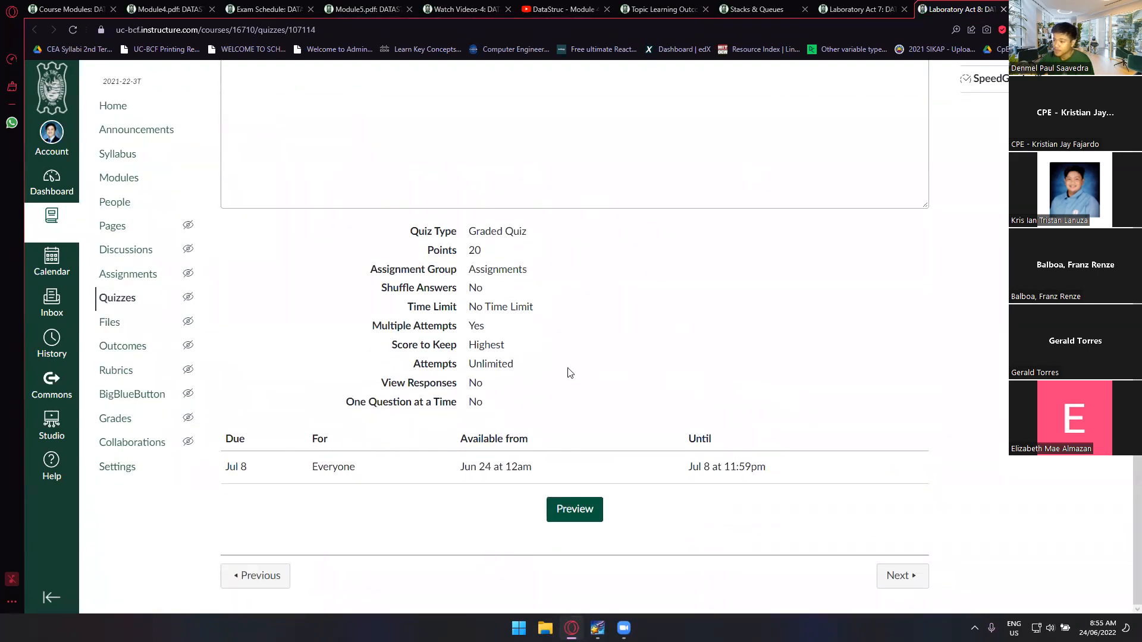
double_click(490, 363)
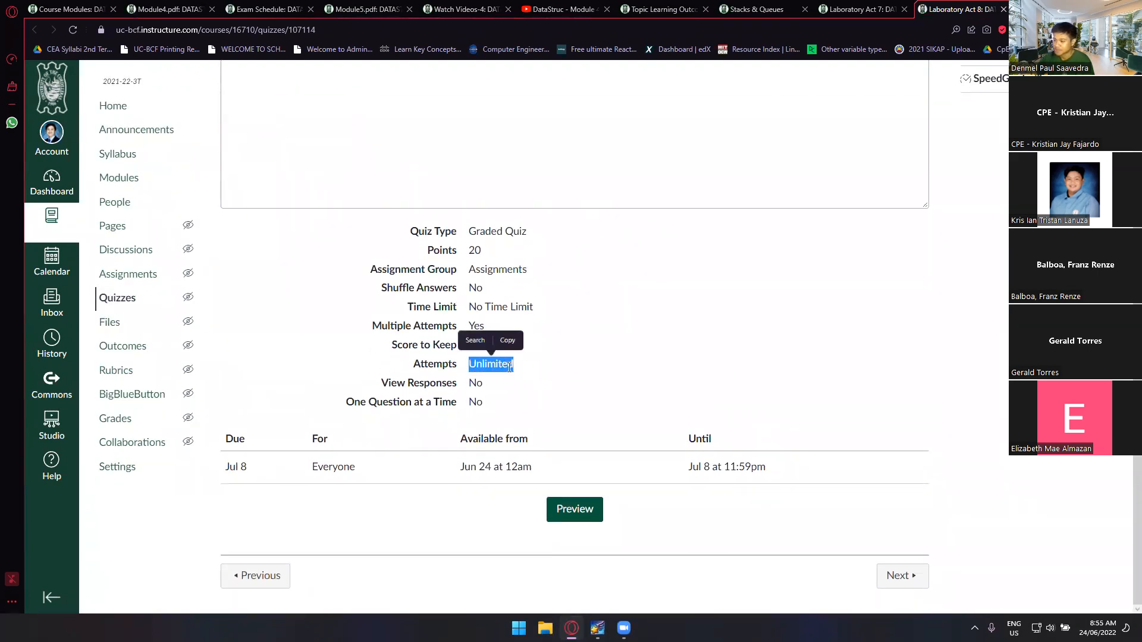
scroll(up, 3)
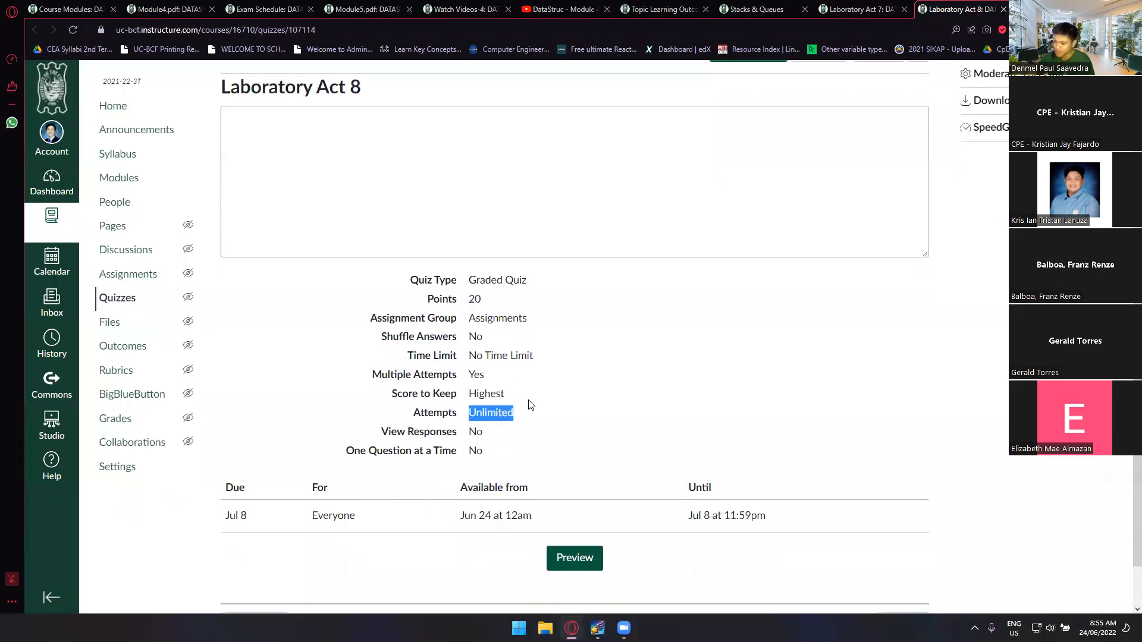
scroll(down, 3)
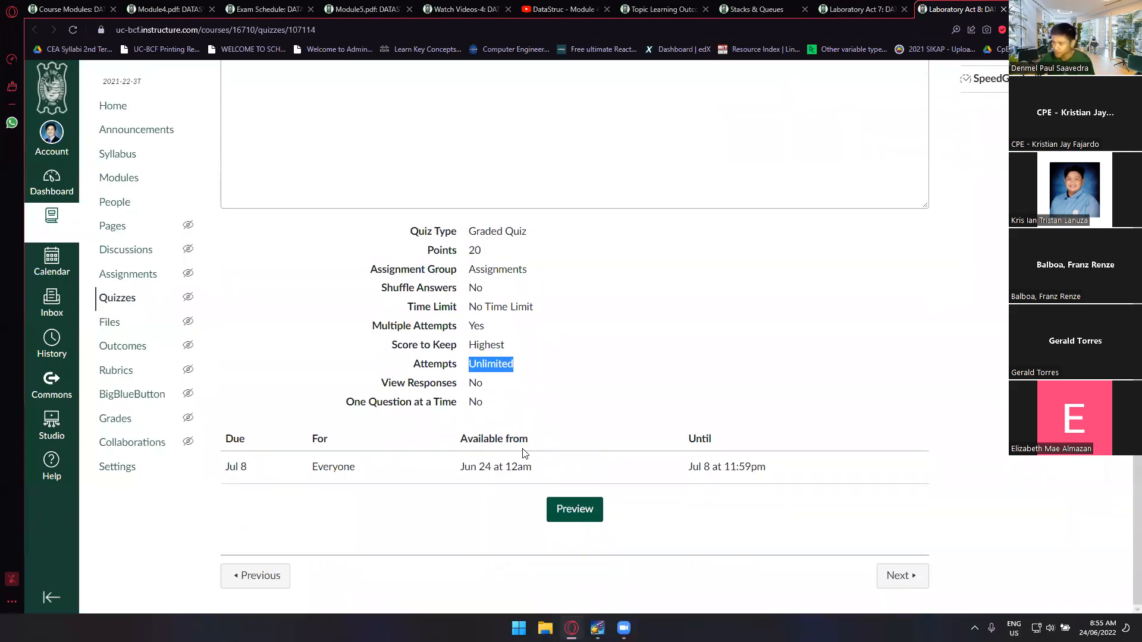
scroll(up, 3)
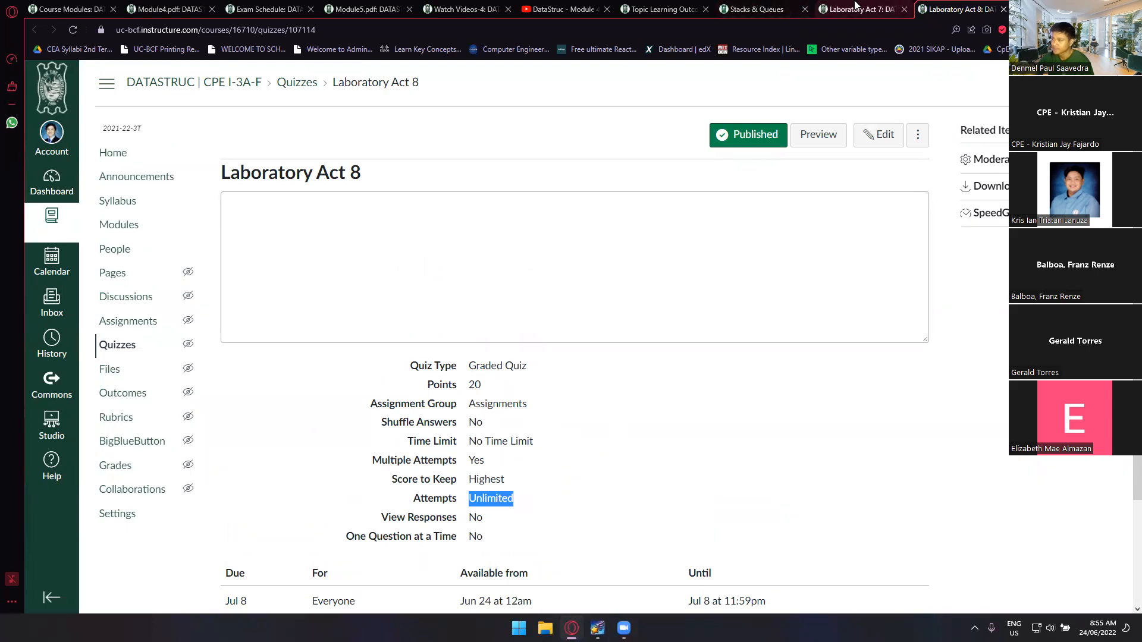
View Topic Learning Outcomes-4, return to the Week 7 & 8 list, and close the extra tabs
click(659, 9)
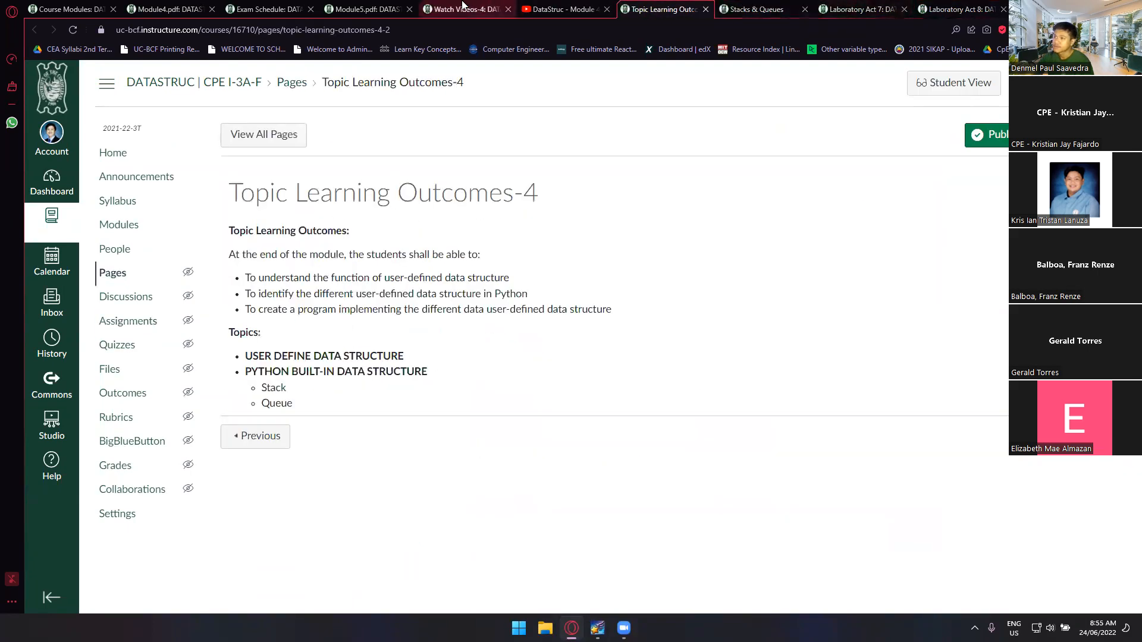
click(364, 9)
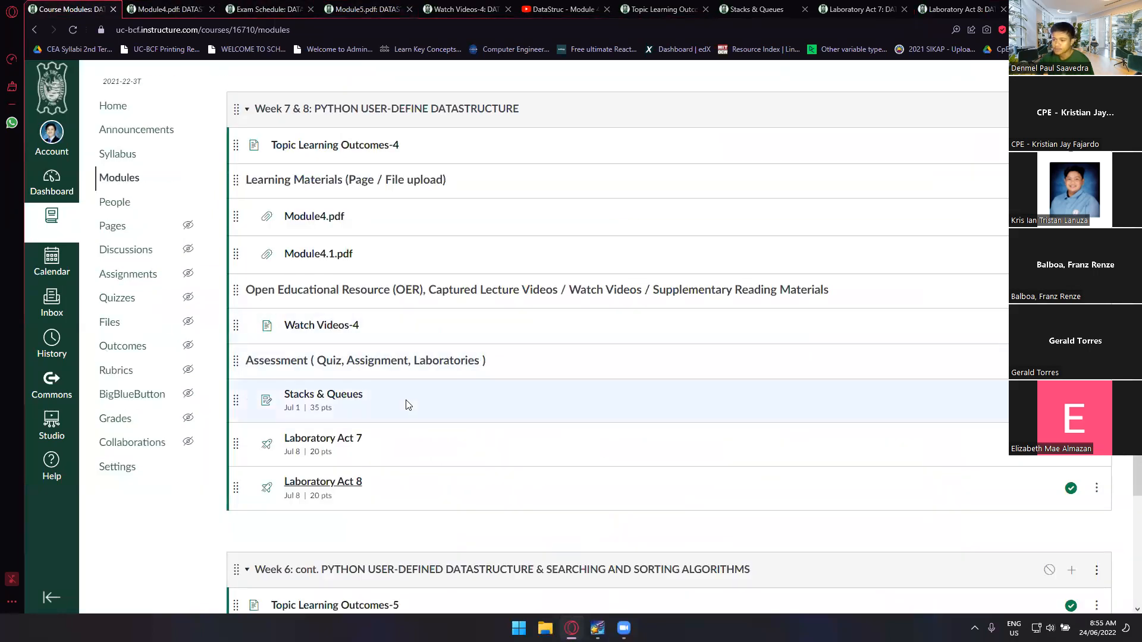
mouse_move(204, 522)
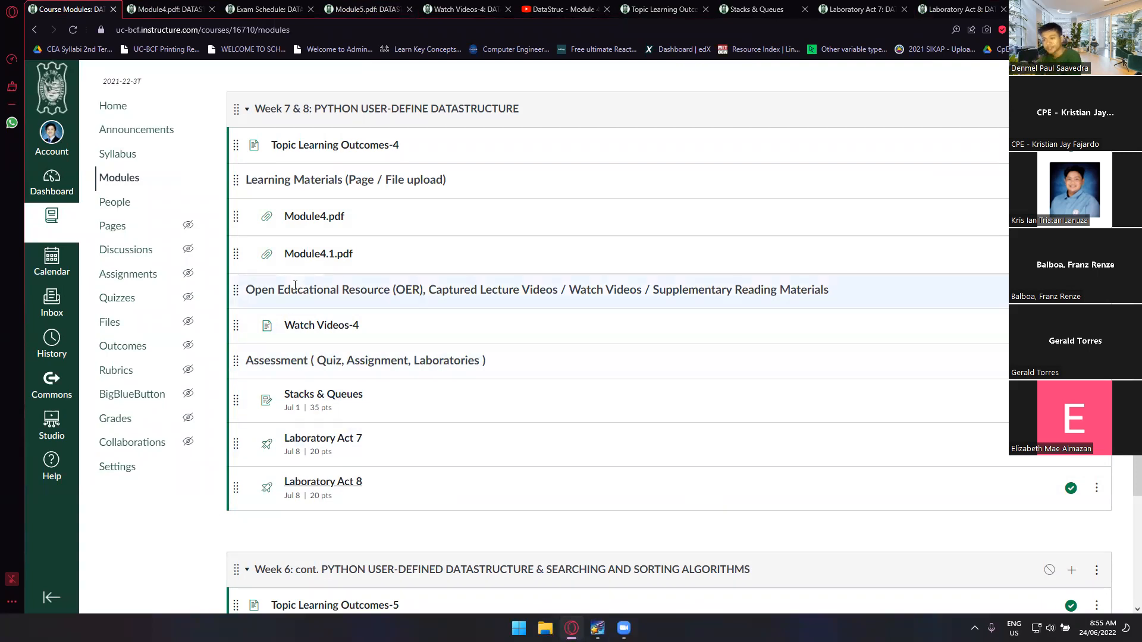
mouse_move(318, 254)
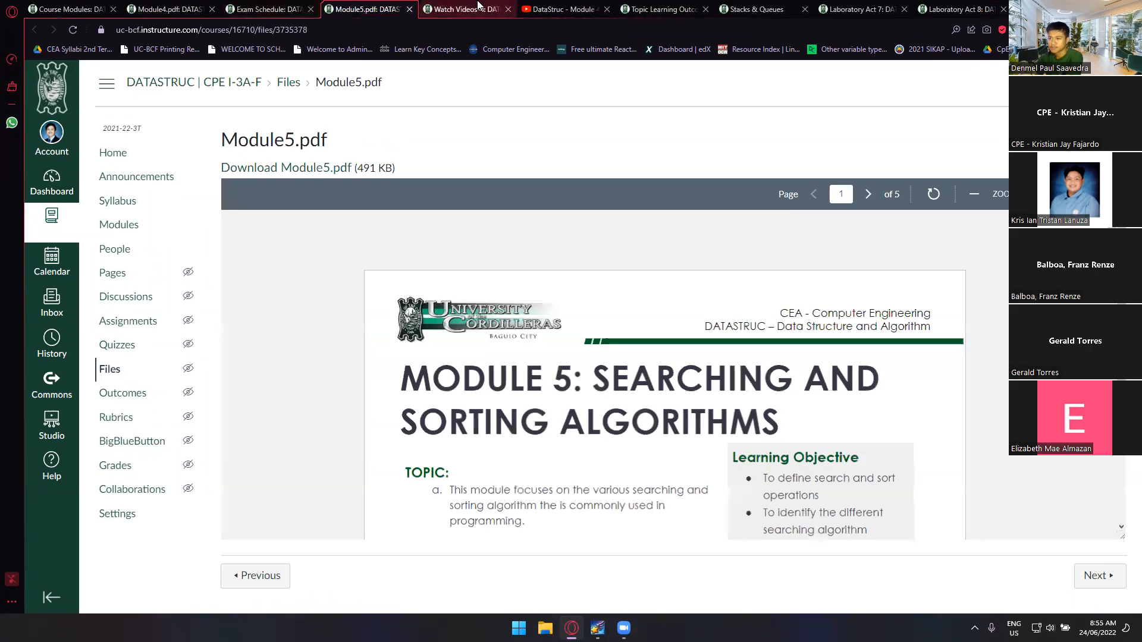
click(459, 9)
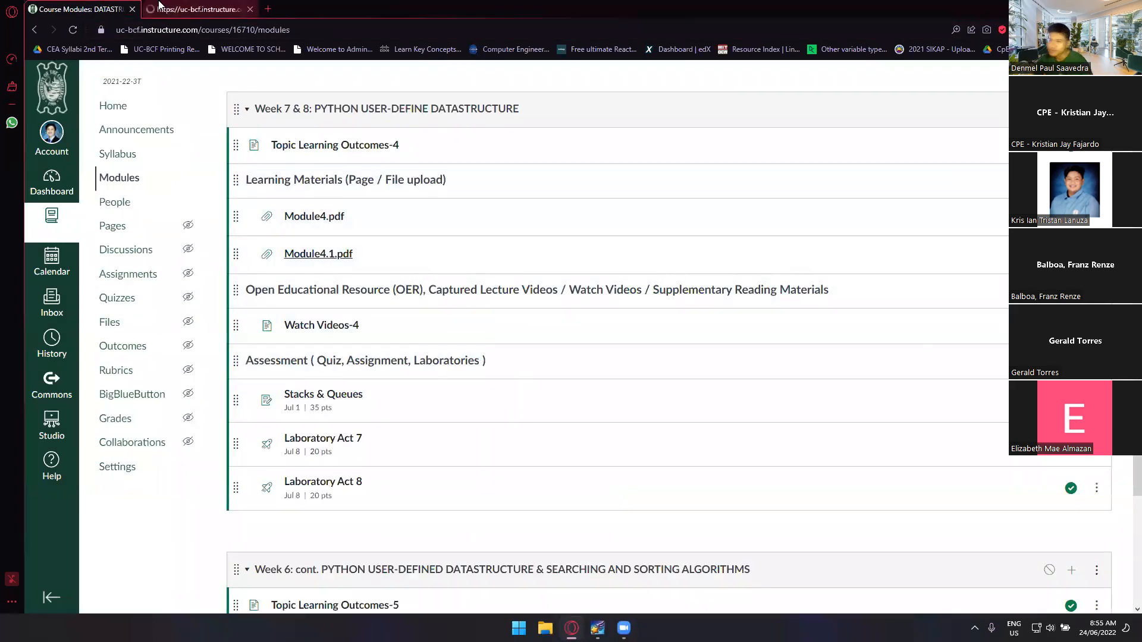
click(317, 253)
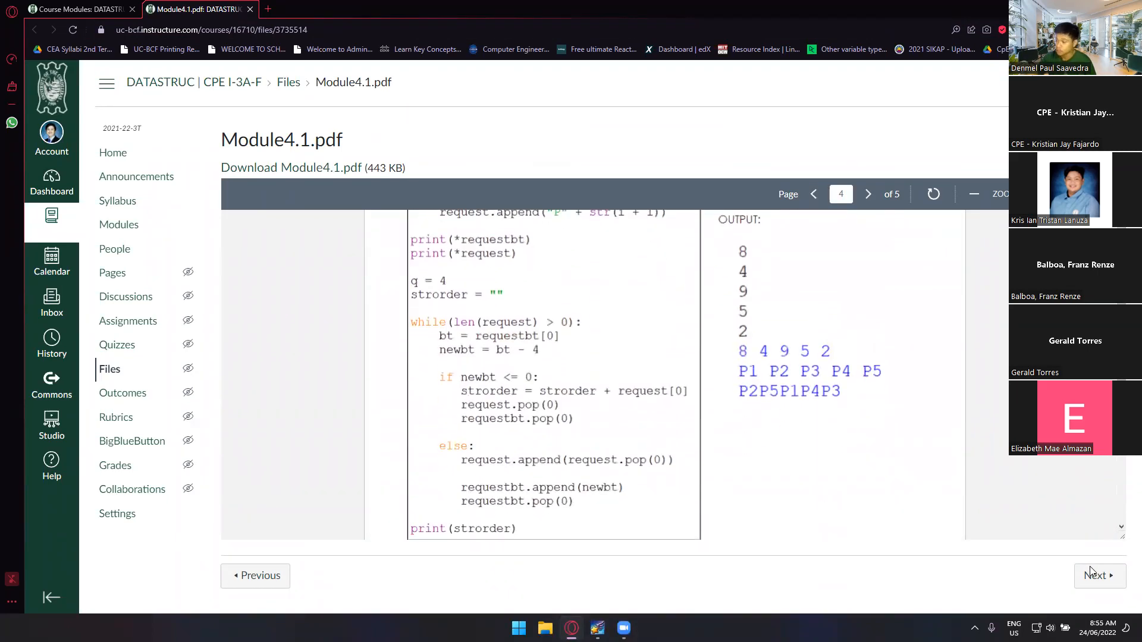
scroll(up, 3)
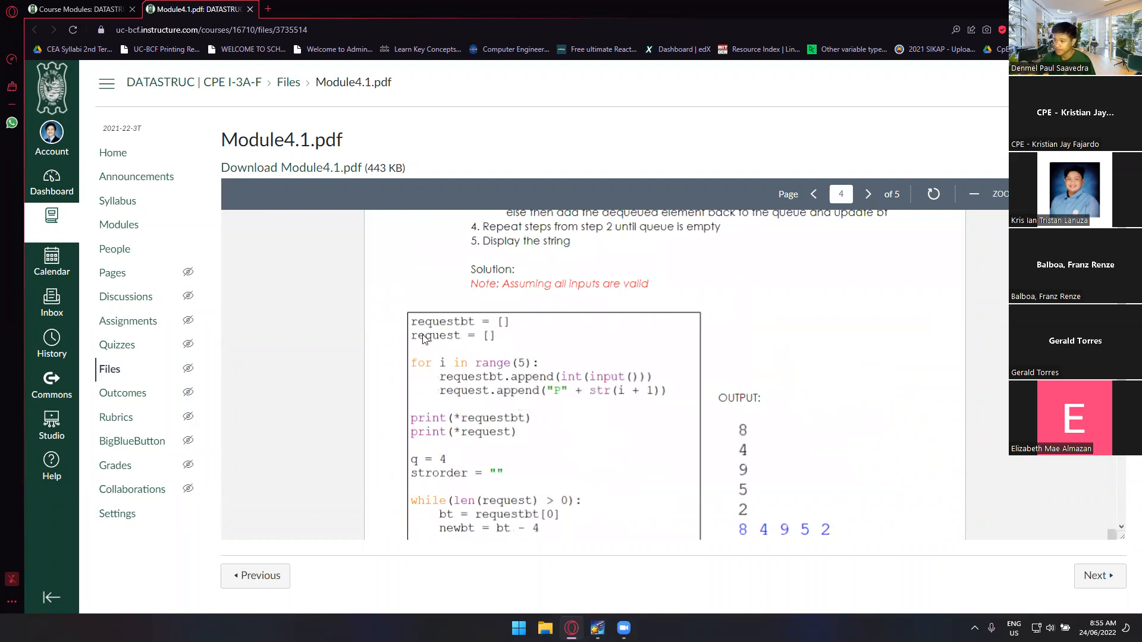
click(813, 194)
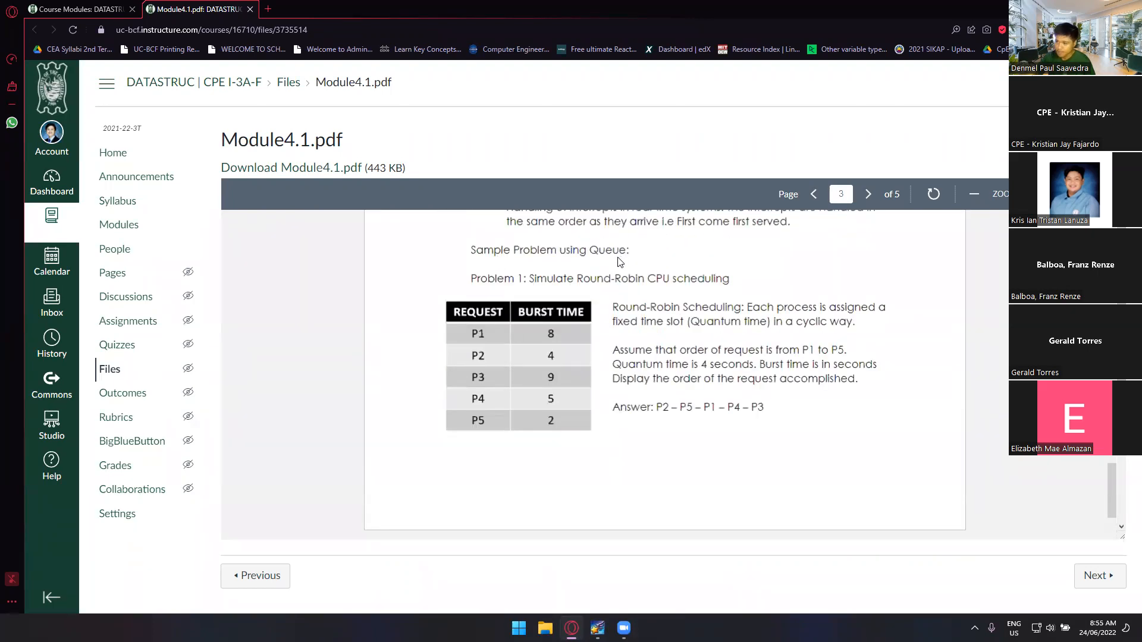
click(867, 194)
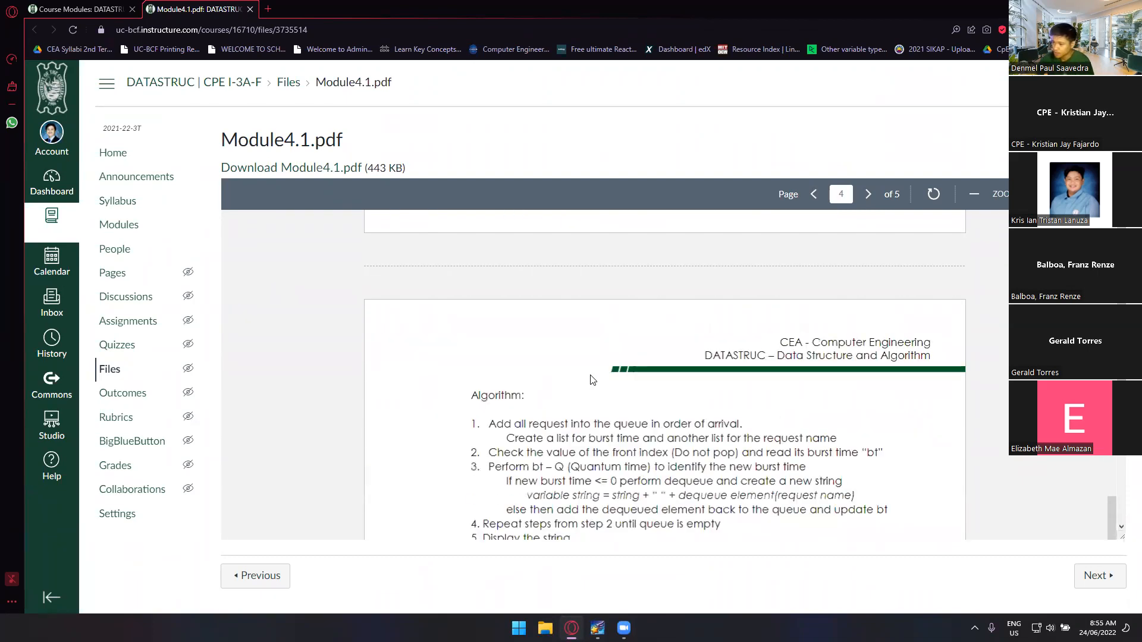
scroll(up, 3)
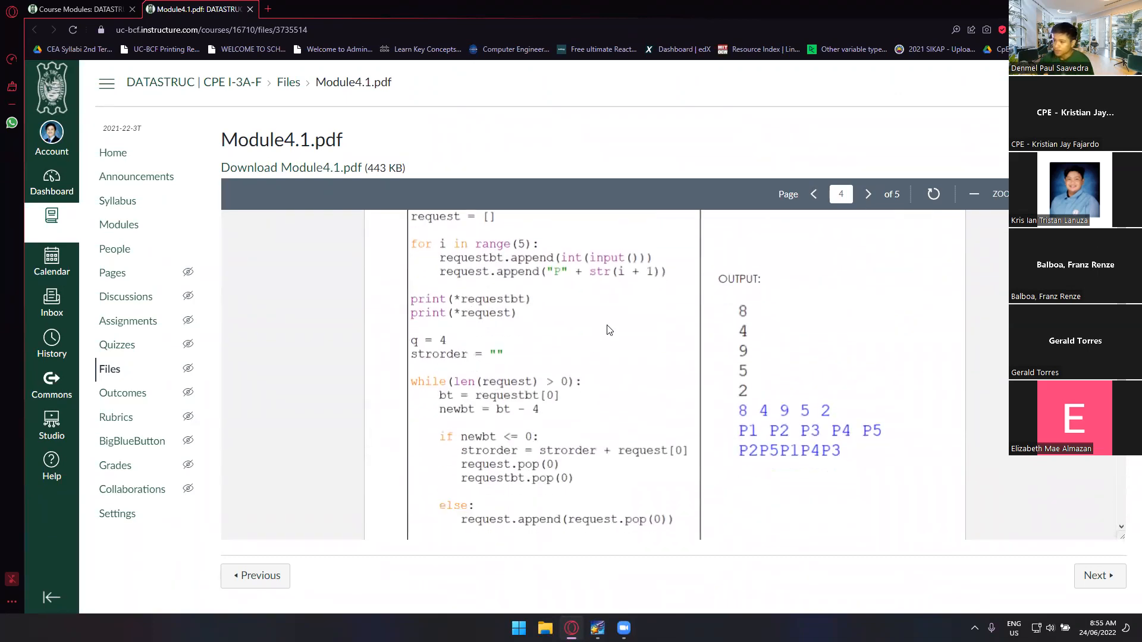
scroll(up, 3)
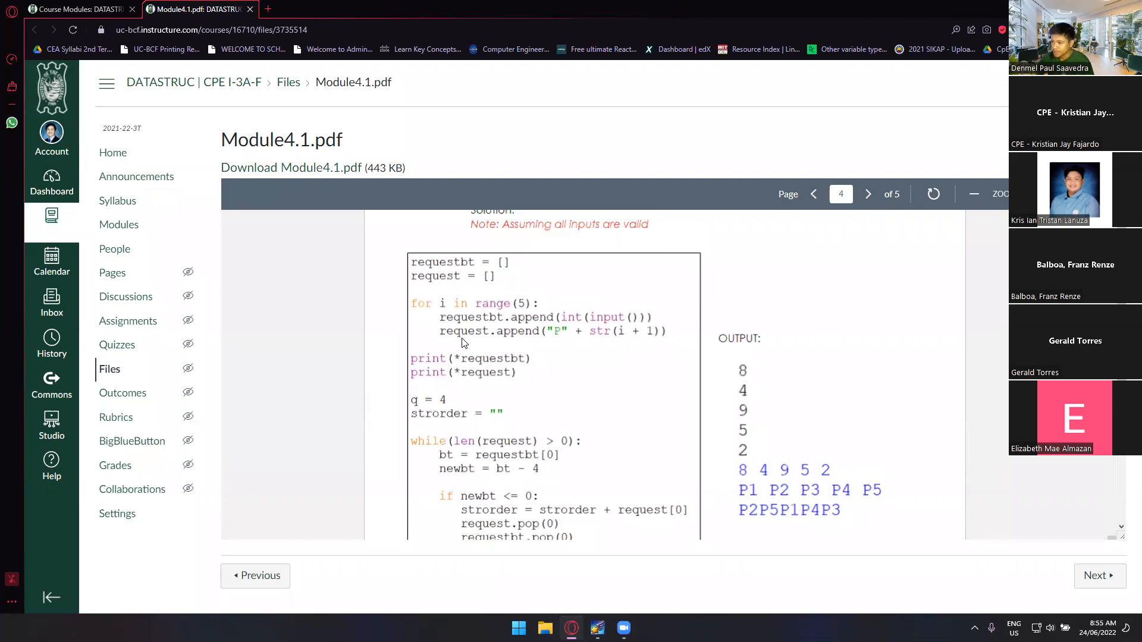
mouse_move(410, 314)
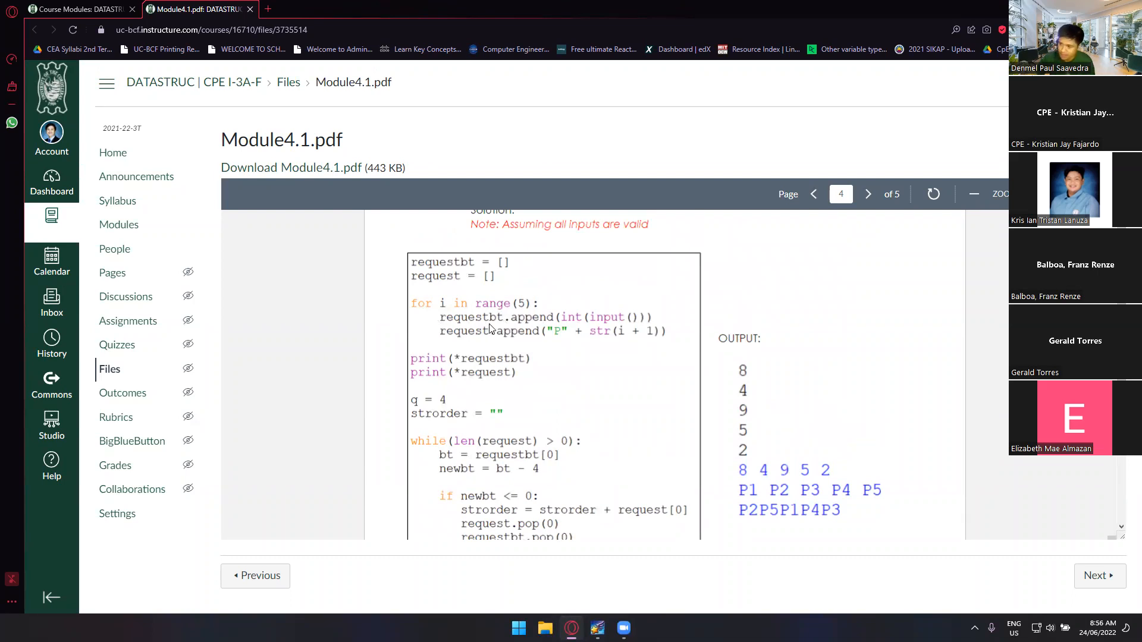
mouse_move(567, 332)
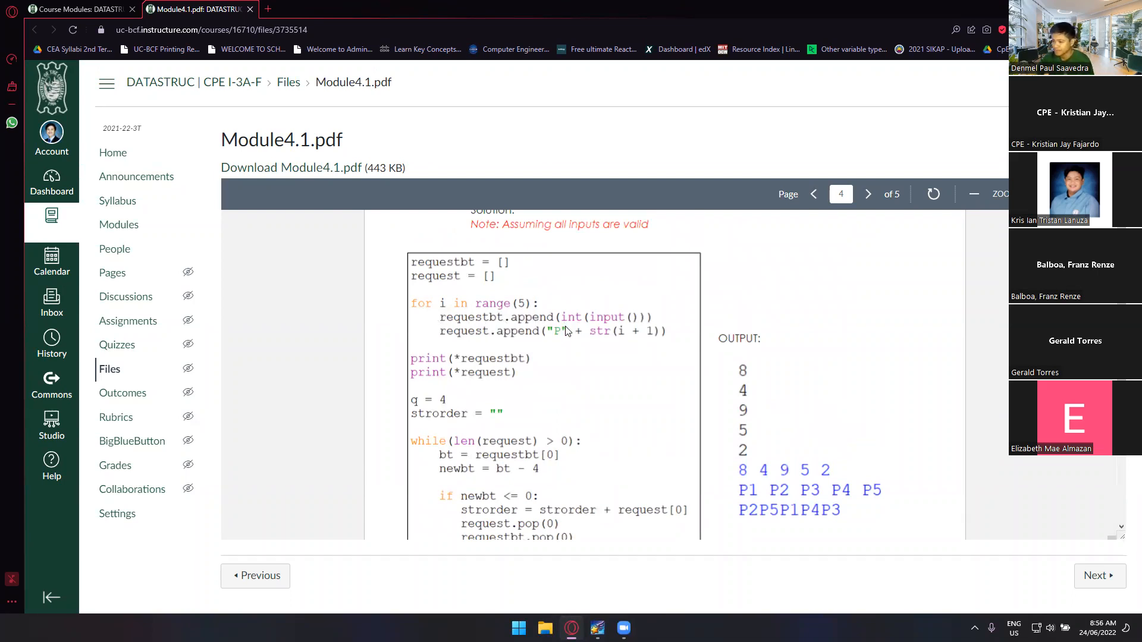
scroll(down, 3)
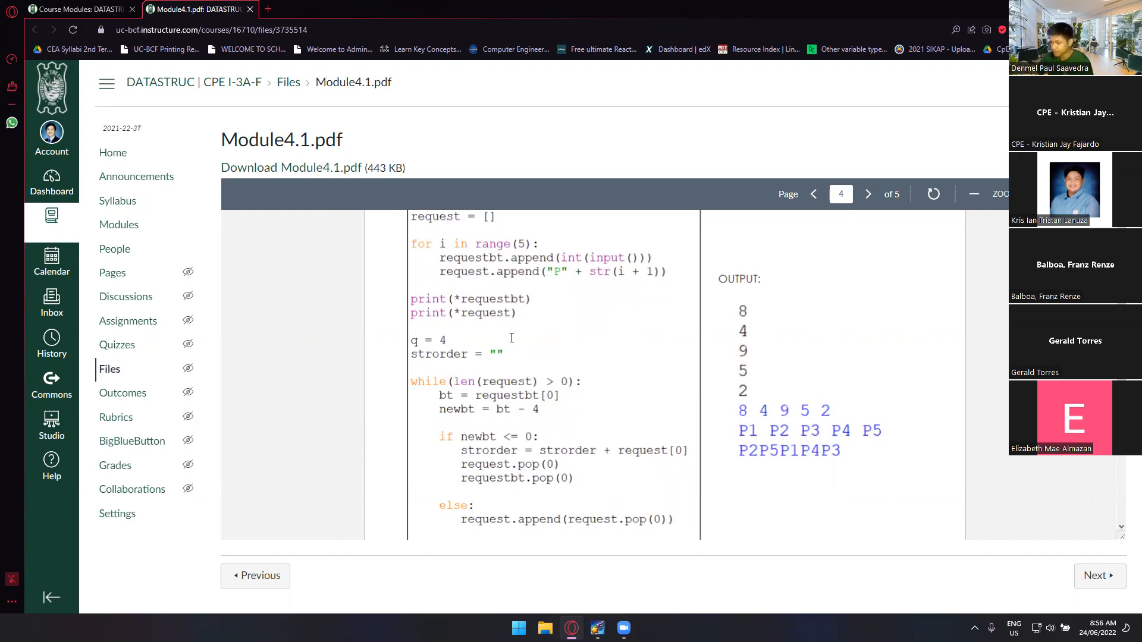
mouse_move(772, 366)
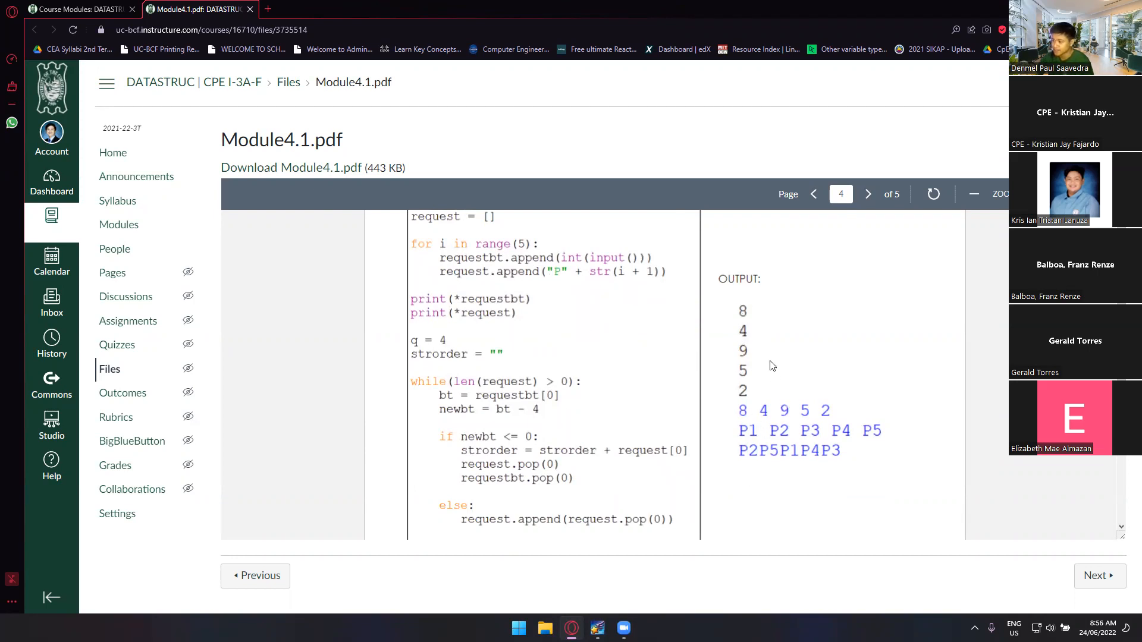
mouse_move(767, 332)
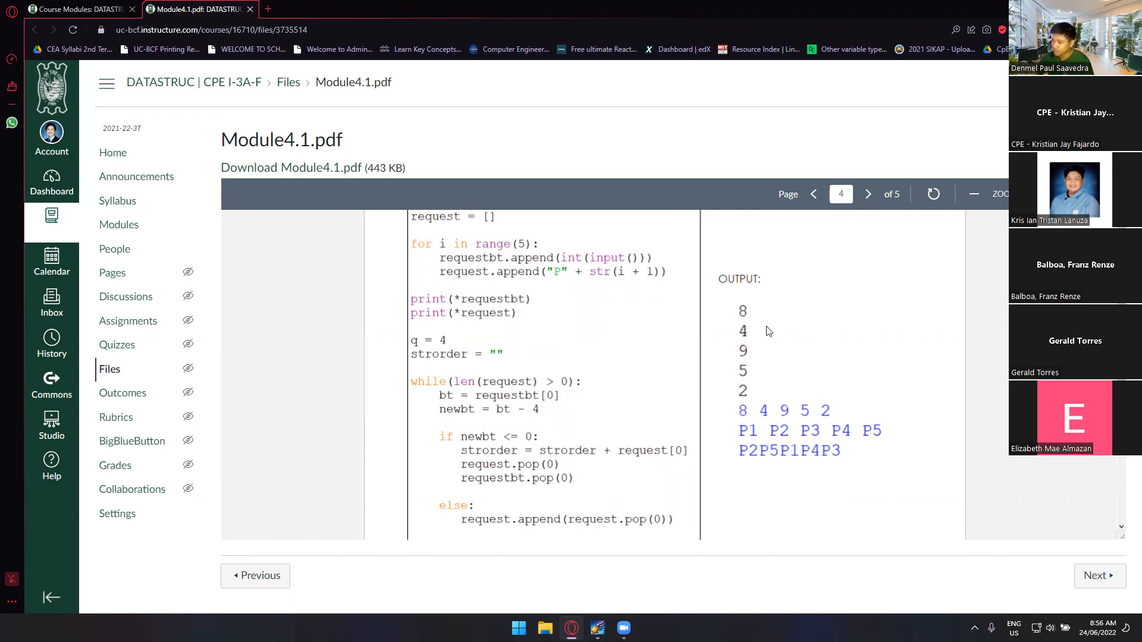
scroll(down, 3)
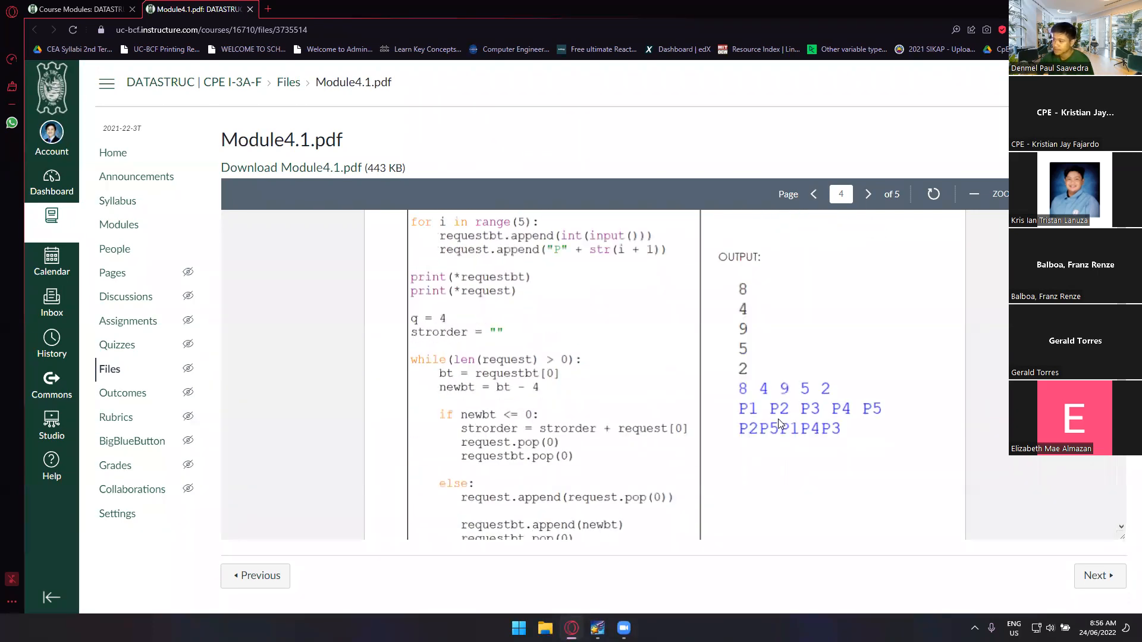
scroll(up, 3)
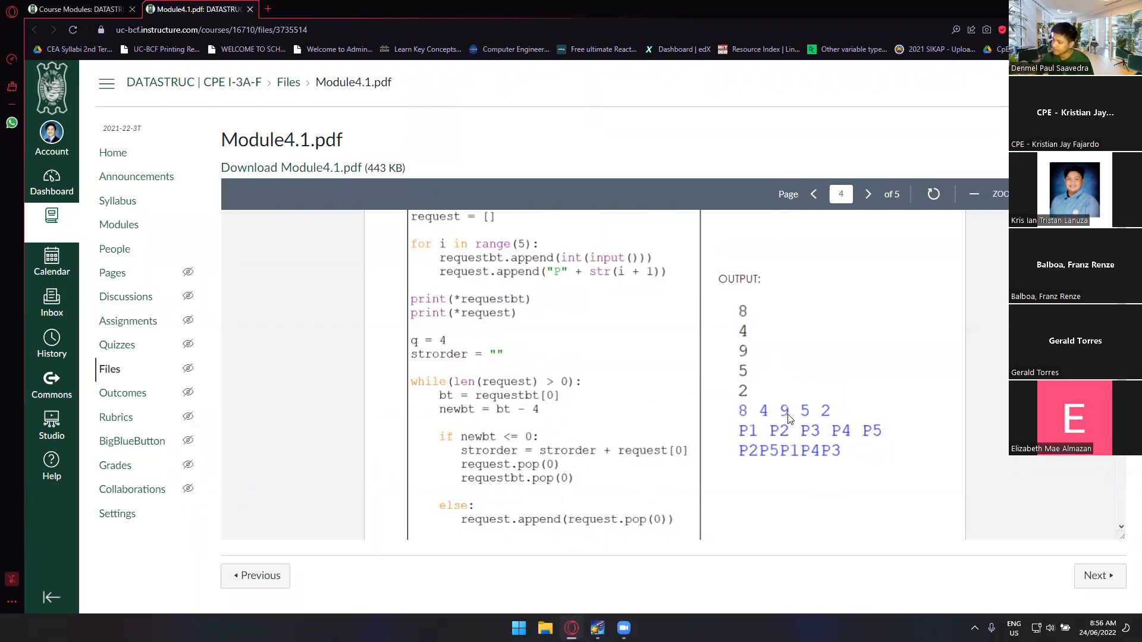
mouse_move(811, 423)
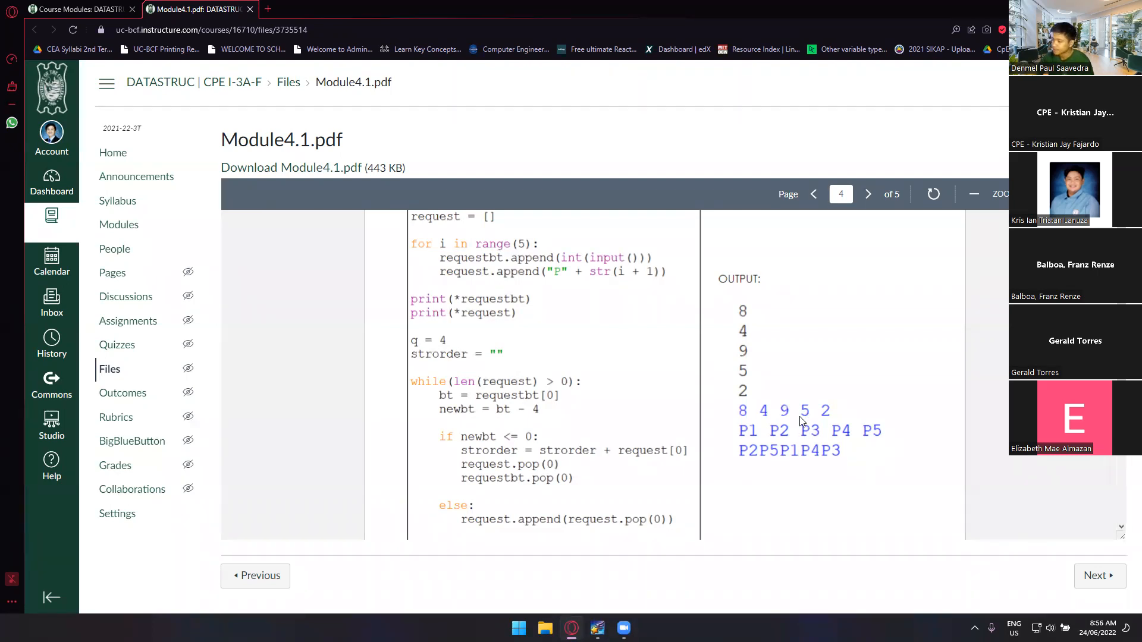
mouse_move(739, 421)
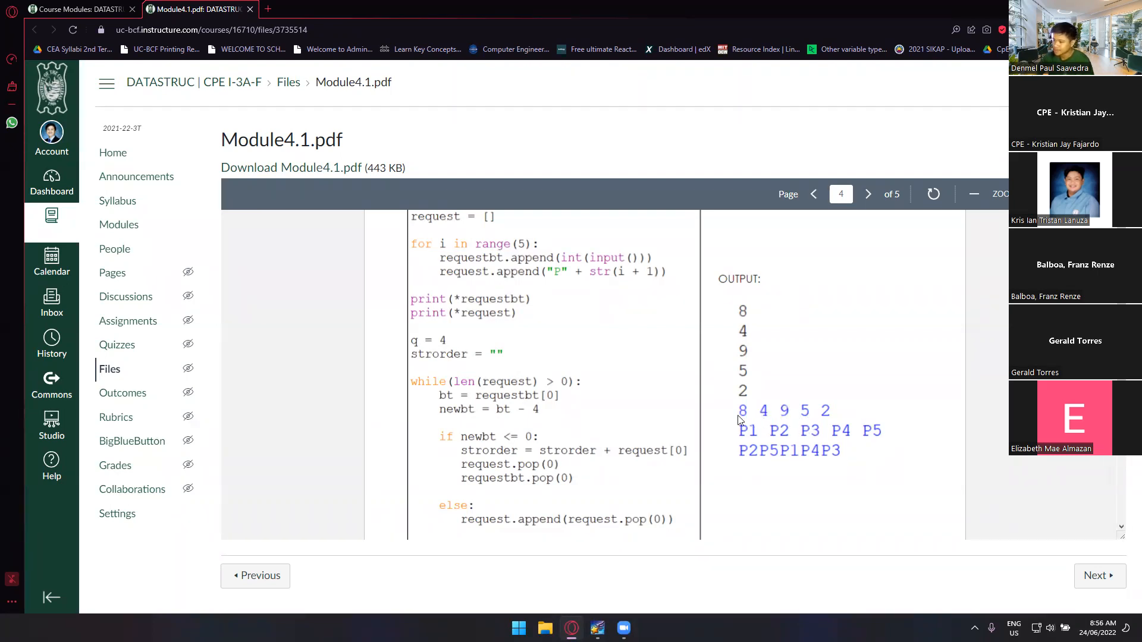
right_click(802, 419)
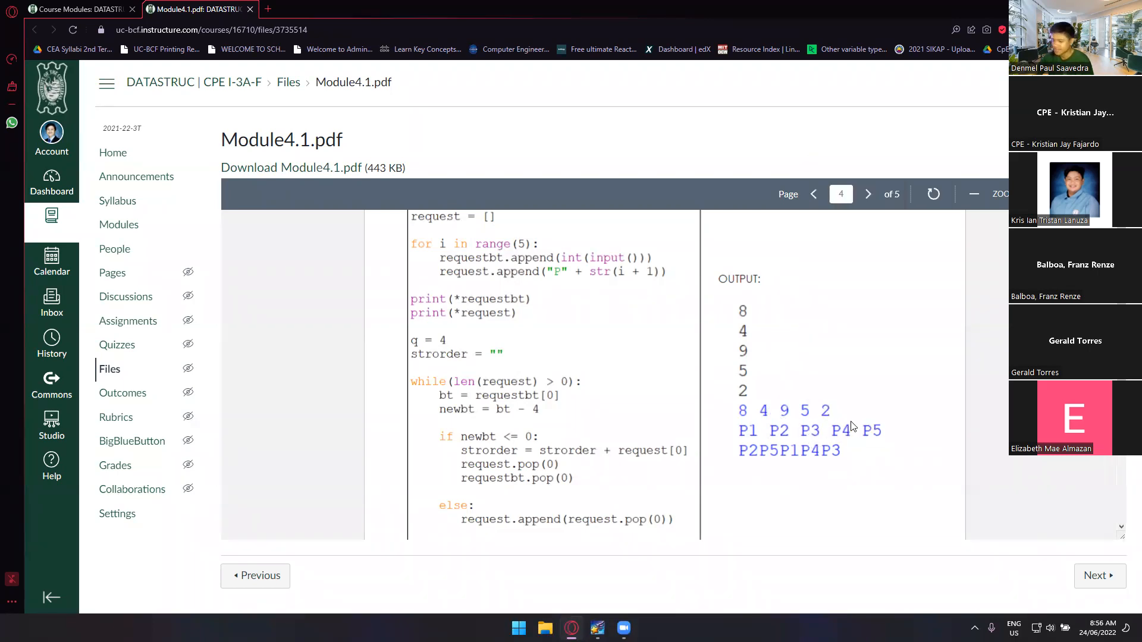
mouse_move(673, 429)
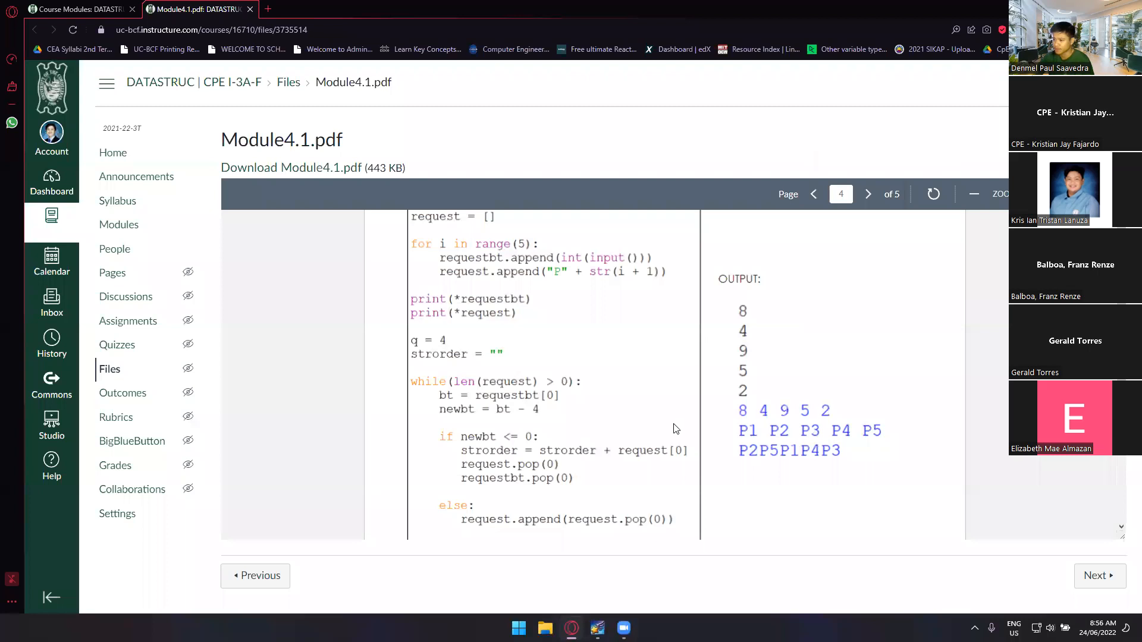
scroll(down, 3)
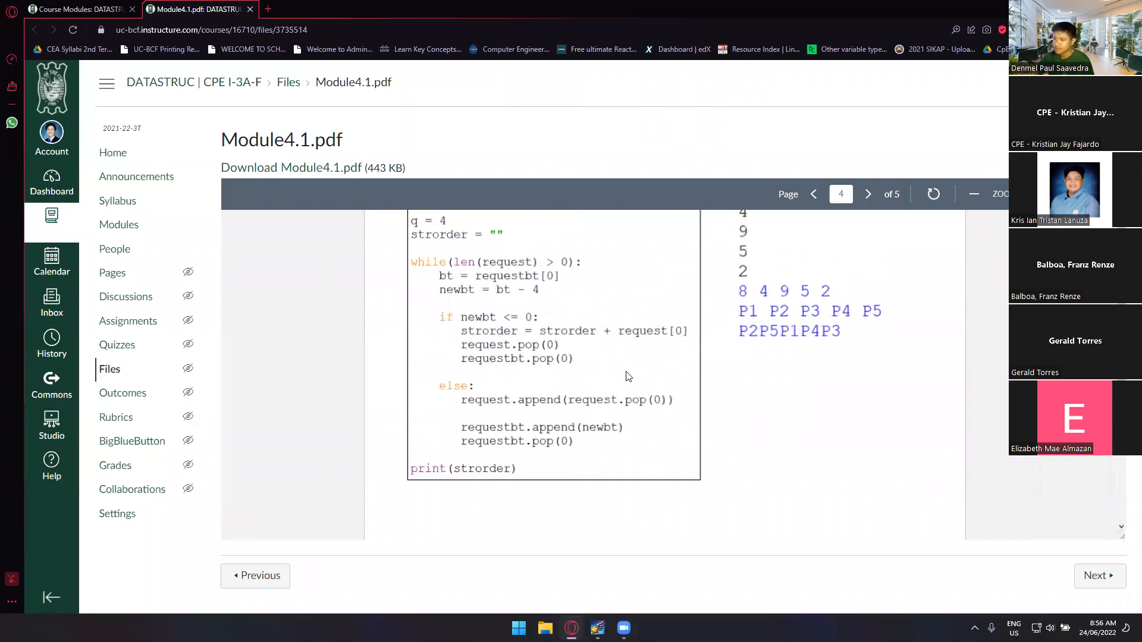
scroll(up, 3)
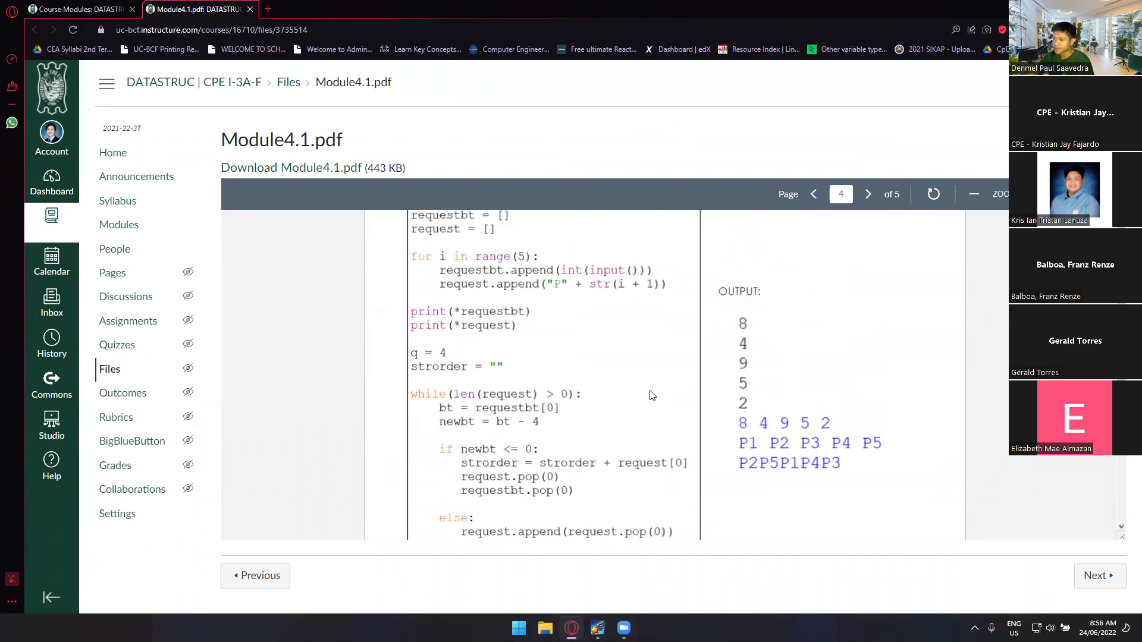
scroll(up, 3)
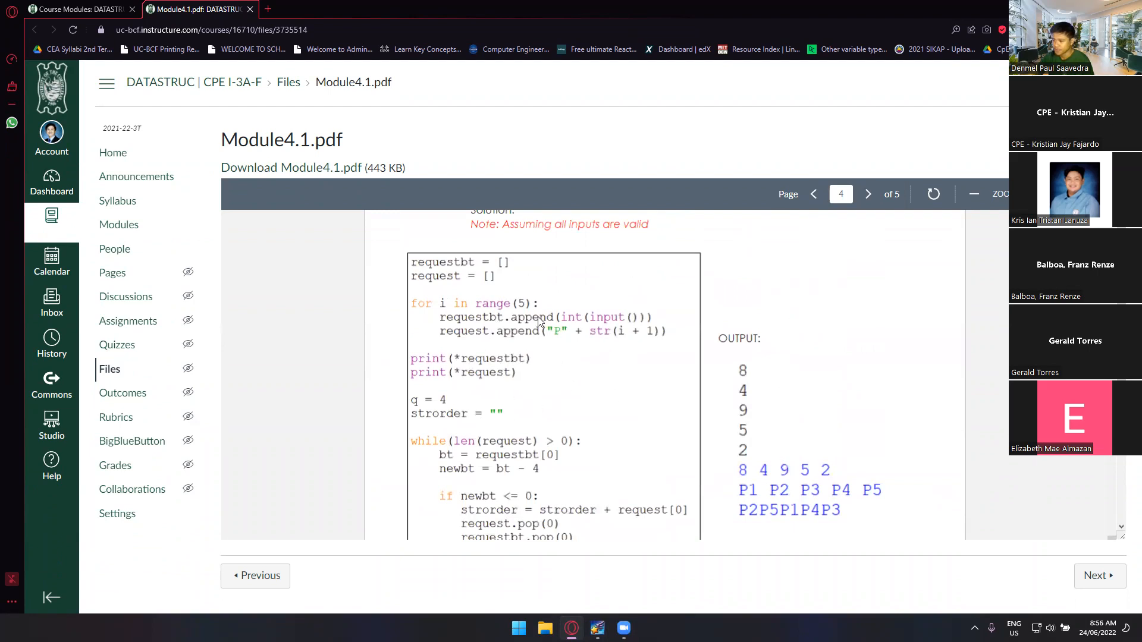
mouse_move(574, 341)
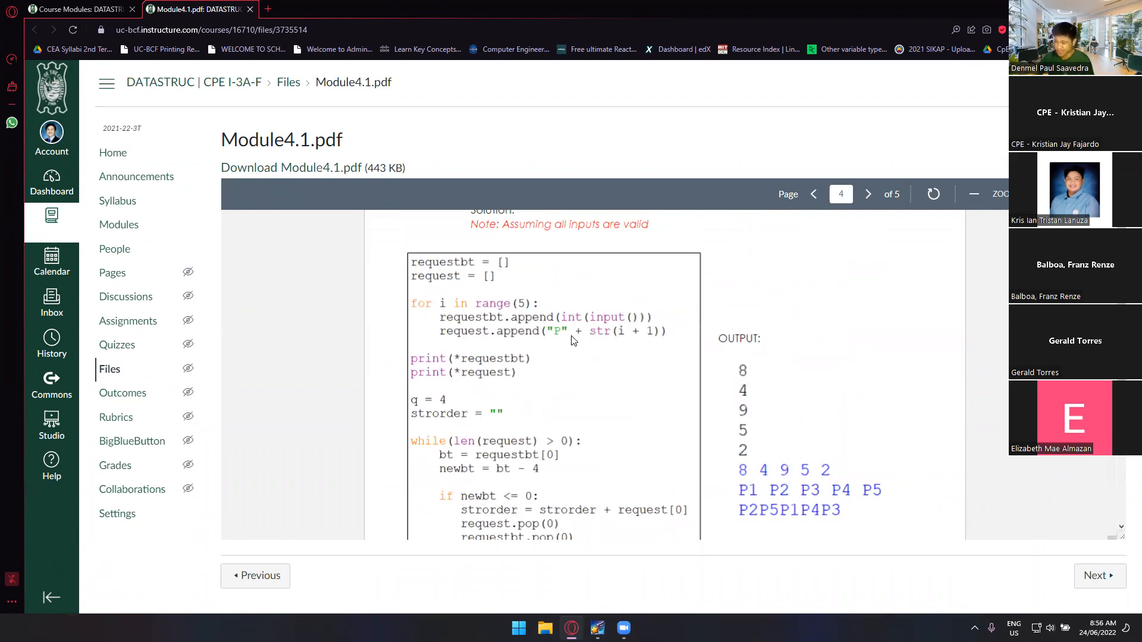
scroll(down, 3)
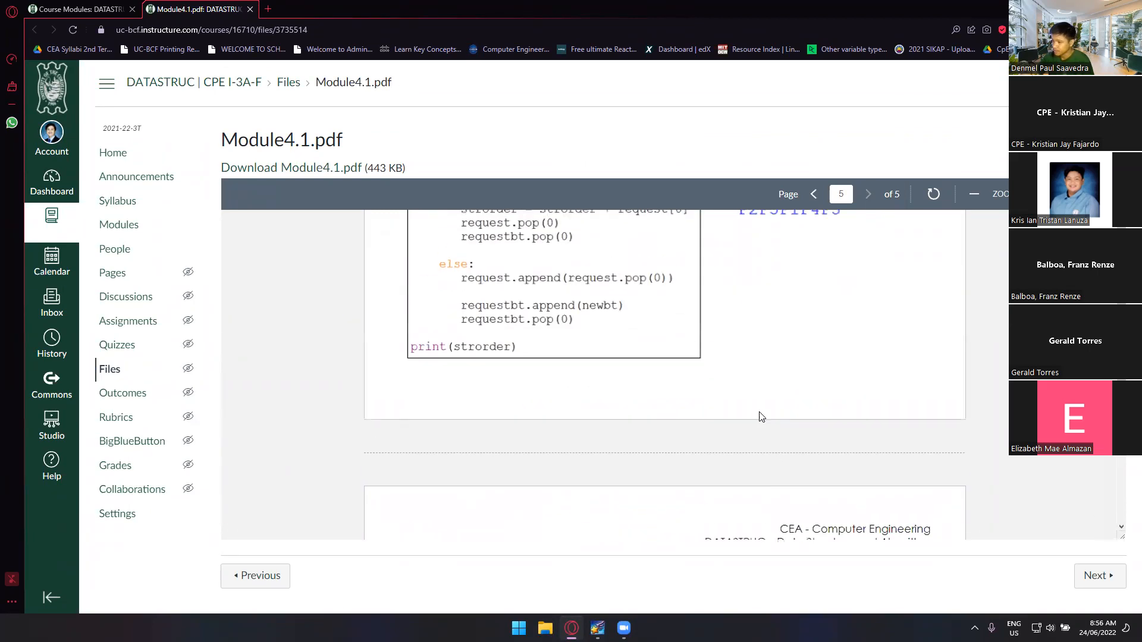
click(814, 194)
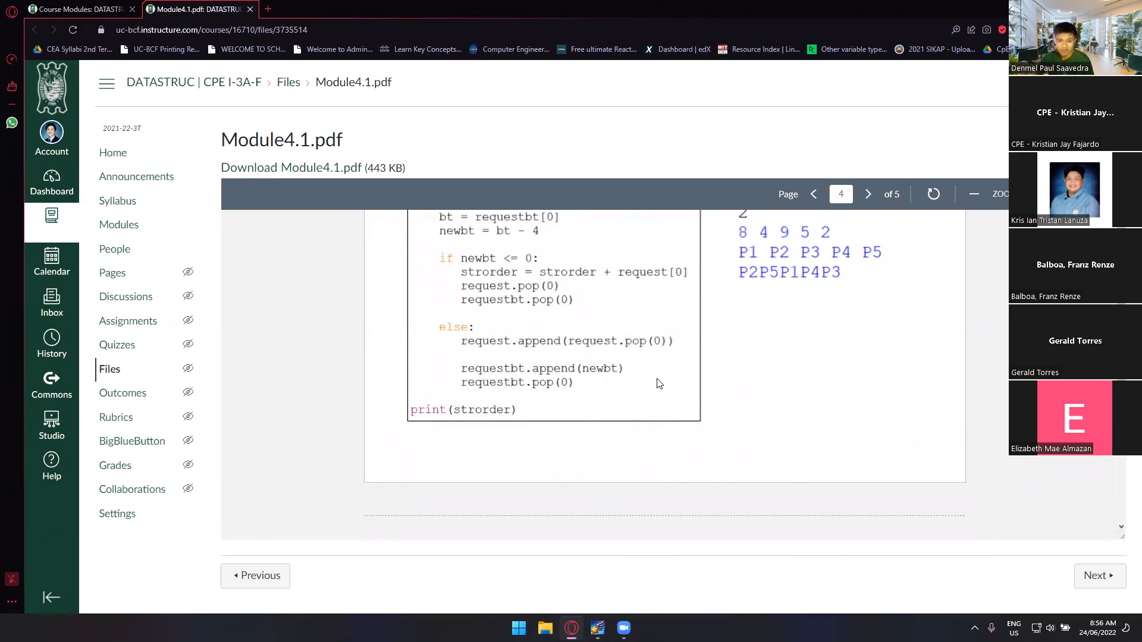
scroll(up, 3)
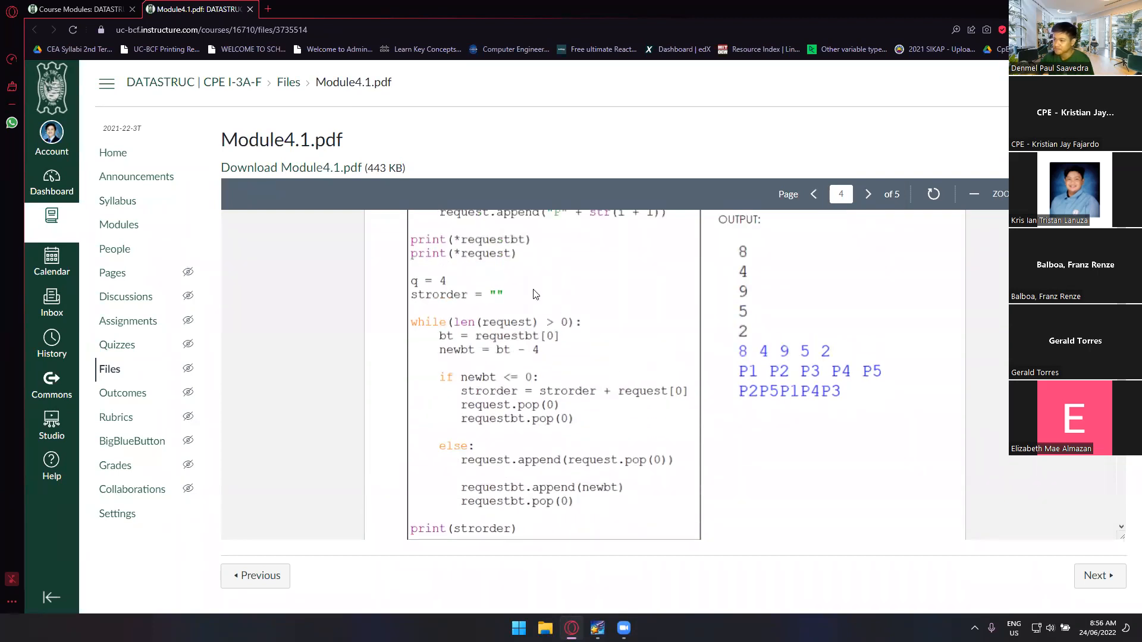
scroll(up, 3)
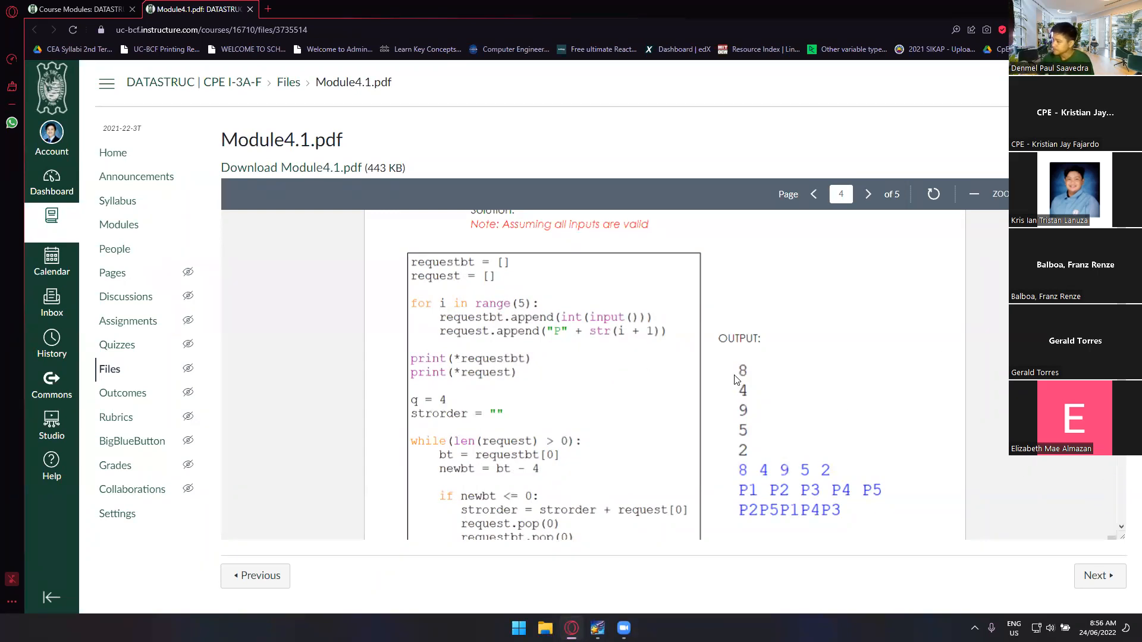
scroll(up, 3)
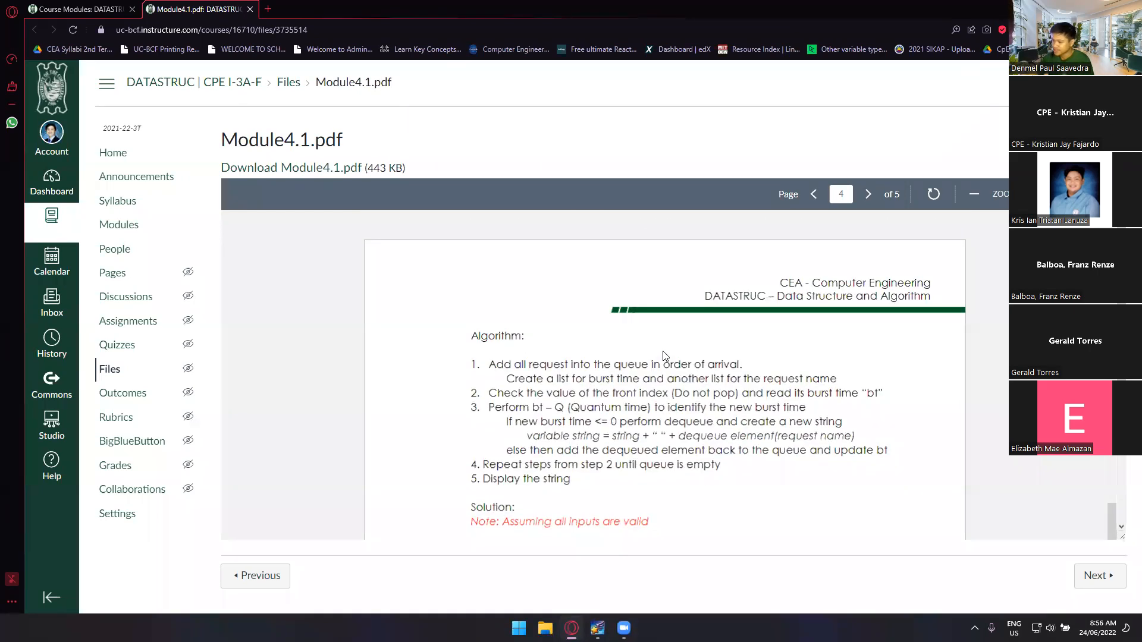
scroll(down, 3)
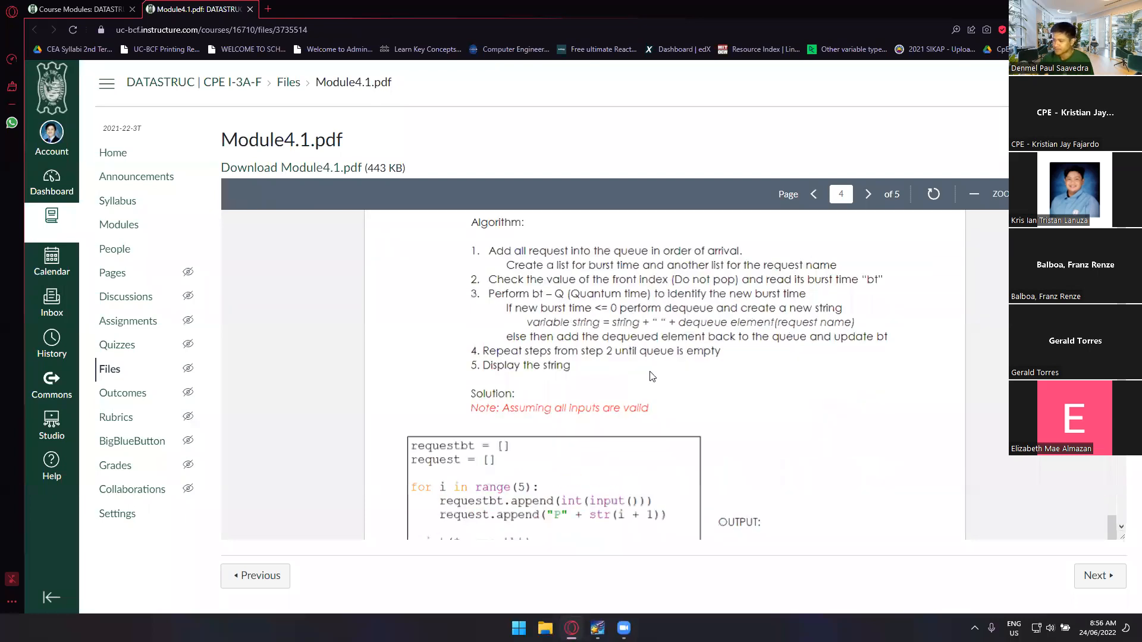
scroll(down, 3)
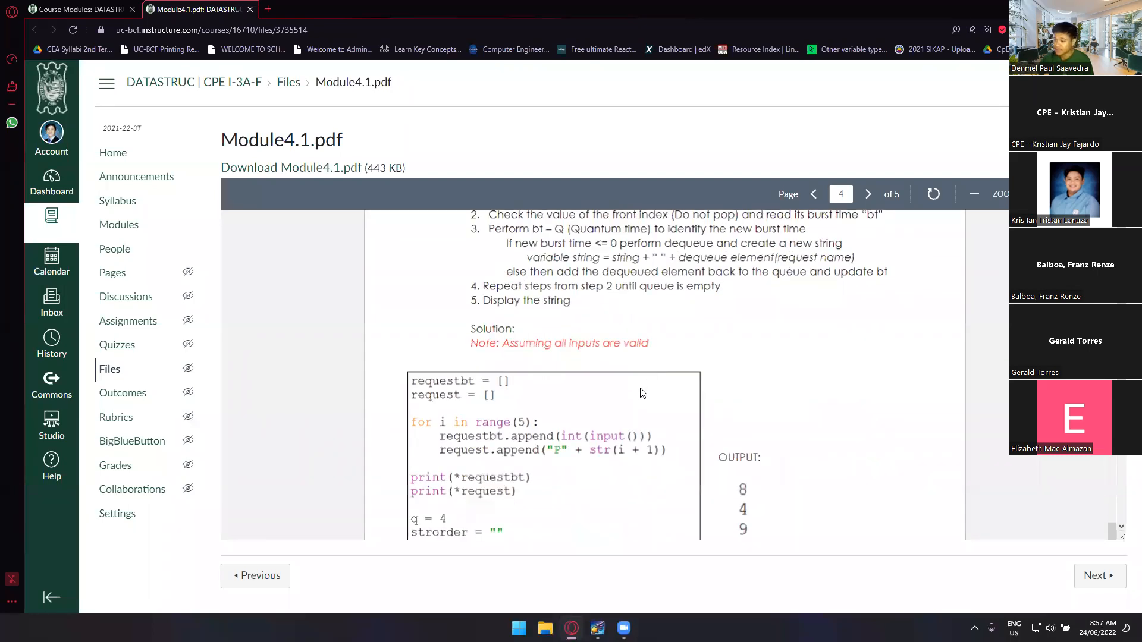
mouse_move(640, 407)
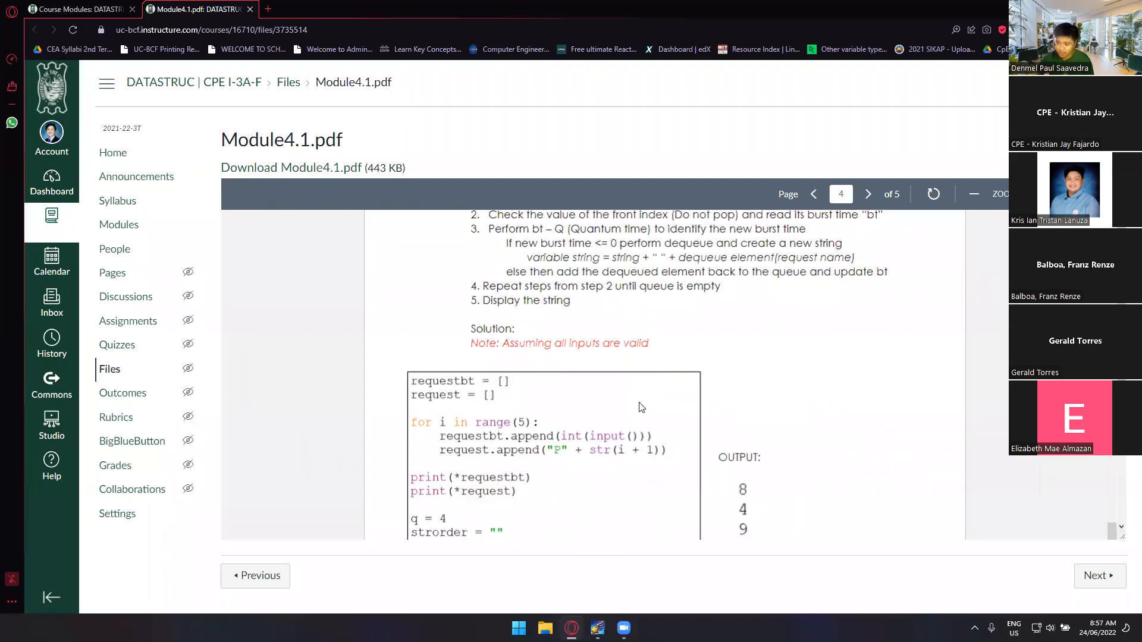
scroll(up, 3)
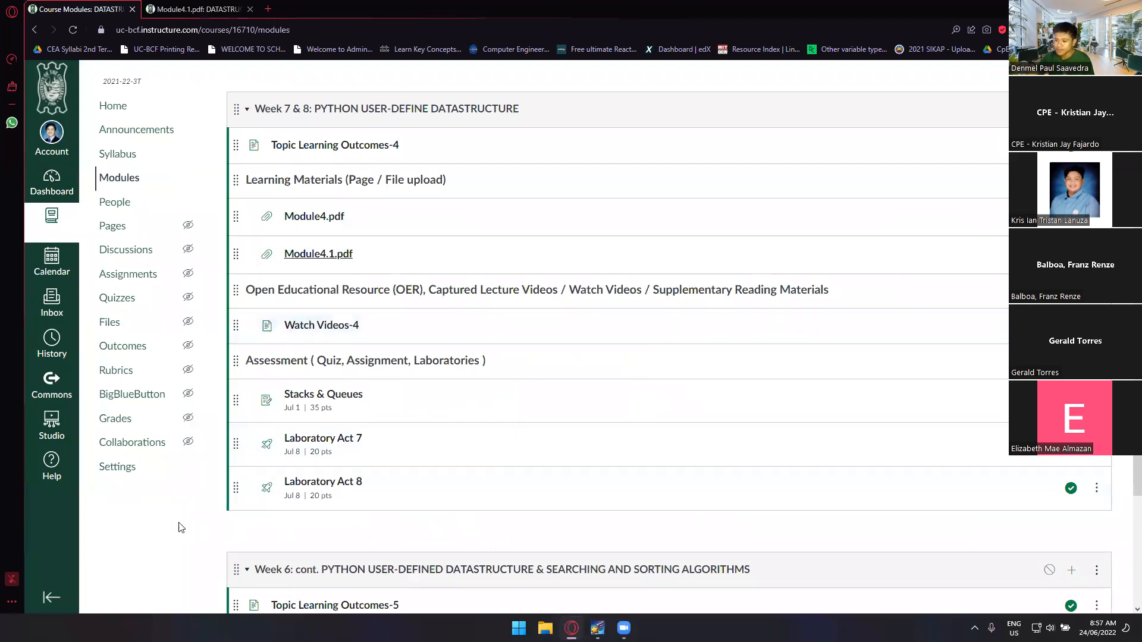
mouse_move(544, 390)
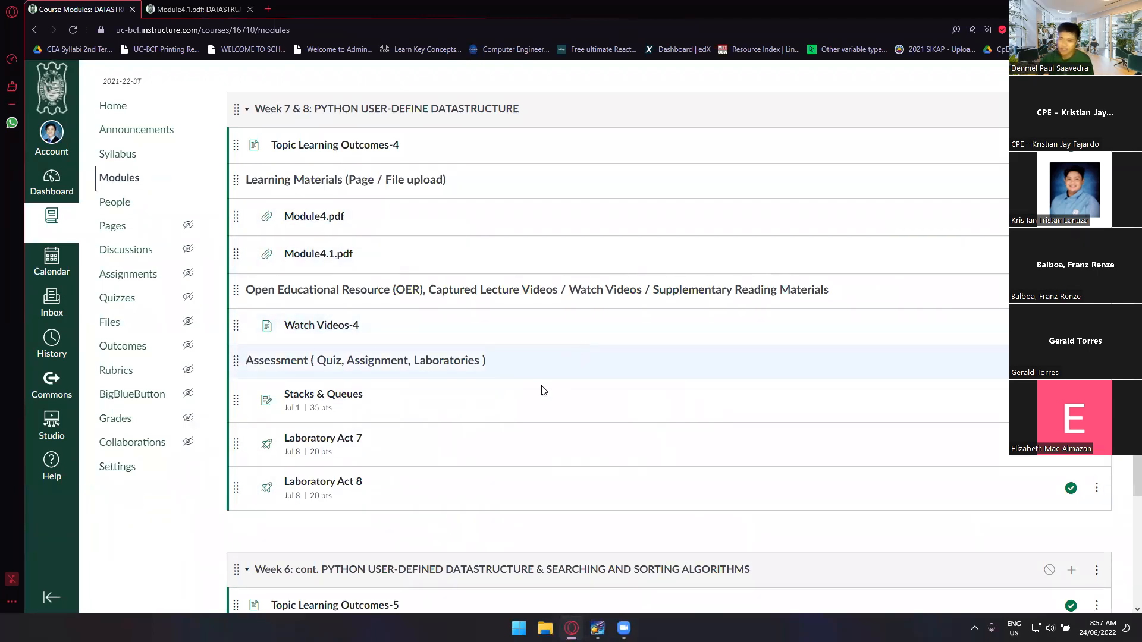
mouse_move(487, 437)
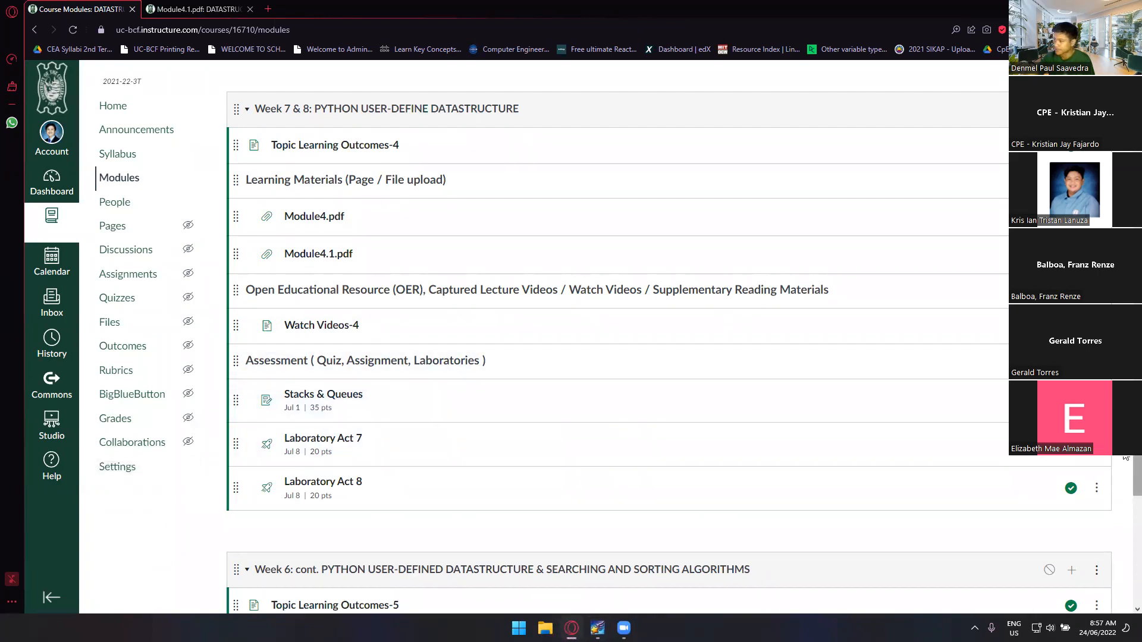
Scroll to the Week 7 & 8 module list and open the Windows calendar panel
scroll(down, 3)
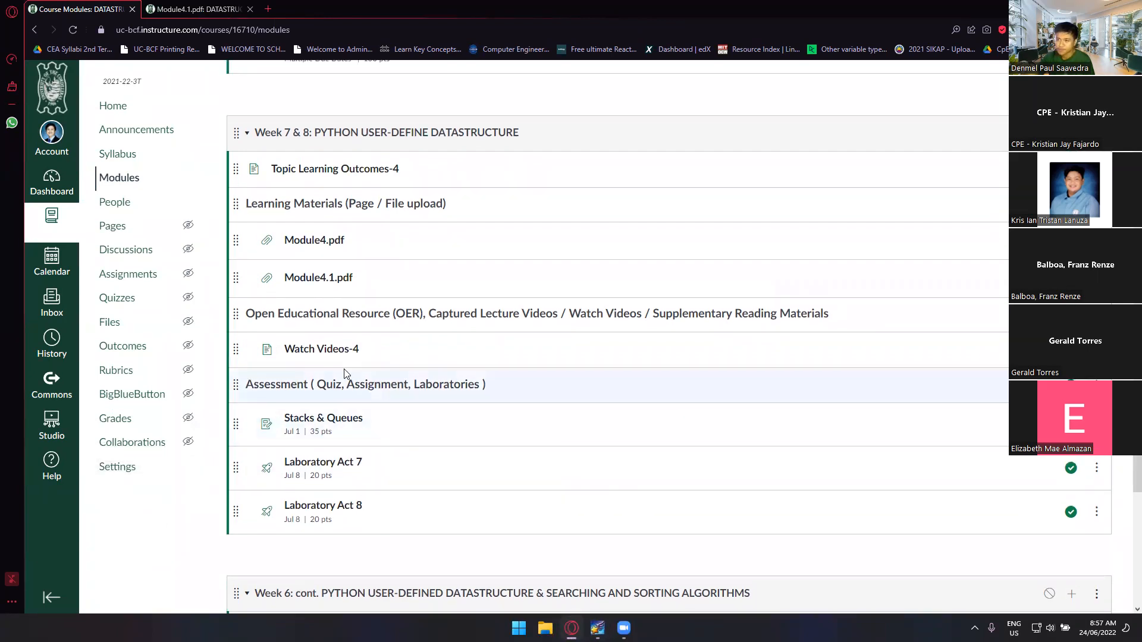
mouse_move(321, 348)
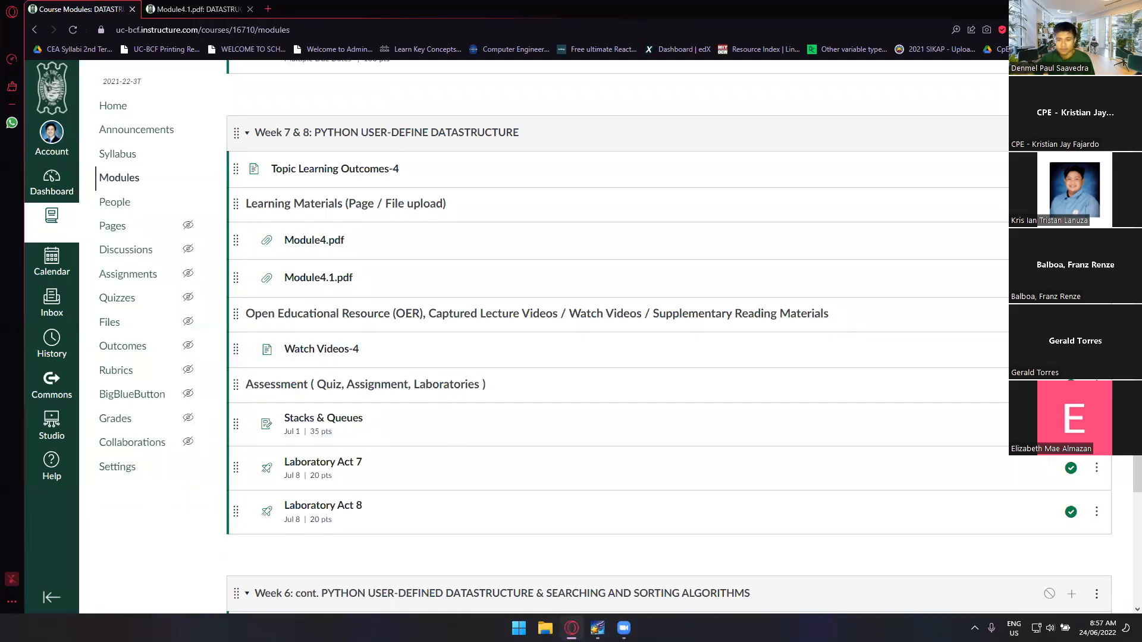
mouse_move(240, 499)
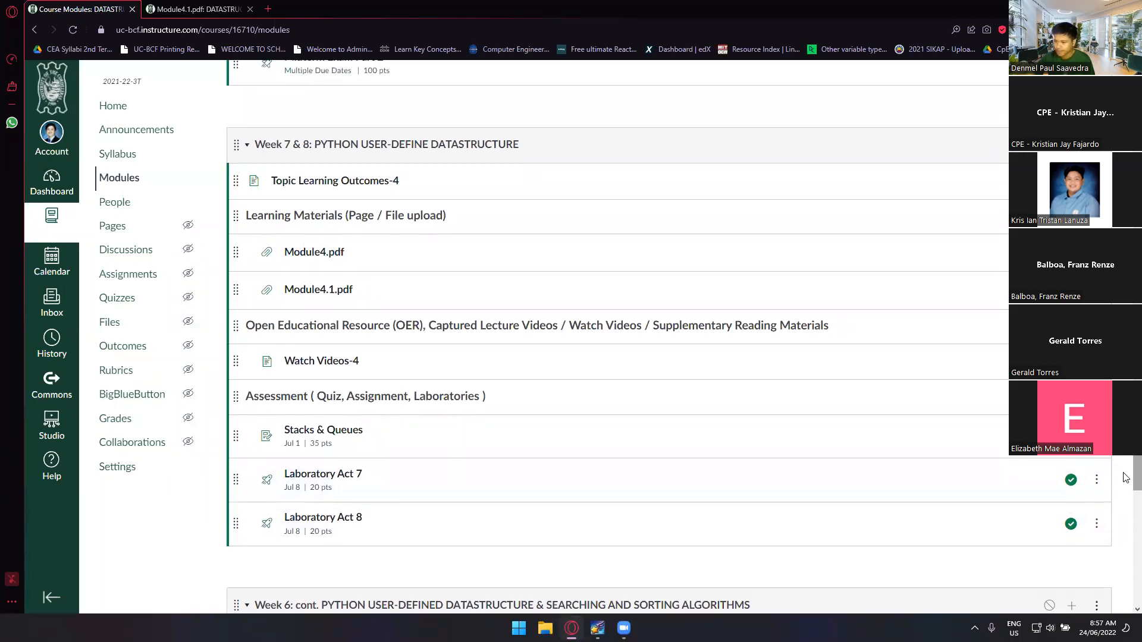
click(1101, 625)
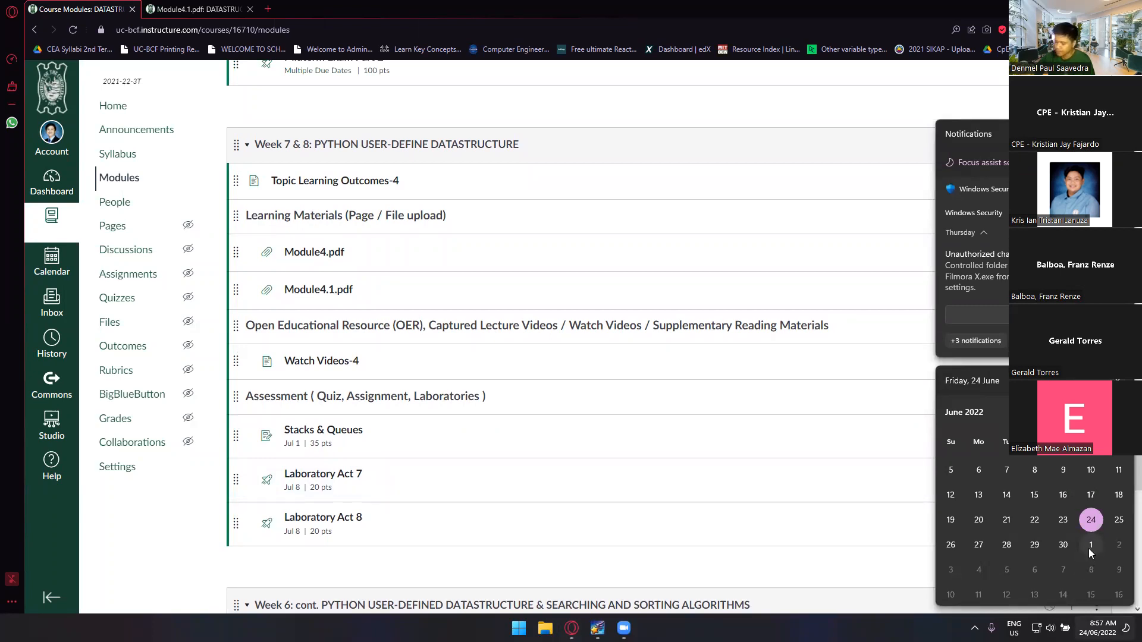
mouse_move(1085, 587)
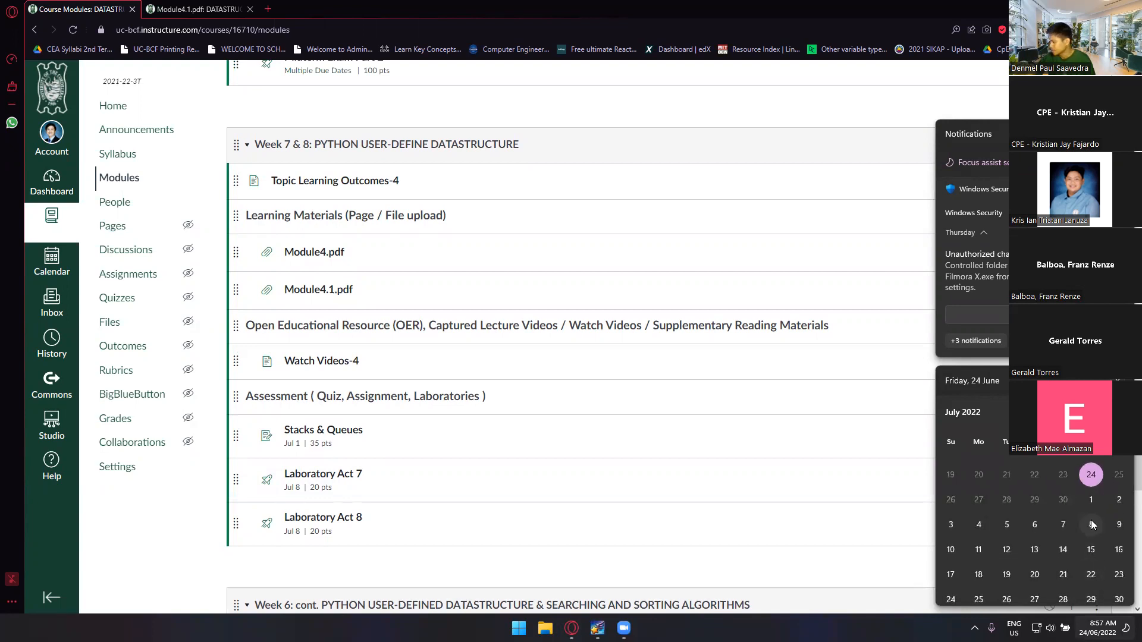
Scroll the Windows calendar forward to July 2022
scroll(down, 3)
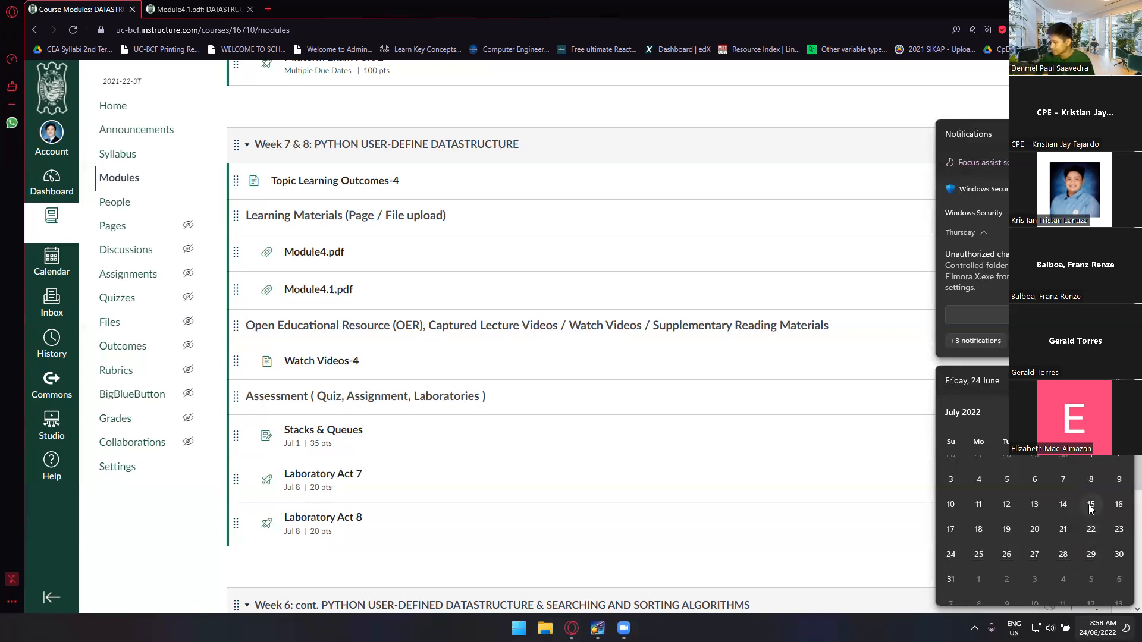
mouse_move(384, 439)
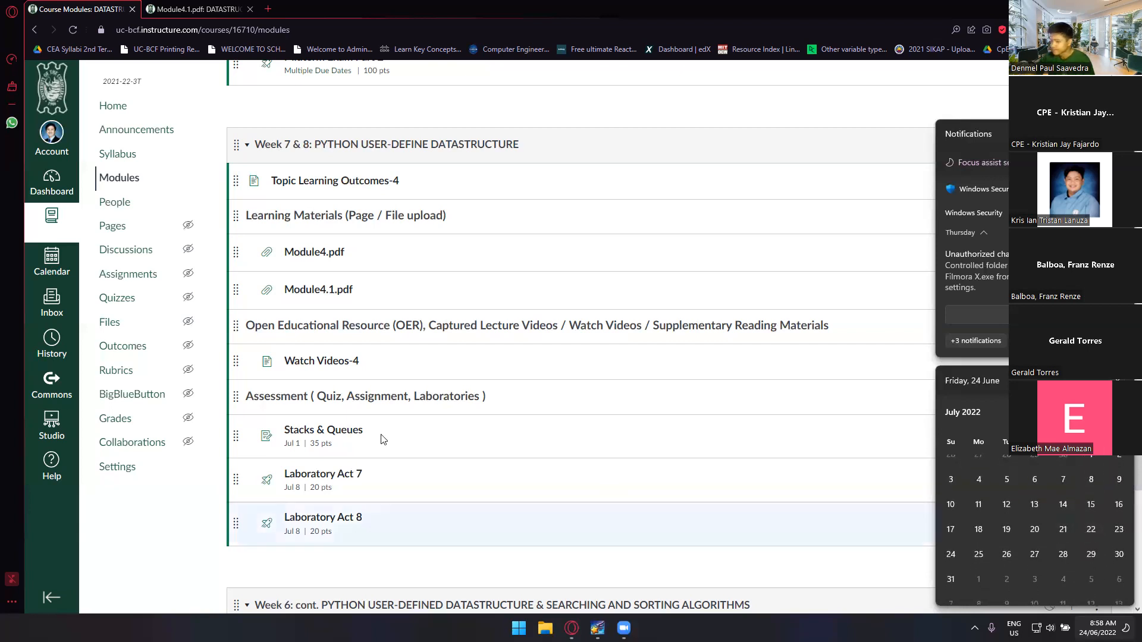
Dismiss the calendar and scroll the modules page back to the Week 7 & 8 items
scroll(down, 3)
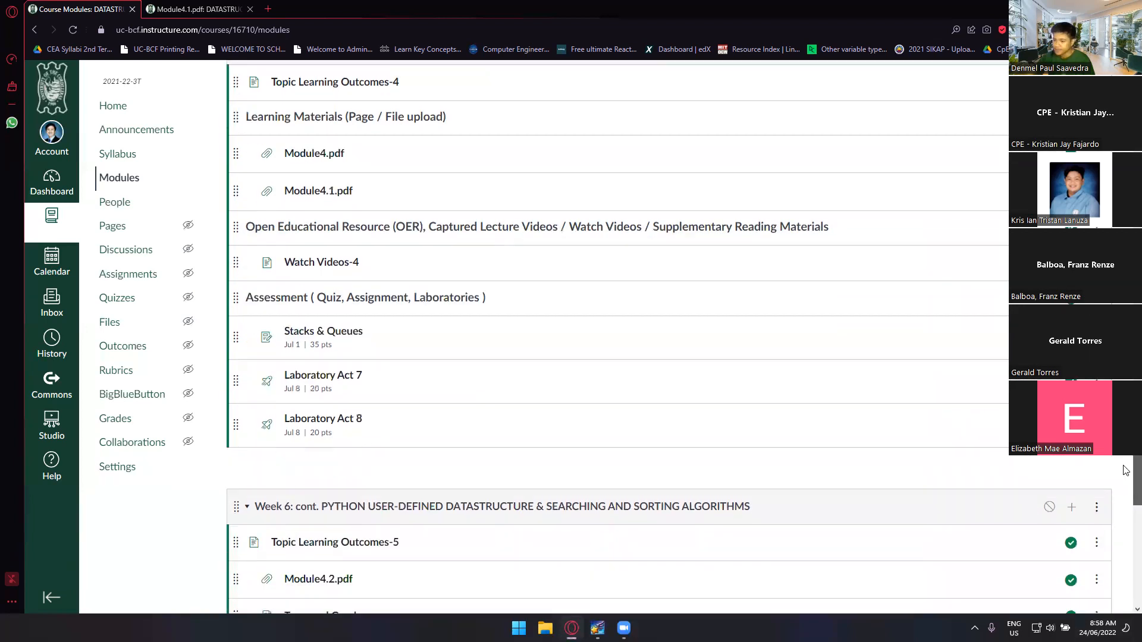
scroll(down, 3)
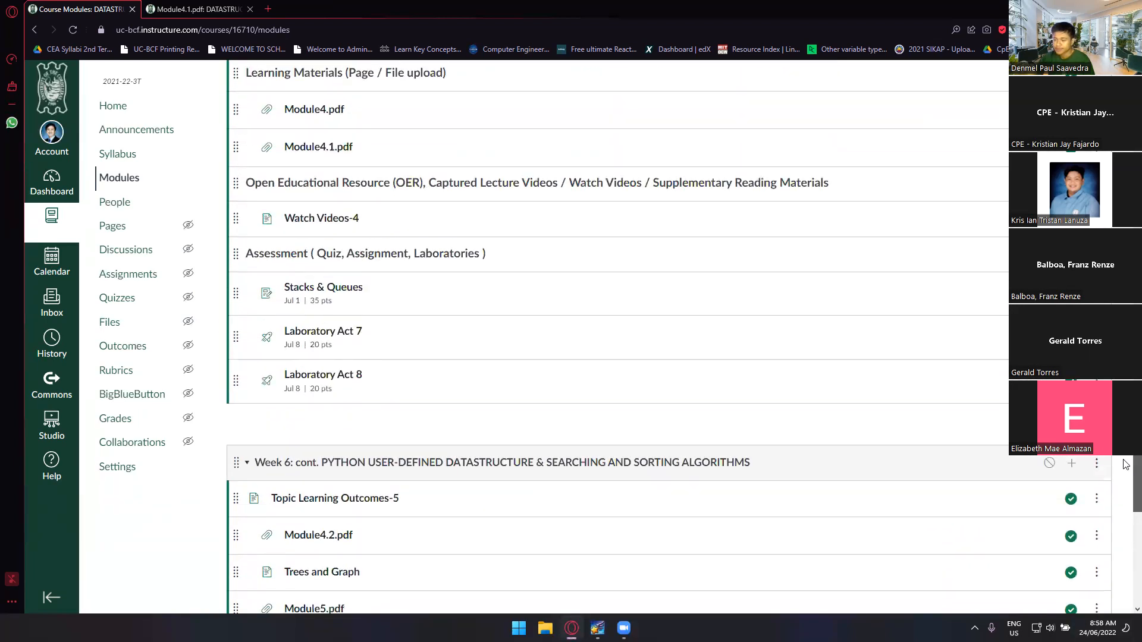
scroll(up, 3)
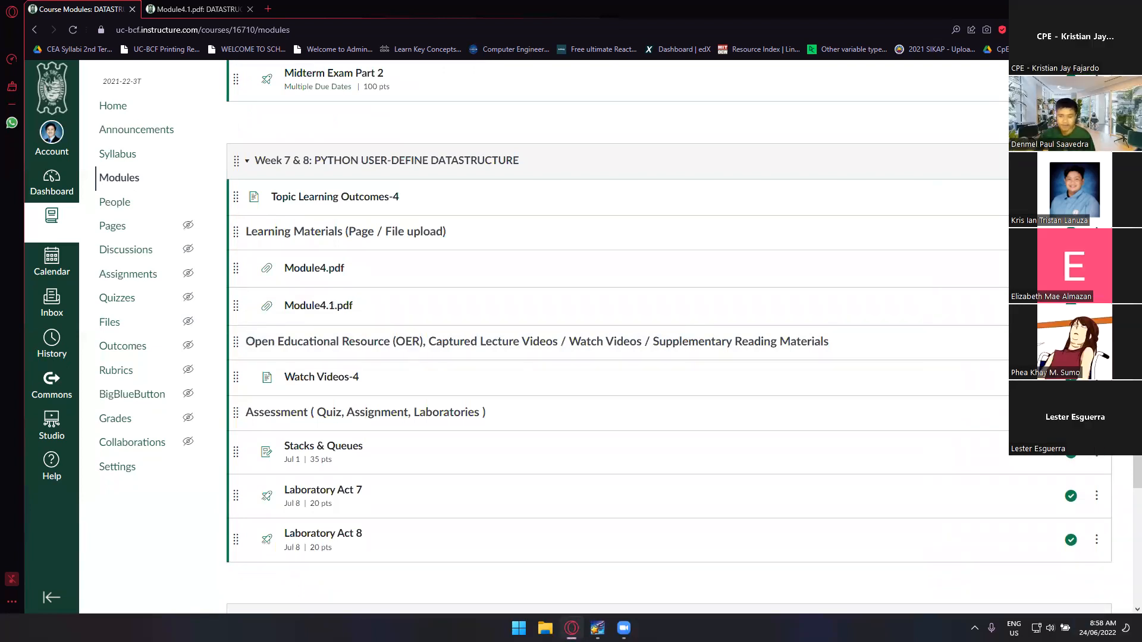
scroll(down, 3)
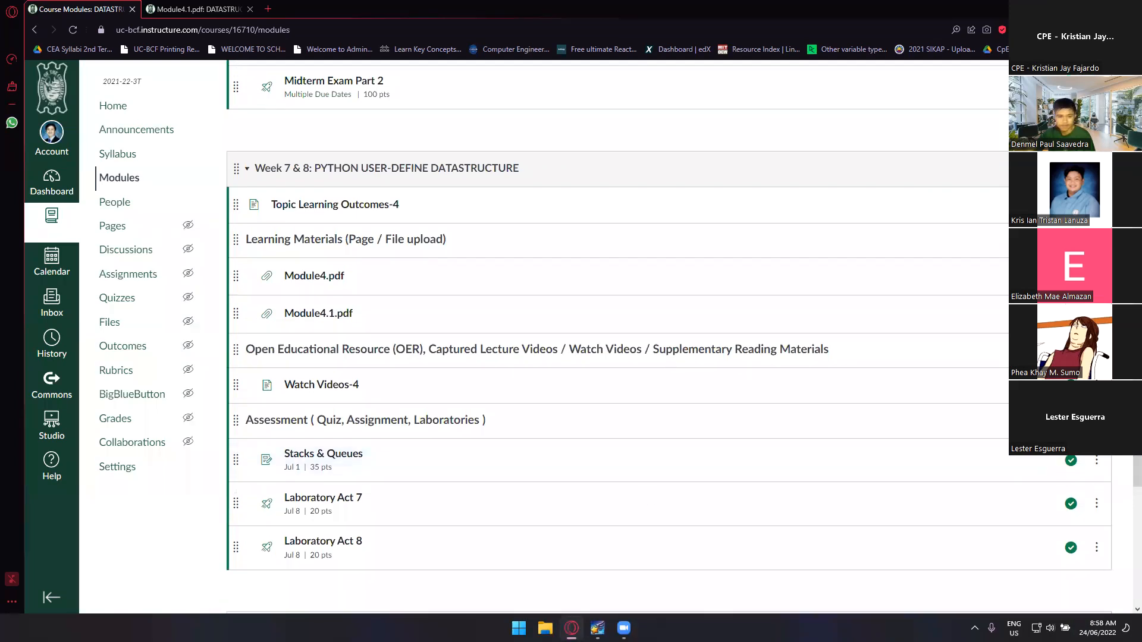